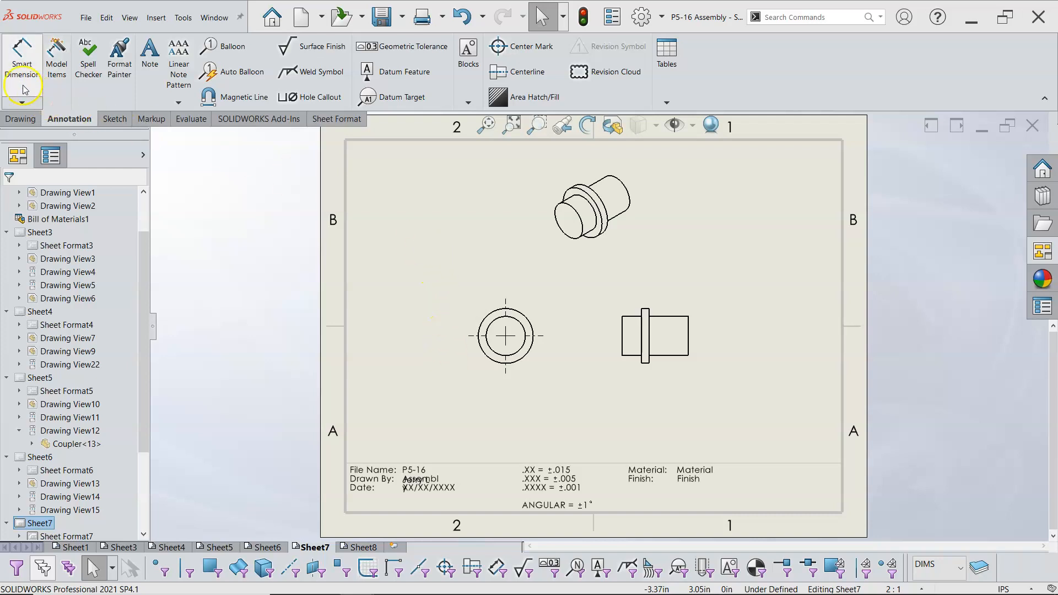
Dimension the circular view's outer and inner circles as Ø0.55 and Ø0.39.
click(22, 57)
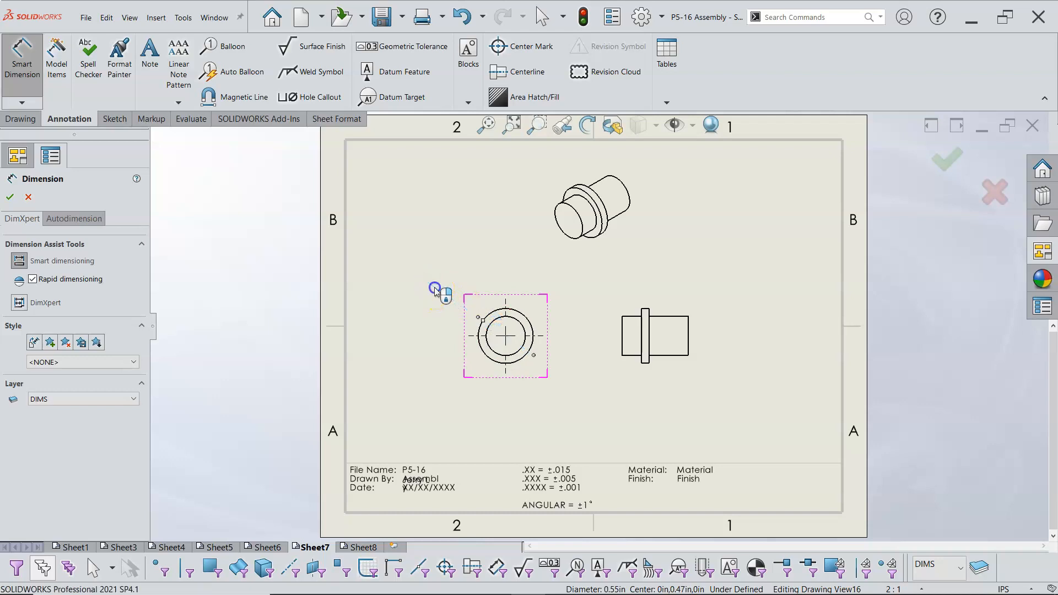
click(505, 337)
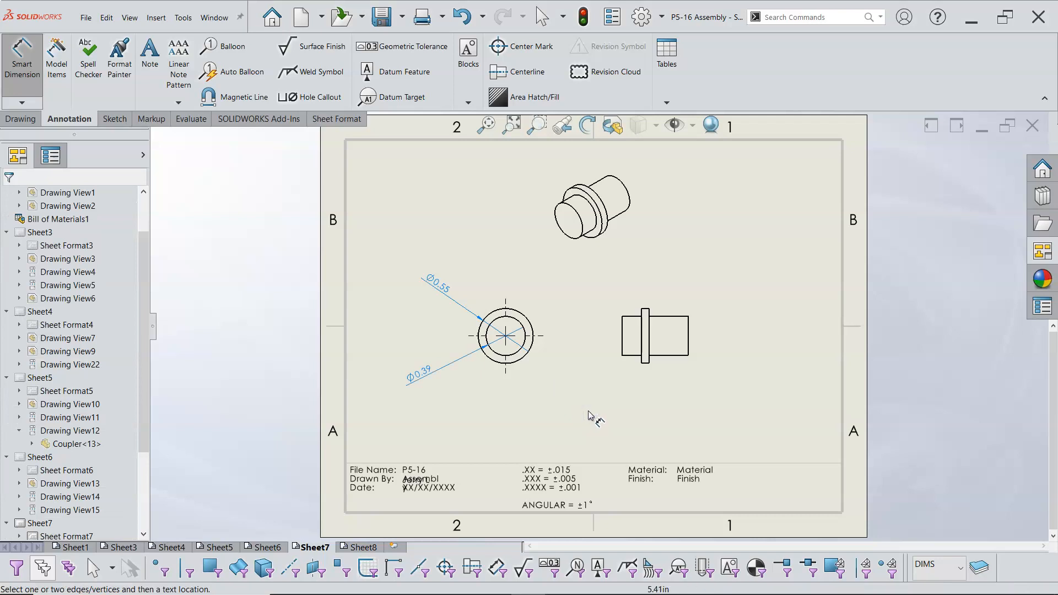
right_click(763, 324)
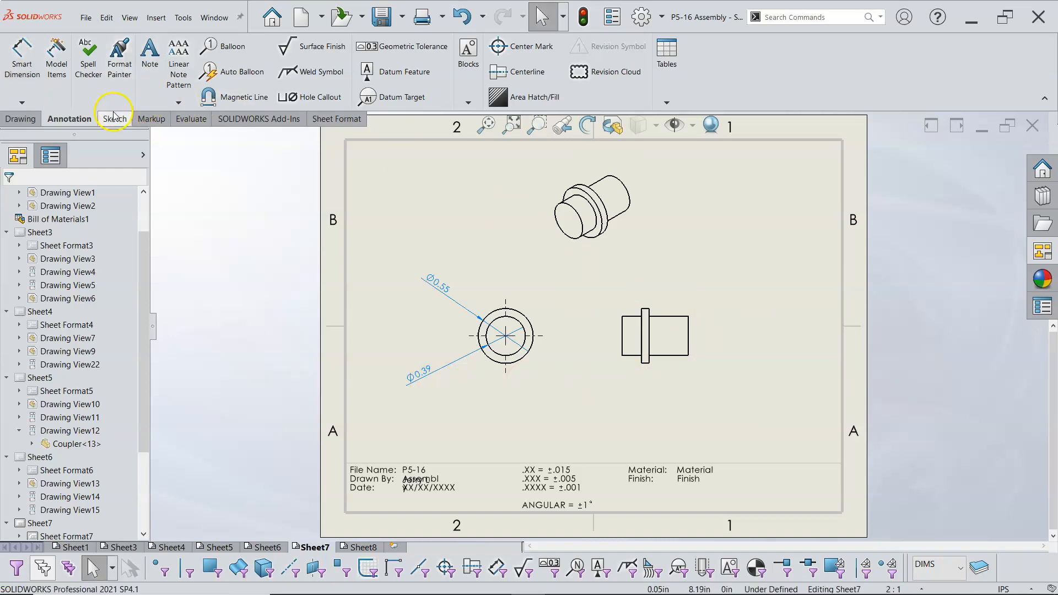
Start a centerline annotation along the pin's side view axis.
click(527, 71)
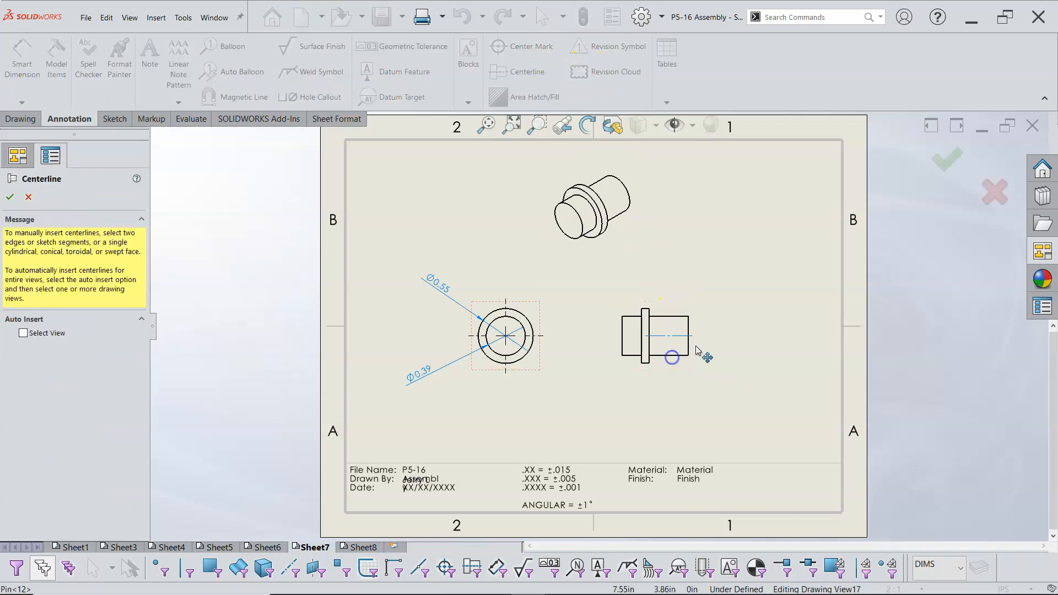
mouse_move(647, 340)
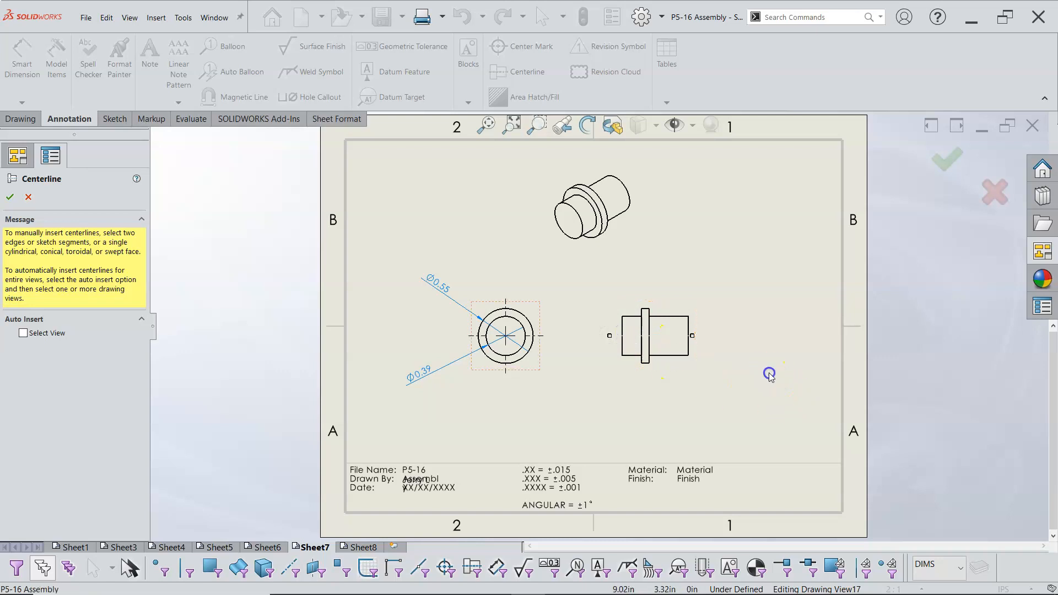
mouse_move(782, 320)
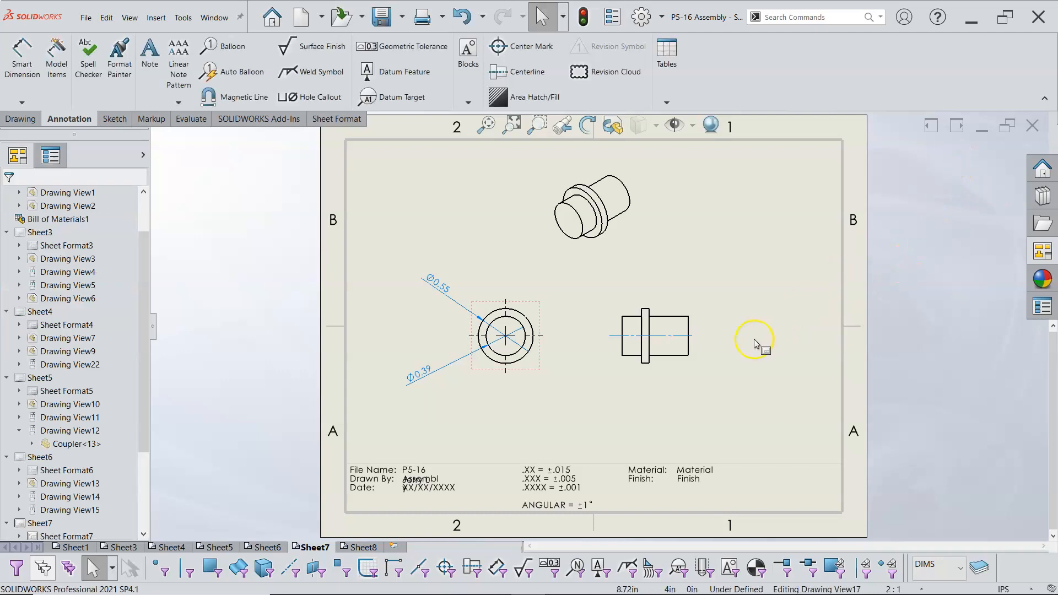
mouse_move(756, 344)
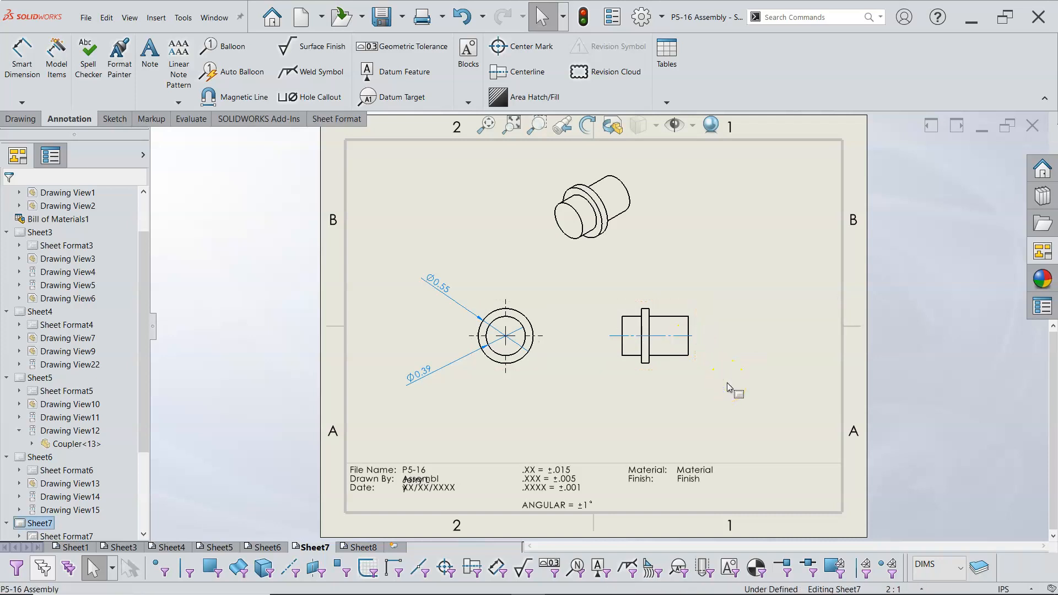
Add a 2X prefix so the smaller diameter callout reads 2X Ø0.39.
click(418, 376)
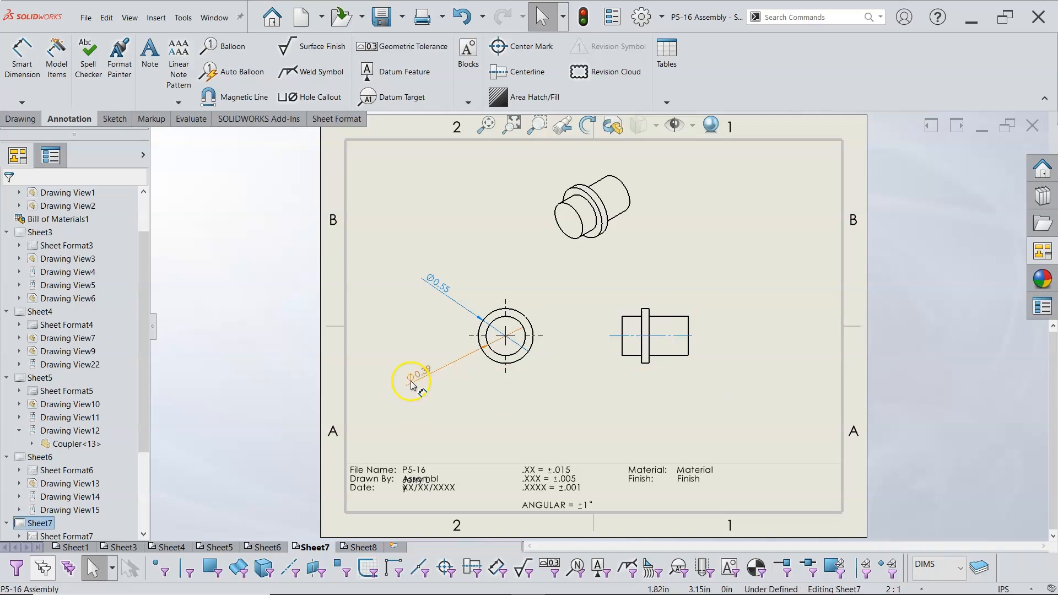
click(414, 379)
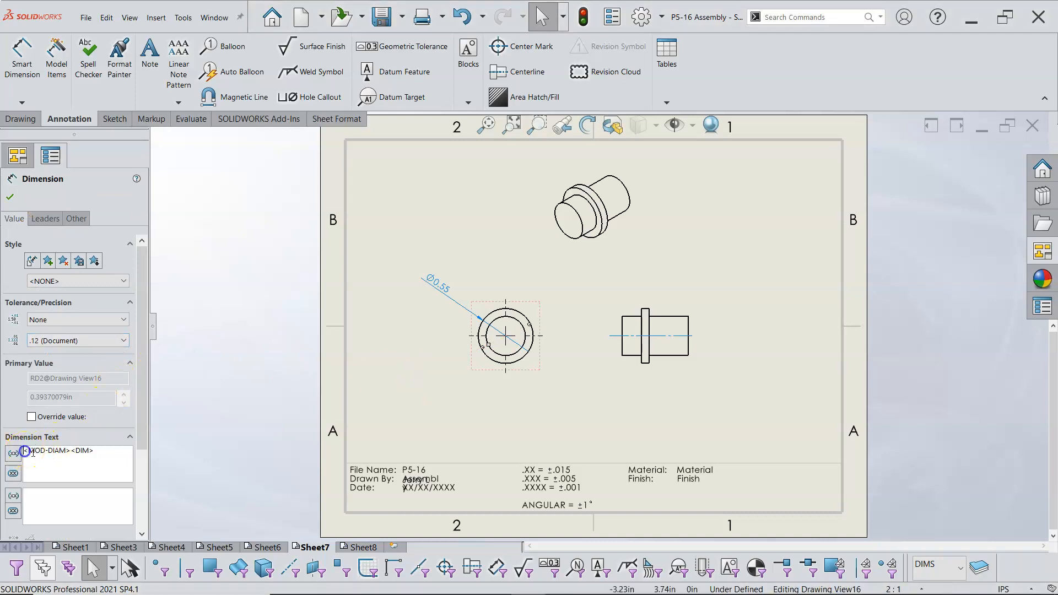
text(ZZ)
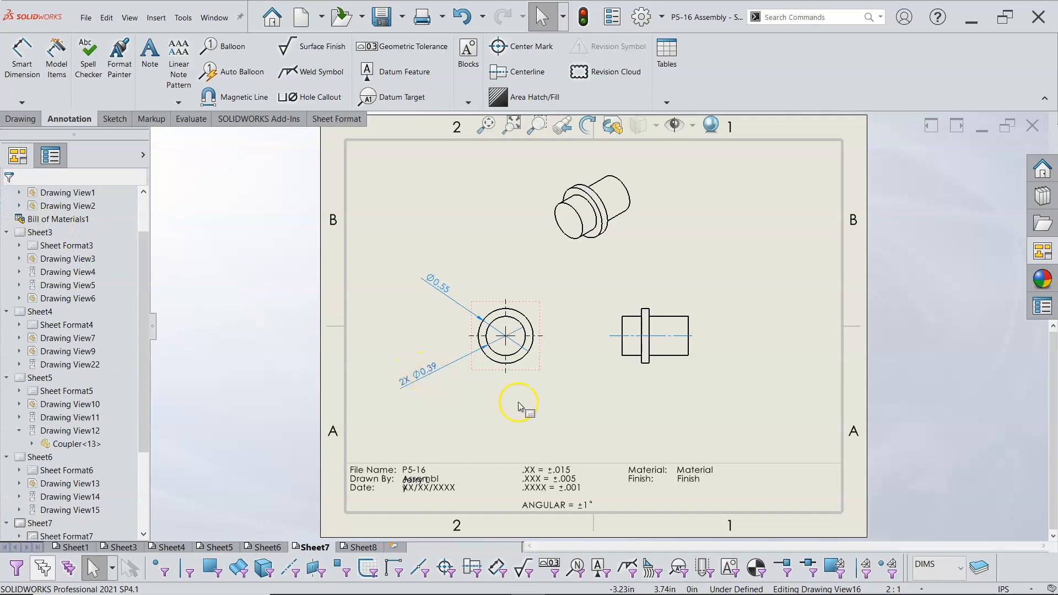
click(675, 322)
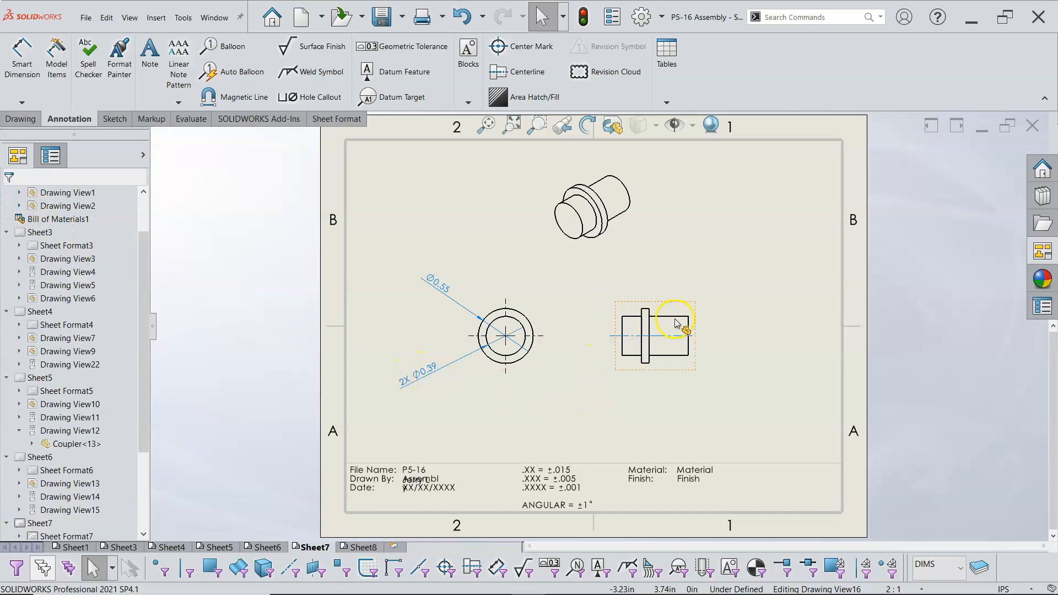
mouse_move(666, 367)
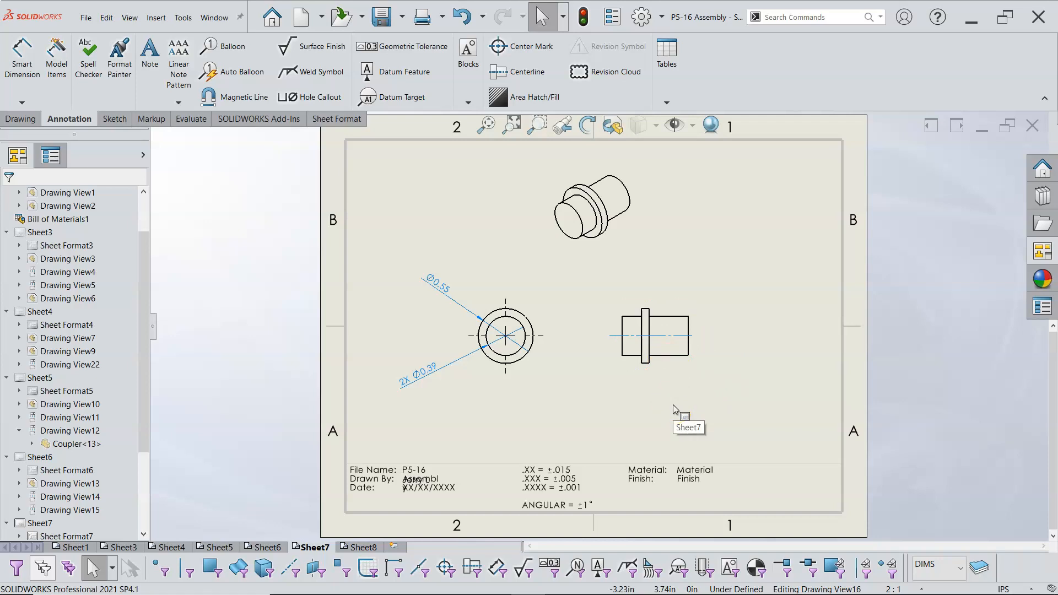
mouse_move(724, 382)
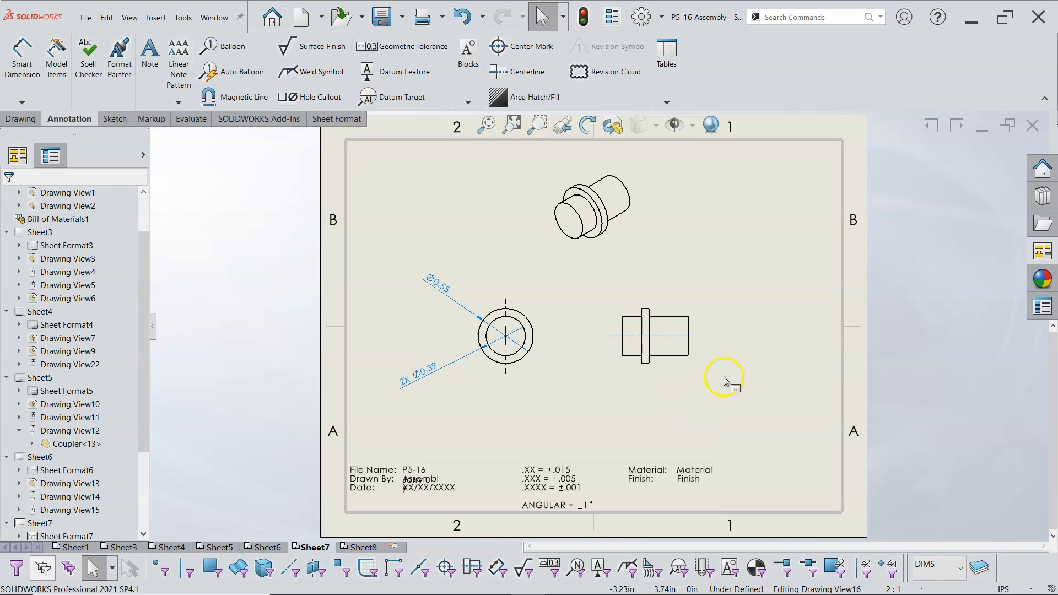
click(22, 55)
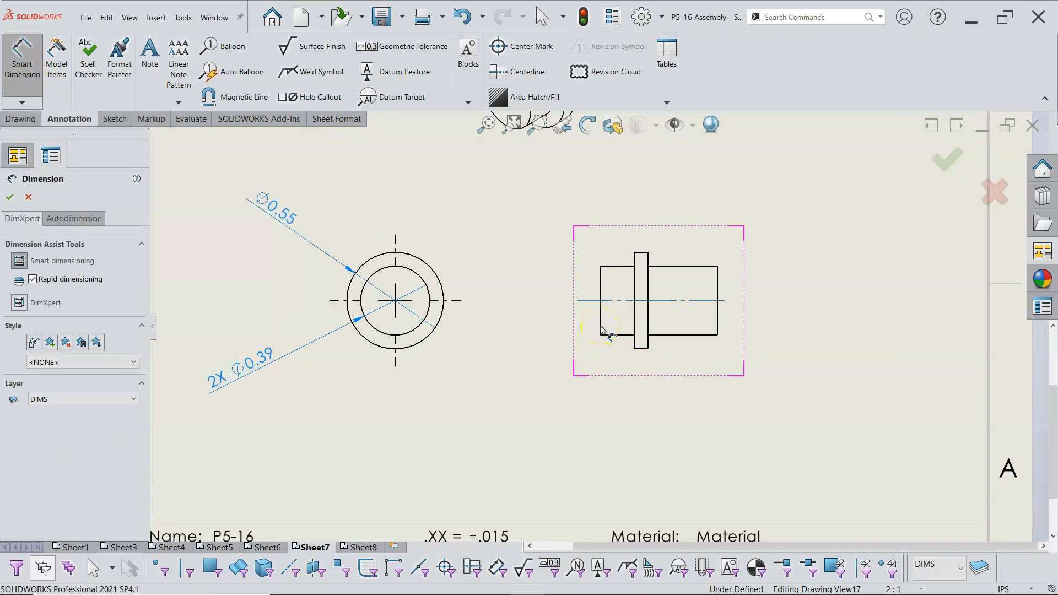
mouse_move(686, 368)
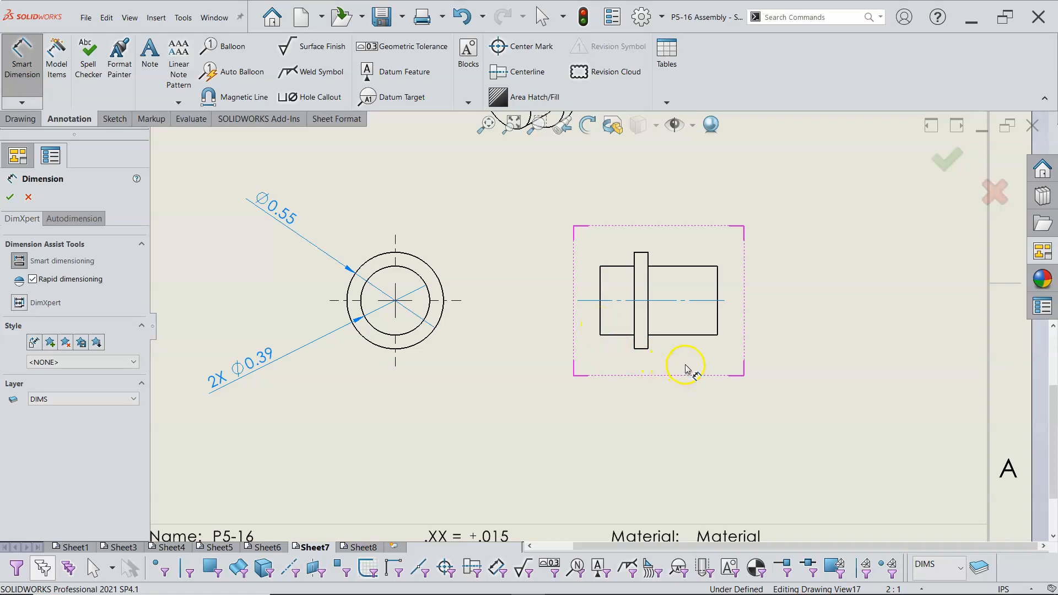
mouse_move(685, 368)
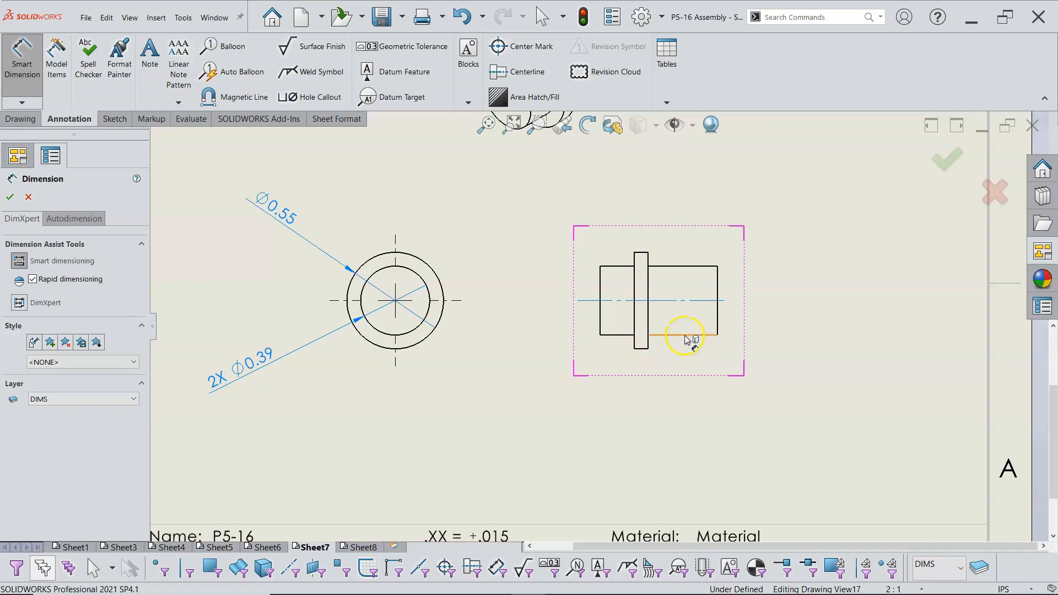
Dimension the side view with 0.39 and 0.20 lengths and an overall 0.67.
click(756, 402)
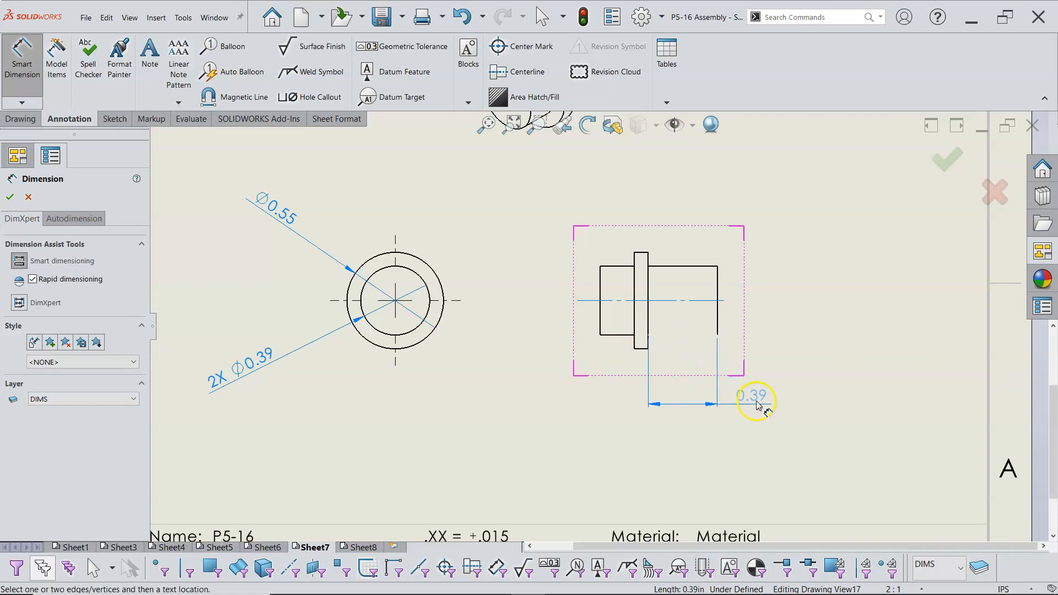
click(755, 396)
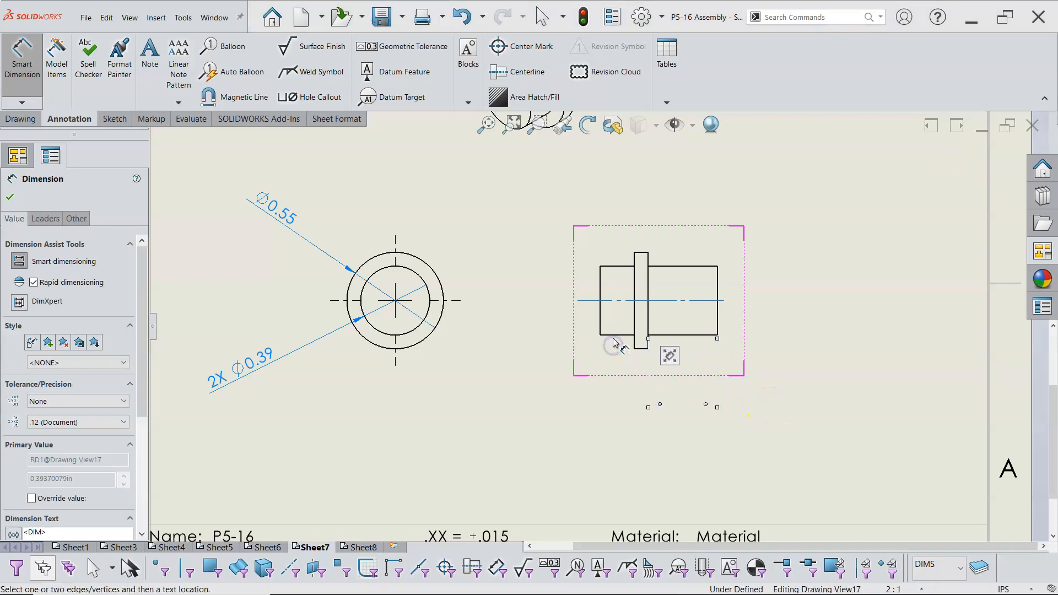
click(569, 405)
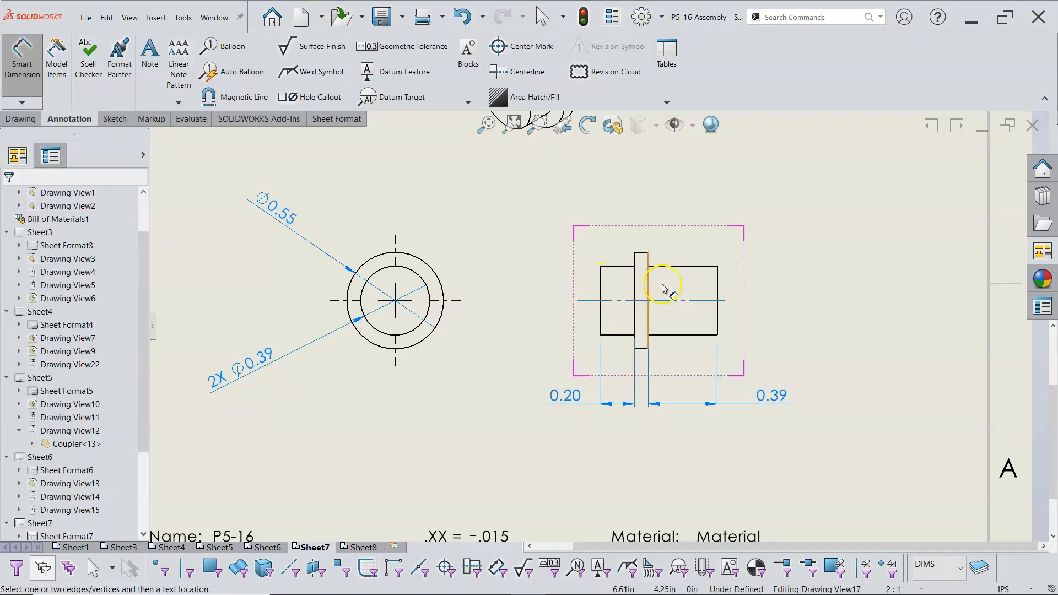
click(604, 284)
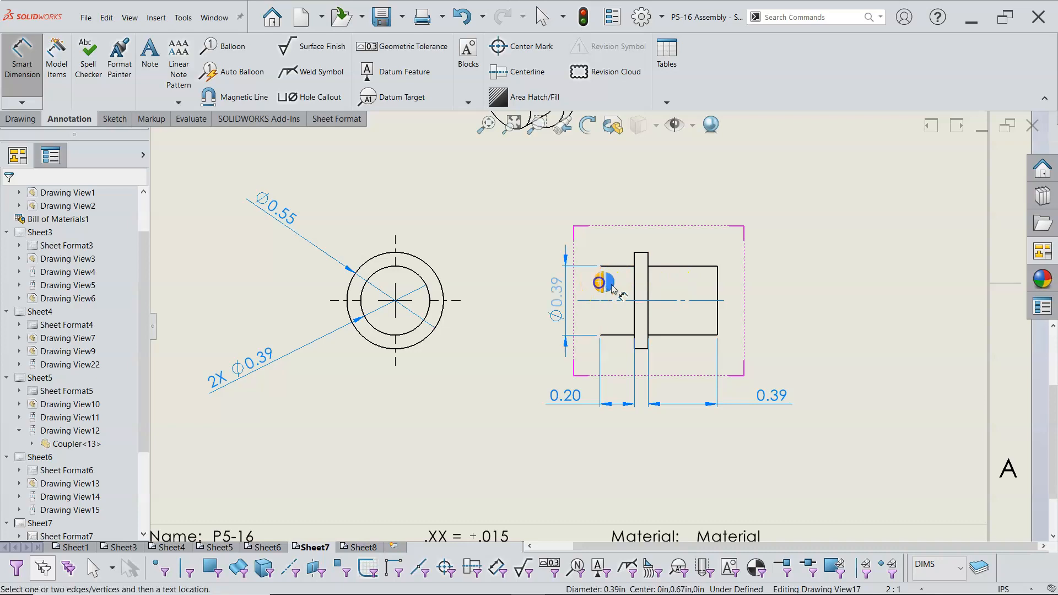
click(659, 217)
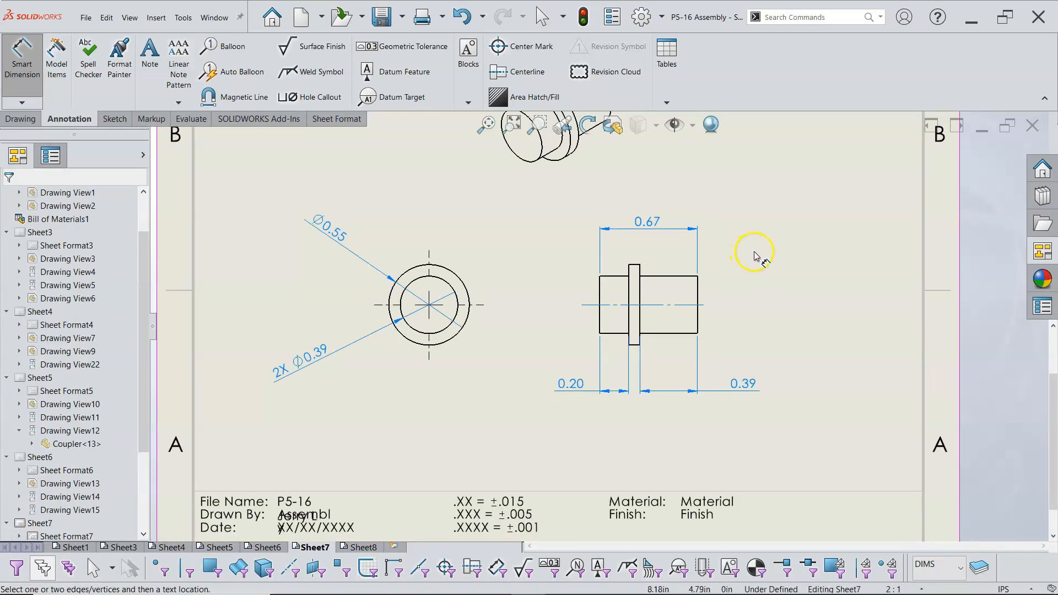
Exit dimensioning and place the isometric view in Sheet7's upper-right corner.
right_click(724, 268)
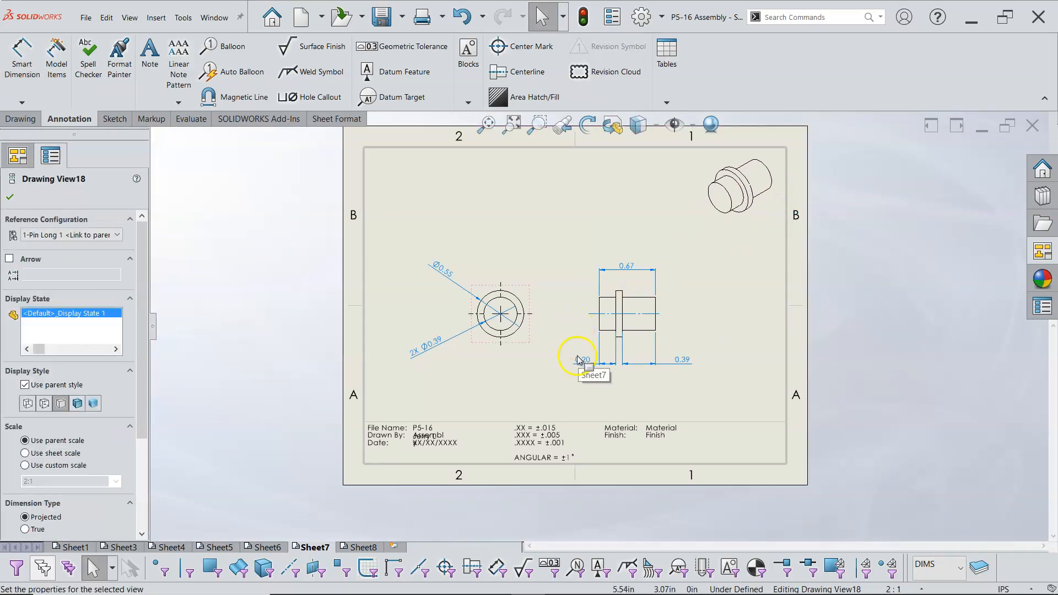
mouse_move(671, 375)
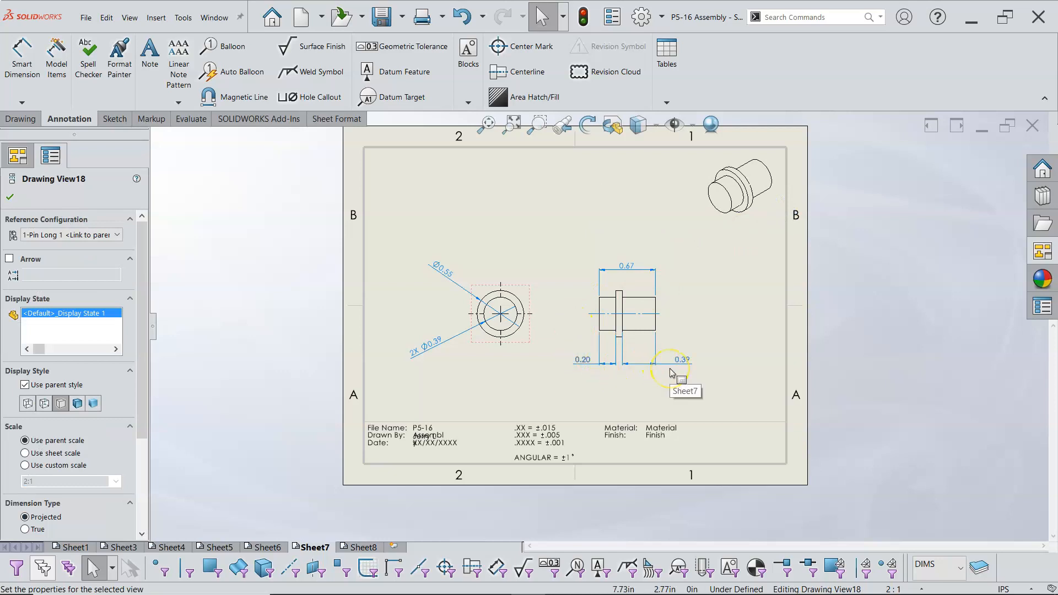
mouse_move(632, 282)
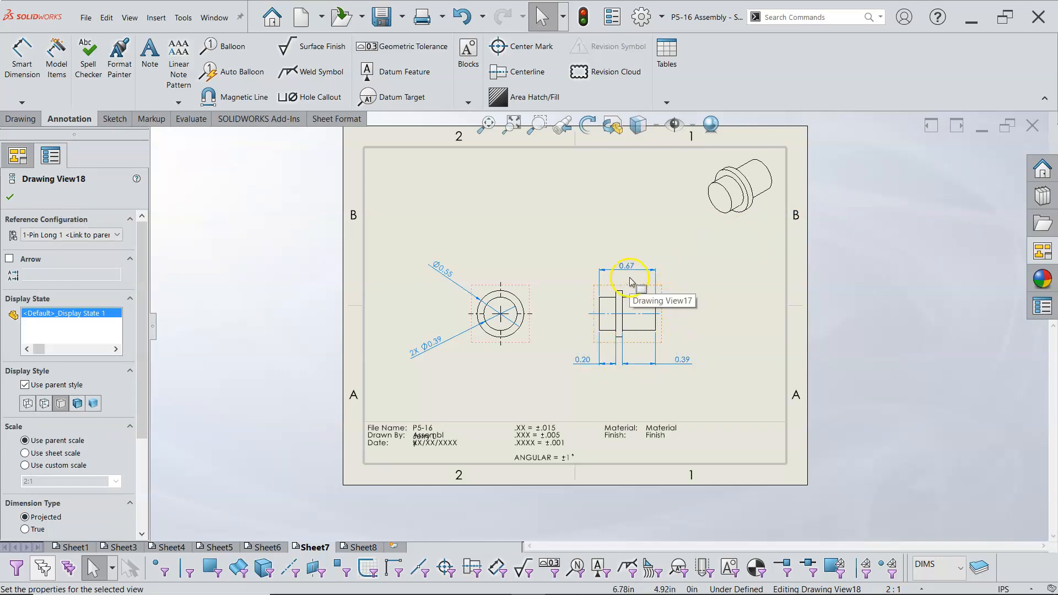
mouse_move(698, 322)
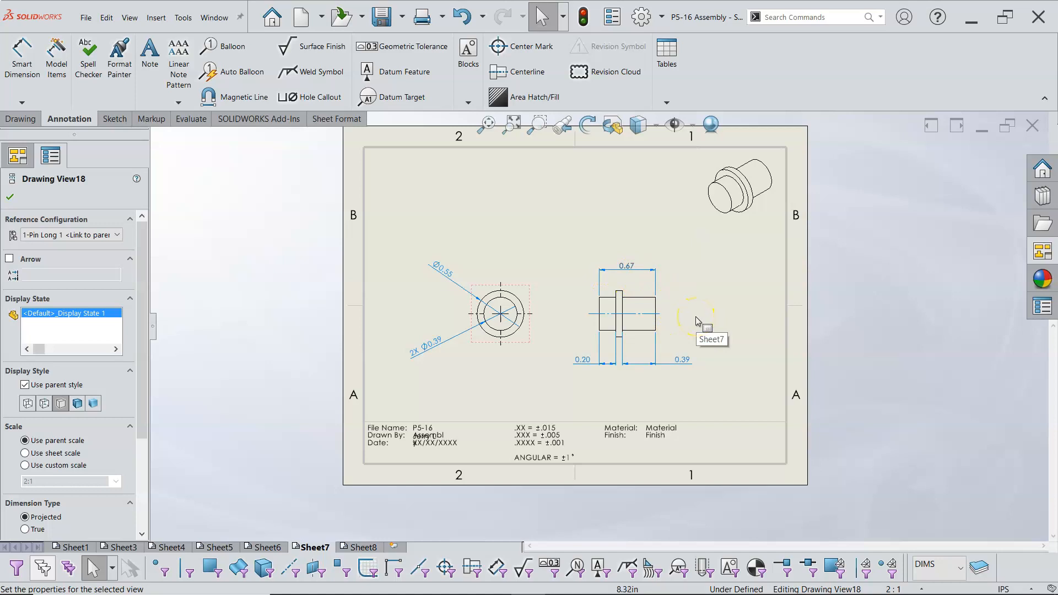
mouse_move(432, 347)
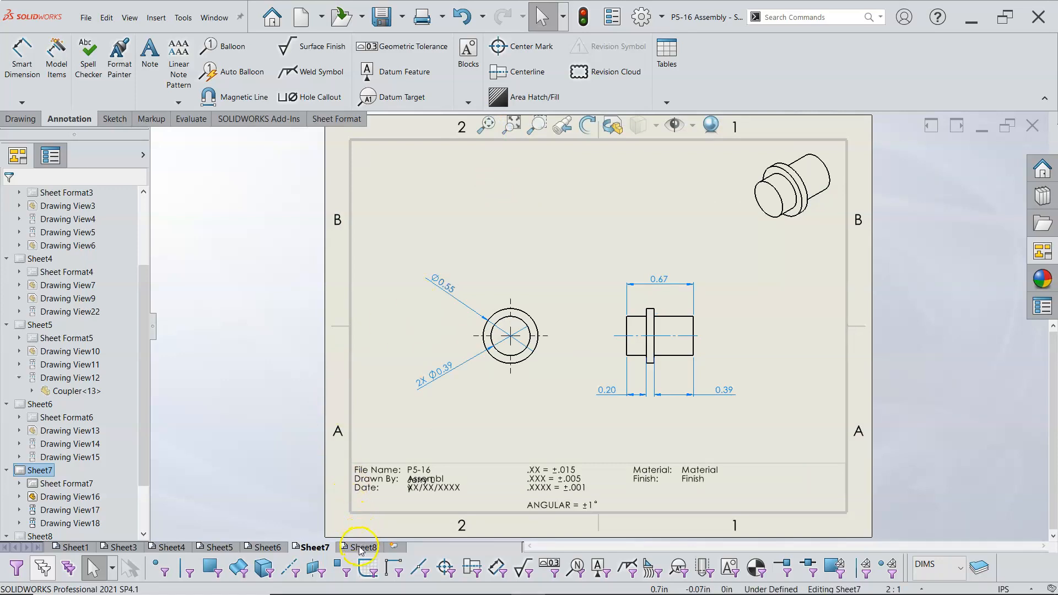
Paste a copy of Sheet7 as Sheet7(2), moved to the end of the sheets.
click(361, 547)
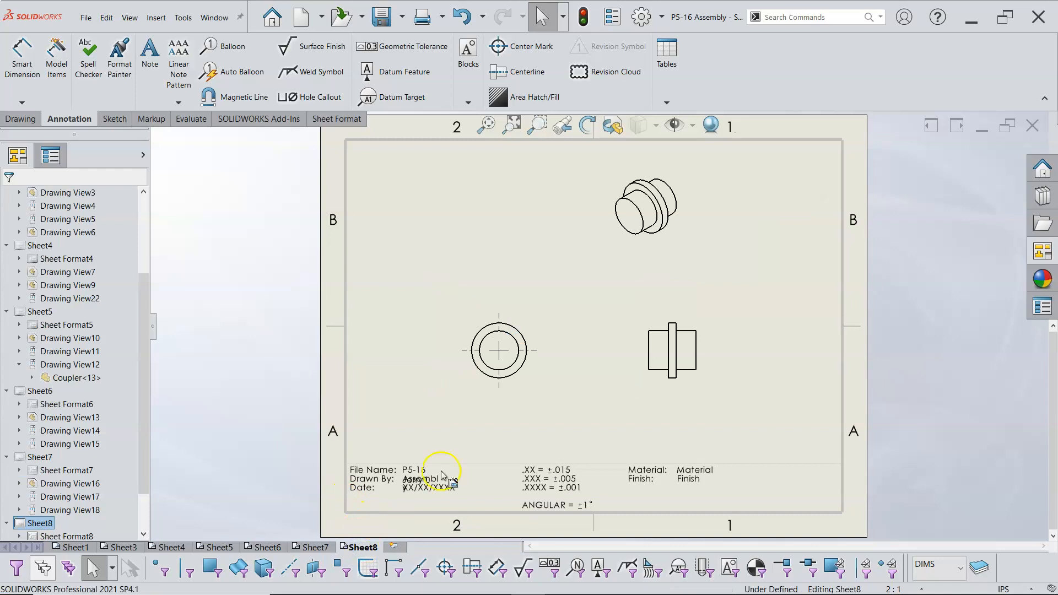
mouse_move(435, 445)
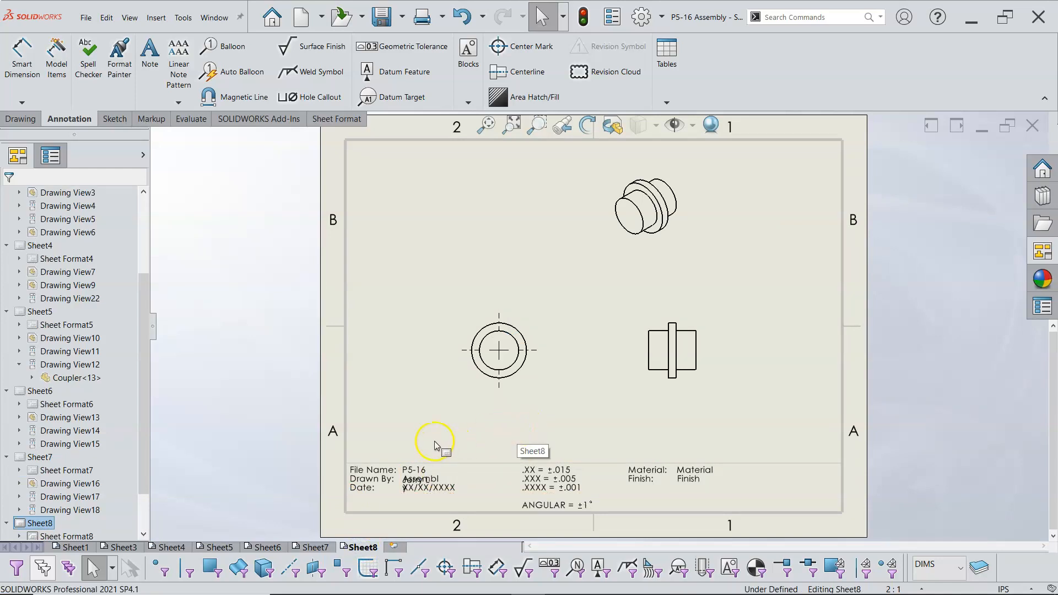
click(312, 548)
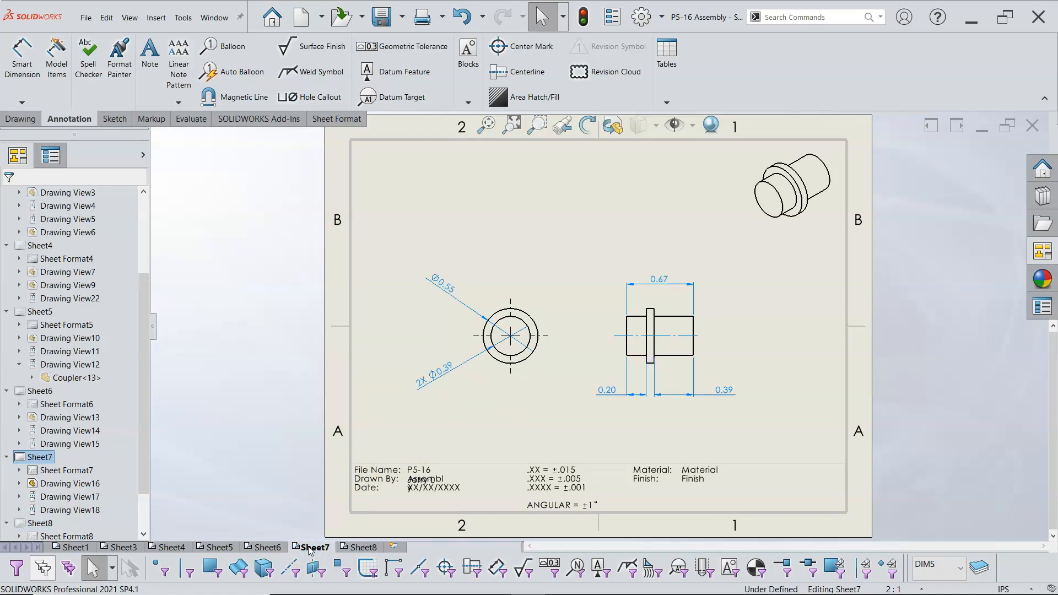
right_click(311, 547)
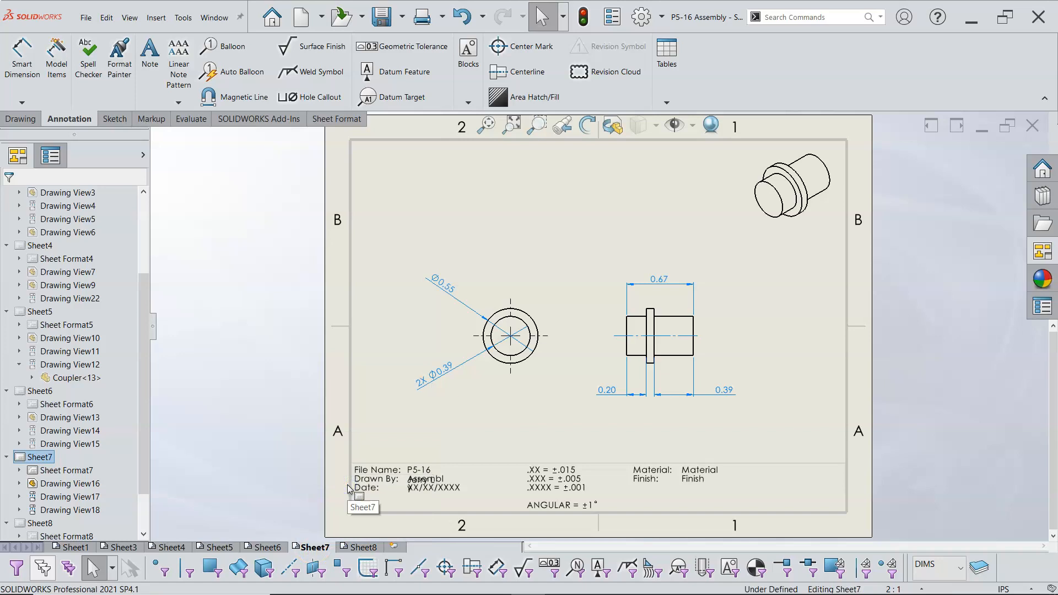
right_click(311, 546)
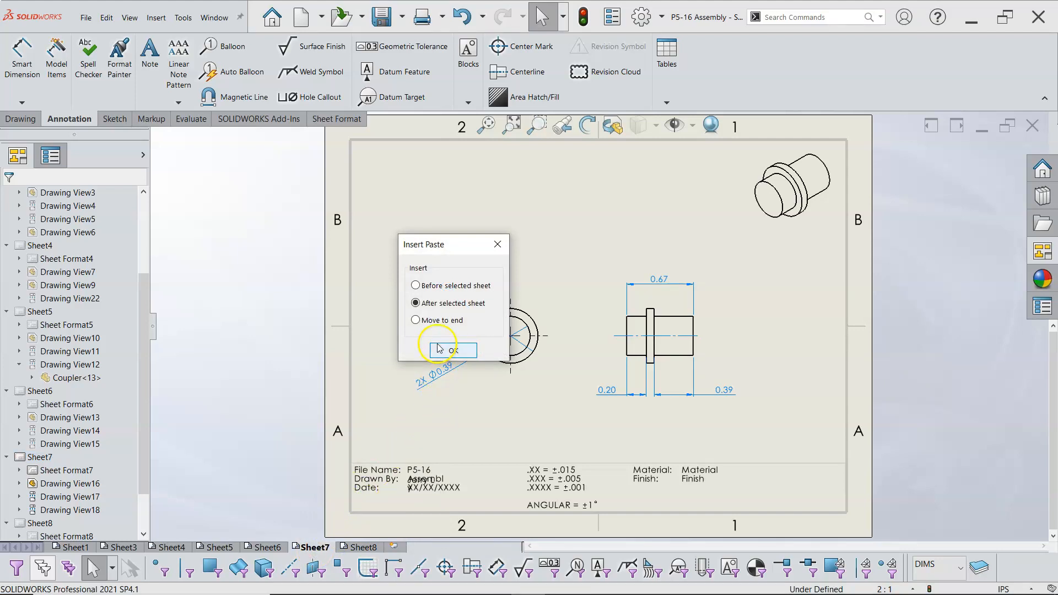
mouse_move(457, 331)
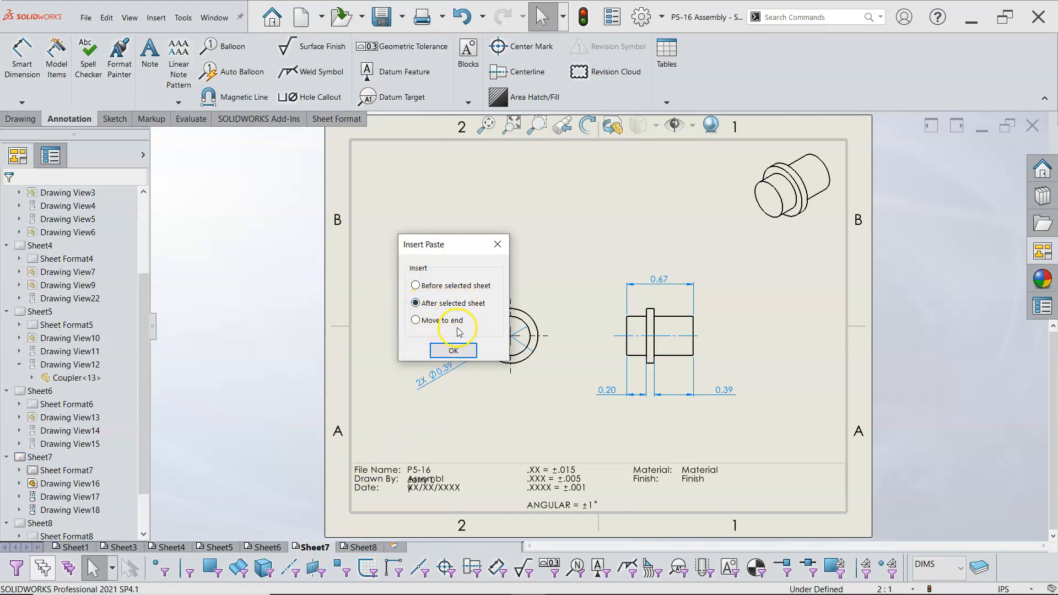
click(416, 319)
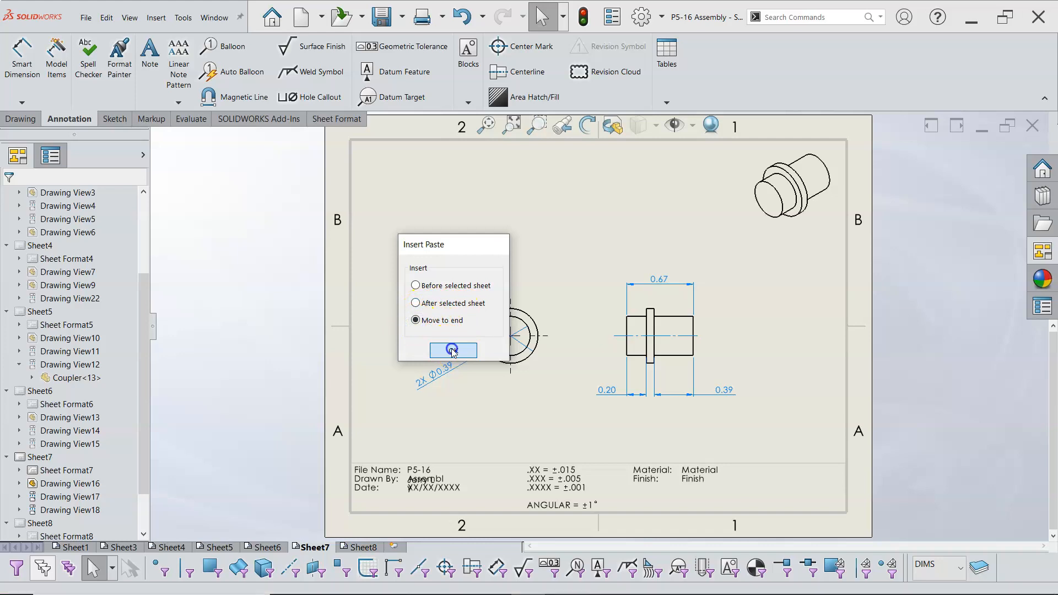
click(453, 351)
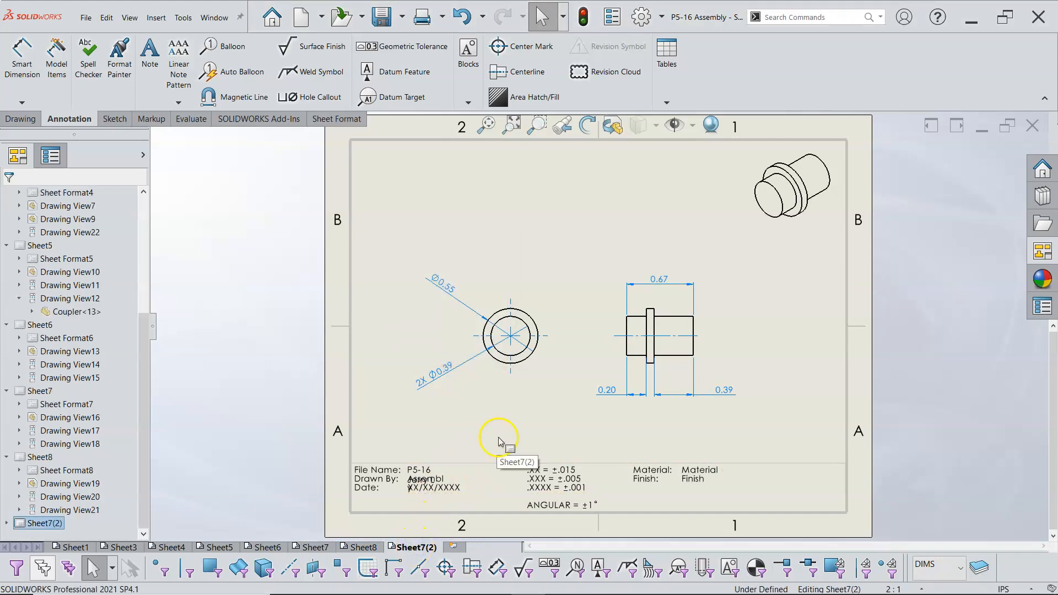
Set Sheet7(2)'s drawing view to the 4-Pin Short 'Pin Short' configuration.
click(510, 336)
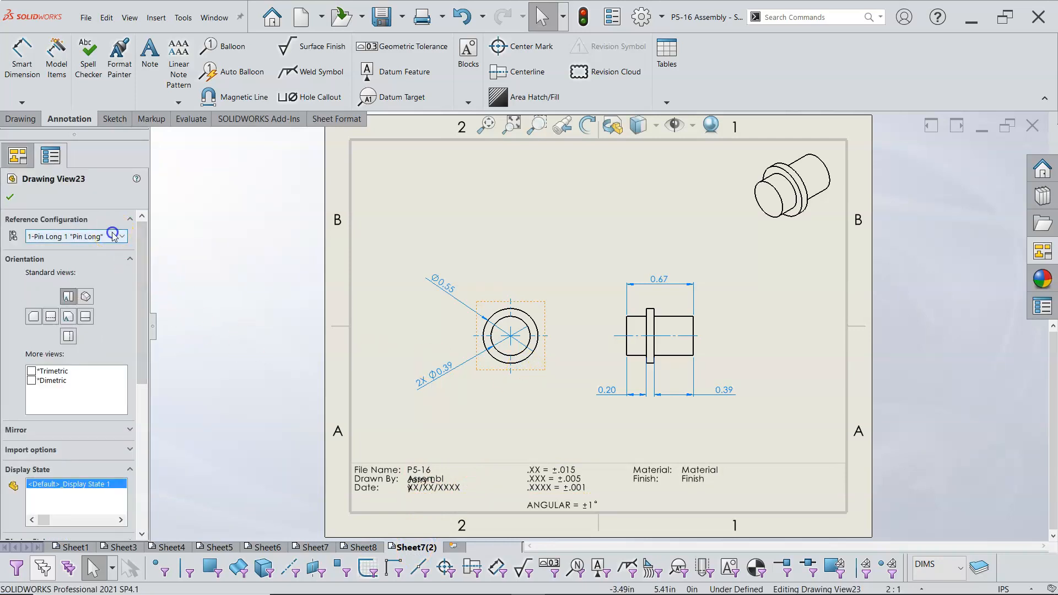
click(121, 235)
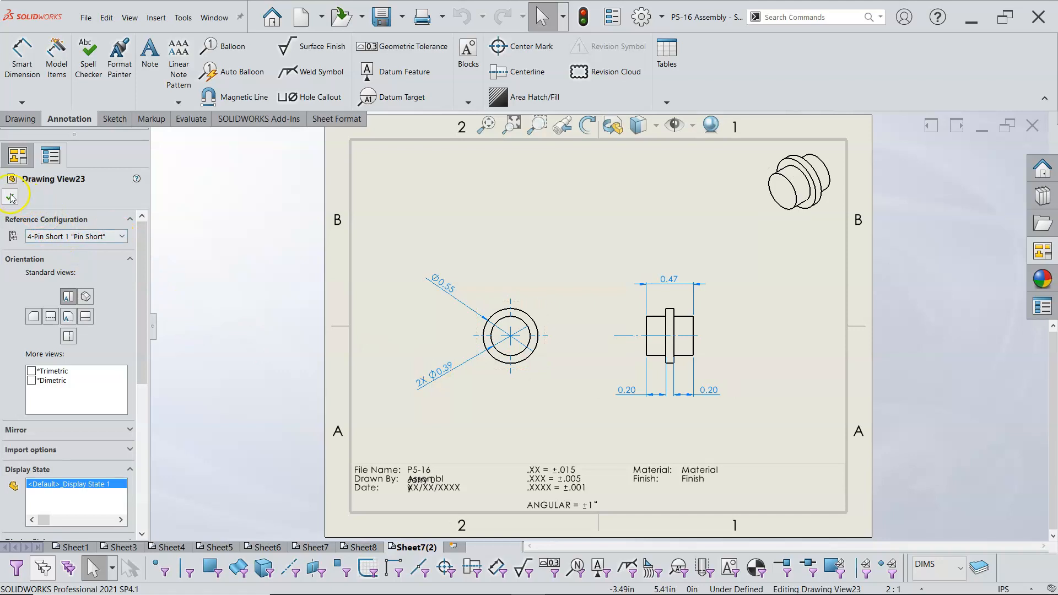
click(49, 156)
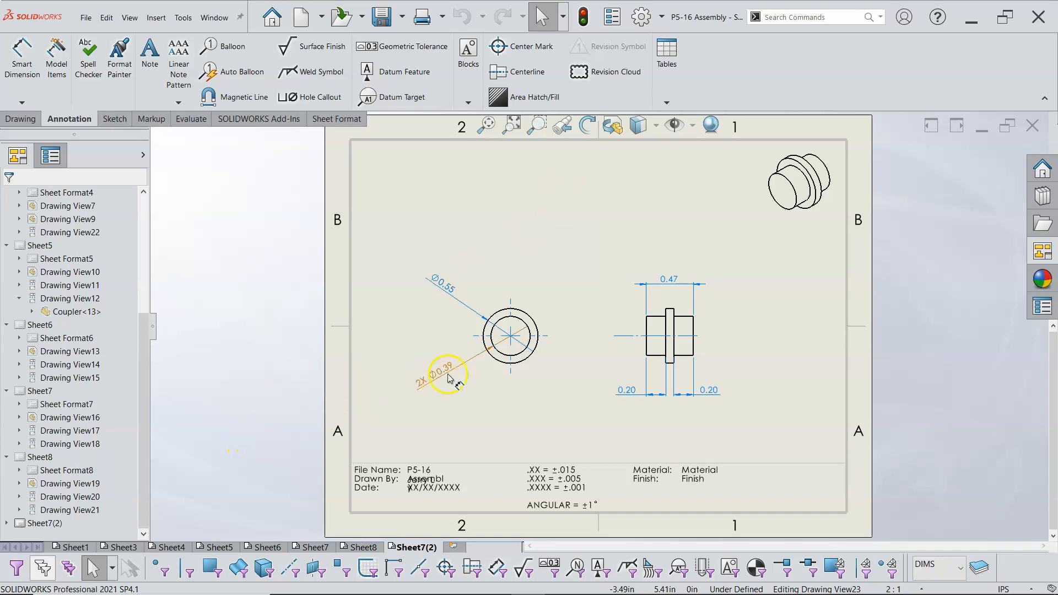
mouse_move(446, 374)
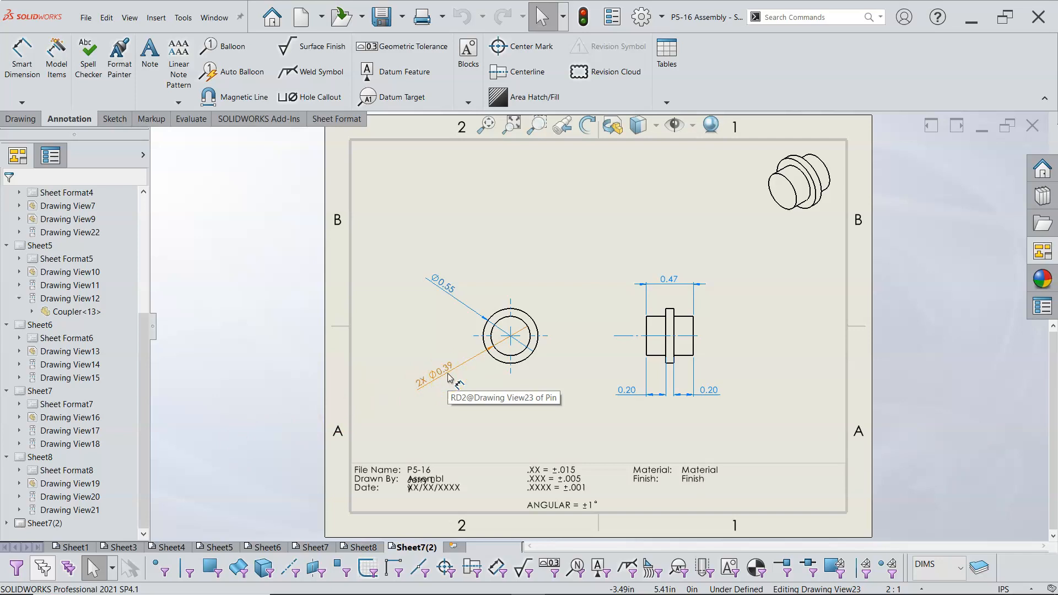
mouse_move(452, 378)
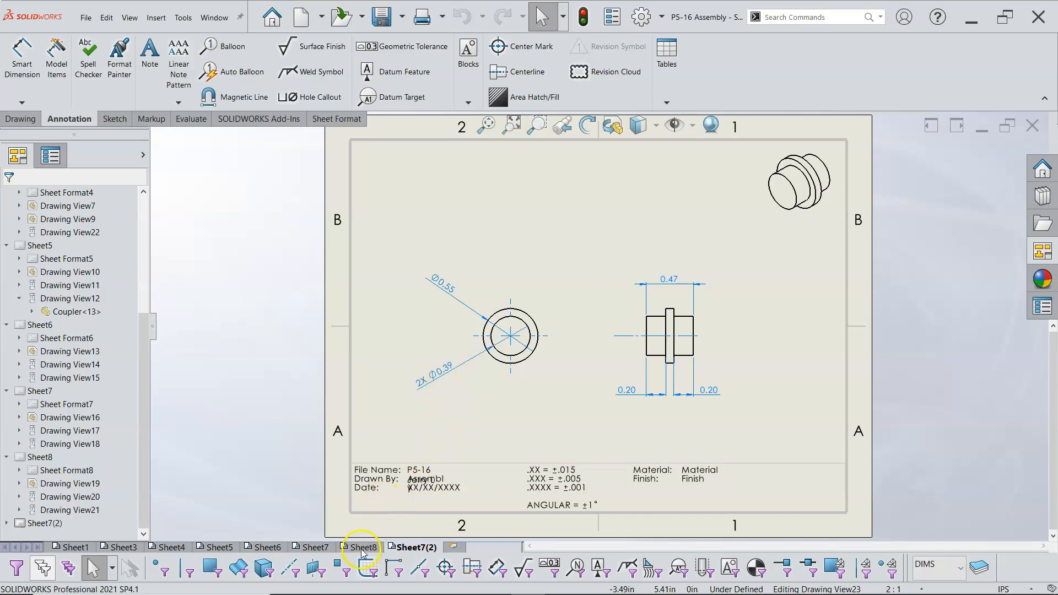
Review Sheet8, Sheet6 and Sheet7, ending back on Sheet8.
click(361, 547)
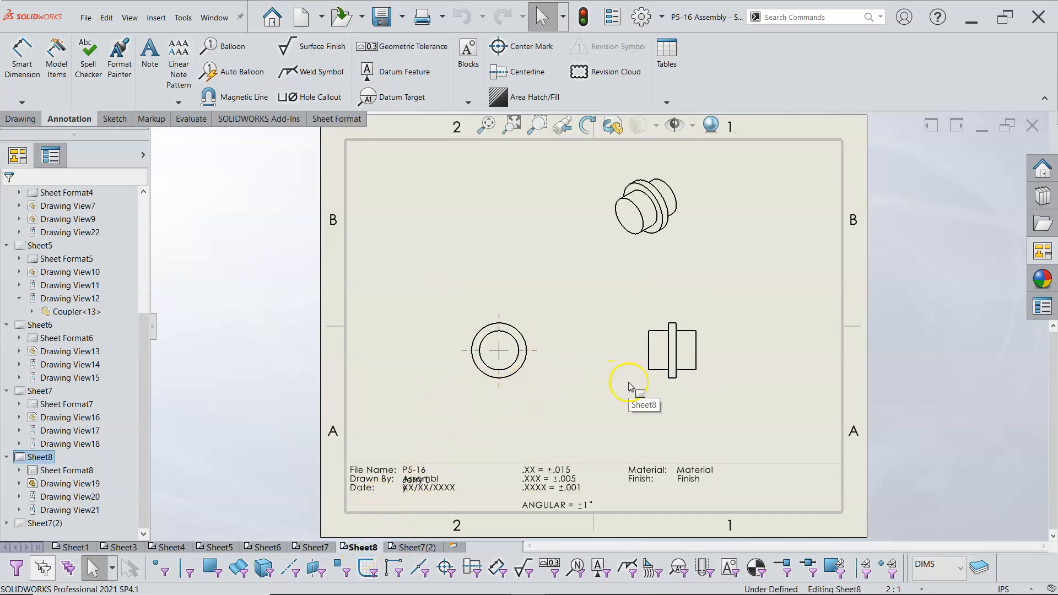
click(644, 206)
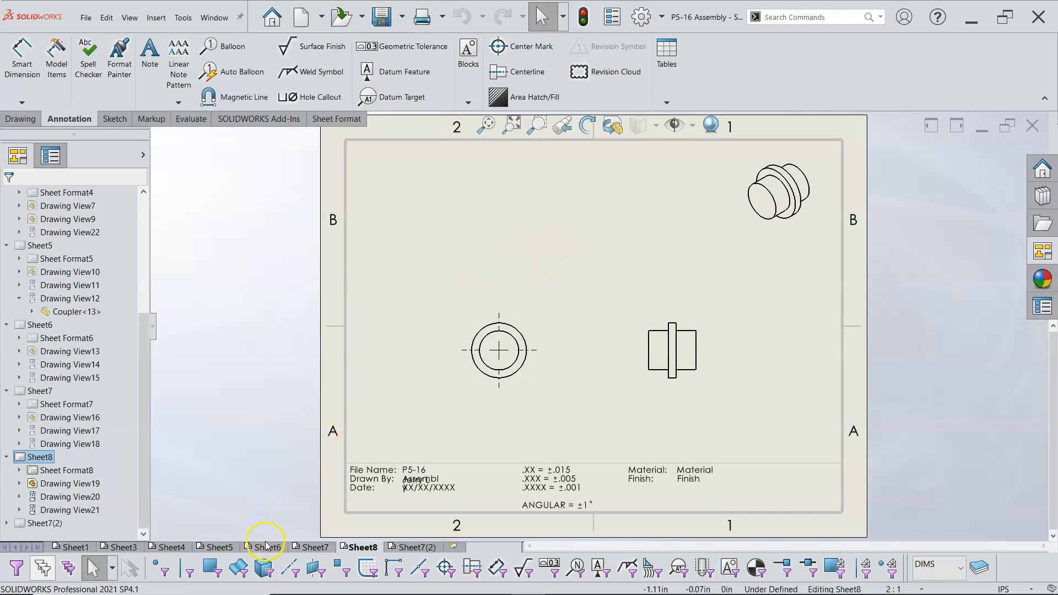
click(267, 547)
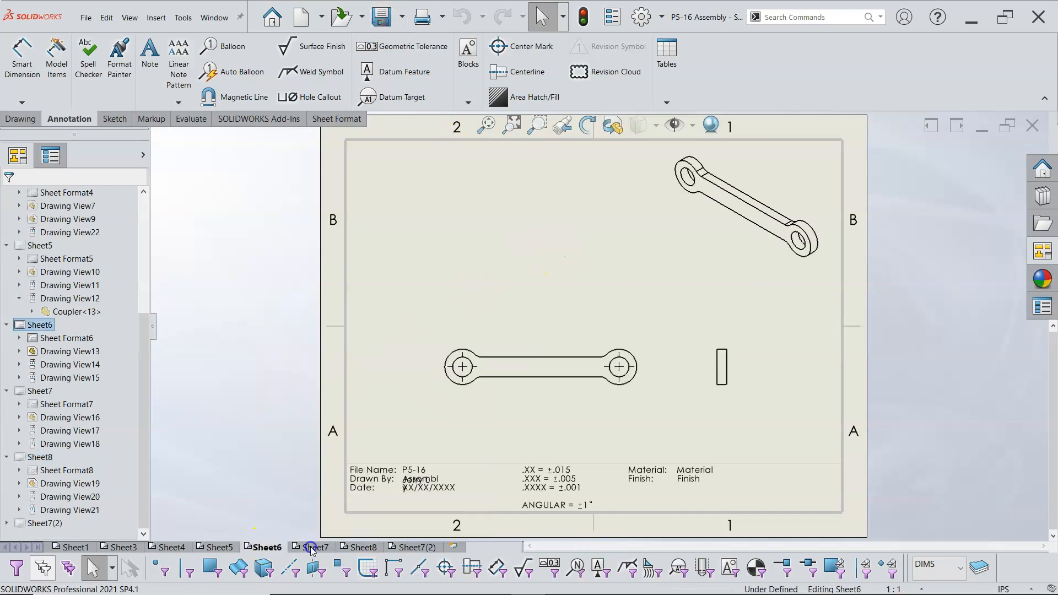
click(313, 547)
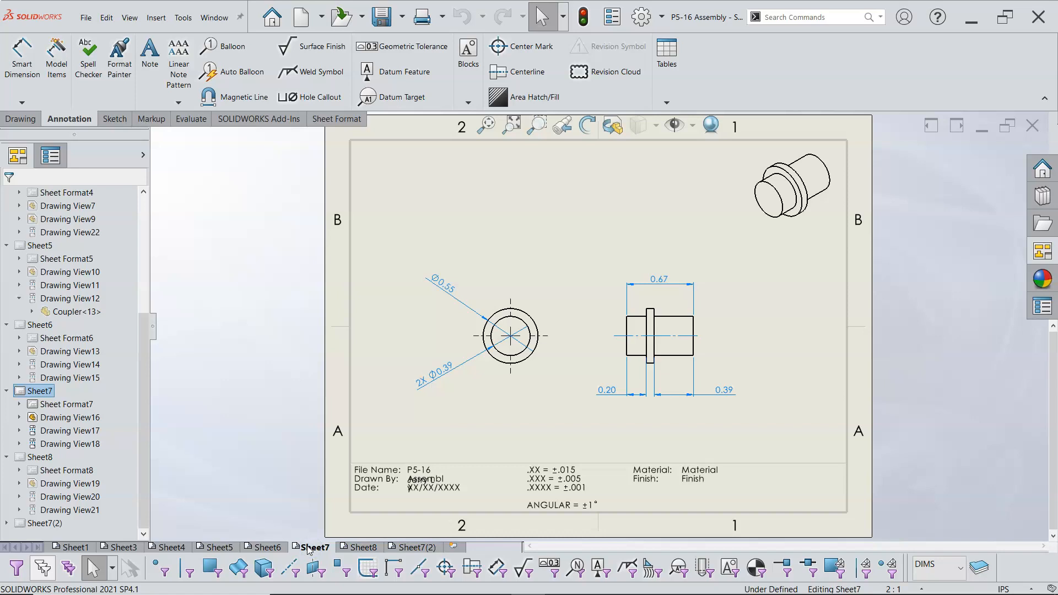
click(360, 548)
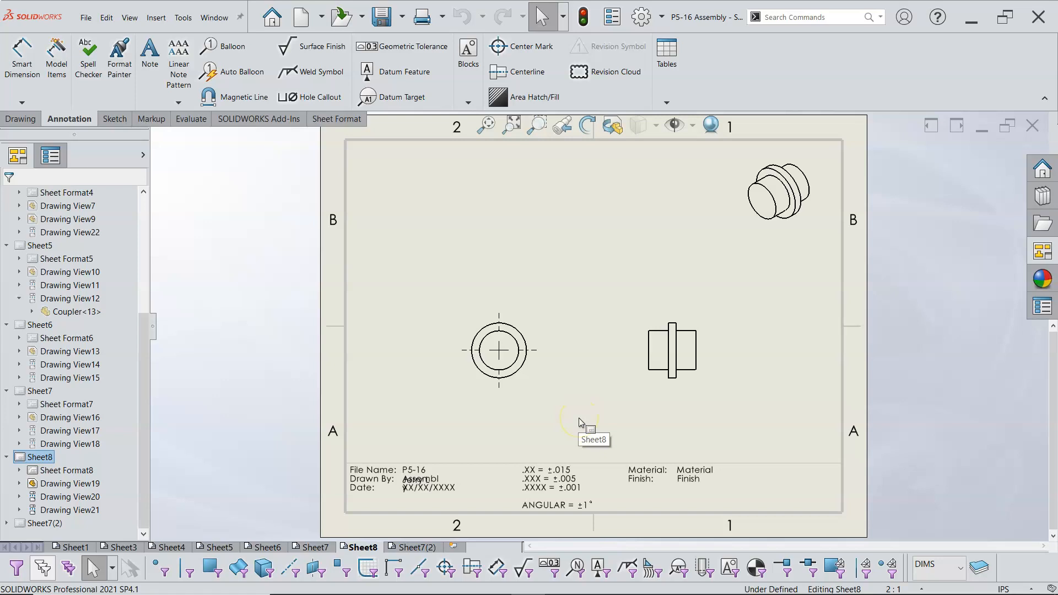
mouse_move(585, 427)
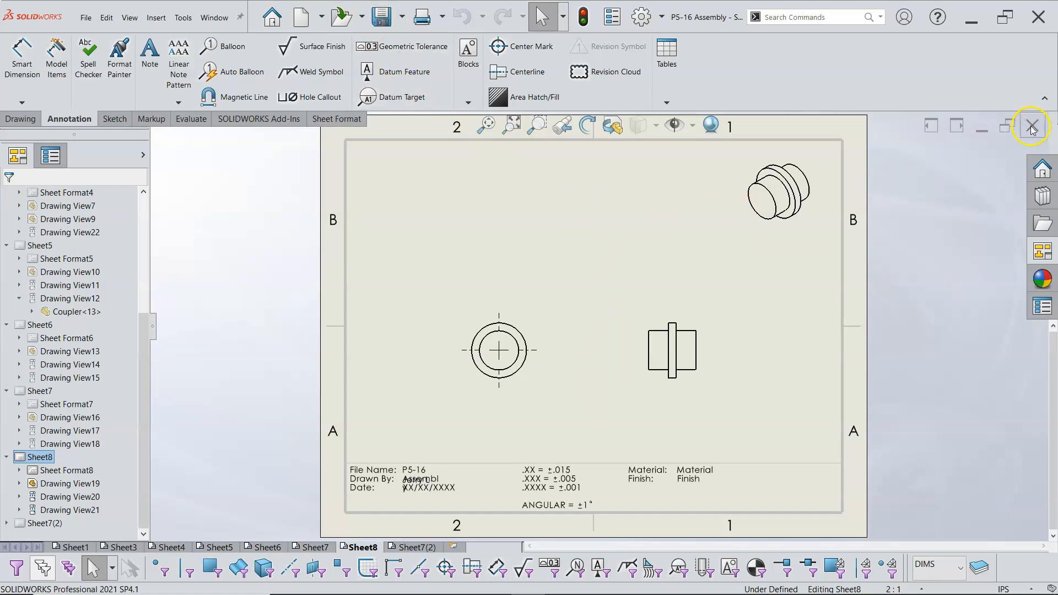
Close the P5-16 pin drawing document.
click(1032, 126)
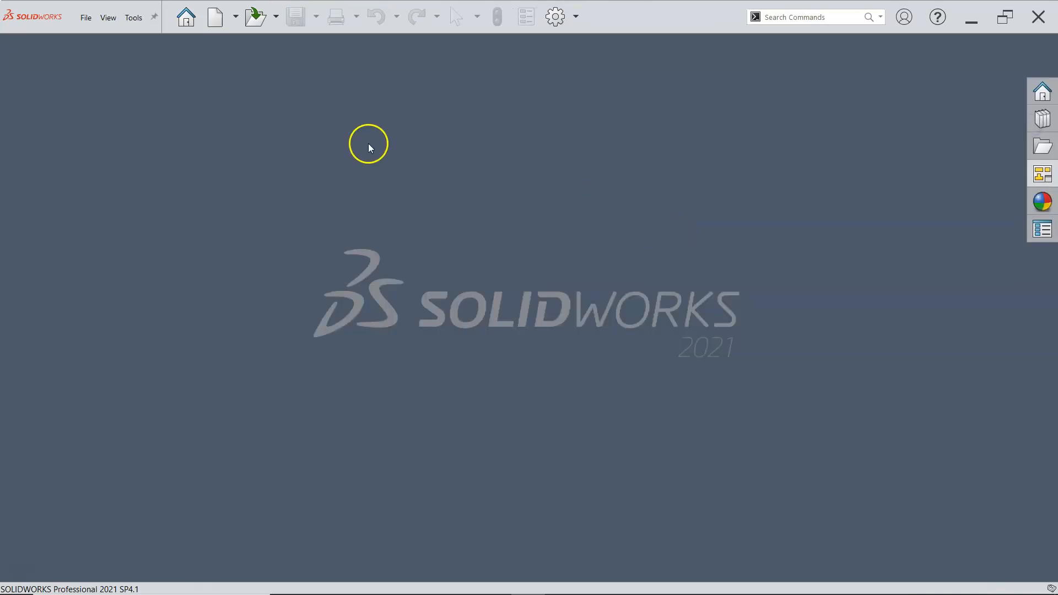
mouse_move(216, 16)
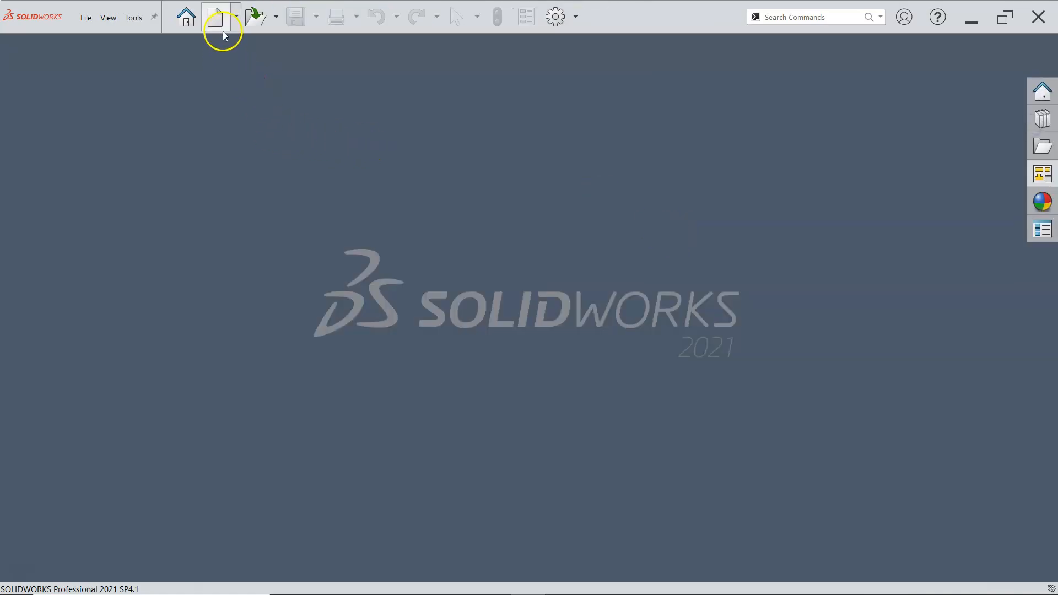
mouse_move(216, 15)
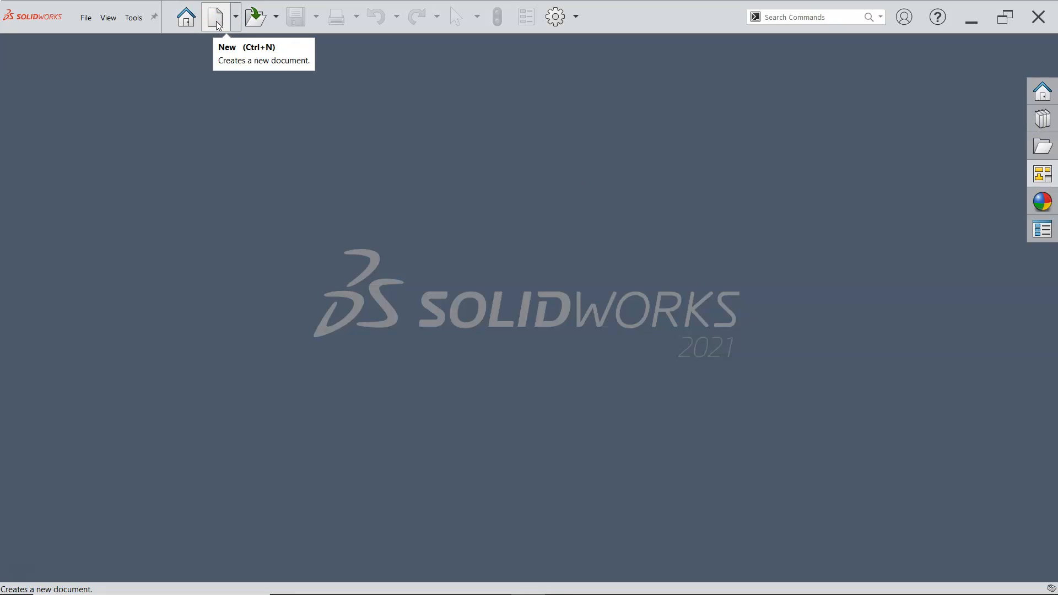
mouse_move(210, 30)
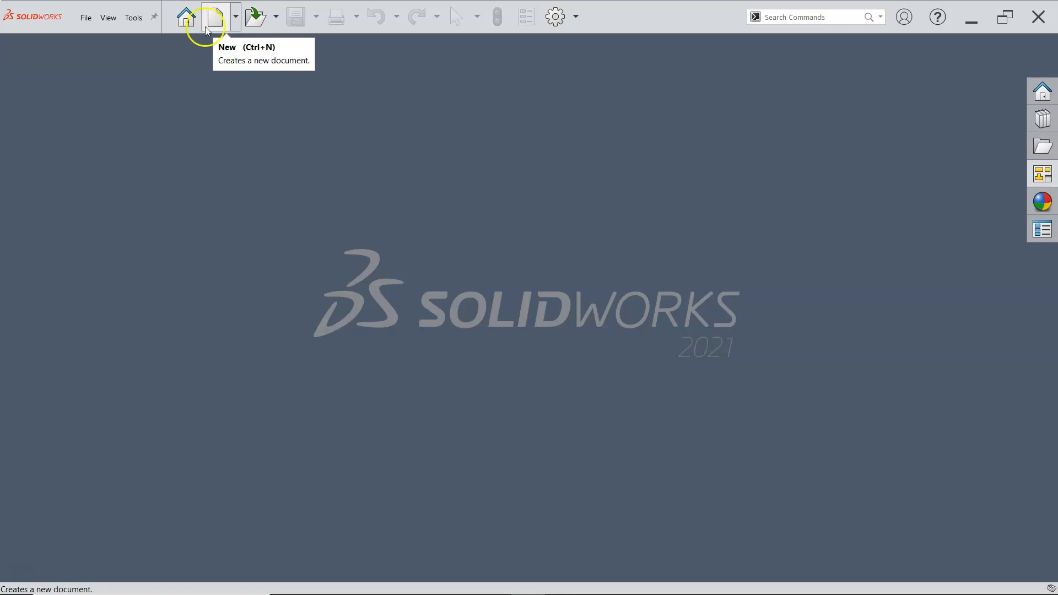
Create drawing Draw2 from the MY A SIZE template, skipping the model view insertion.
click(214, 16)
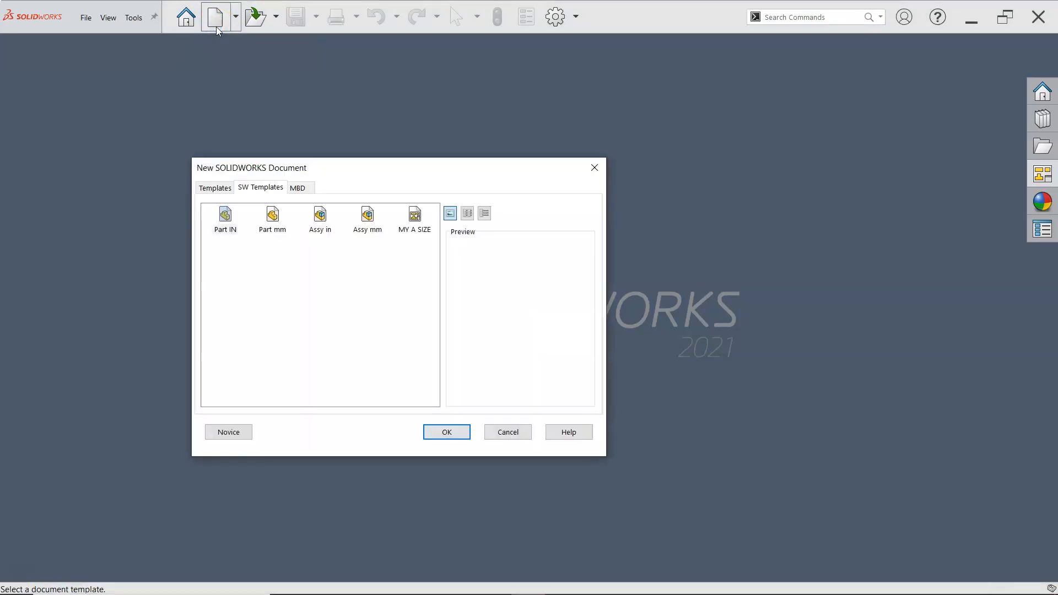
click(446, 432)
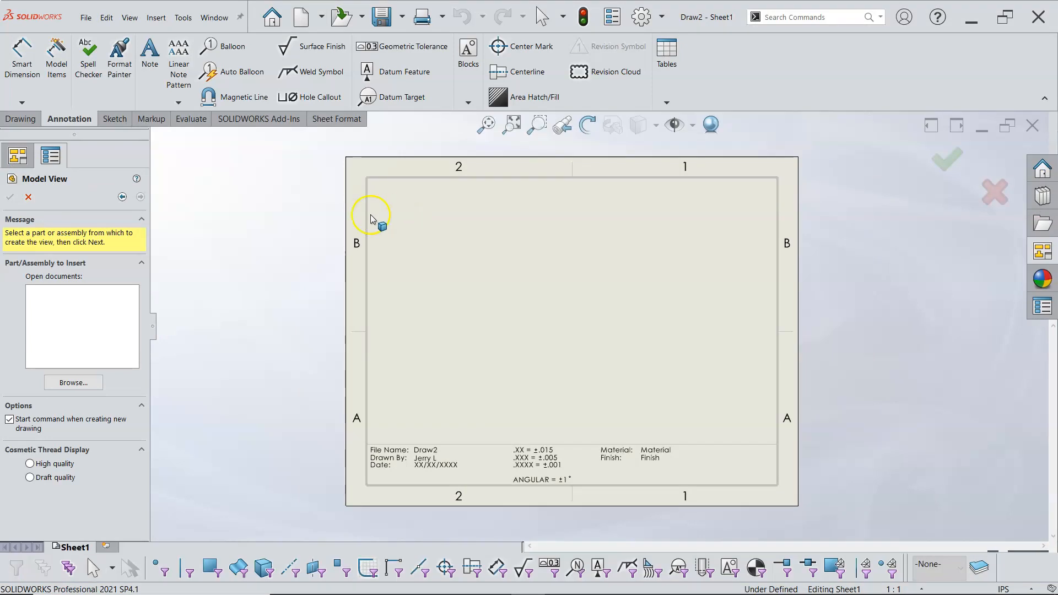
click(28, 197)
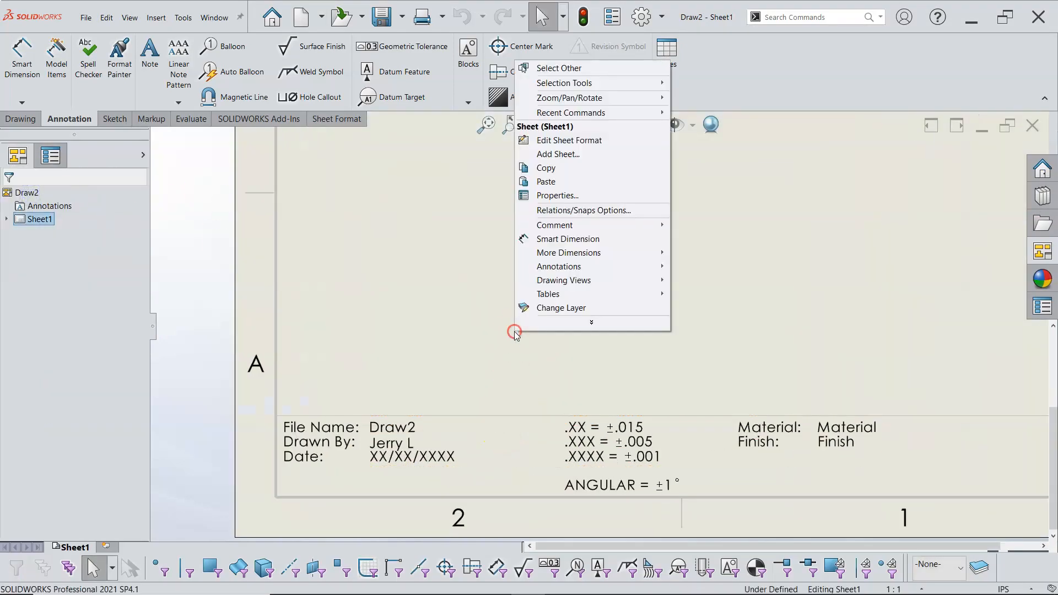
mouse_move(569, 141)
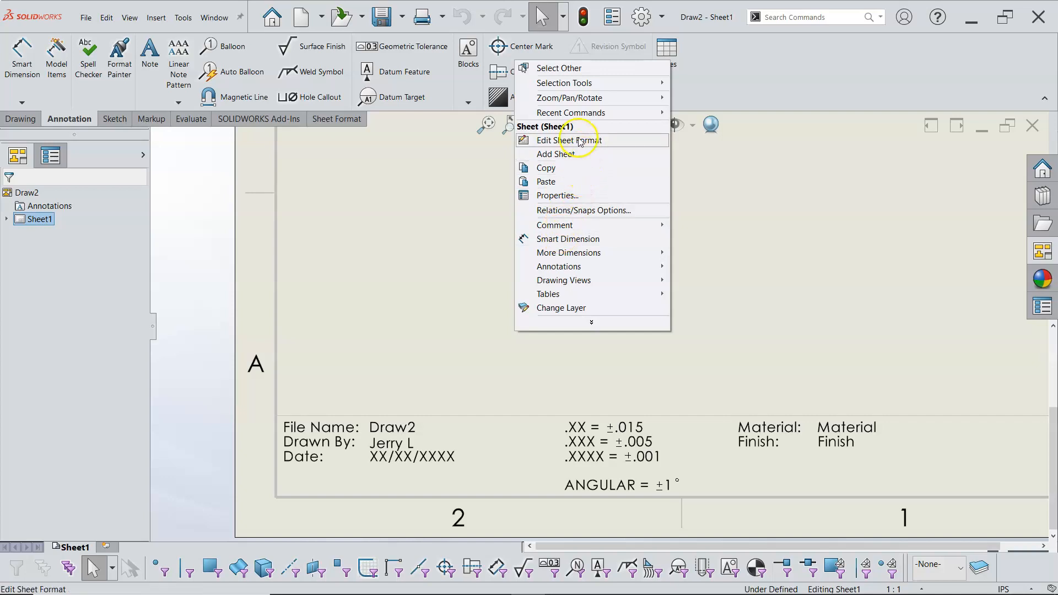
Switch Draw2's sheet into Edit Sheet Format mode to reposition the file-name note.
click(572, 139)
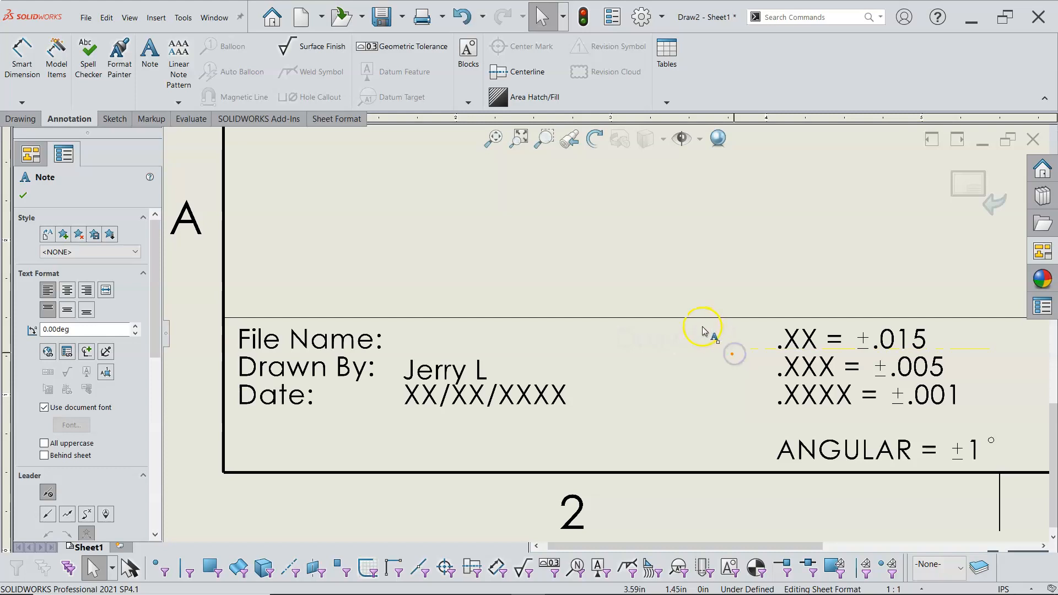
mouse_move(587, 355)
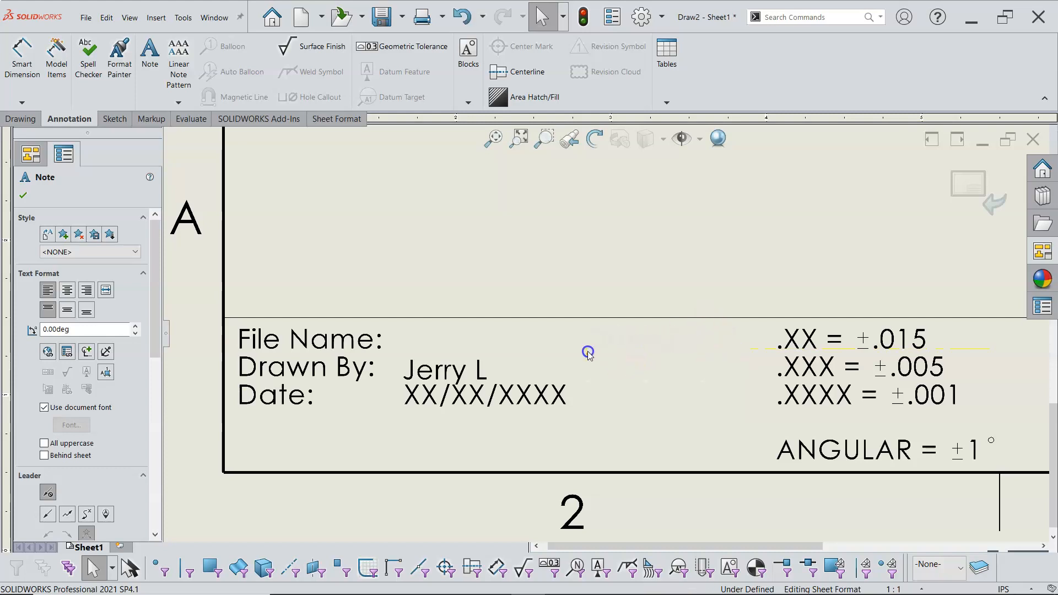
mouse_move(588, 382)
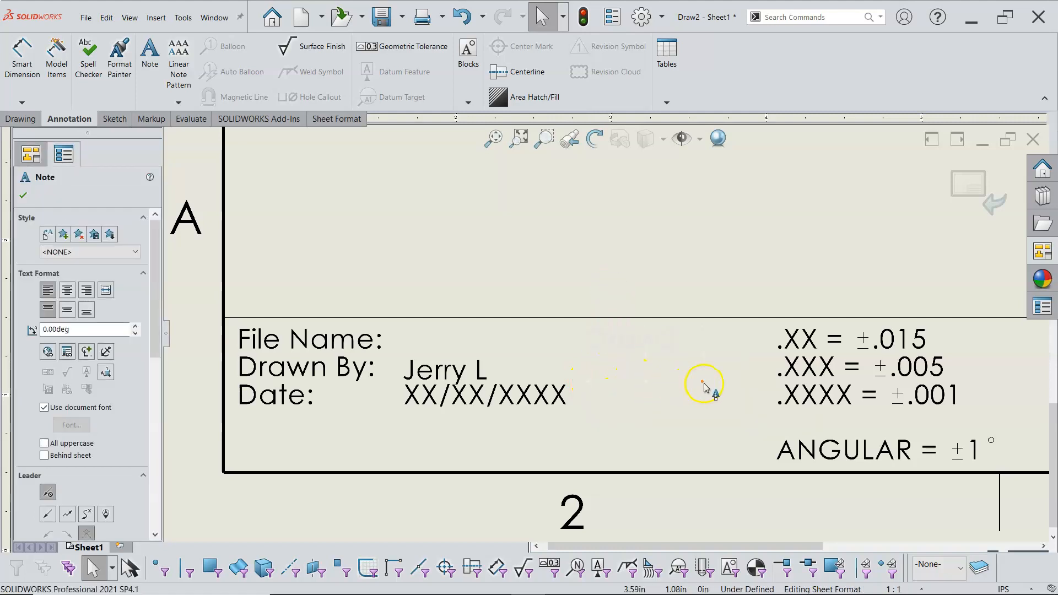
mouse_move(722, 353)
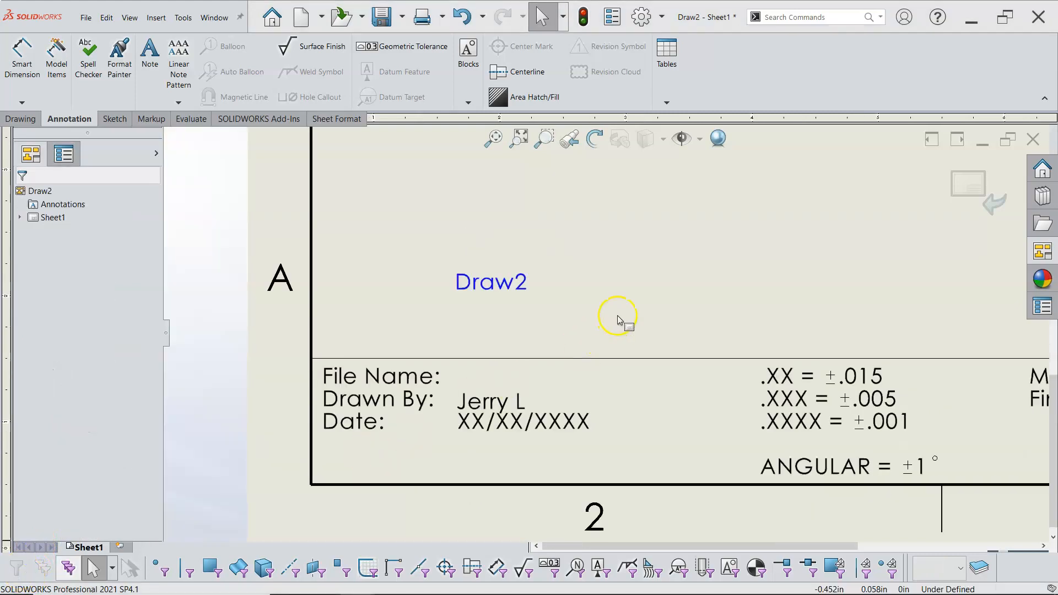
mouse_move(625, 156)
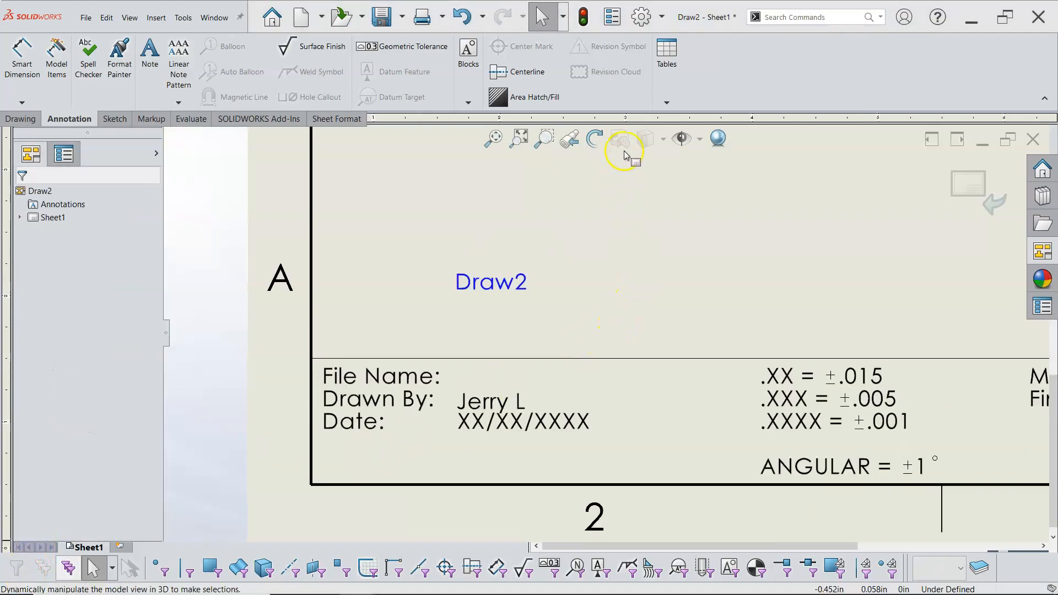
Browse the Colors page in System Options, then close the Options dialog.
click(640, 16)
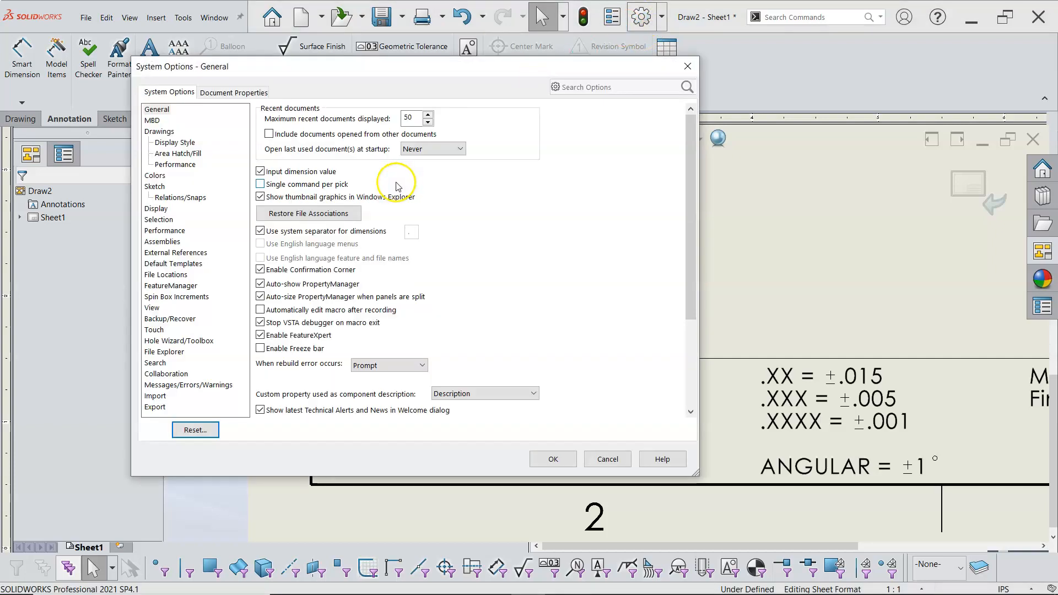
click(155, 176)
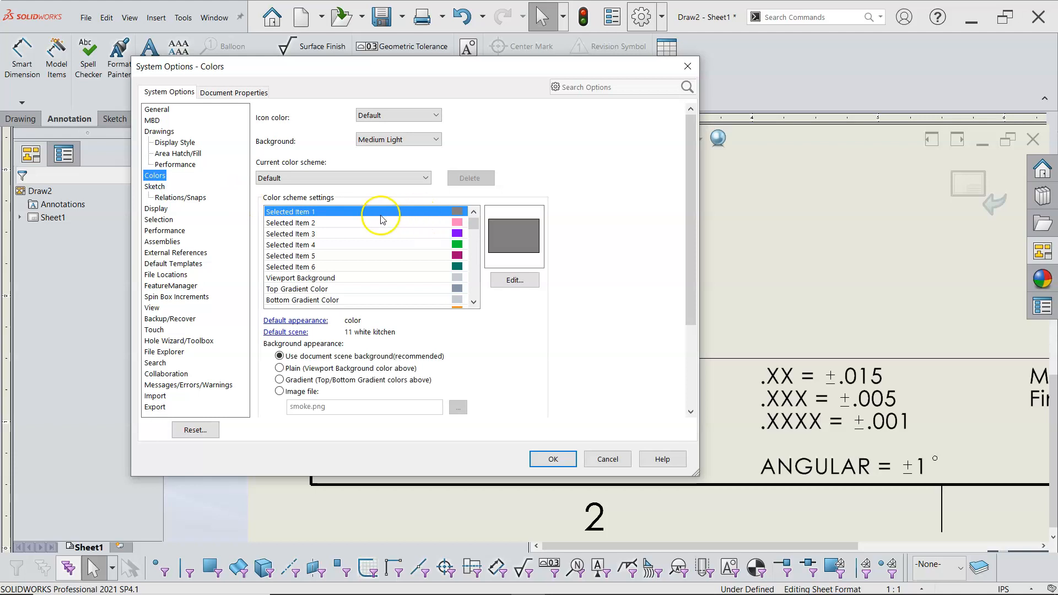
mouse_move(495, 273)
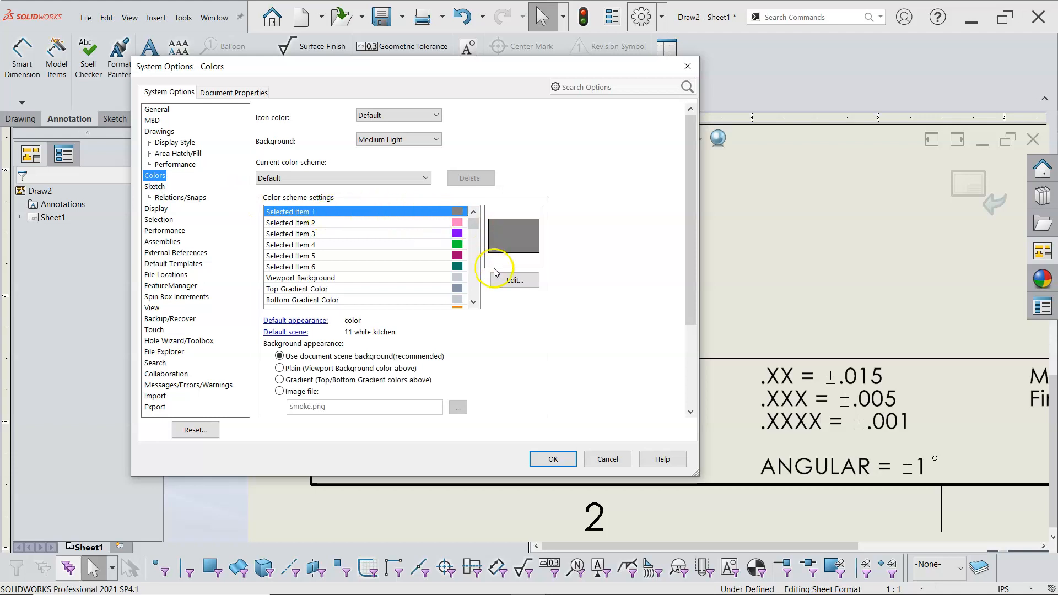
click(514, 280)
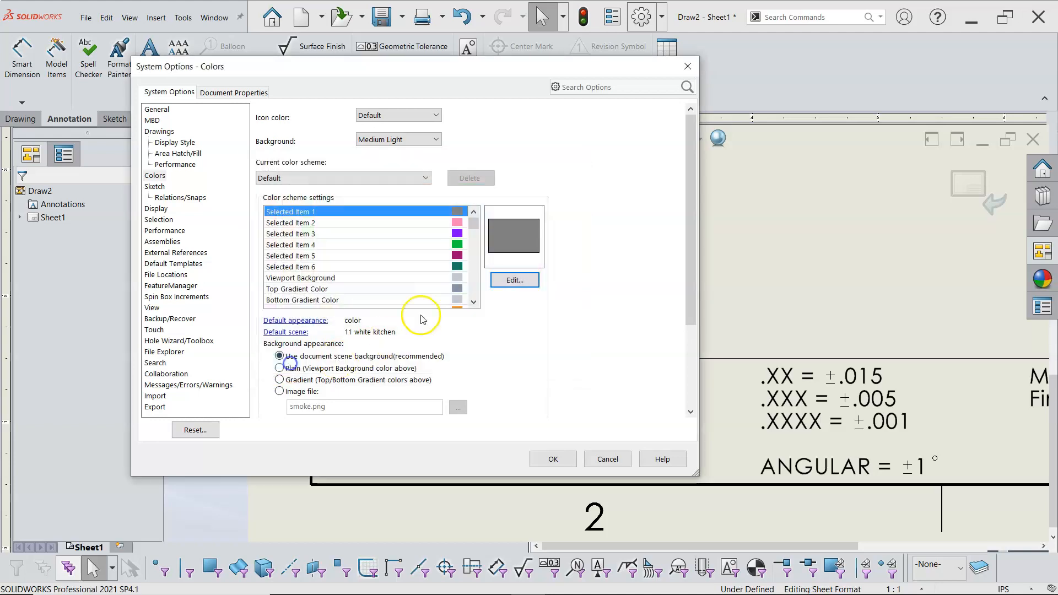
scroll(down, 3)
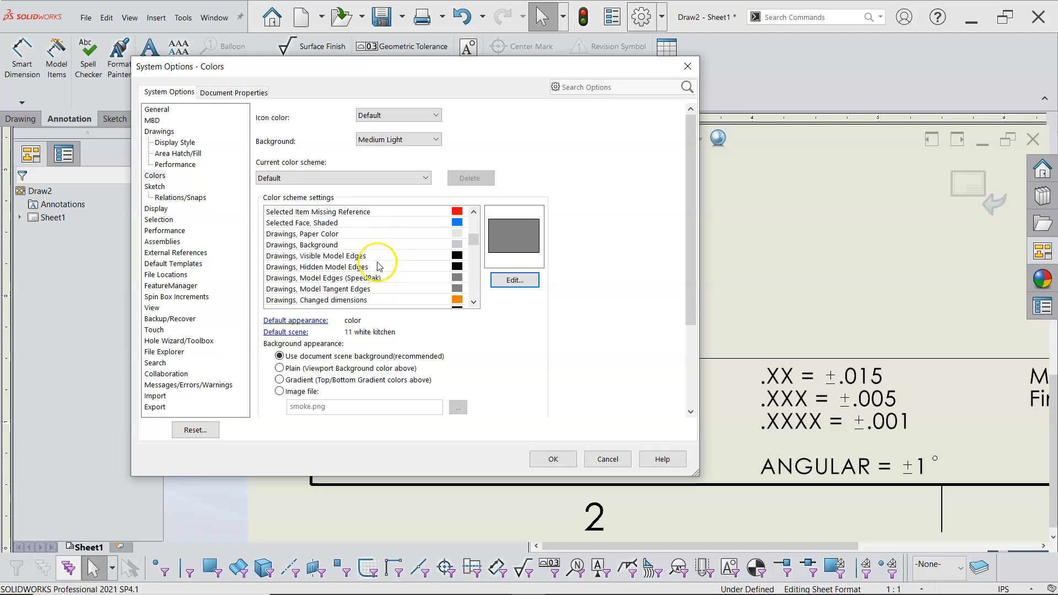
scroll(down, 3)
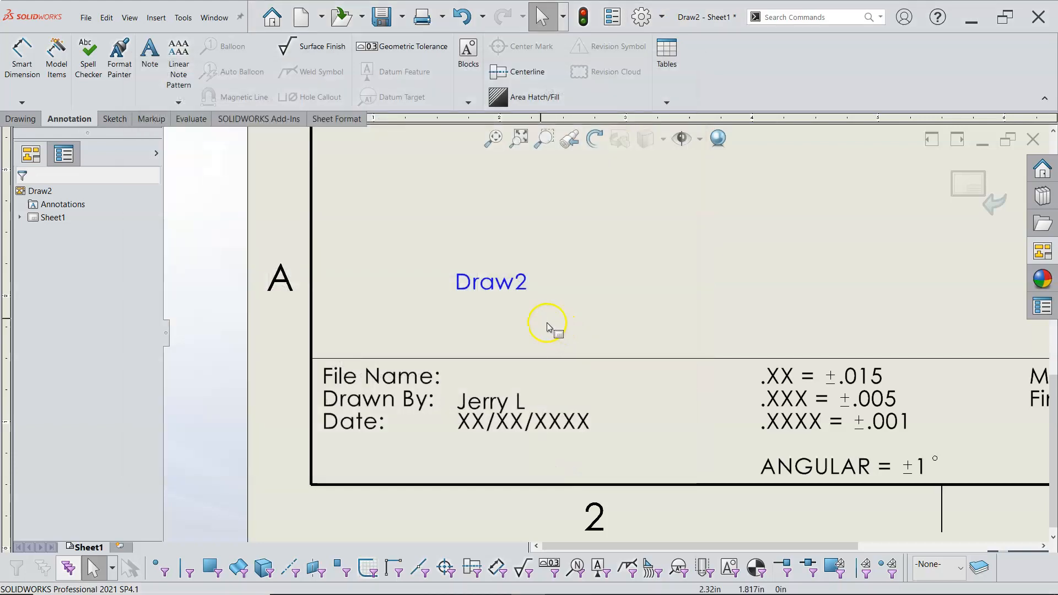
Give the Draw2 note a 3.000in wordwrap width and move it beside File Name:.
click(490, 281)
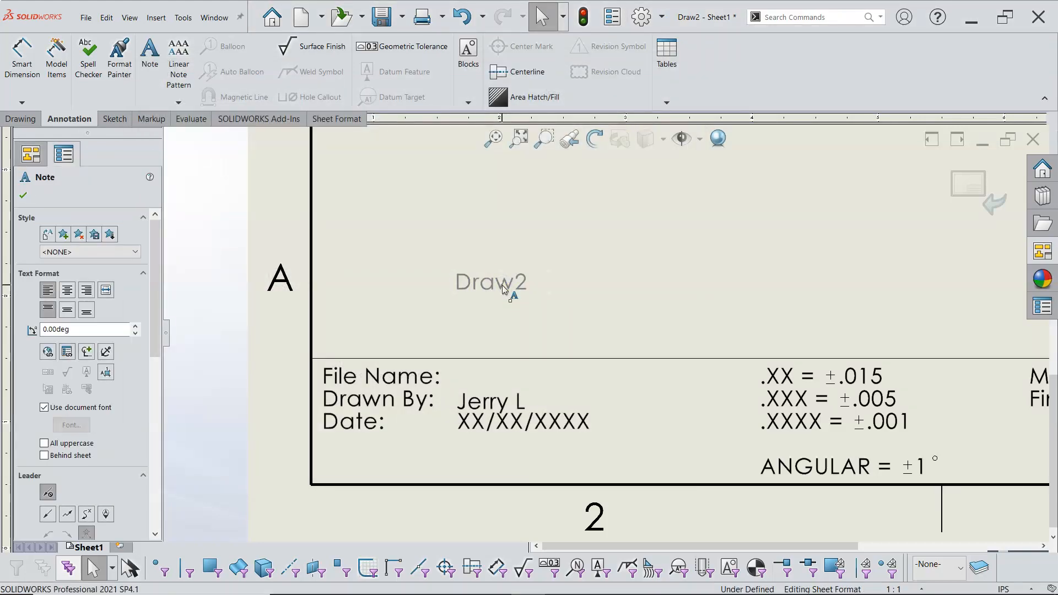
mouse_move(180, 329)
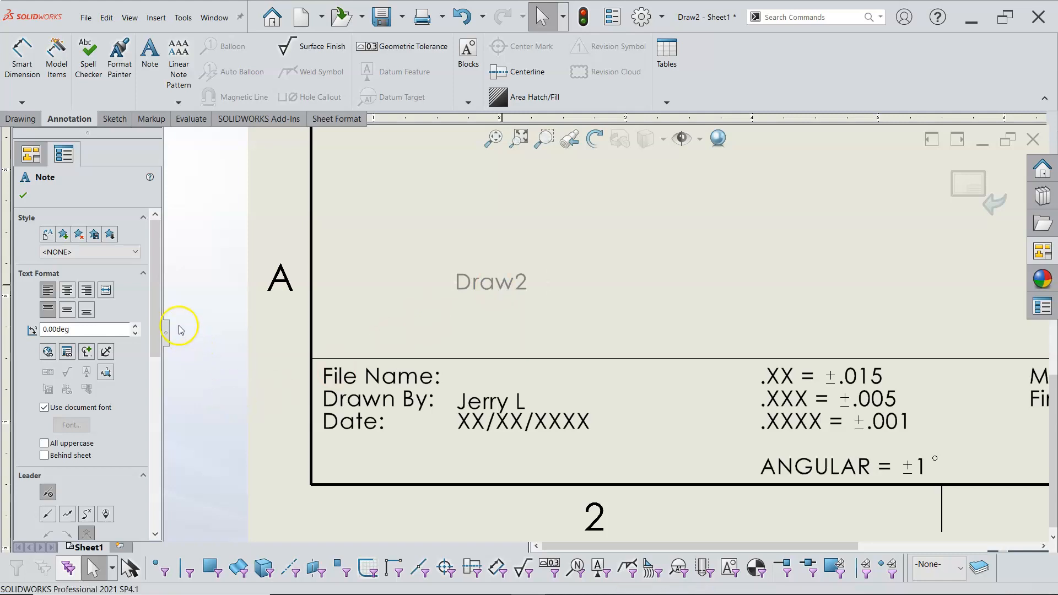
scroll(down, 3)
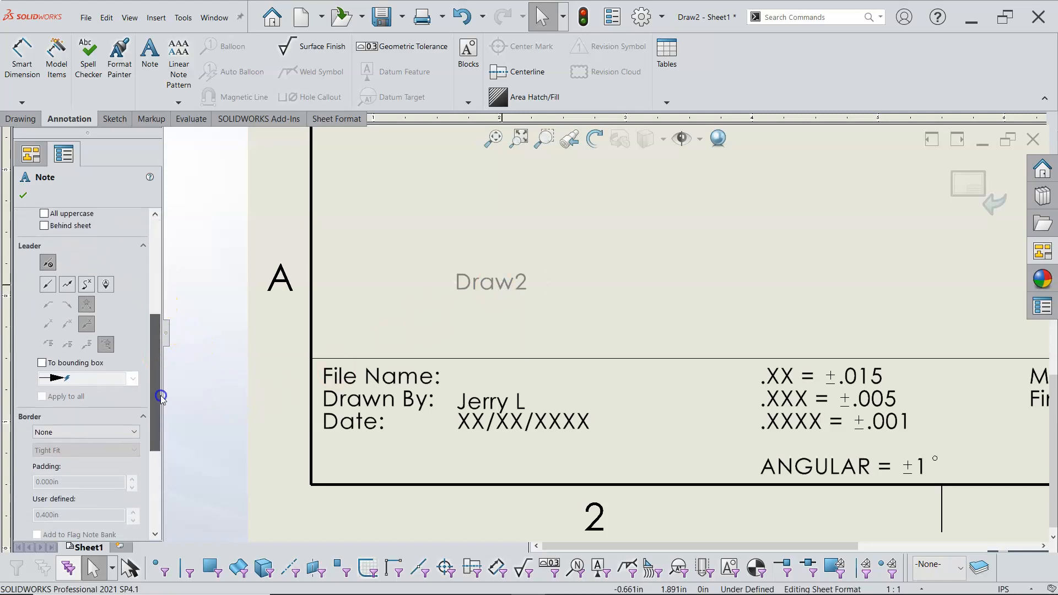
scroll(down, 3)
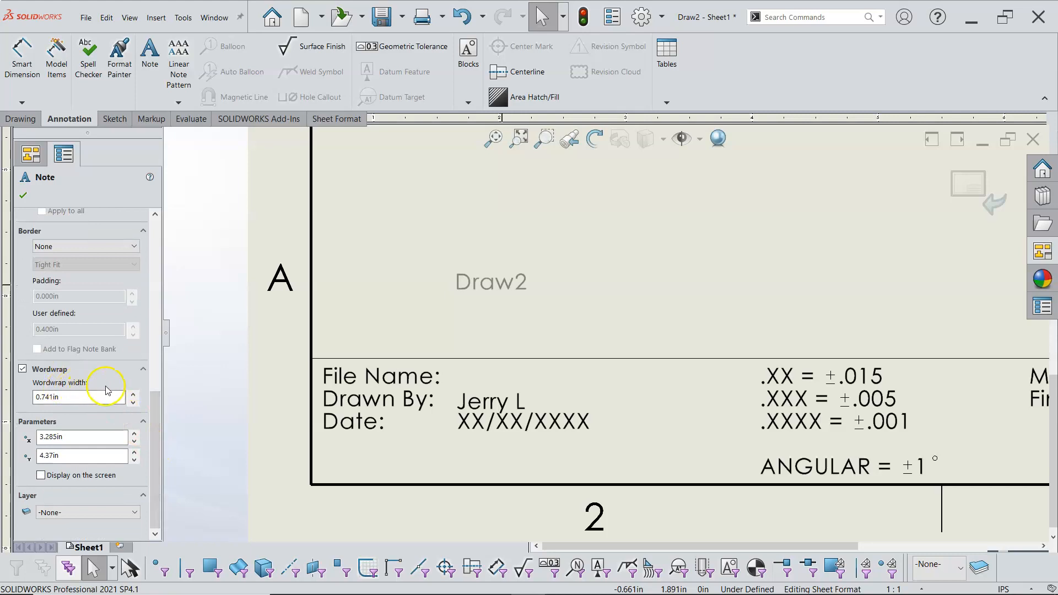
mouse_move(92, 396)
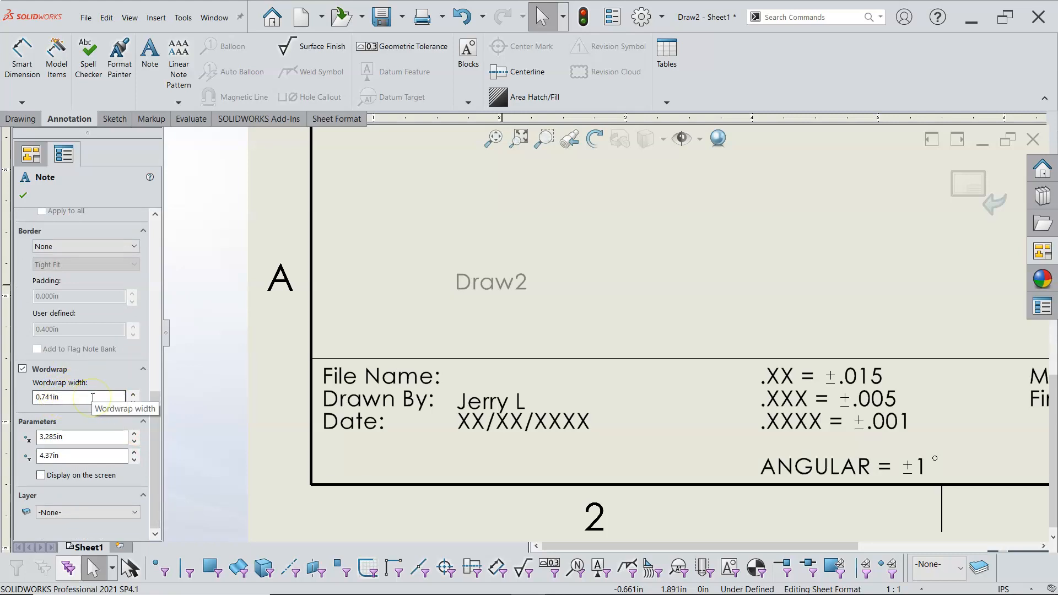
click(76, 397)
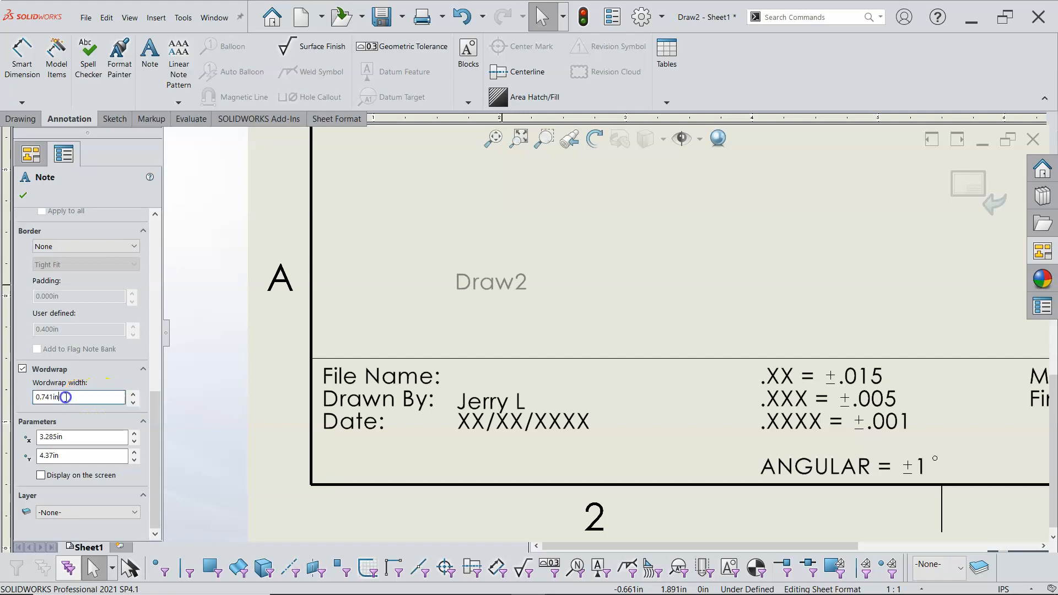
triple_click(74, 397)
text(3.000)
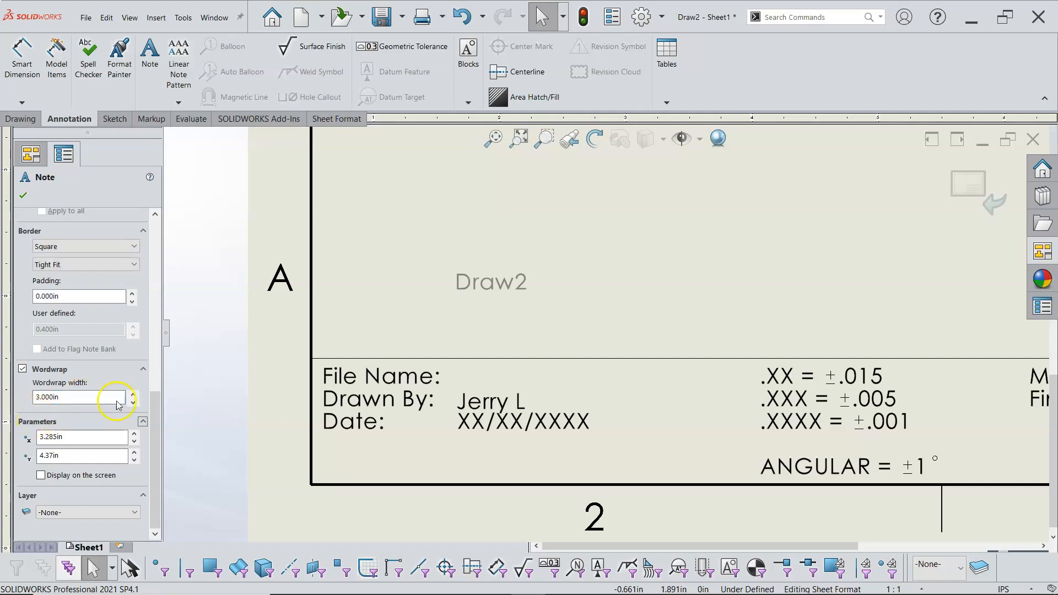
mouse_move(646, 275)
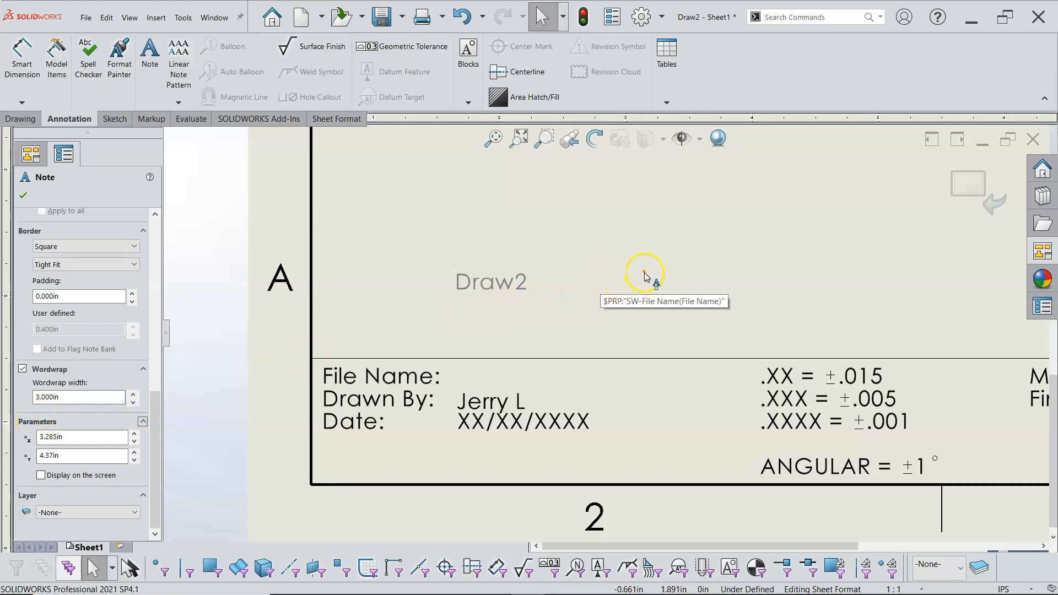
click(86, 246)
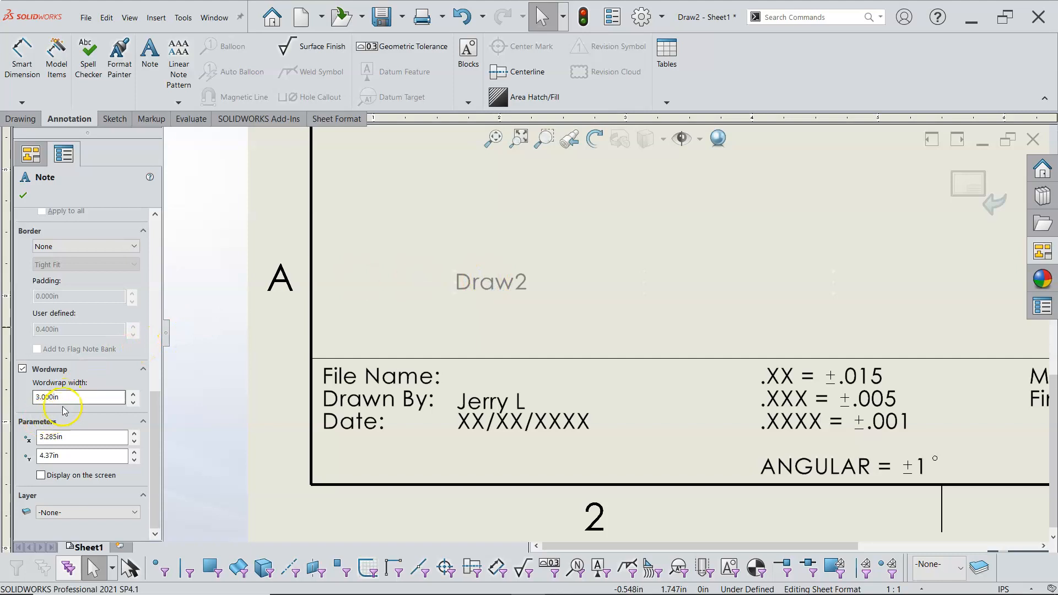
triple_click(75, 396)
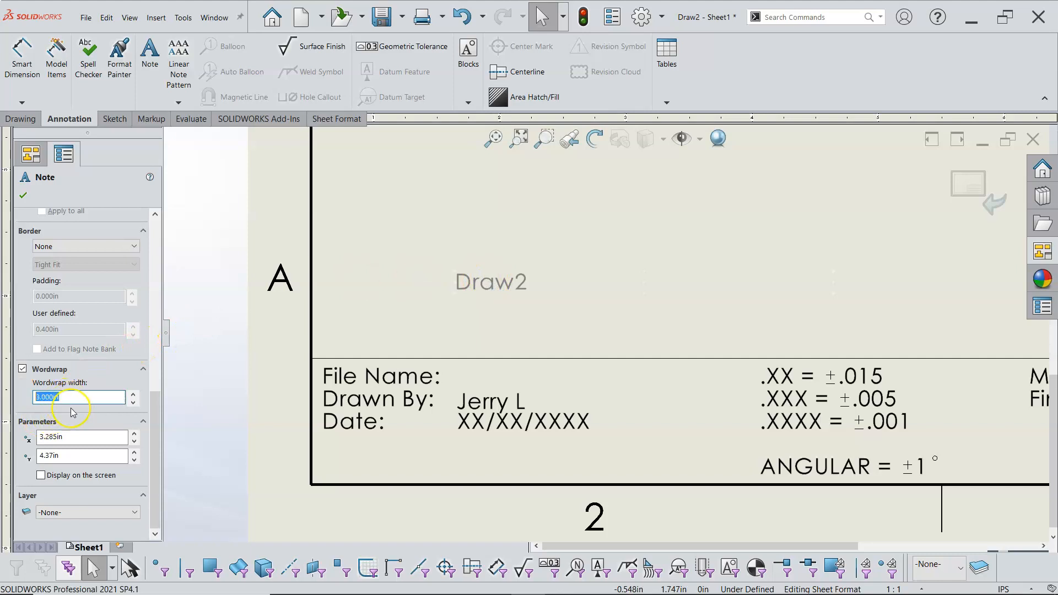
click(86, 246)
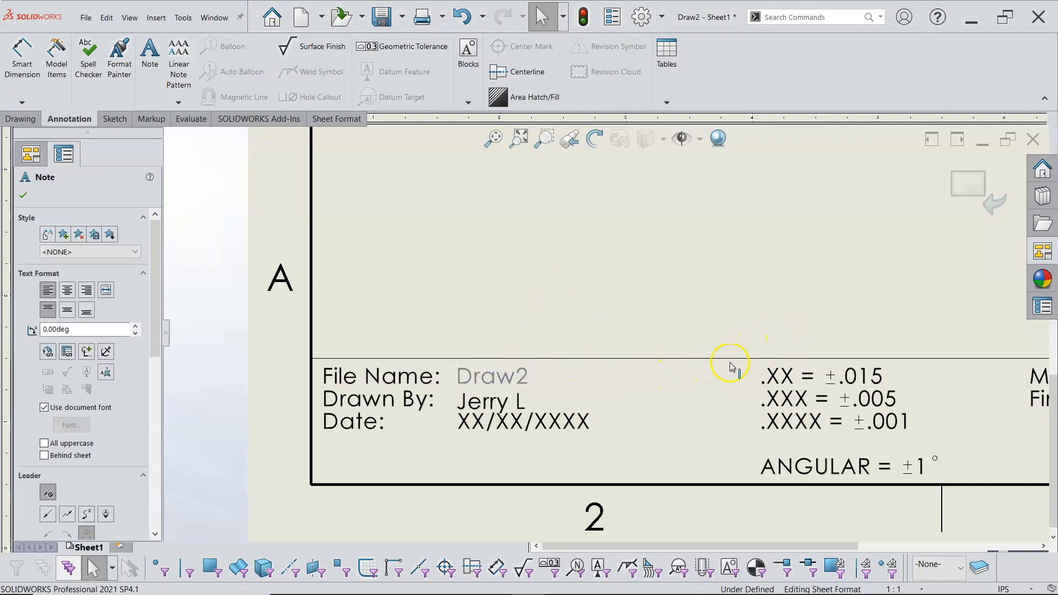
mouse_move(713, 390)
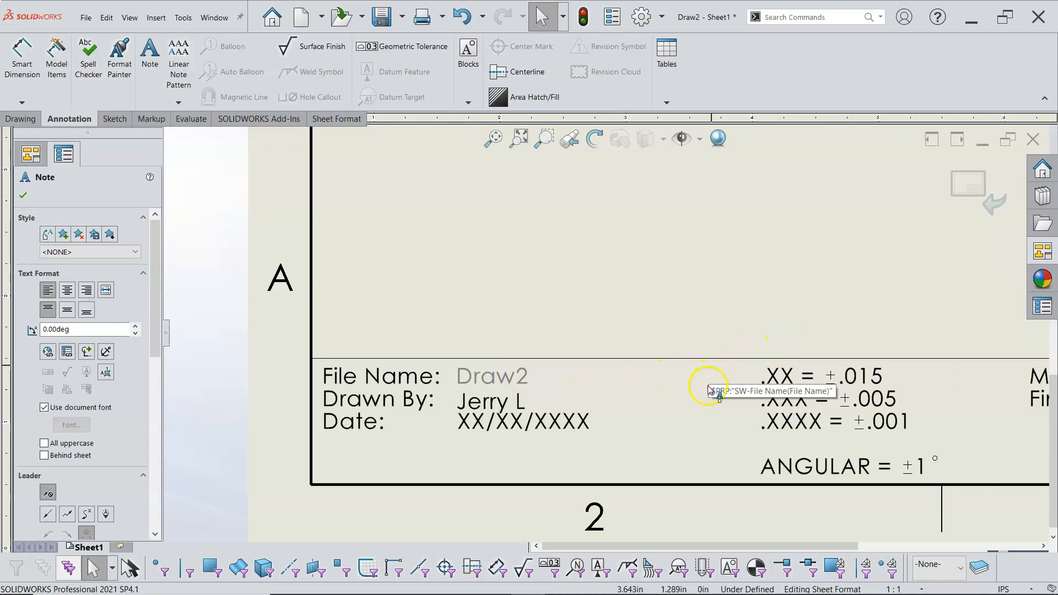
Rename the File Name label to Draw Name and add a Part Name: line.
click(22, 195)
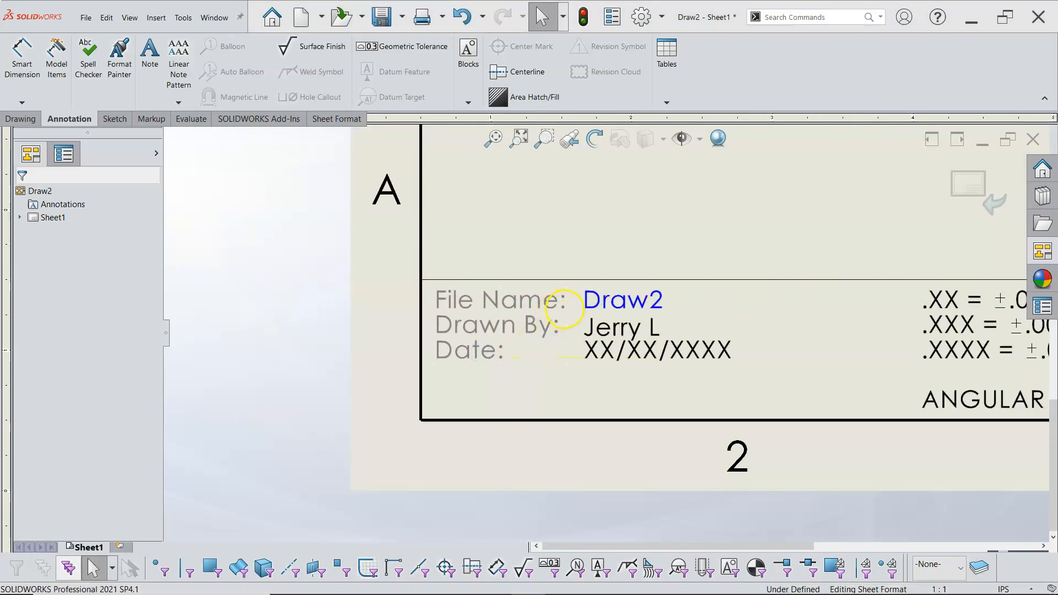
double_click(498, 324)
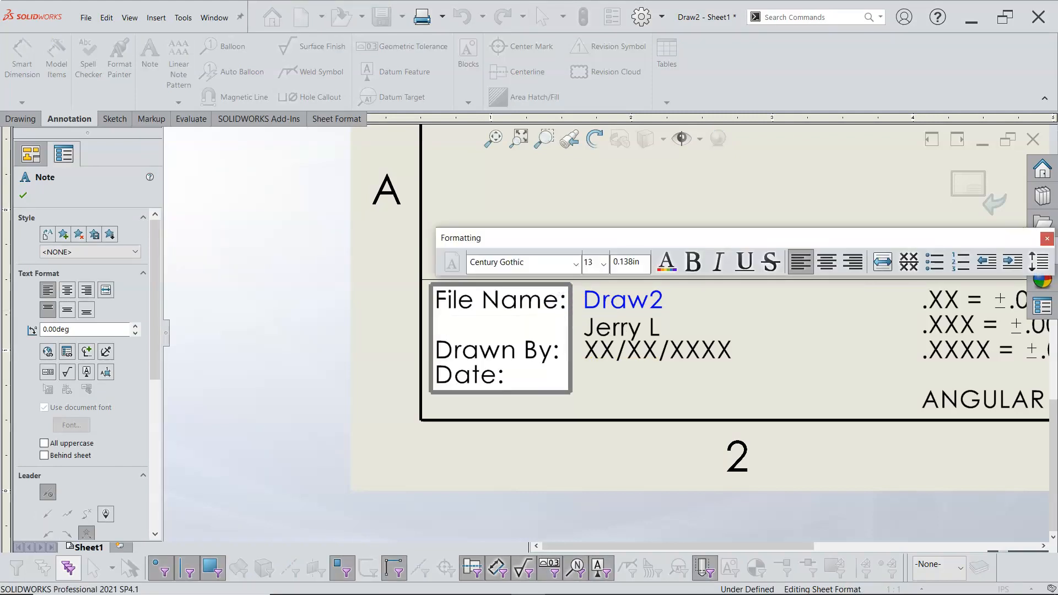
double_click(453, 300)
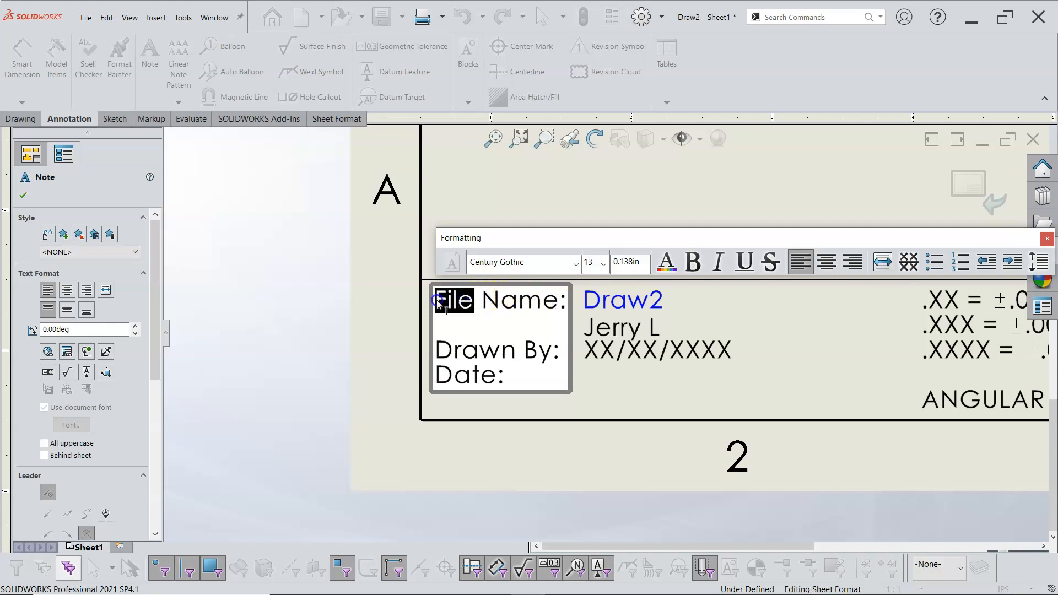
text(Draw)
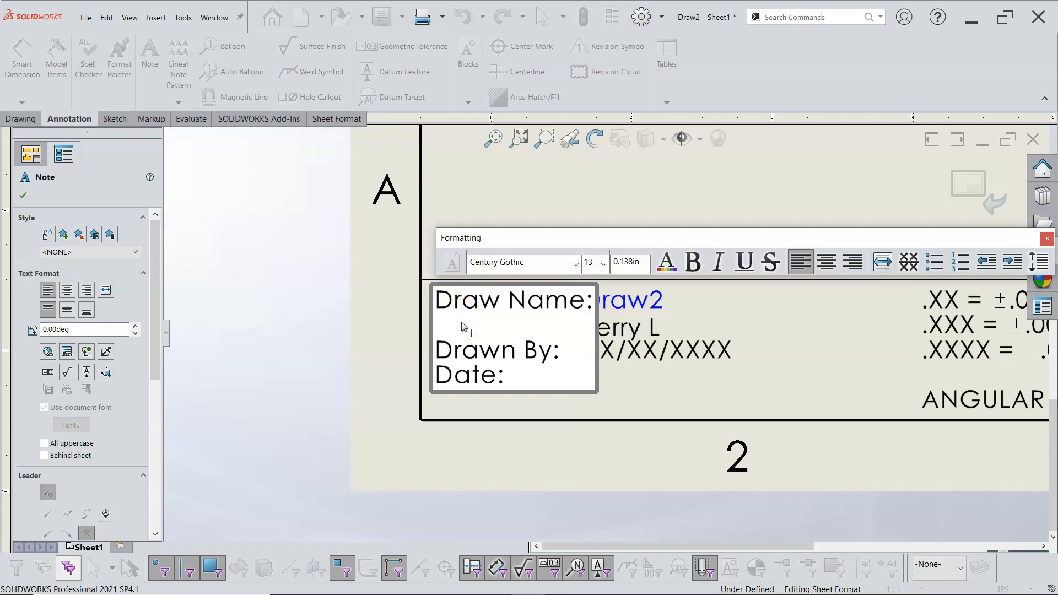
text(Part Name:)
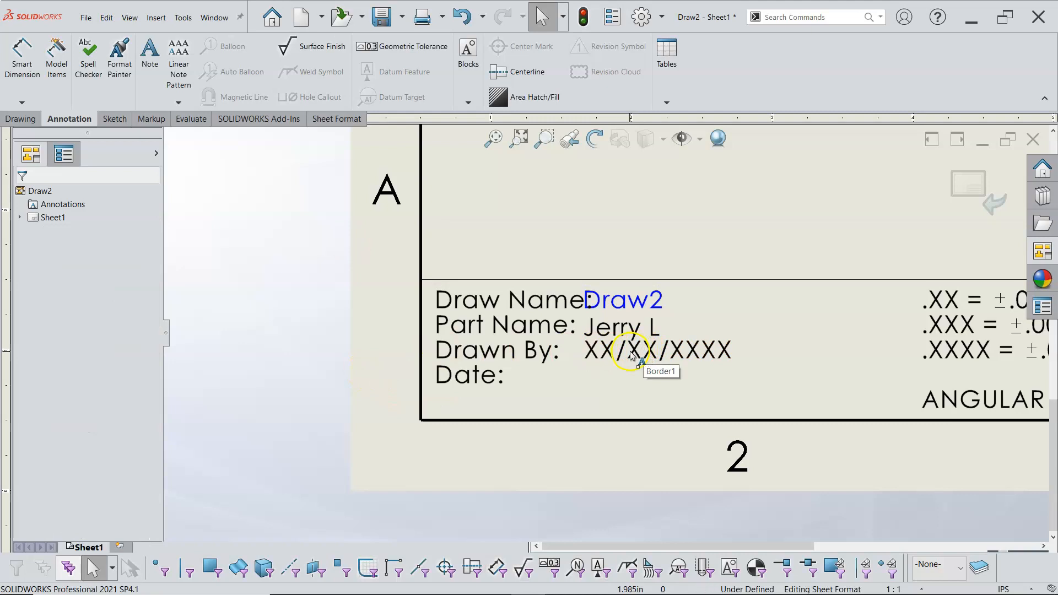
mouse_move(632, 300)
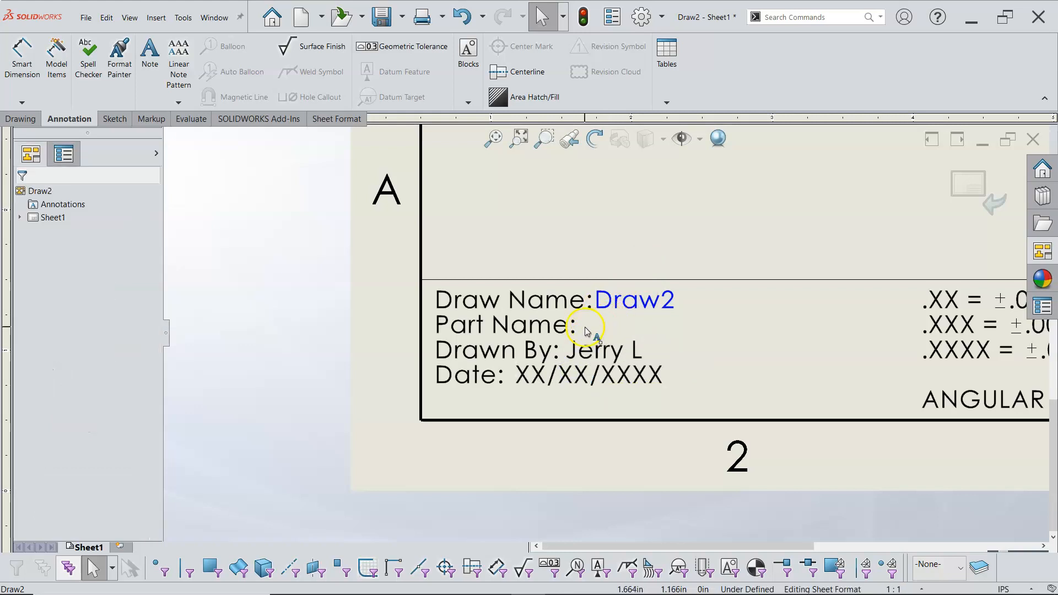
mouse_move(149, 55)
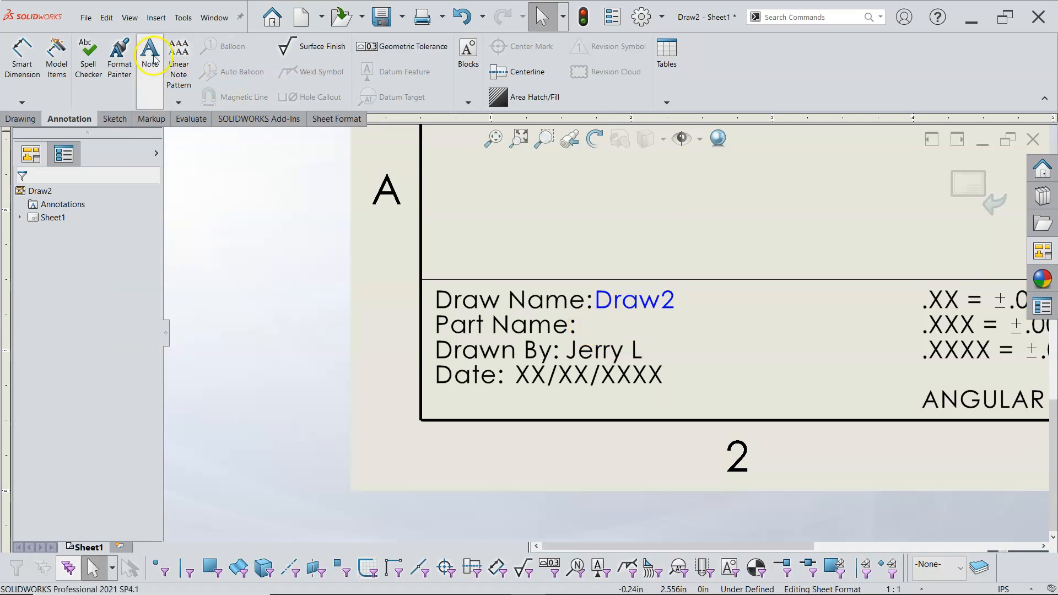
Create a note linked to the model's SW-File Name property.
click(150, 57)
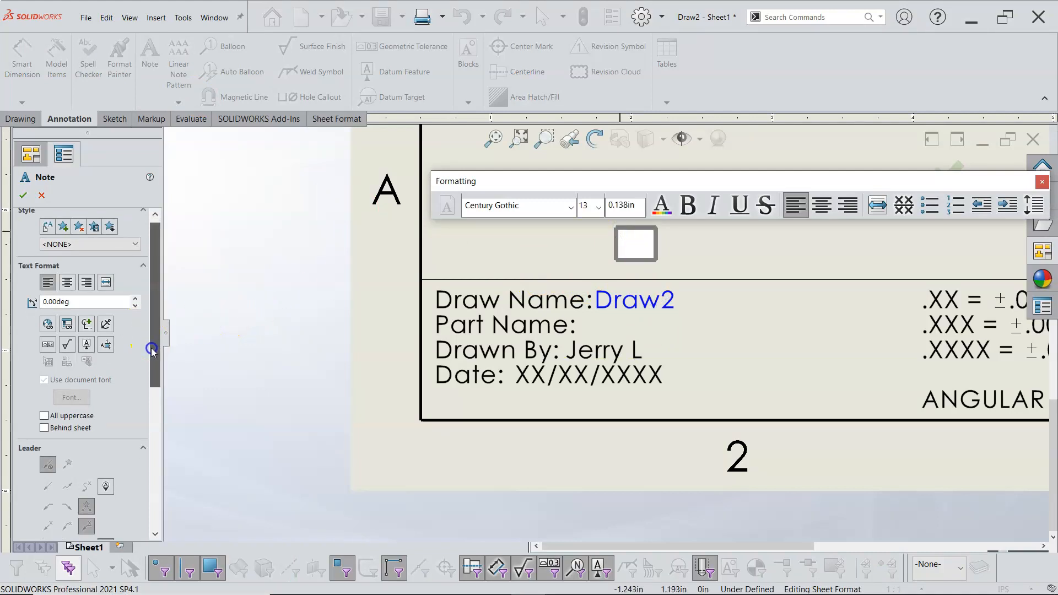
scroll(down, 3)
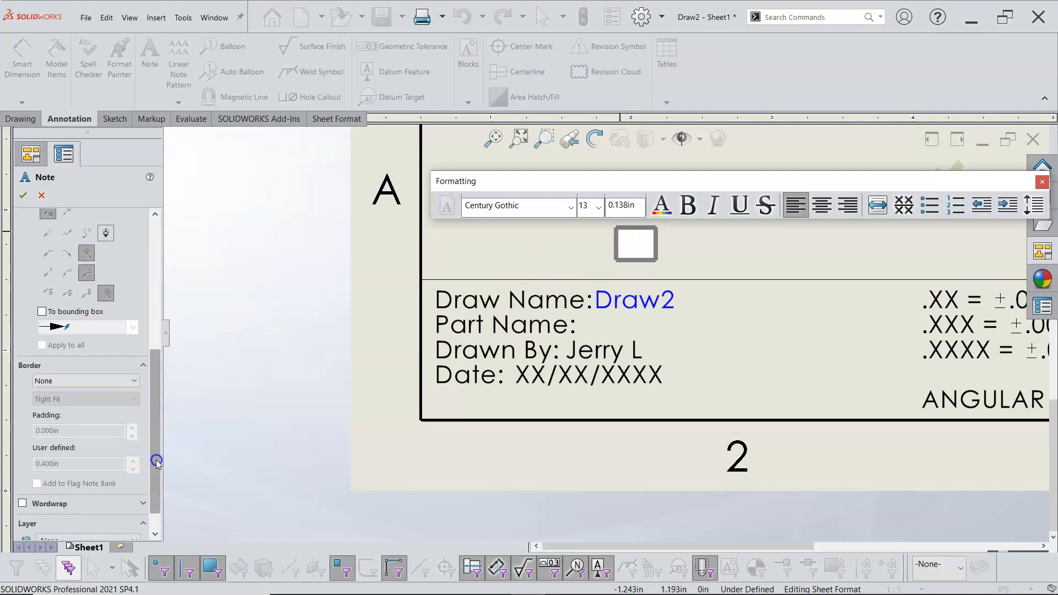
scroll(down, 3)
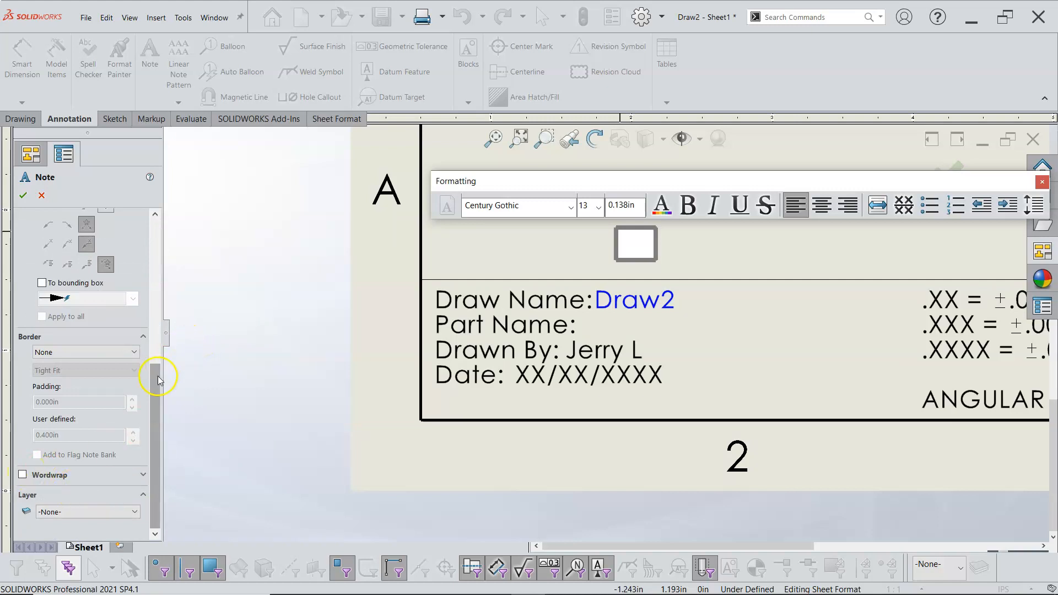
scroll(up, 3)
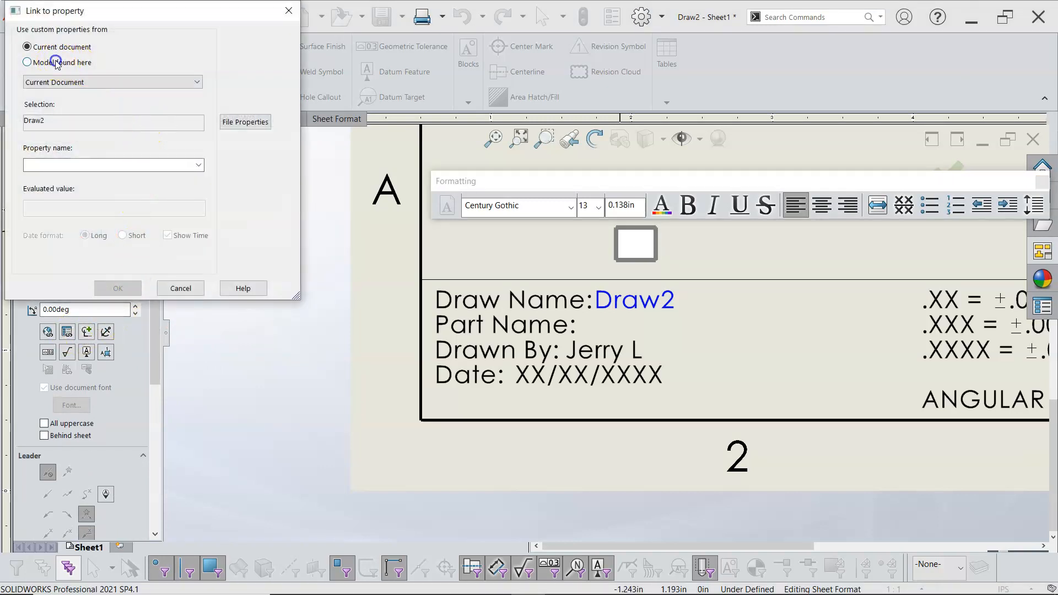
click(27, 63)
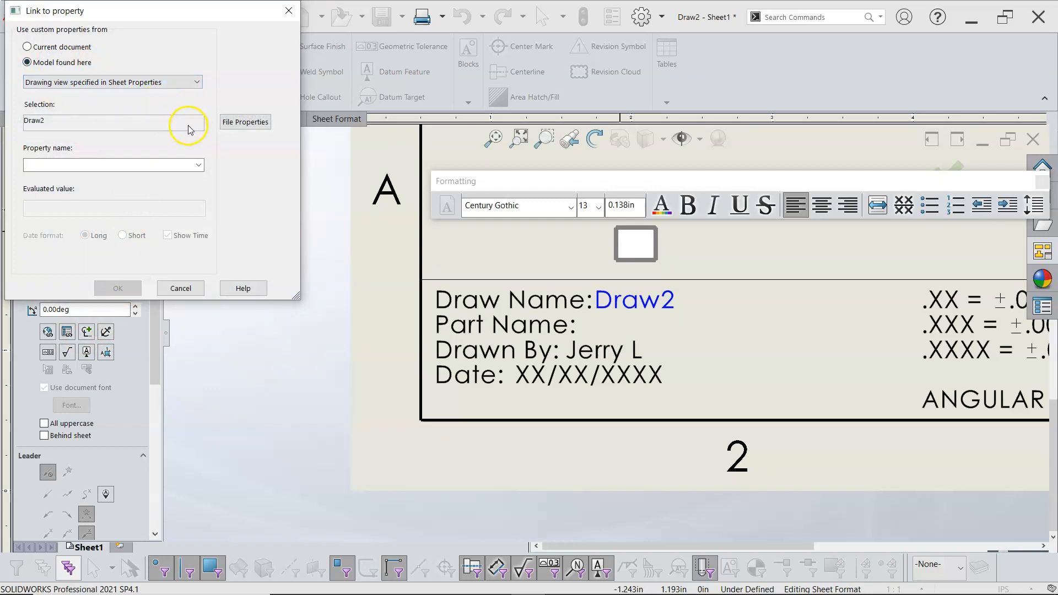
click(196, 164)
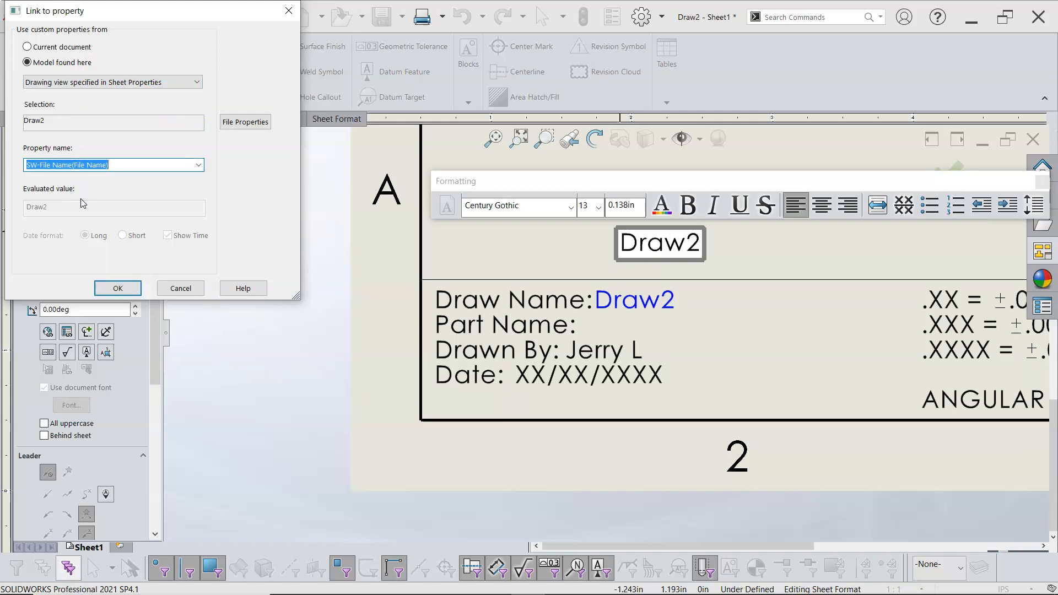
mouse_move(160, 152)
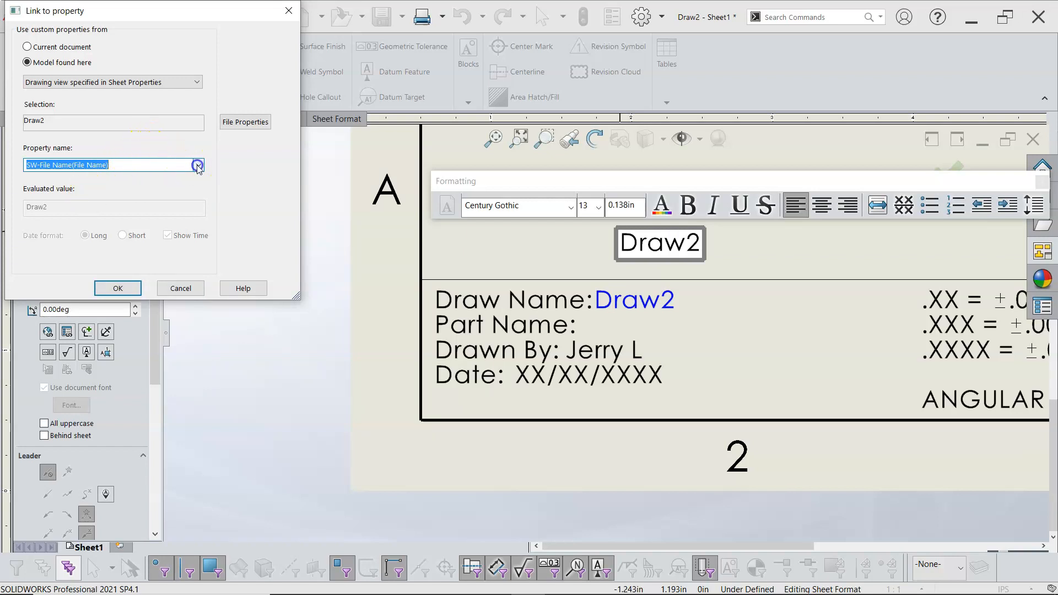
click(198, 165)
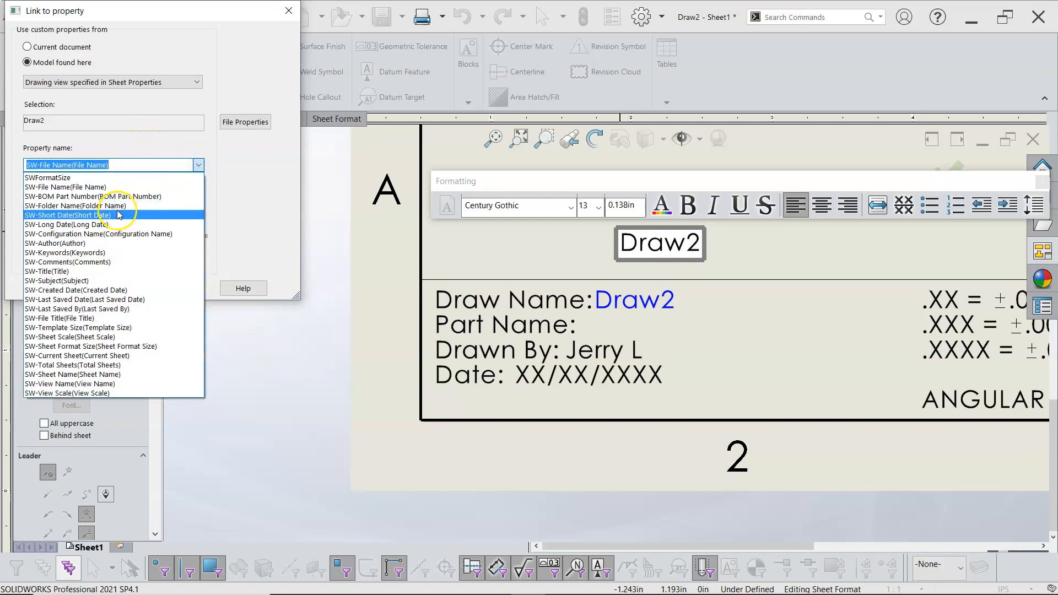
mouse_move(169, 141)
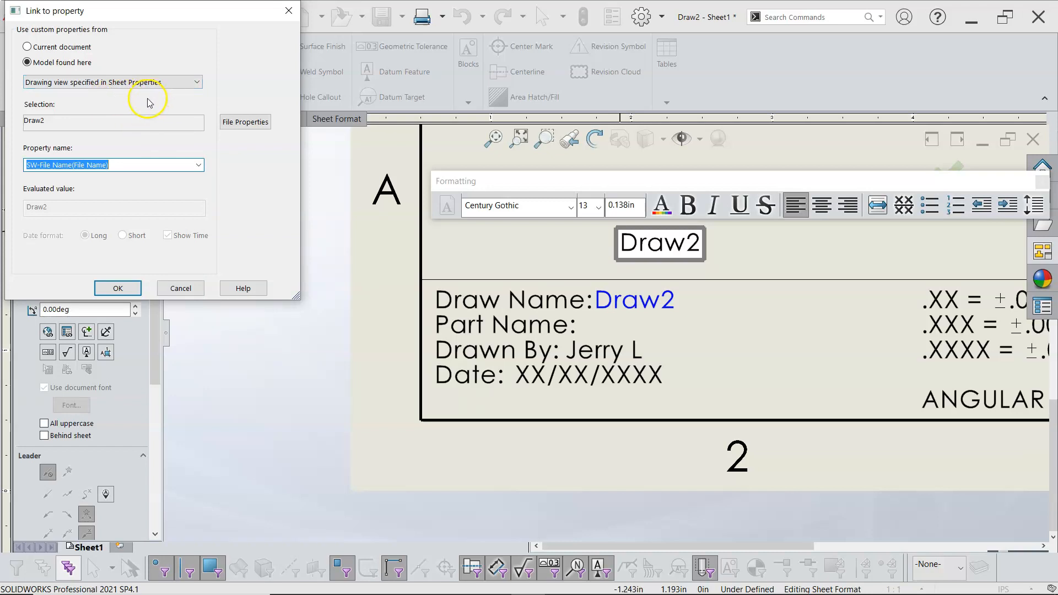
mouse_move(151, 210)
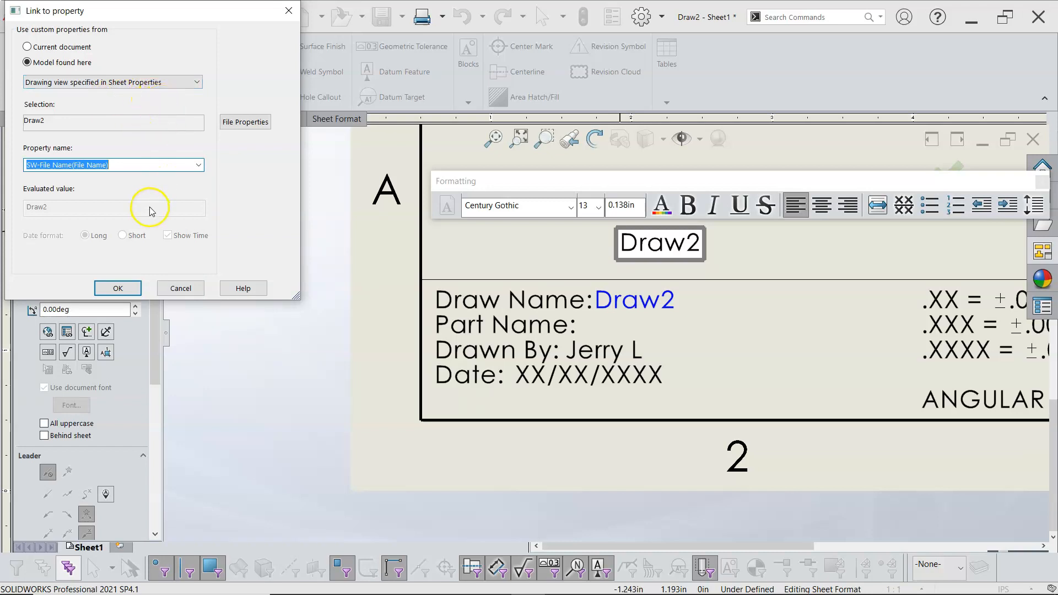
mouse_move(139, 182)
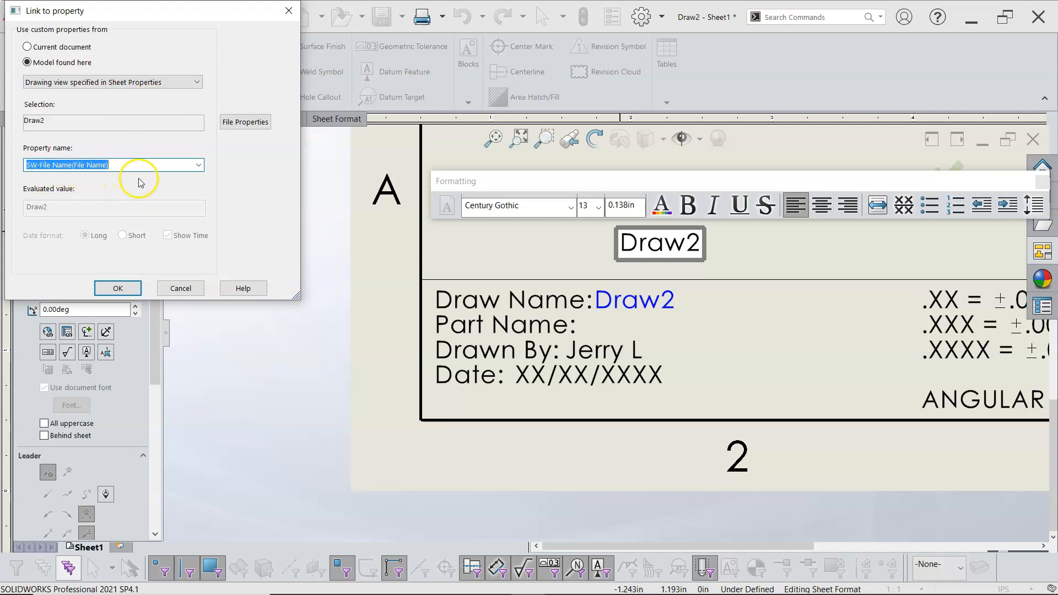
mouse_move(114, 270)
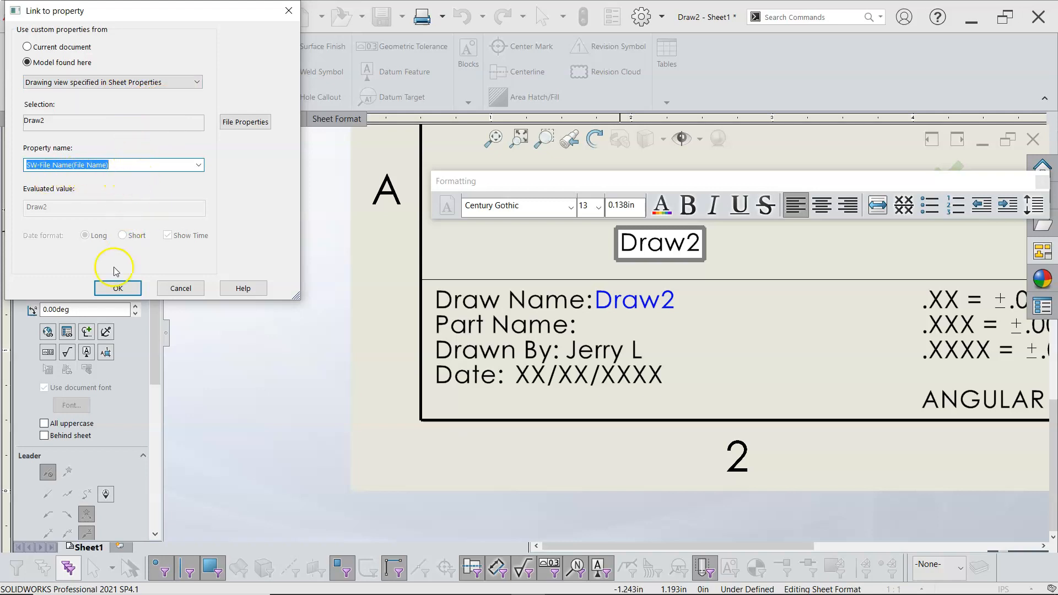
click(117, 289)
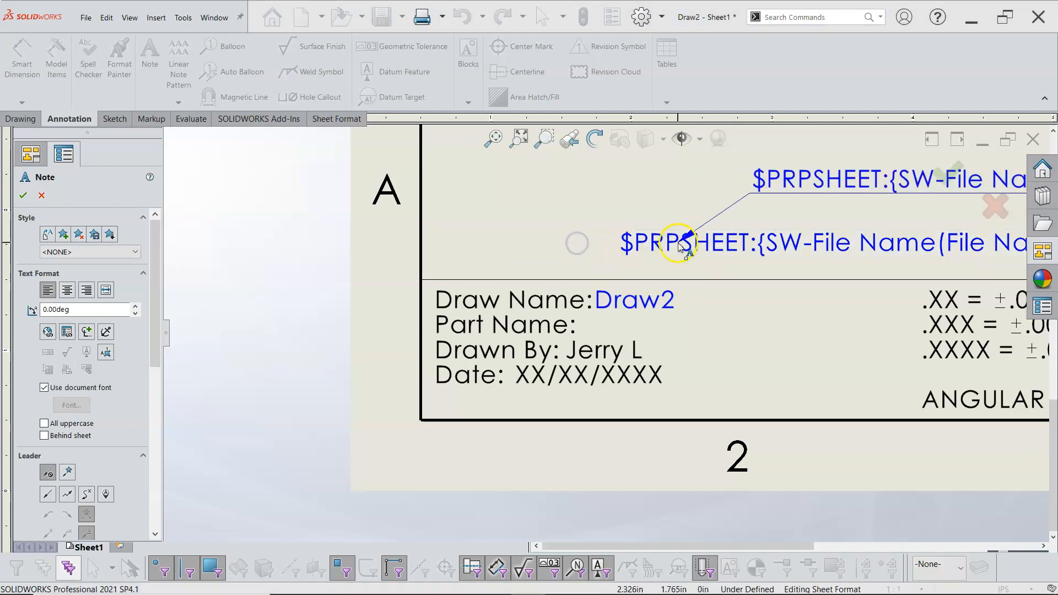
Drop the linked SW-File Name note into the title block.
click(22, 196)
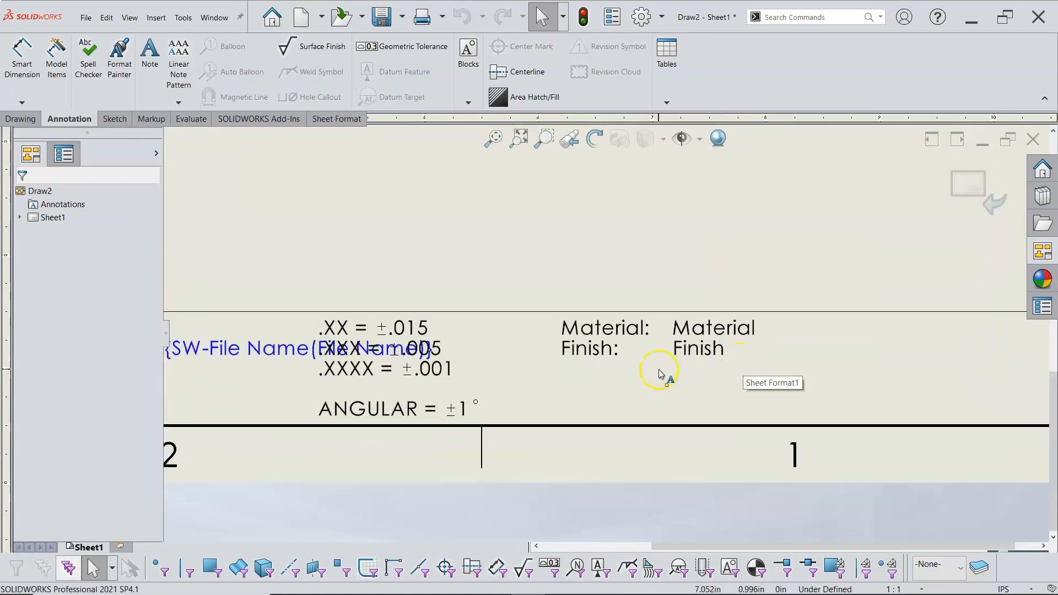
mouse_move(665, 388)
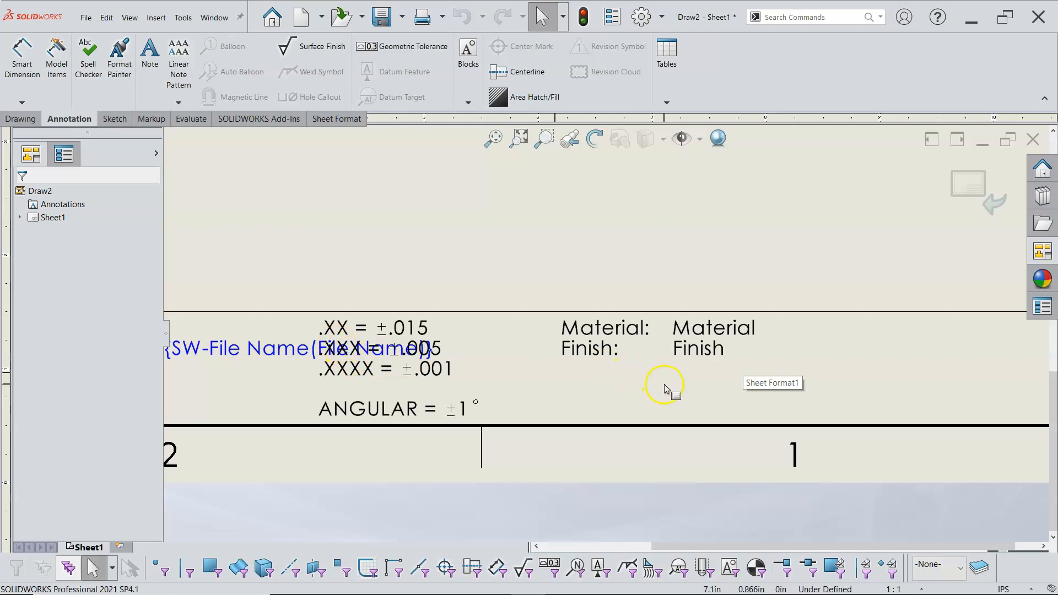
mouse_move(622, 378)
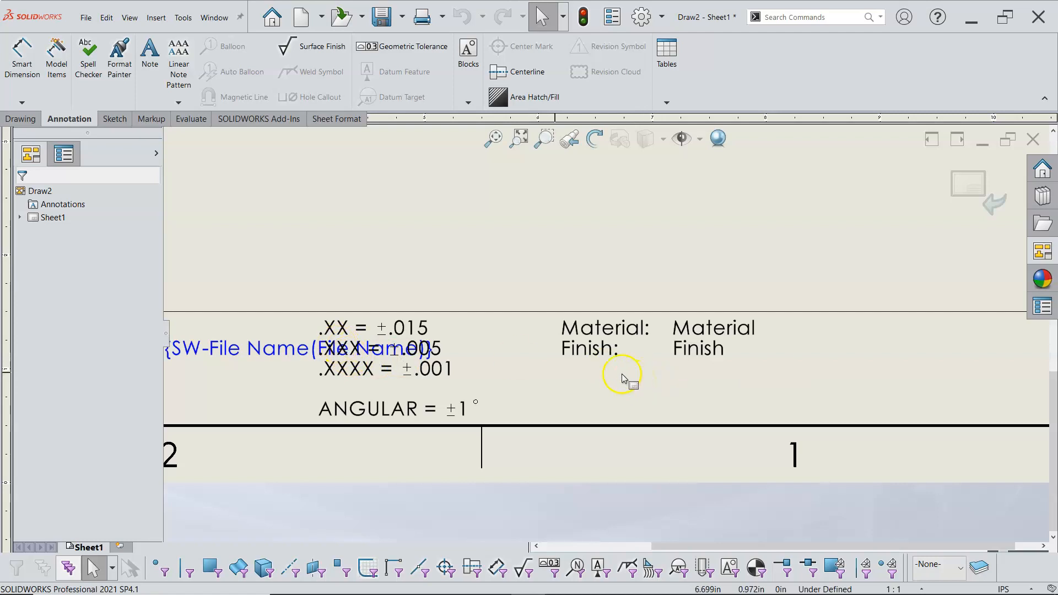
mouse_move(560, 357)
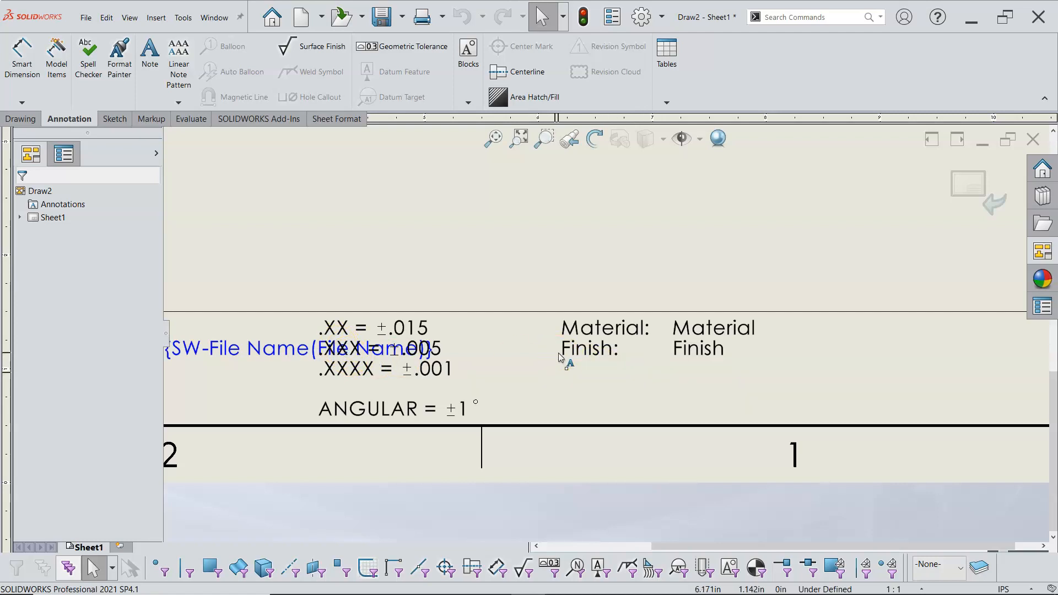
mouse_move(594, 207)
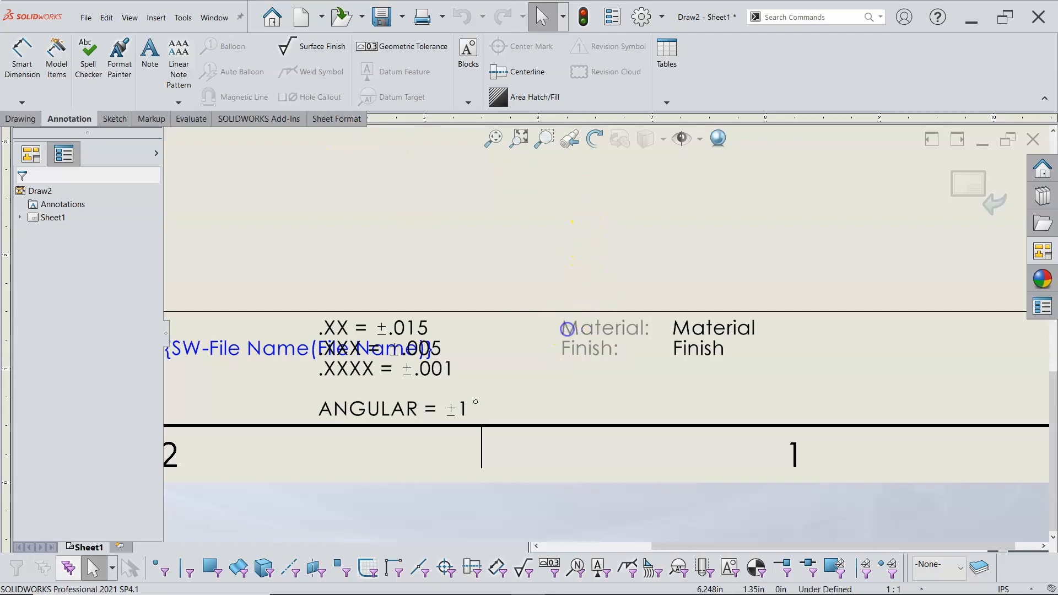
Add 'Scale:' and 'Revison:' lines to the Material/Finish label note.
double_click(604, 338)
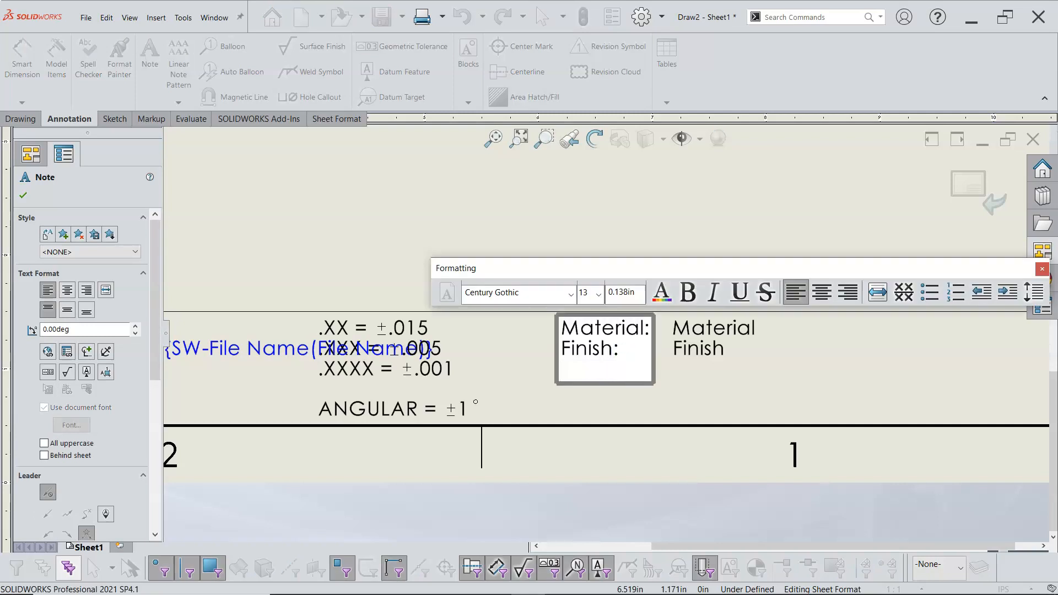
text(Scal)
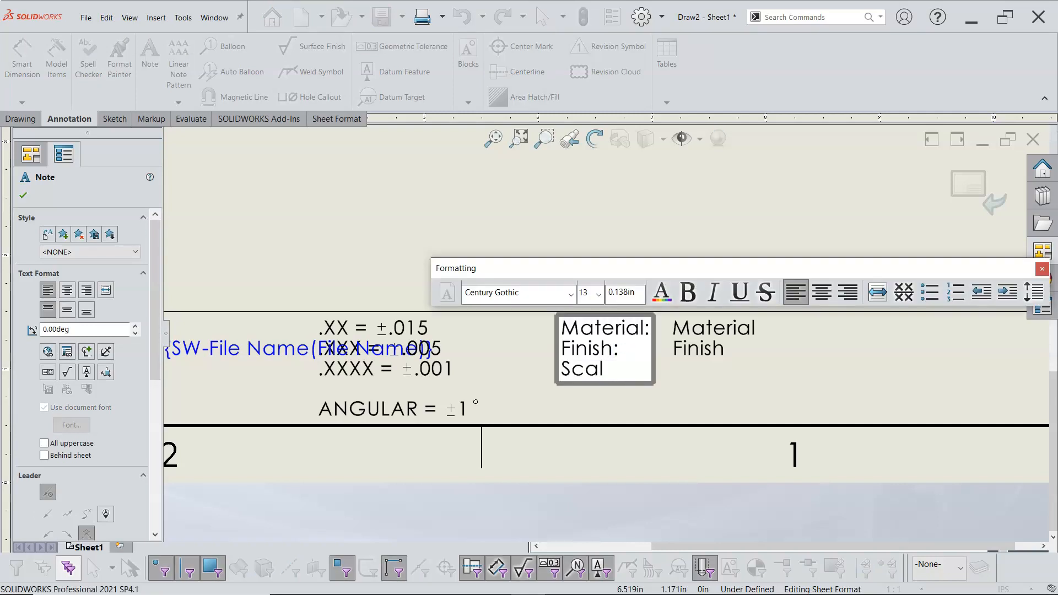
text(eL)
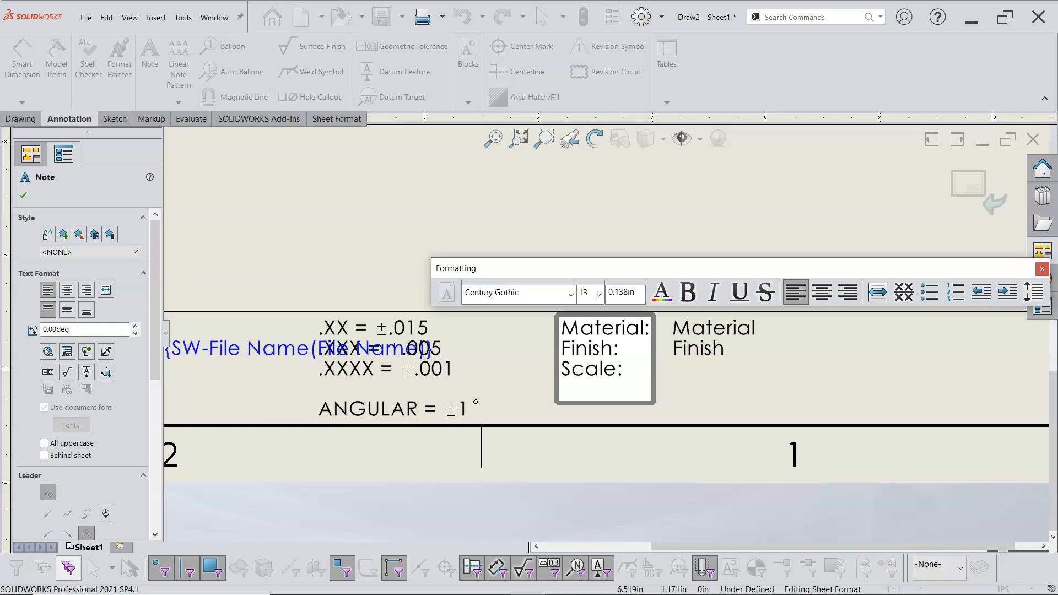
text(Rev)
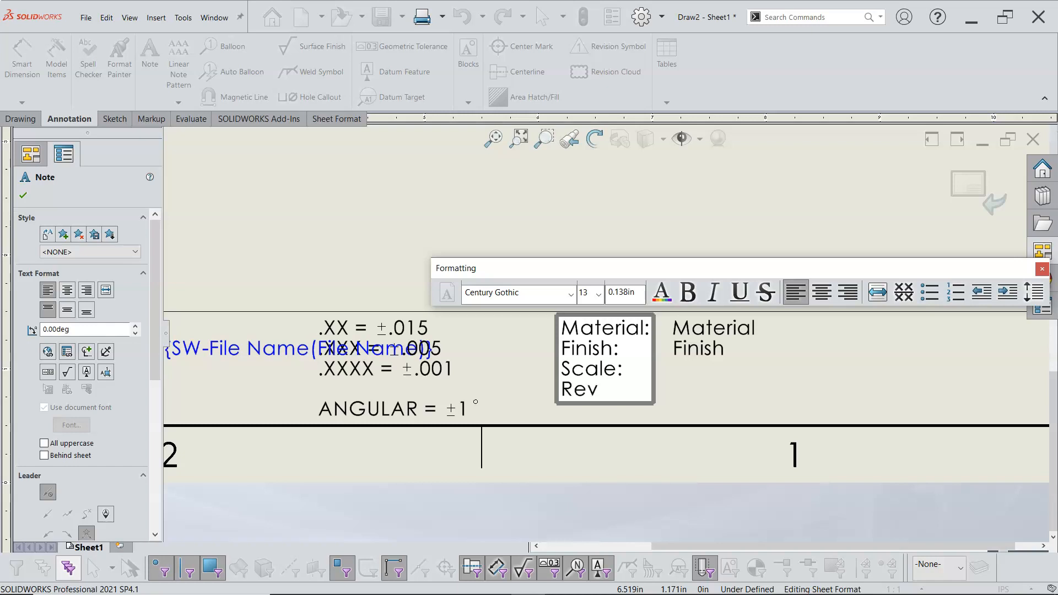
text(is)
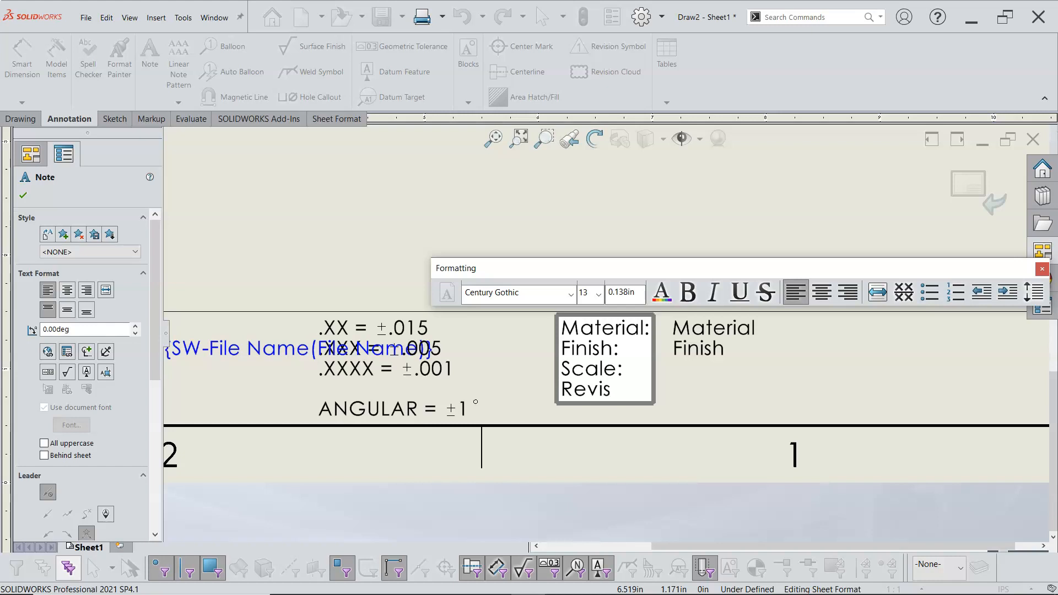
text(on:)
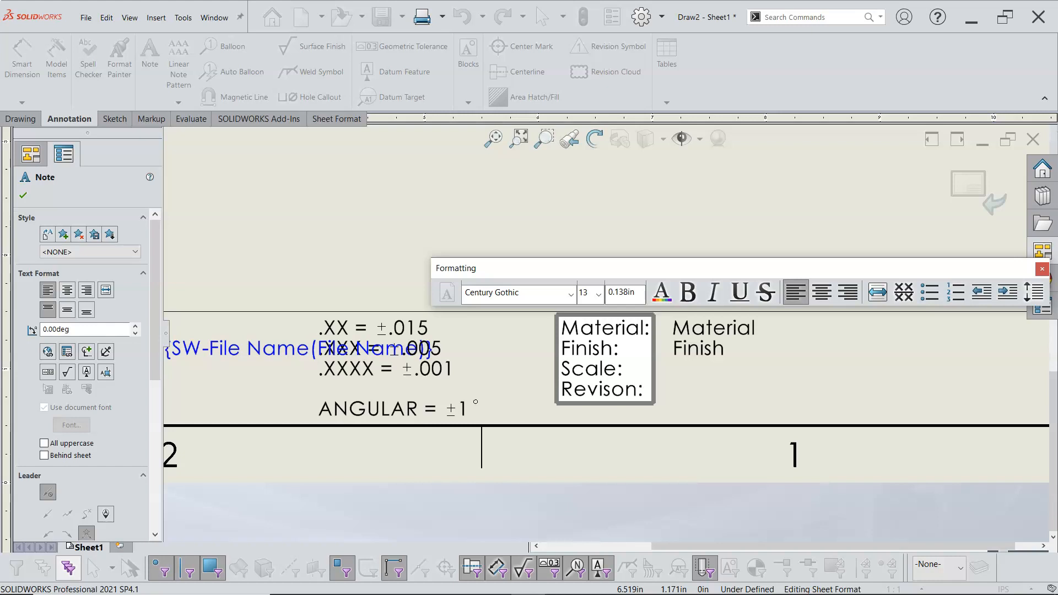
click(22, 196)
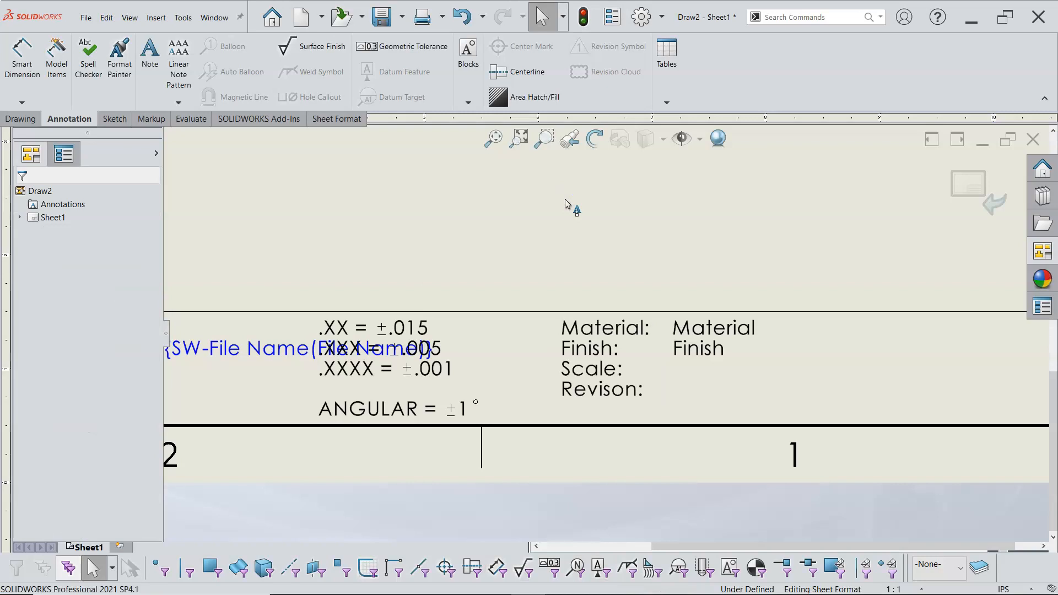
mouse_move(695, 371)
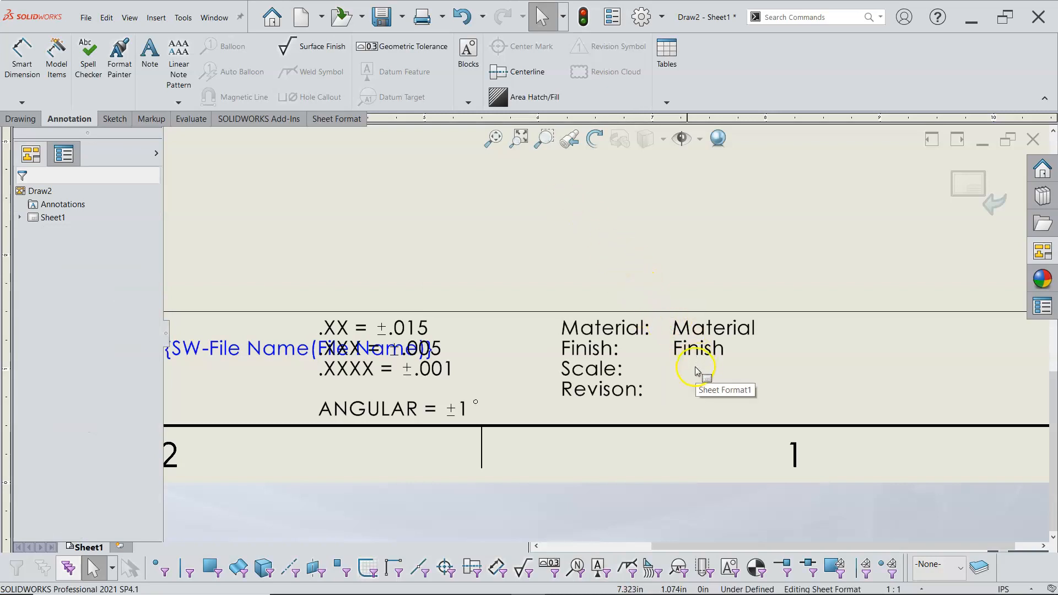
mouse_move(531, 263)
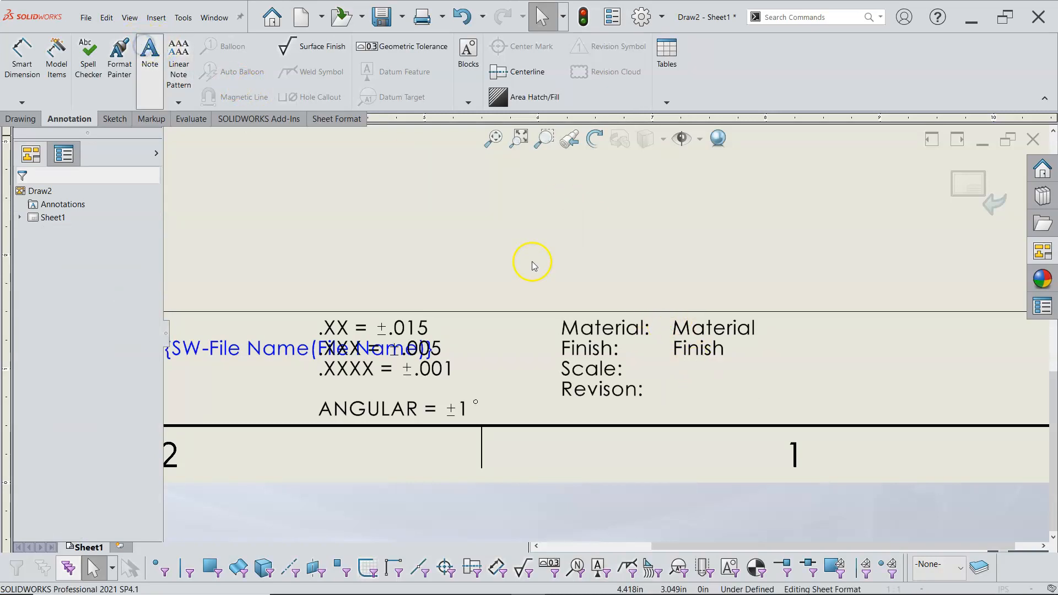
Create a note linked to the SW-Sheet Scale property, showing 1:1.
click(150, 57)
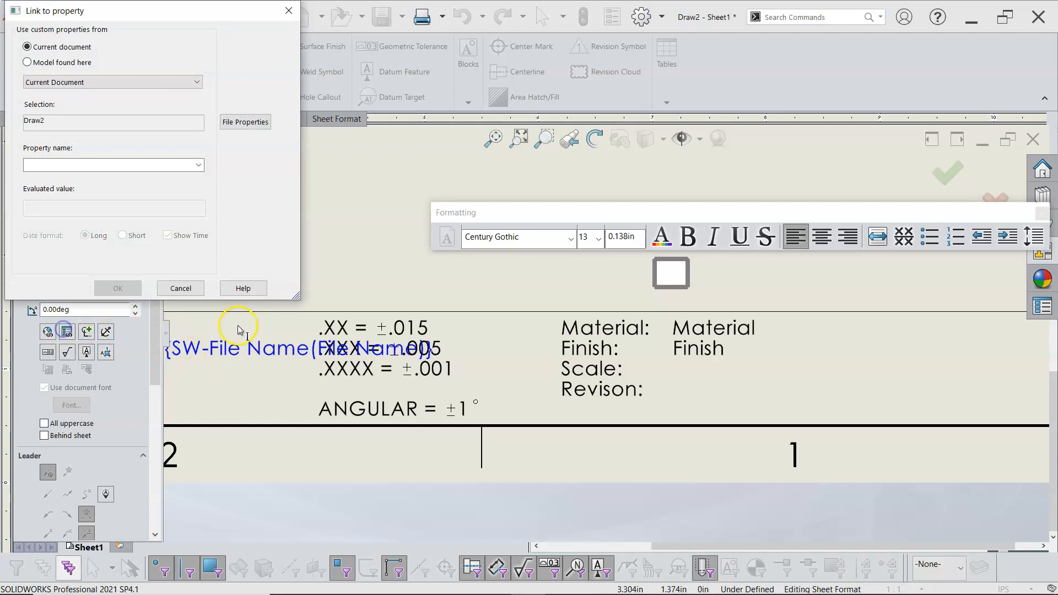
click(27, 61)
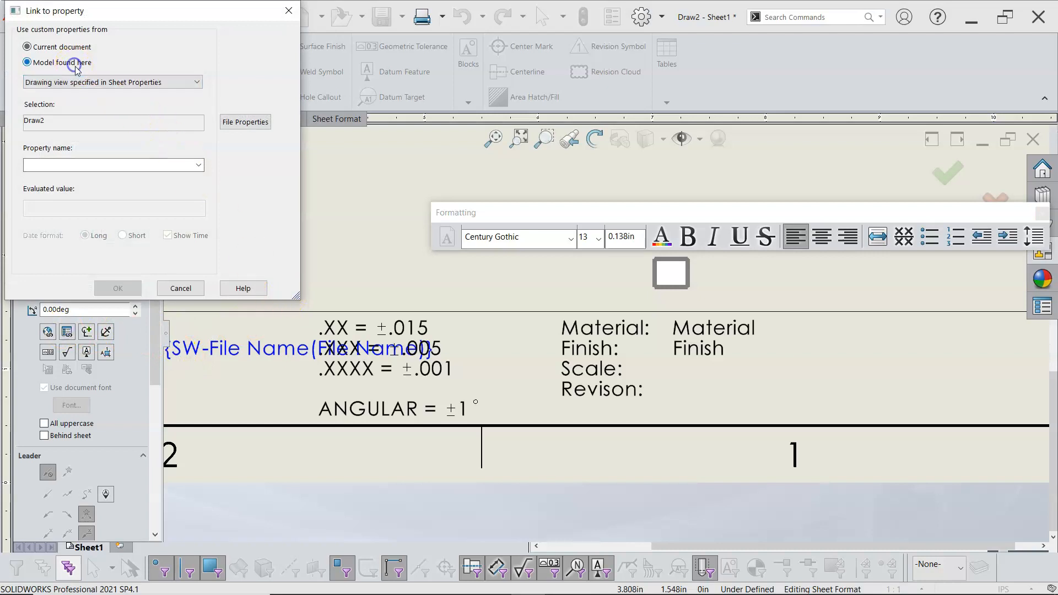
click(198, 165)
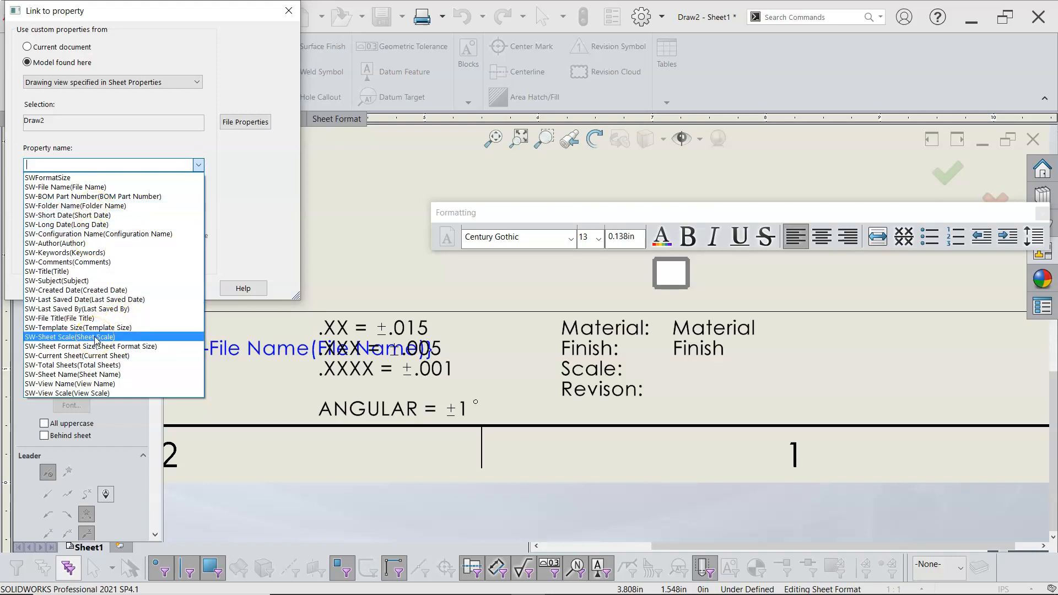
click(69, 337)
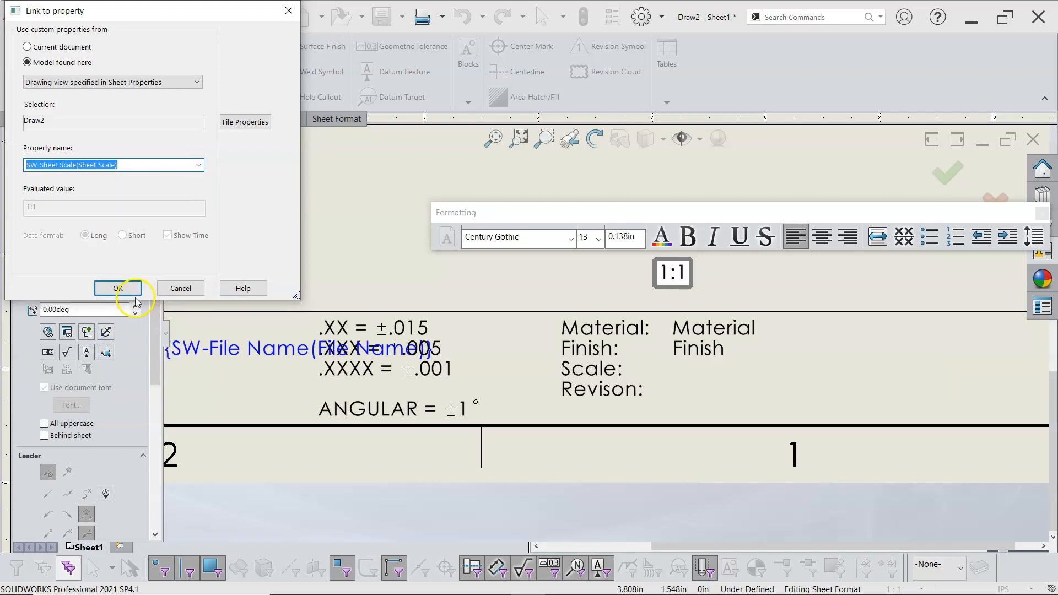
click(118, 288)
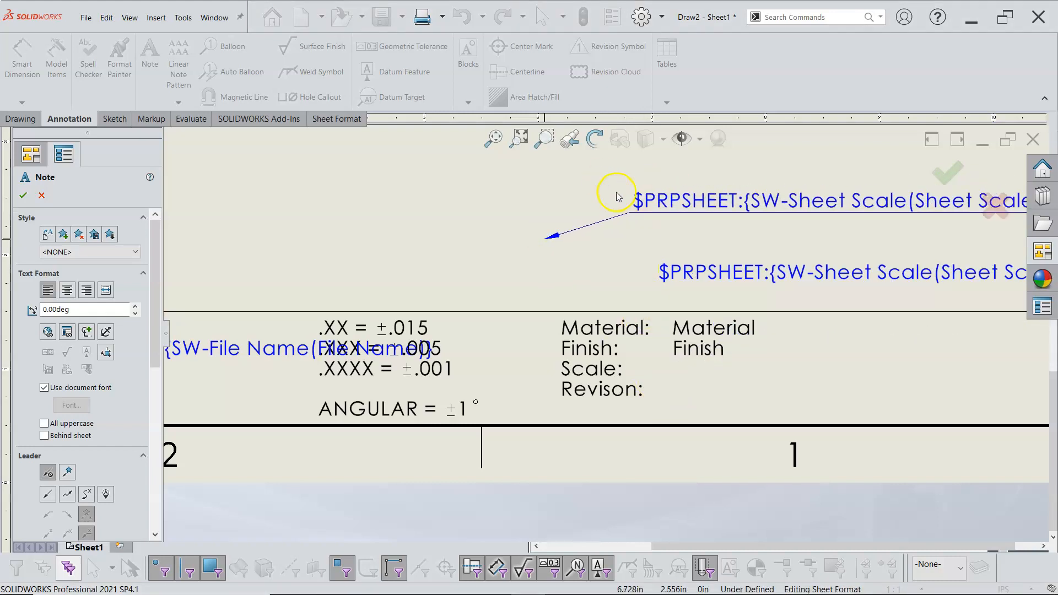
Place the sheet-scale note beside Scale: and an 'A' note beside Revison:.
click(22, 195)
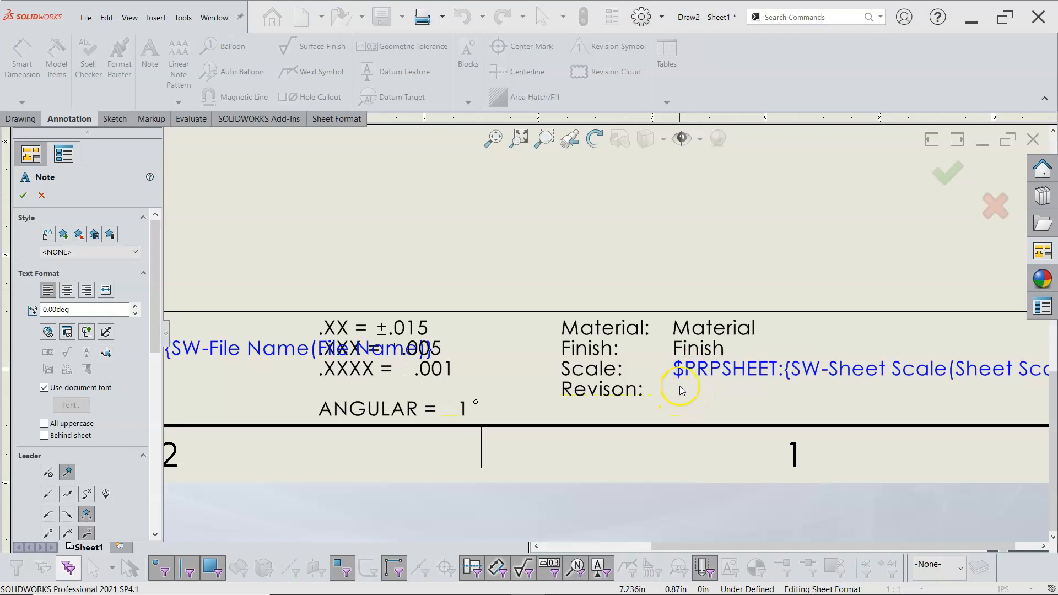
click(680, 390)
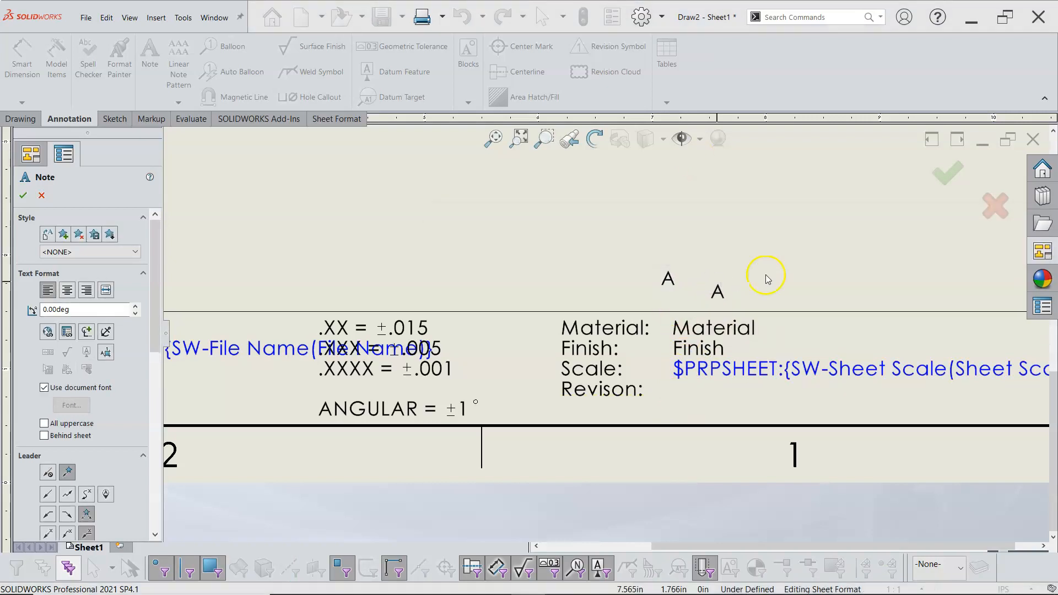
click(22, 196)
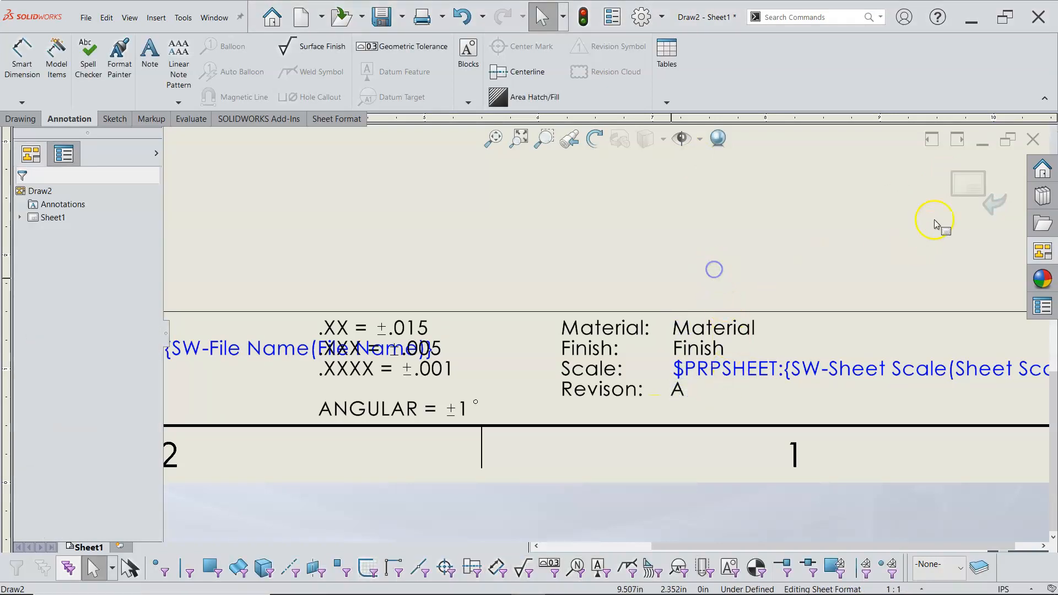
Start defining title block fields for the Jerry L, date, Material and Finish notes.
right_click(596, 263)
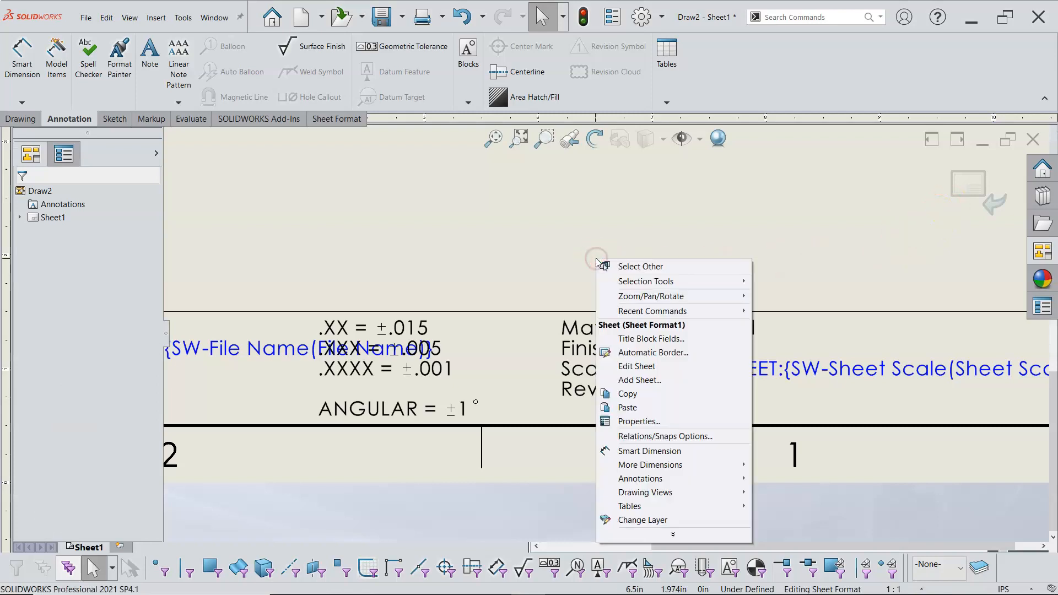
click(650, 338)
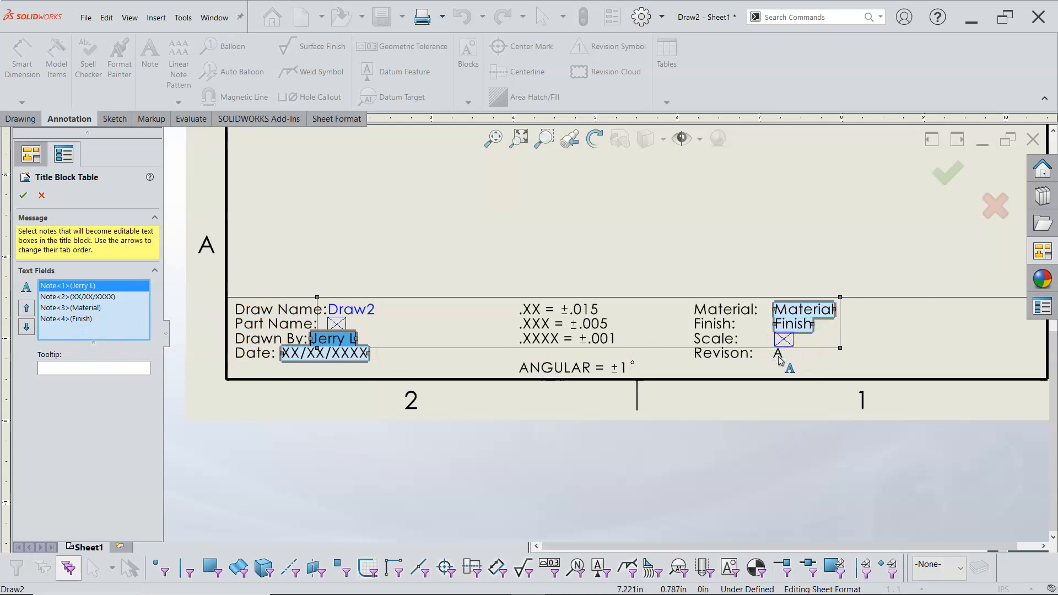
mouse_move(817, 357)
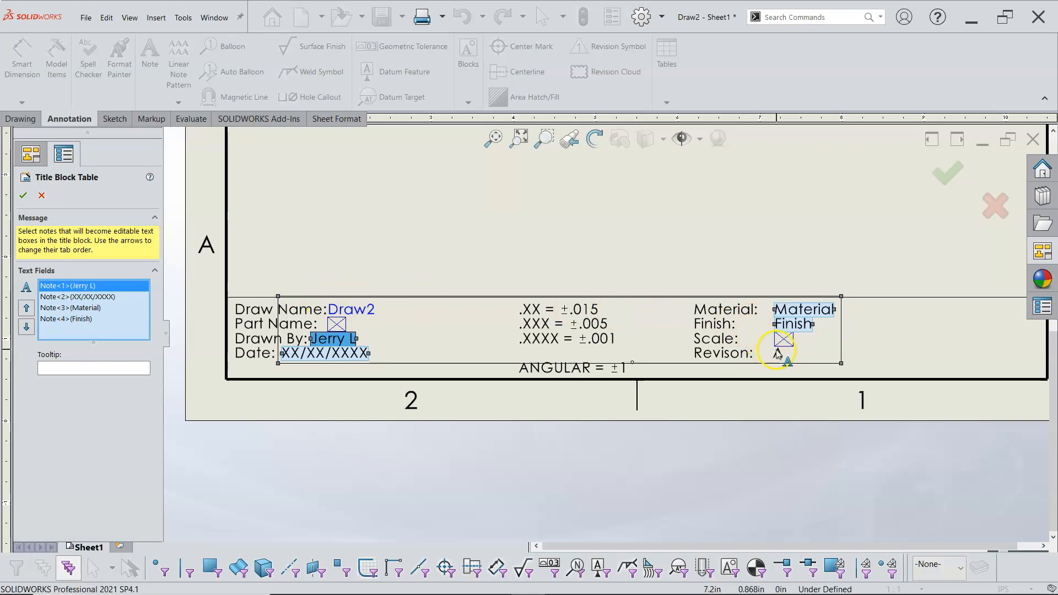
Add an editable Revision field and set tooltips for the Revision, Finish, Material and Drawn By fields.
click(783, 351)
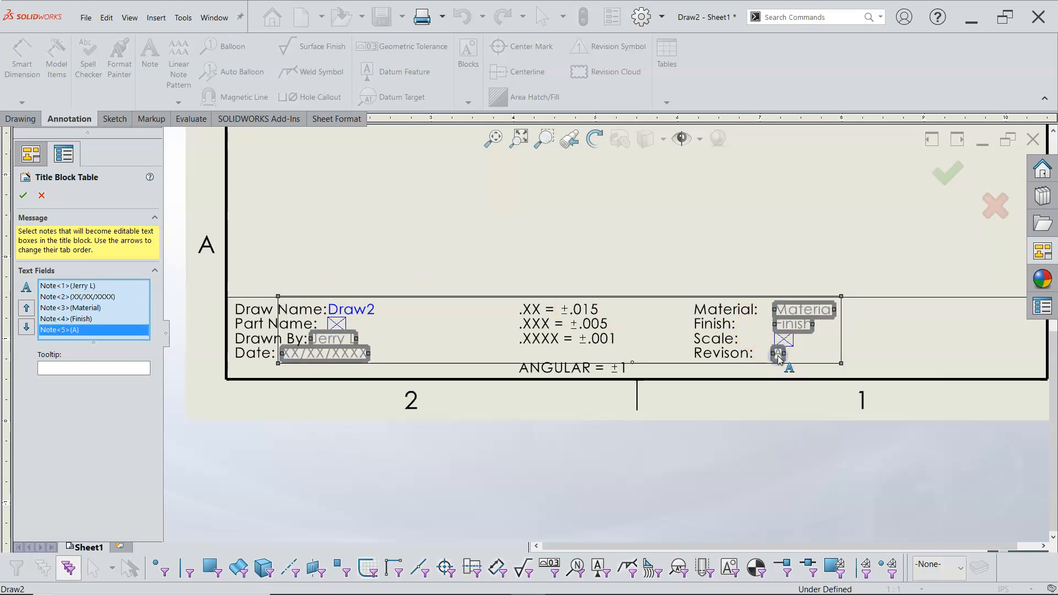
mouse_move(318, 296)
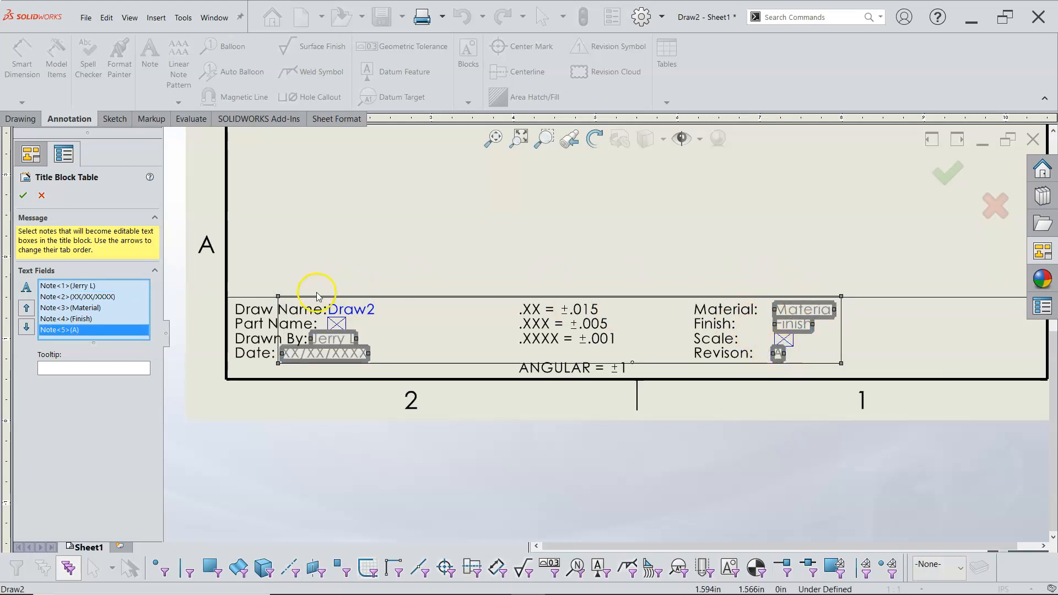
click(94, 367)
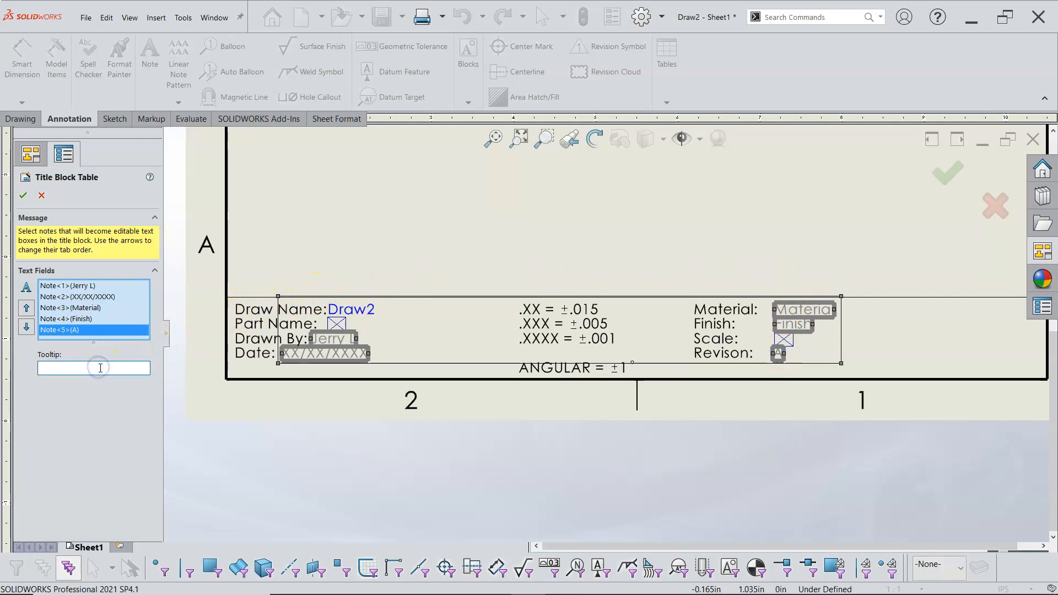
text(Re)
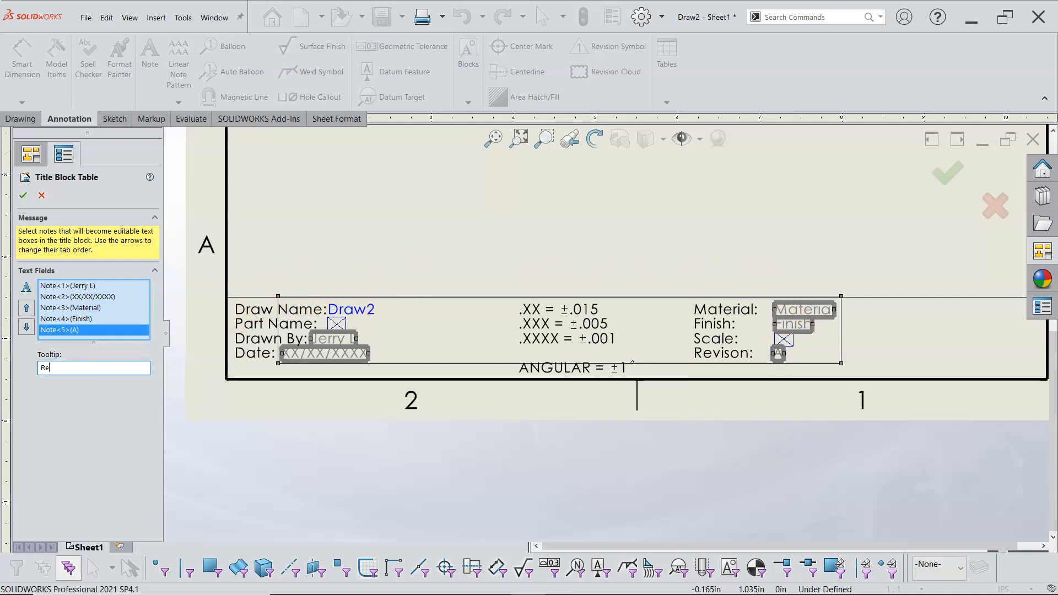
click(66, 319)
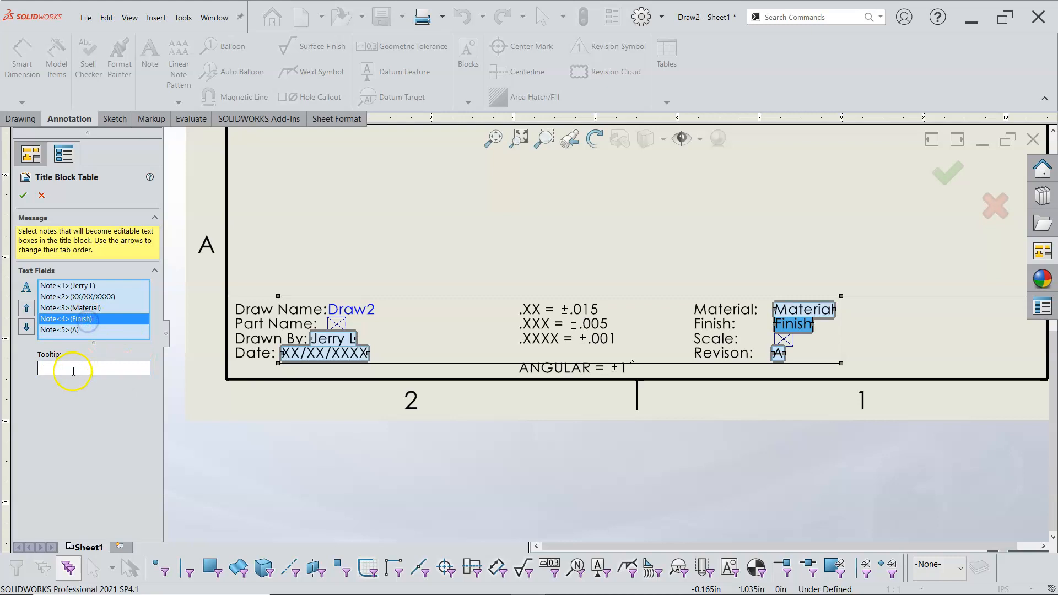
text(Fini)
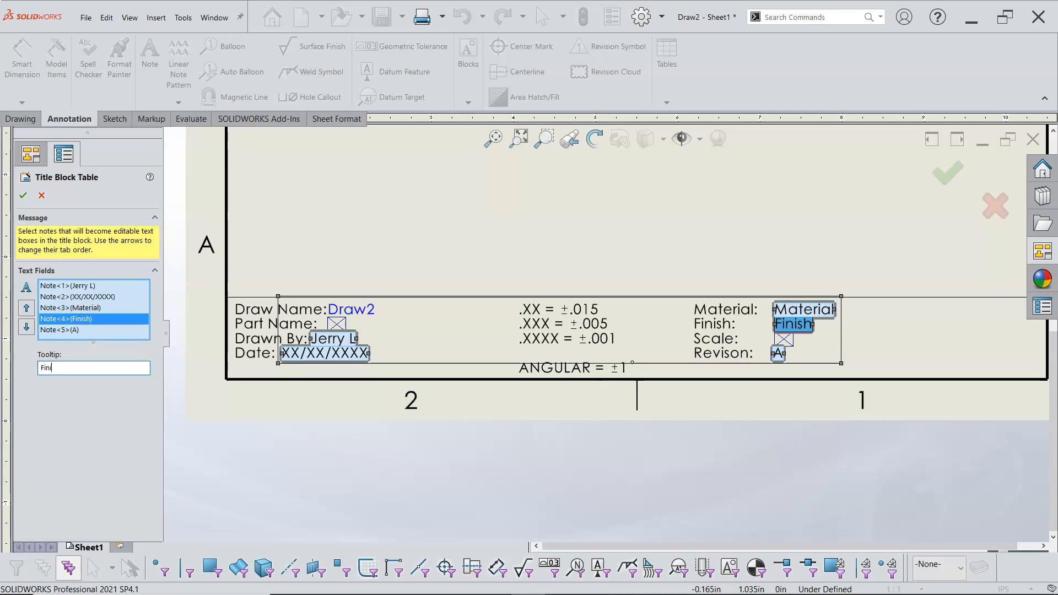
click(69, 308)
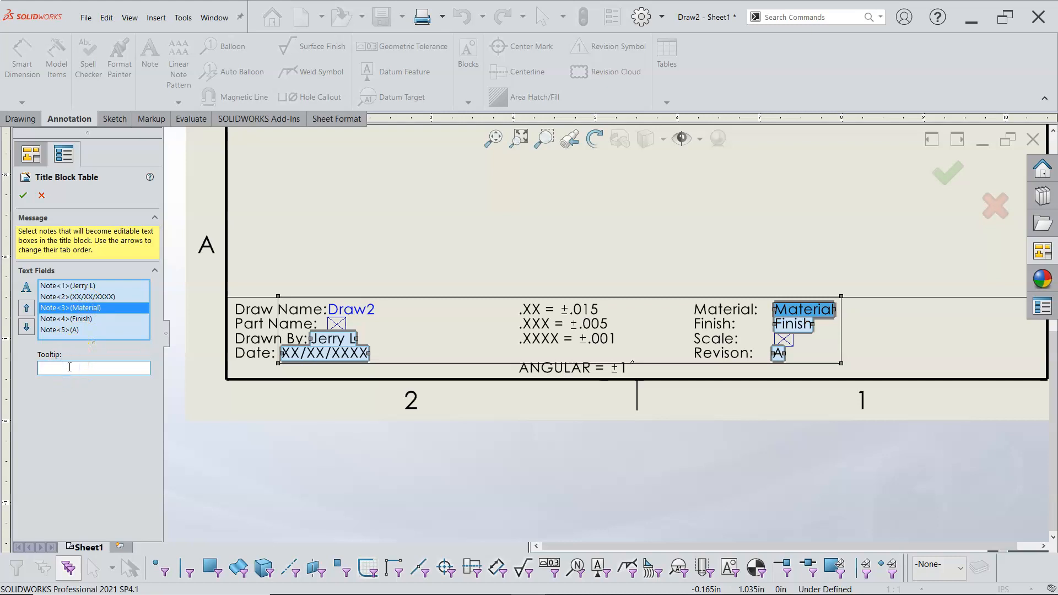
text(MATL)
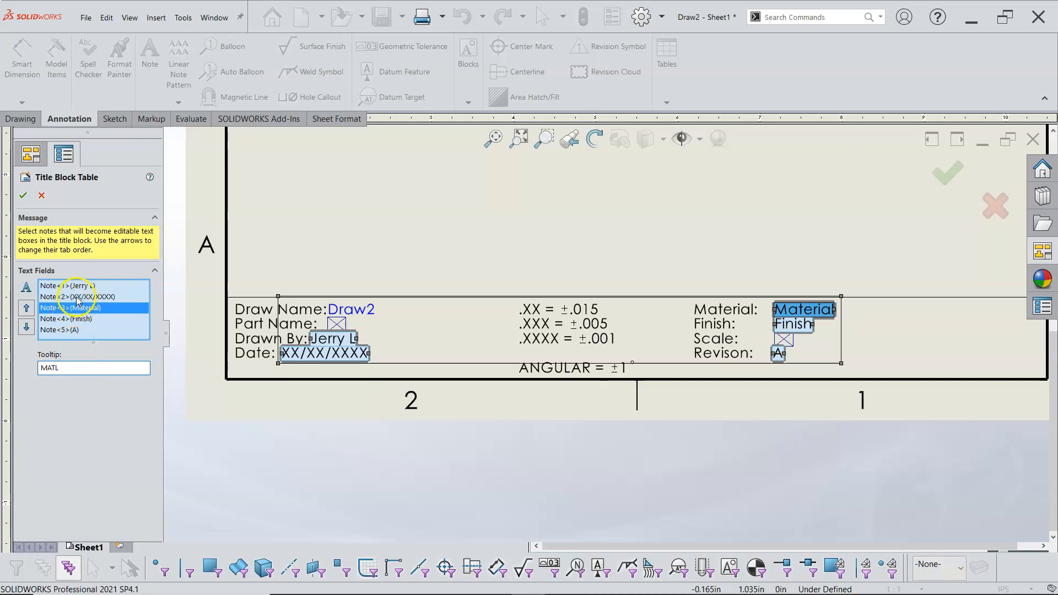
click(77, 297)
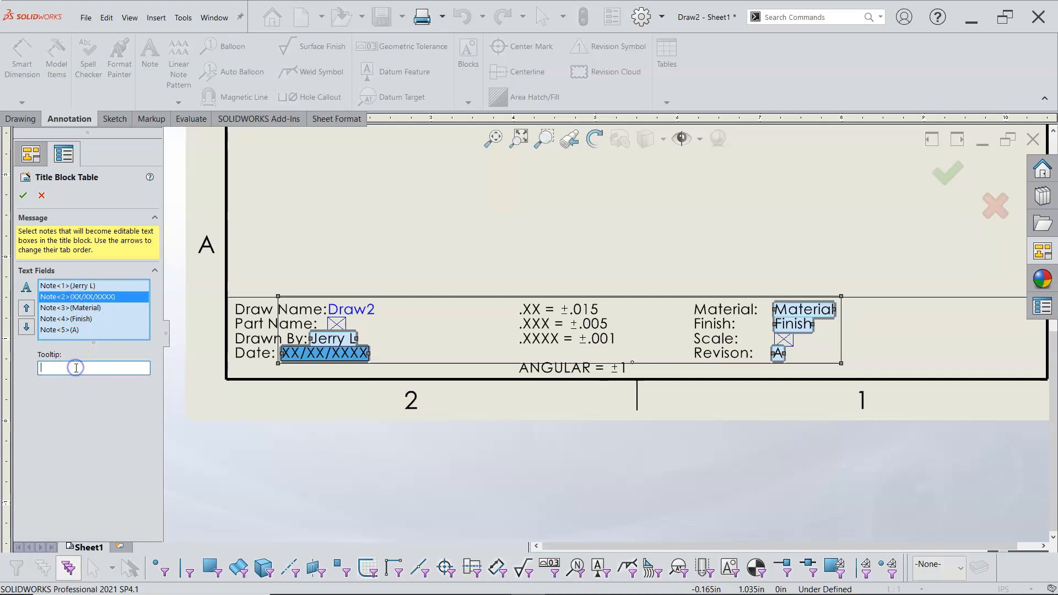
click(74, 286)
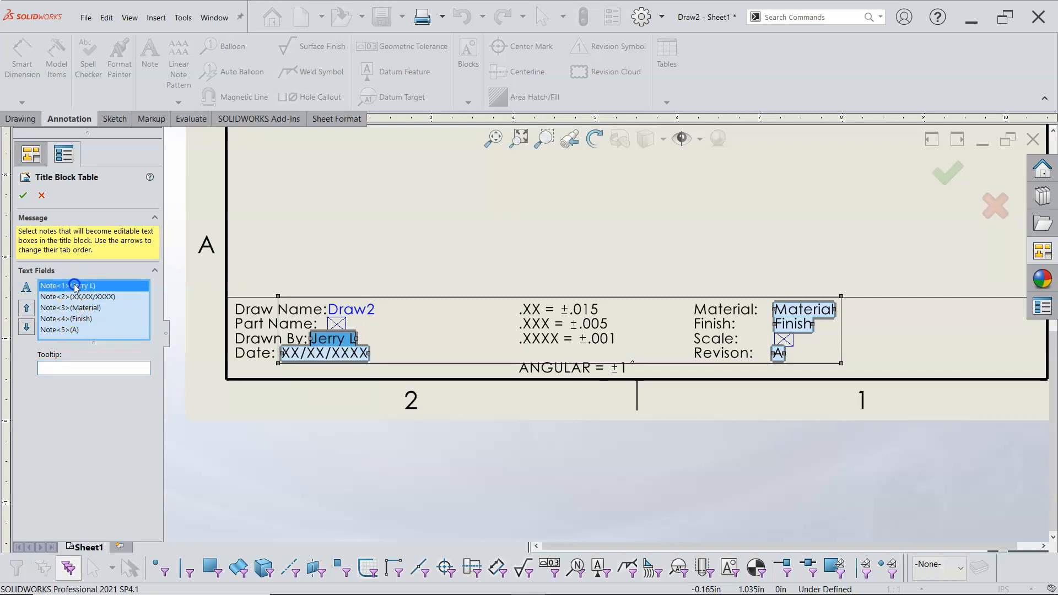
click(93, 367)
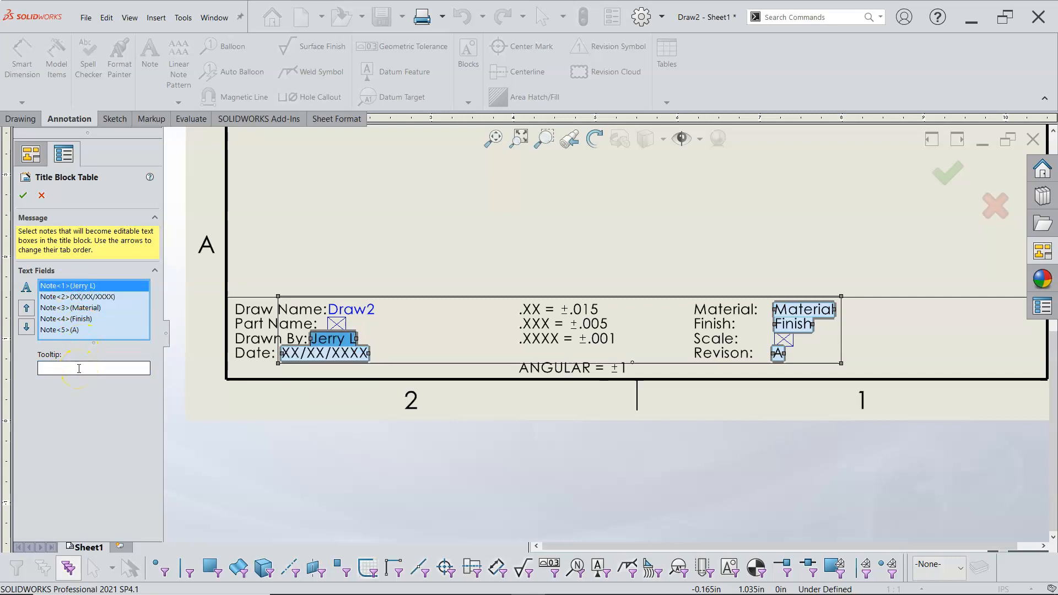
text(Na)
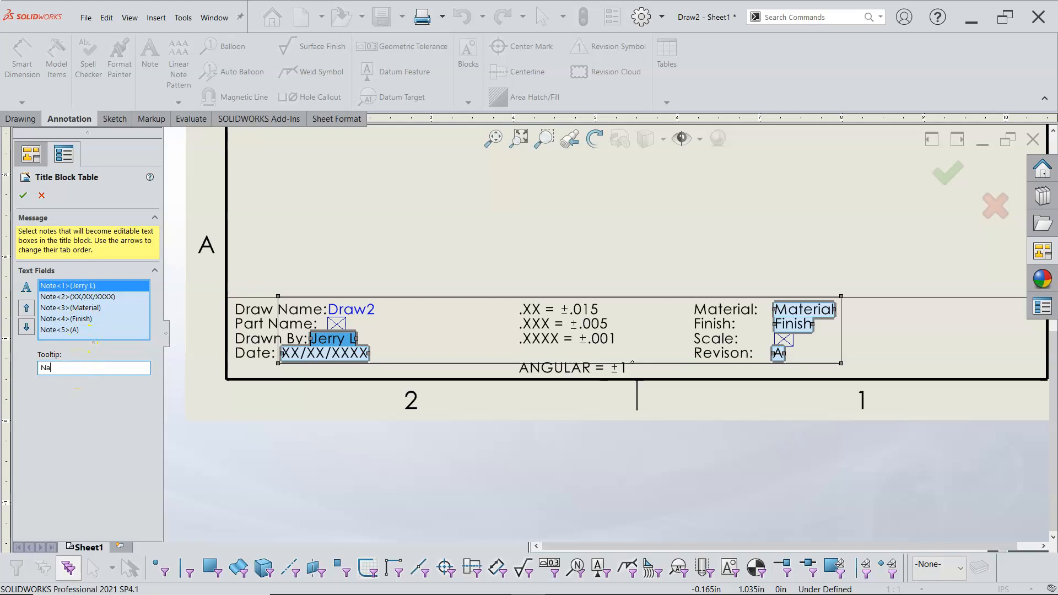
click(22, 195)
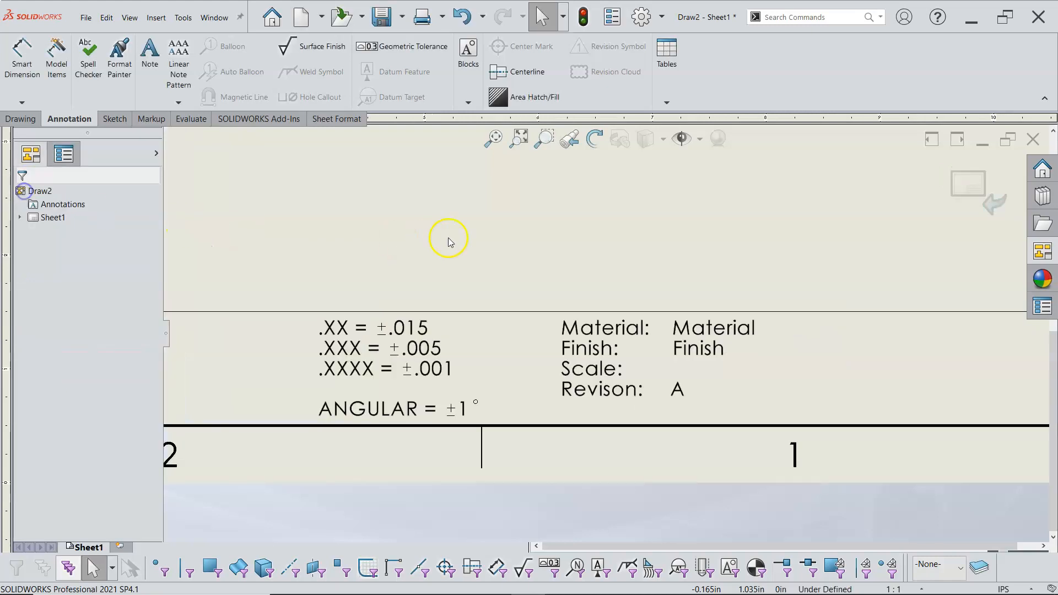
Save the sheet format over MY A SIZE.slddrt, replacing the existing file.
click(968, 187)
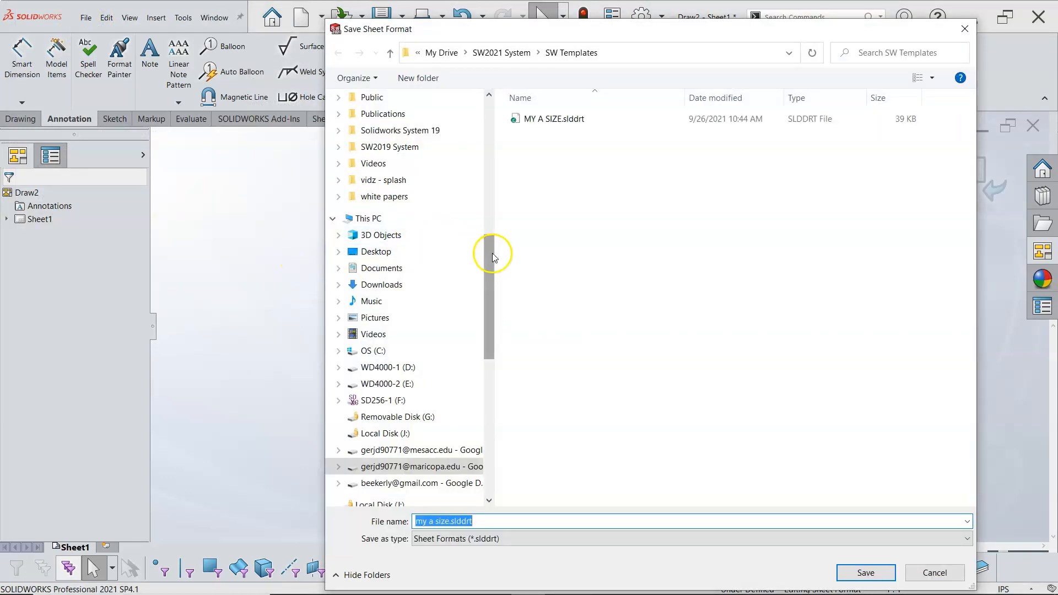
click(554, 119)
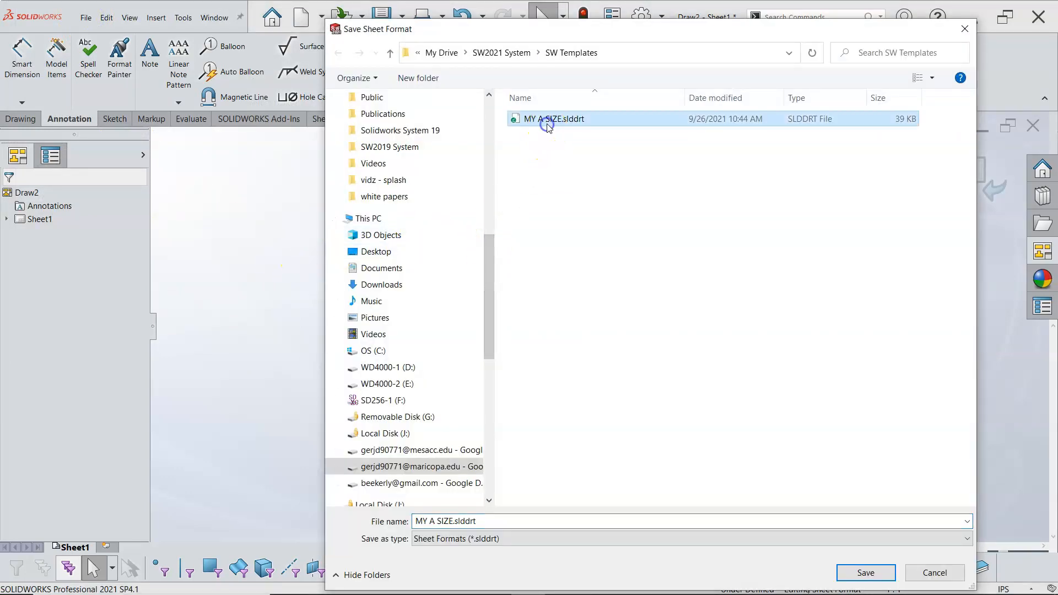
click(865, 573)
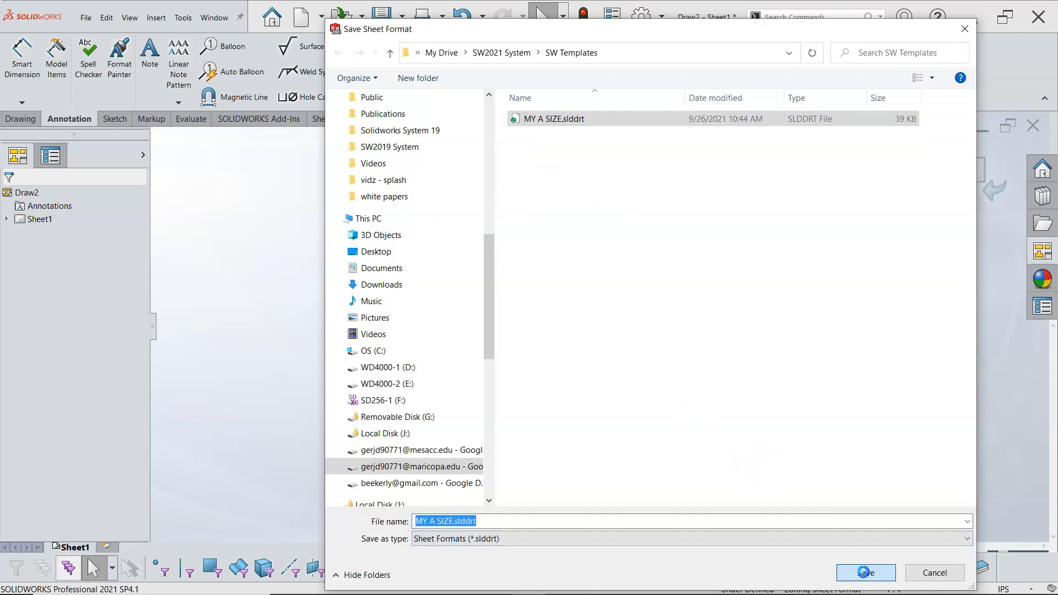
click(866, 573)
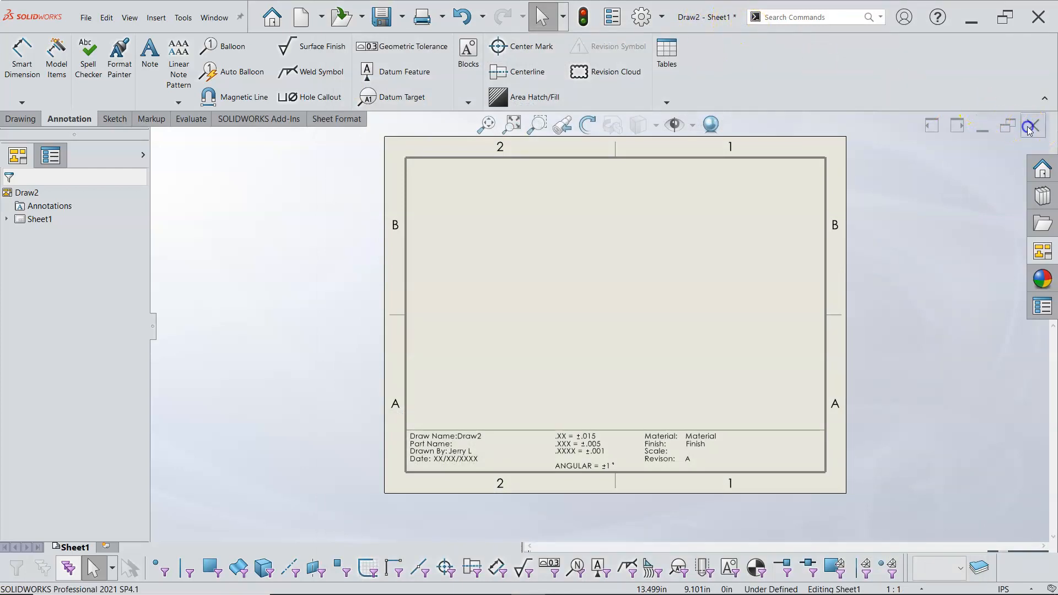
Close Draw2 without saving changes.
click(1032, 127)
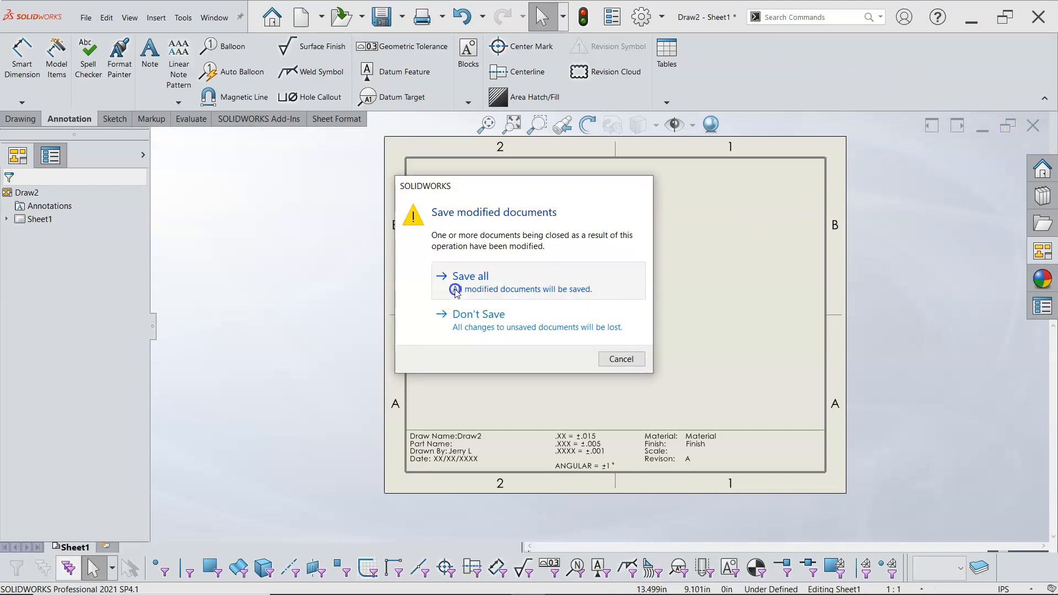
click(470, 276)
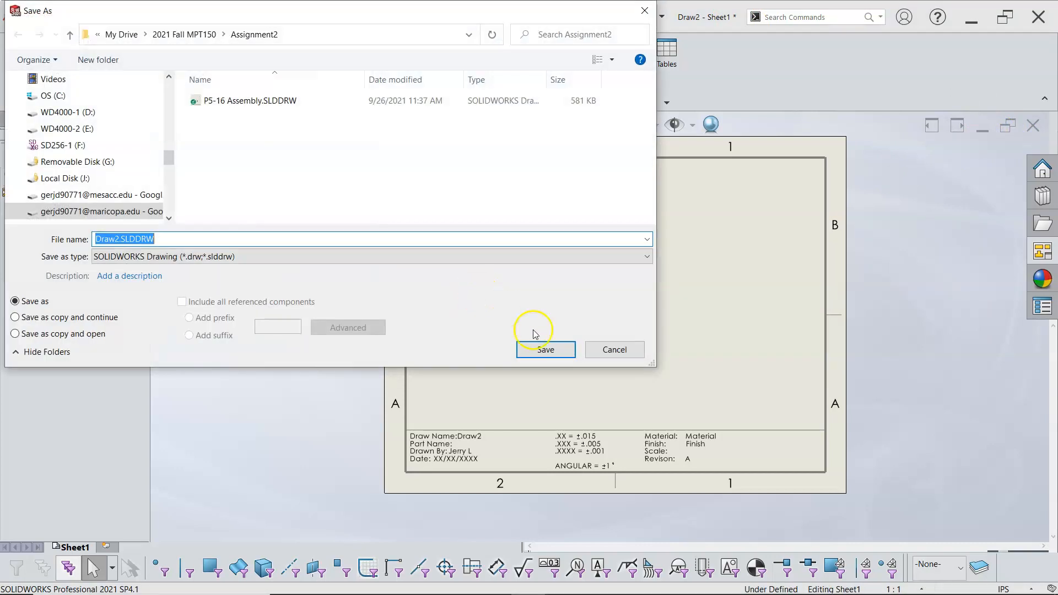
click(544, 349)
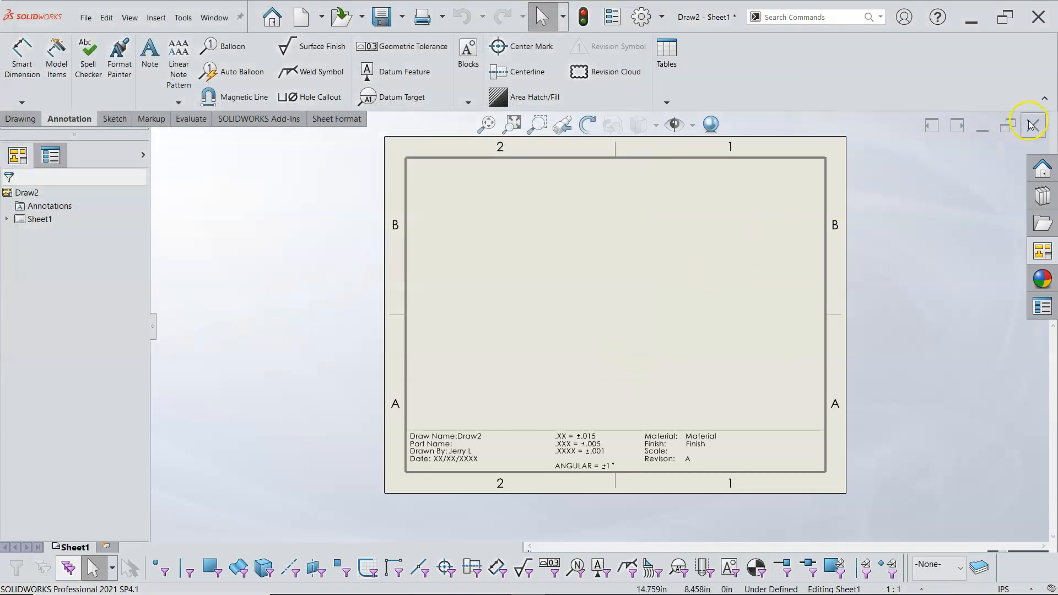
click(1030, 125)
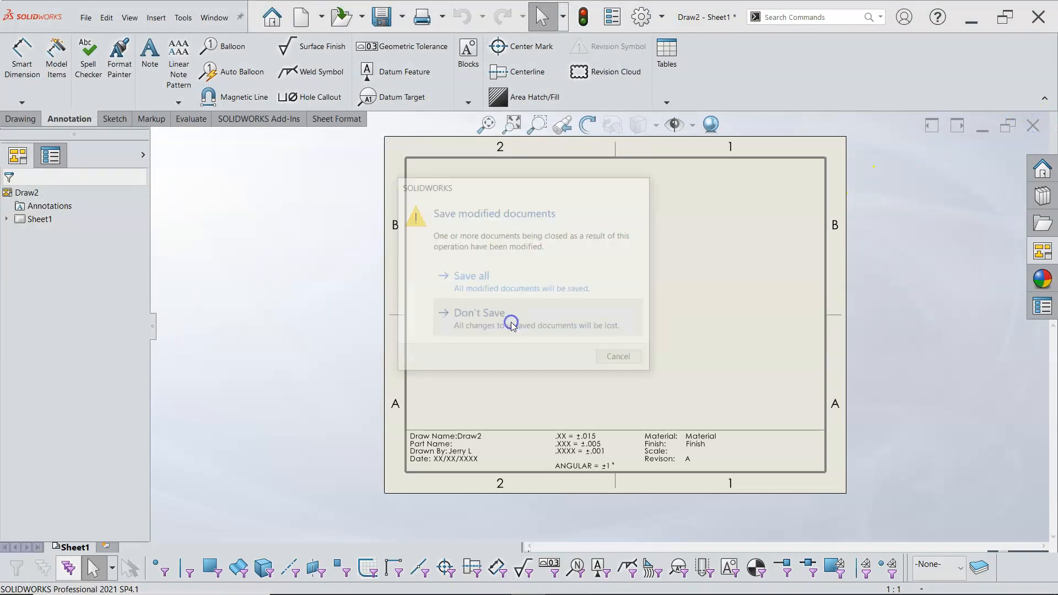
click(478, 313)
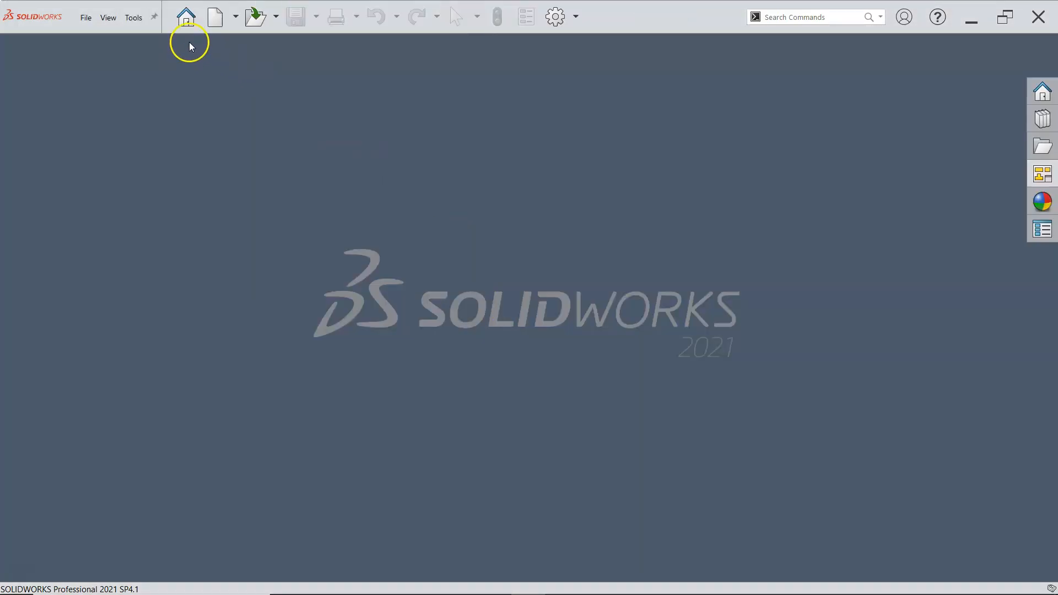
Create new drawing Draw3 from the template, skip the model view, and check its title block.
click(214, 16)
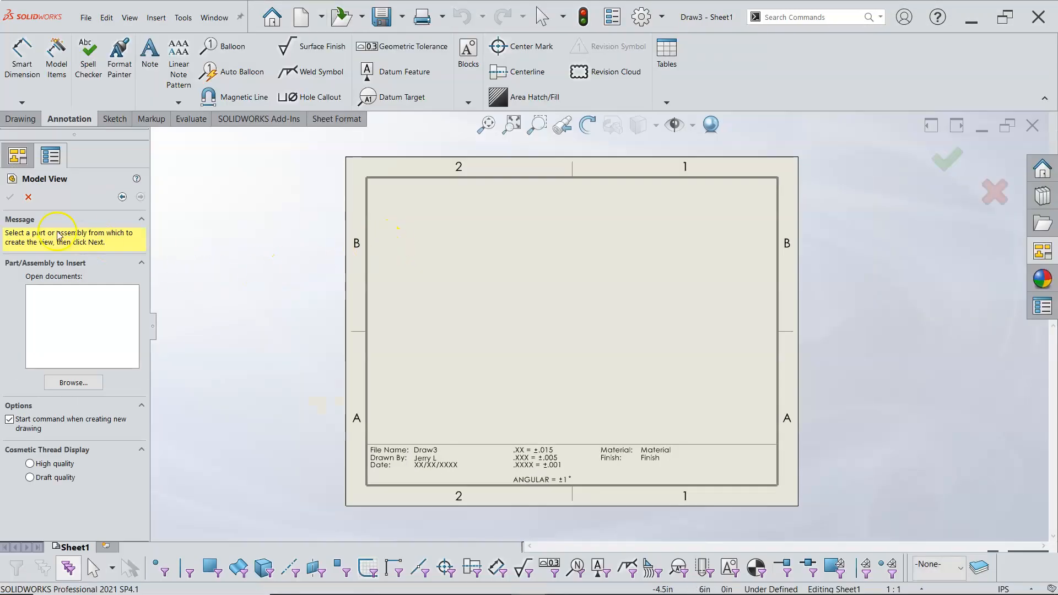
click(28, 196)
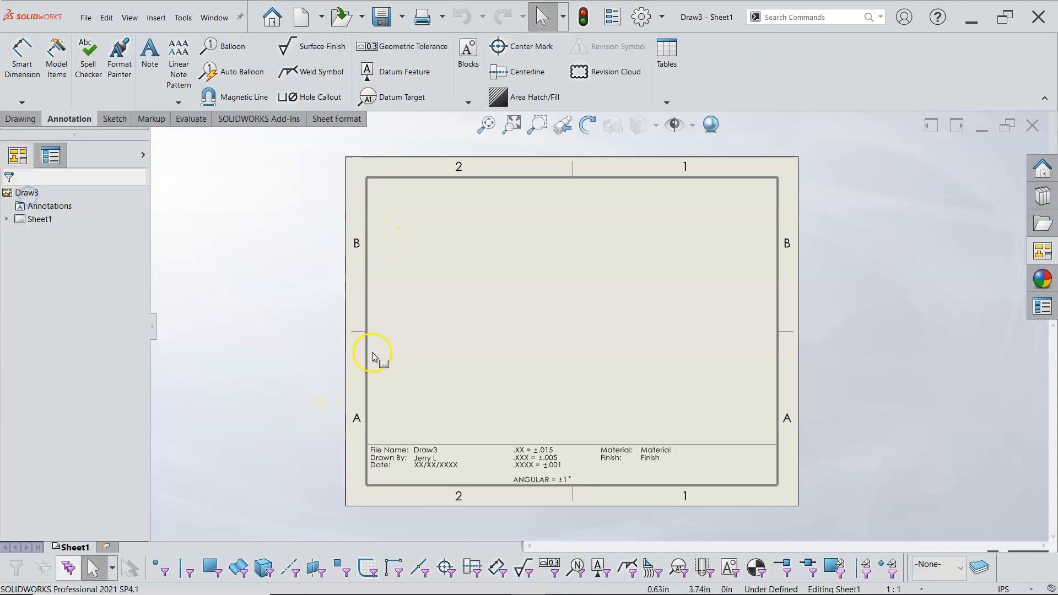
mouse_move(528, 319)
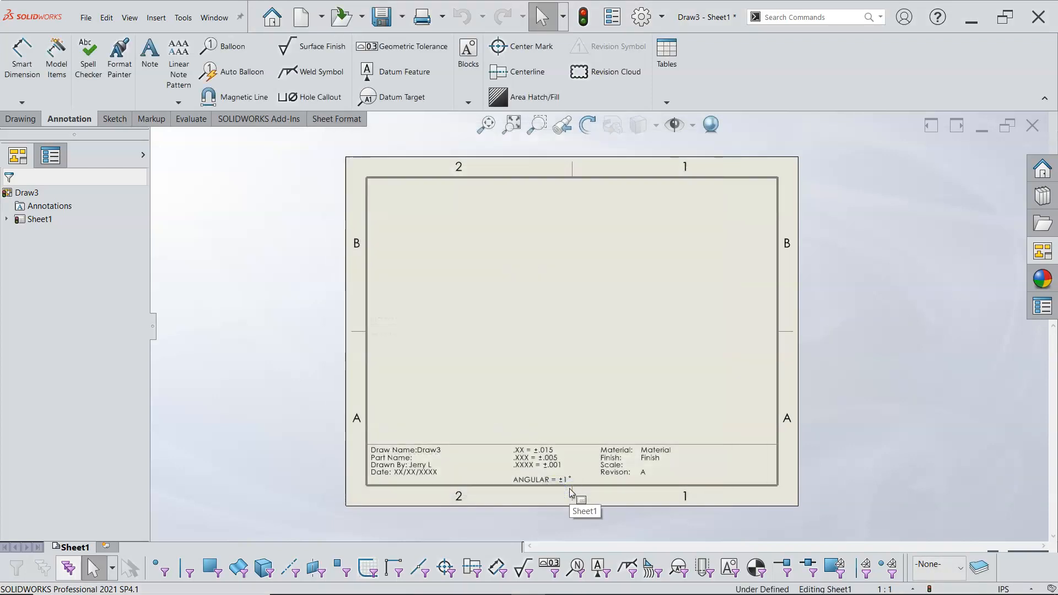
mouse_move(433, 331)
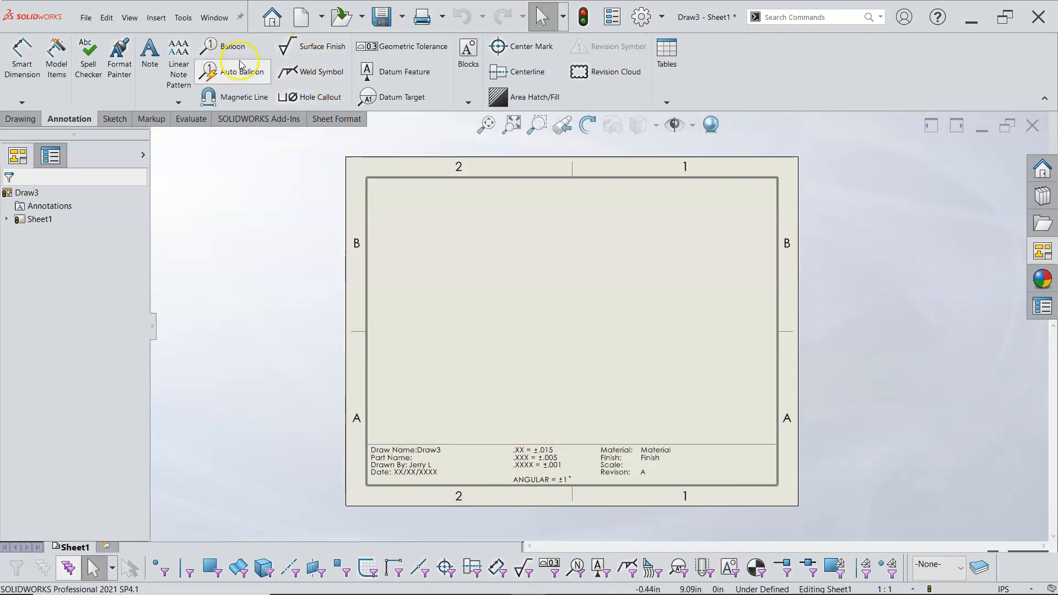
click(403, 16)
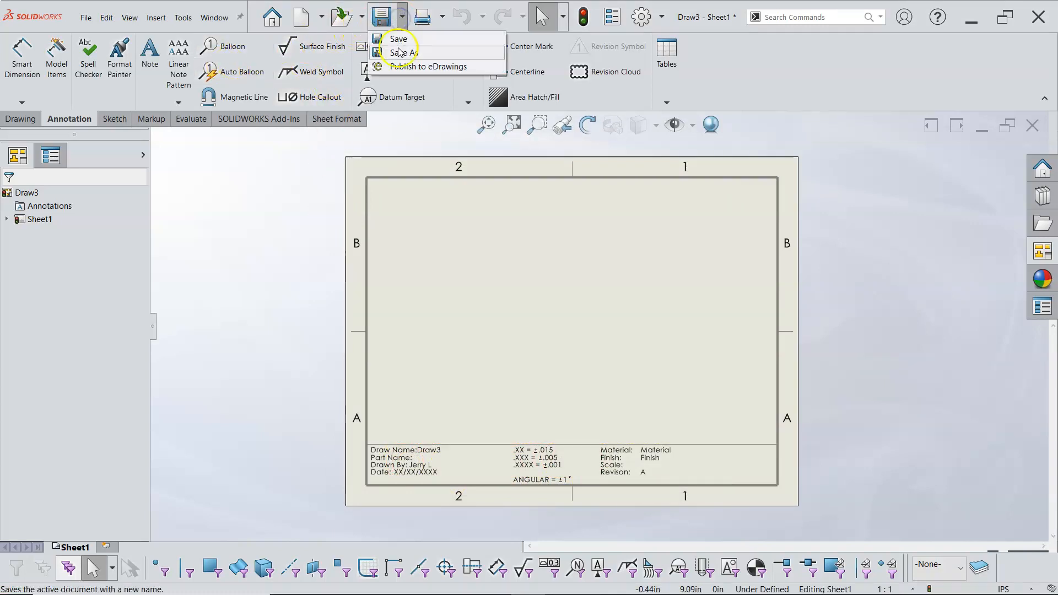
Save Draw3 as a drawing template replacing MY A SIZE.DRWDOT, then close it.
click(404, 53)
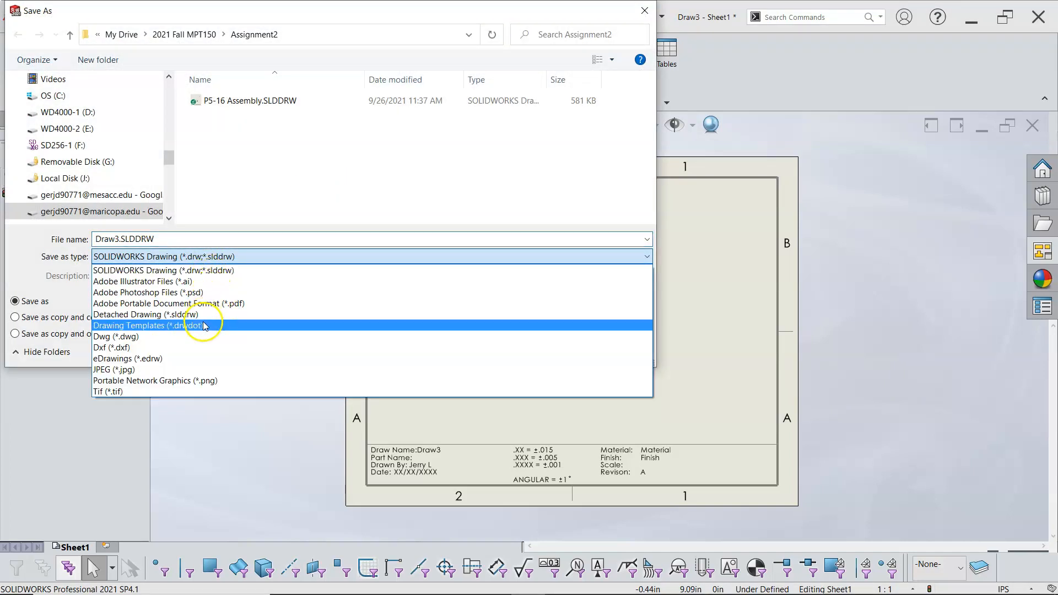
click(147, 325)
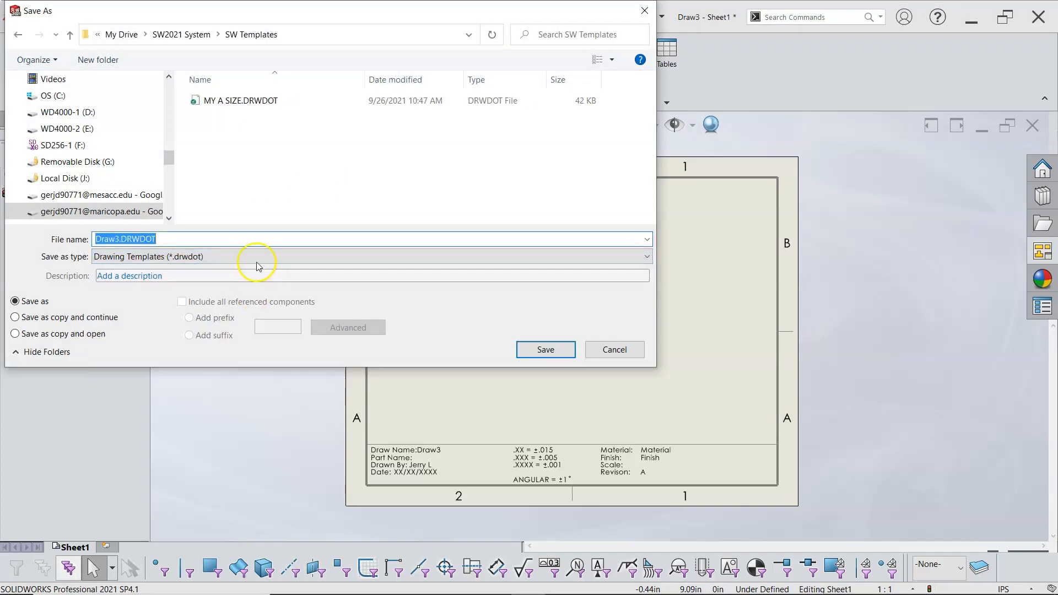
click(241, 99)
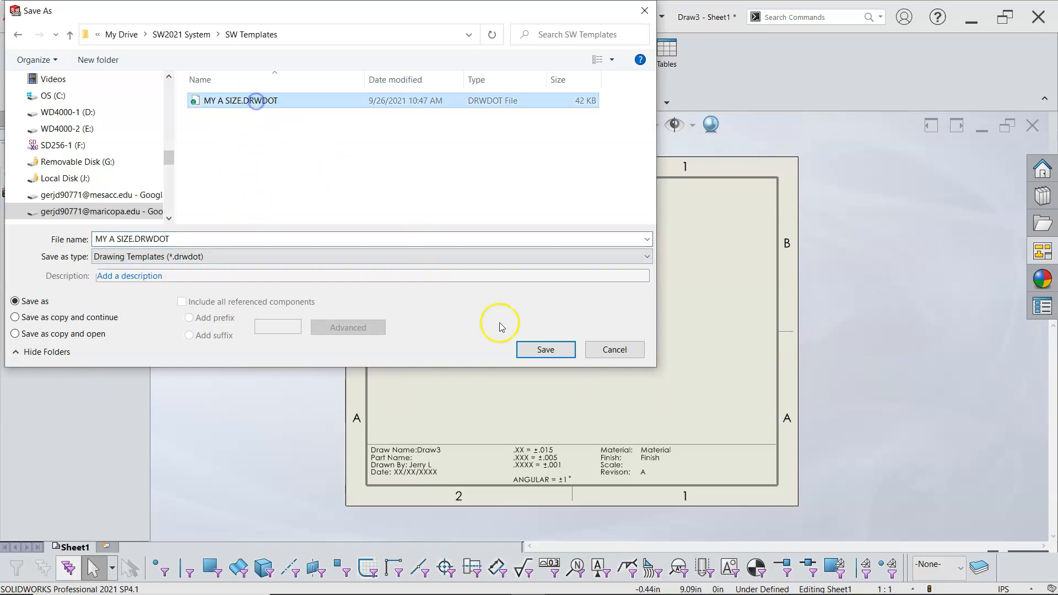
click(545, 350)
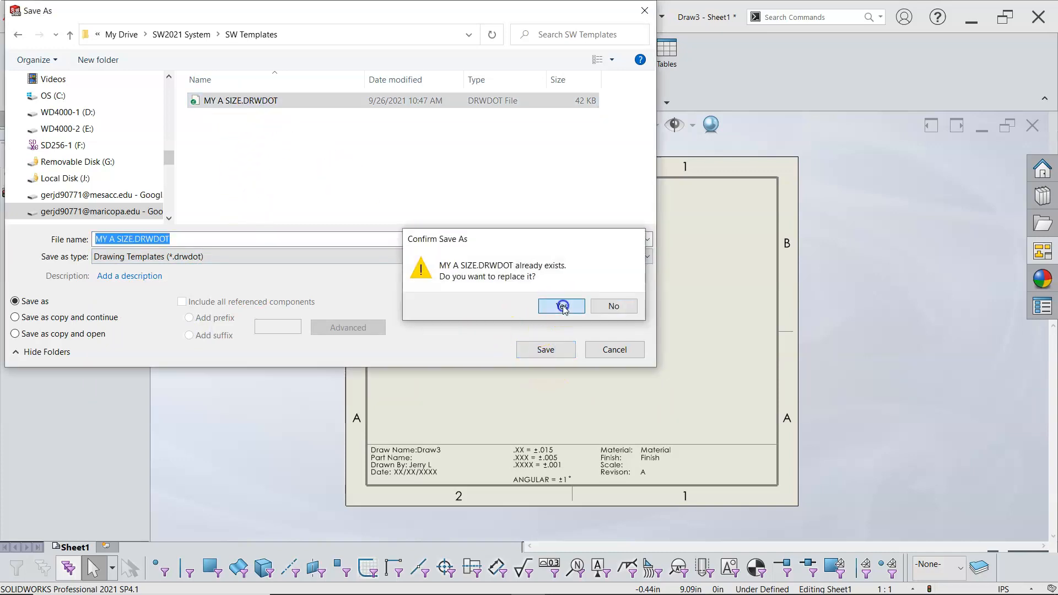
click(562, 305)
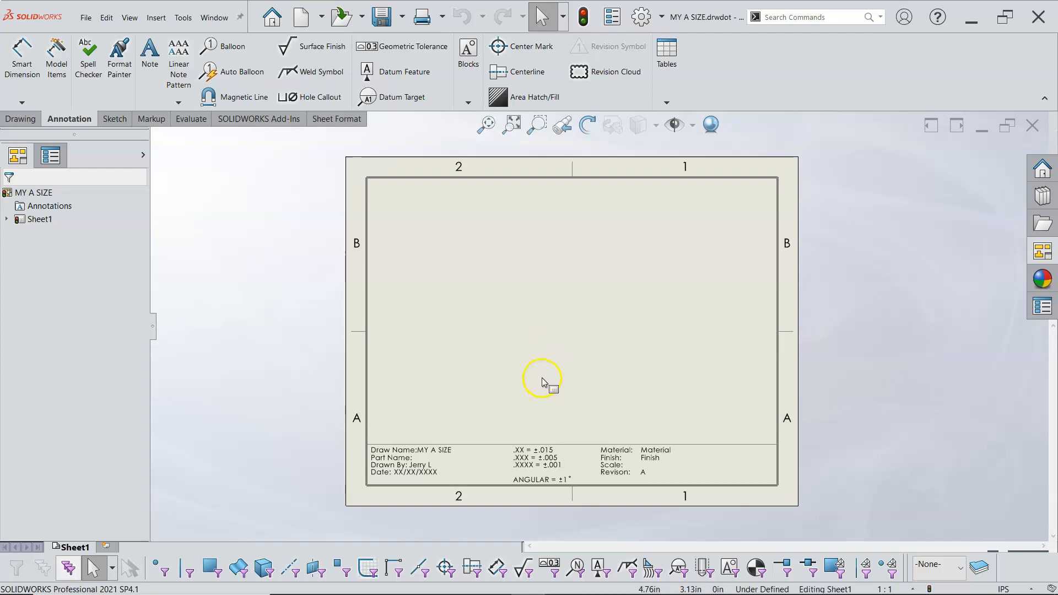
mouse_move(469, 402)
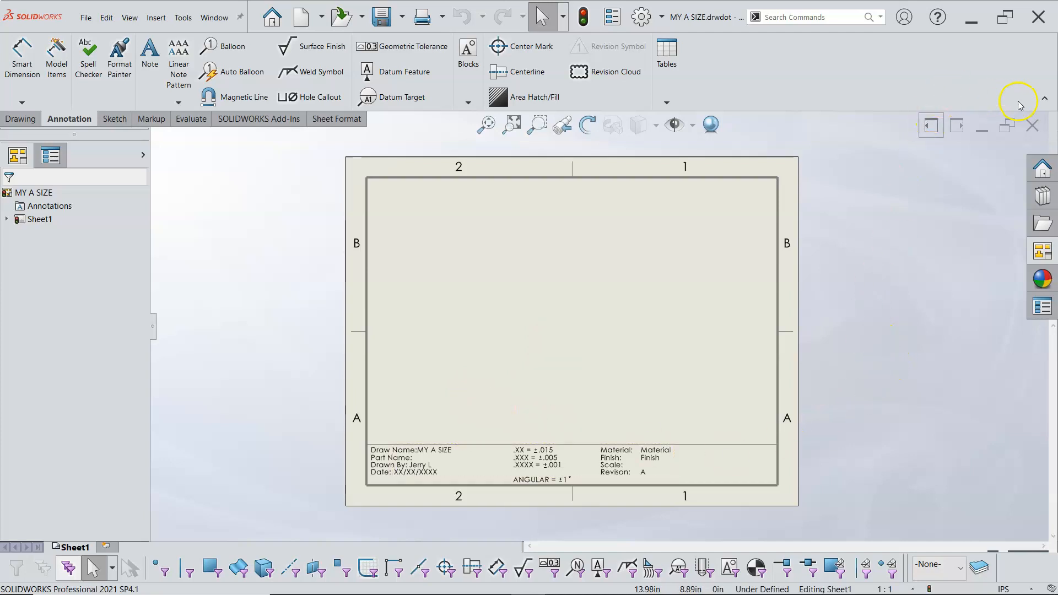
click(1032, 126)
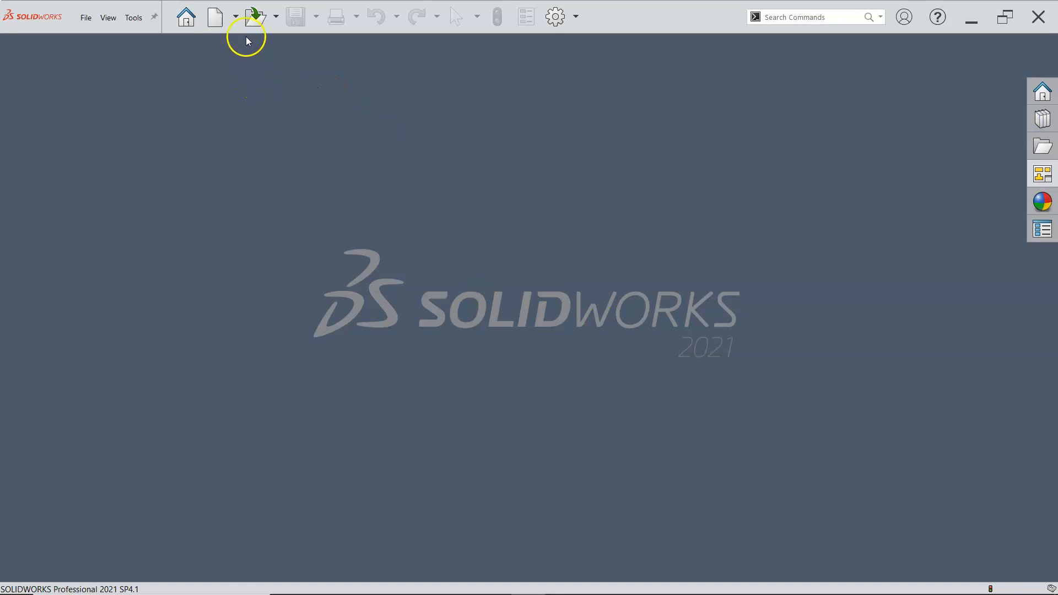
Reopen the recent P5-16 Assembly.SLDDRW drawing and bring up Sheet8's options.
click(84, 17)
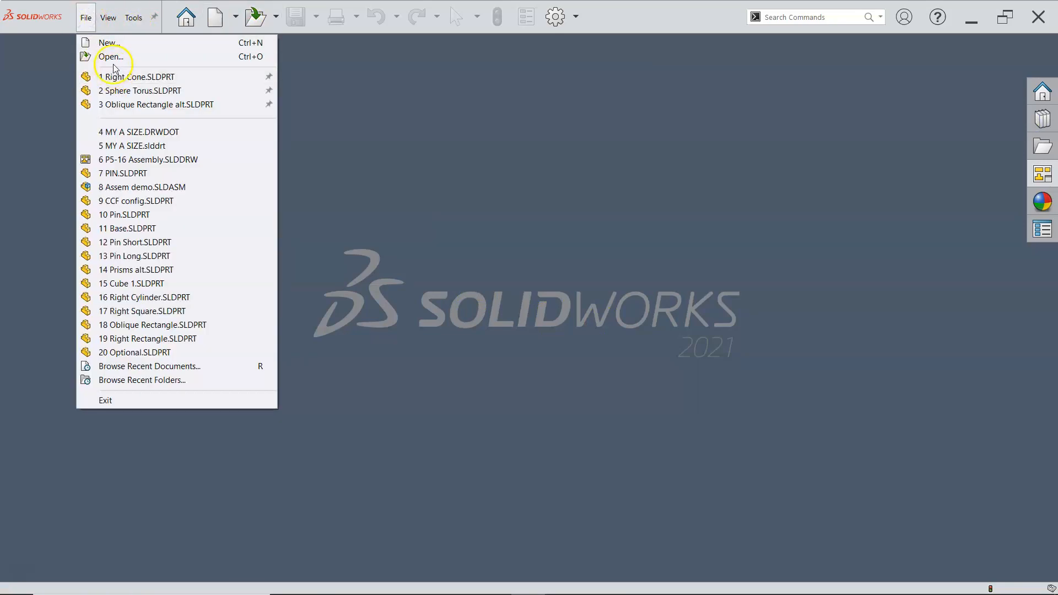
mouse_move(152, 167)
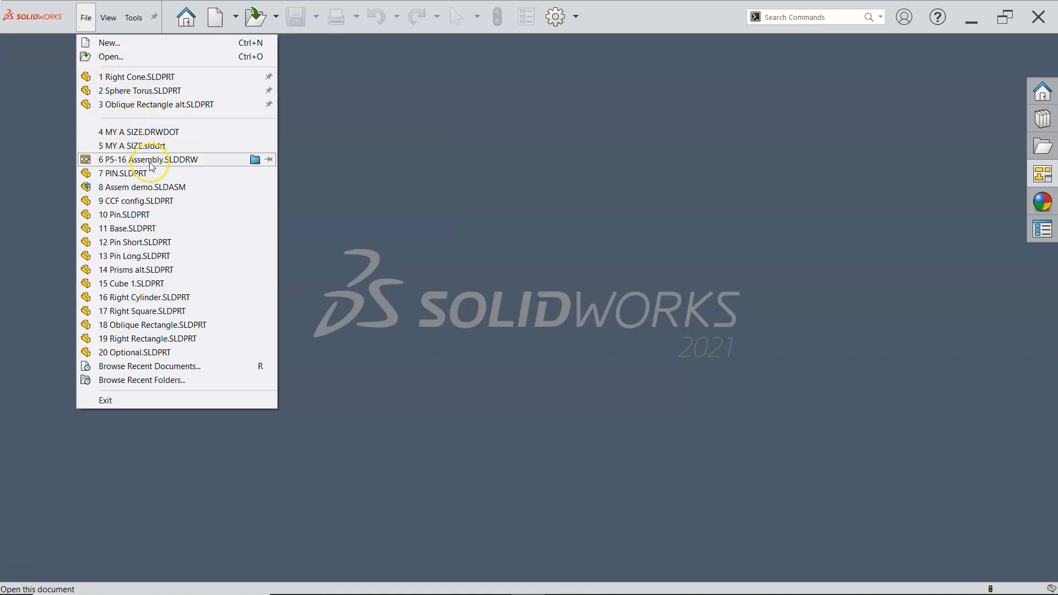
click(158, 159)
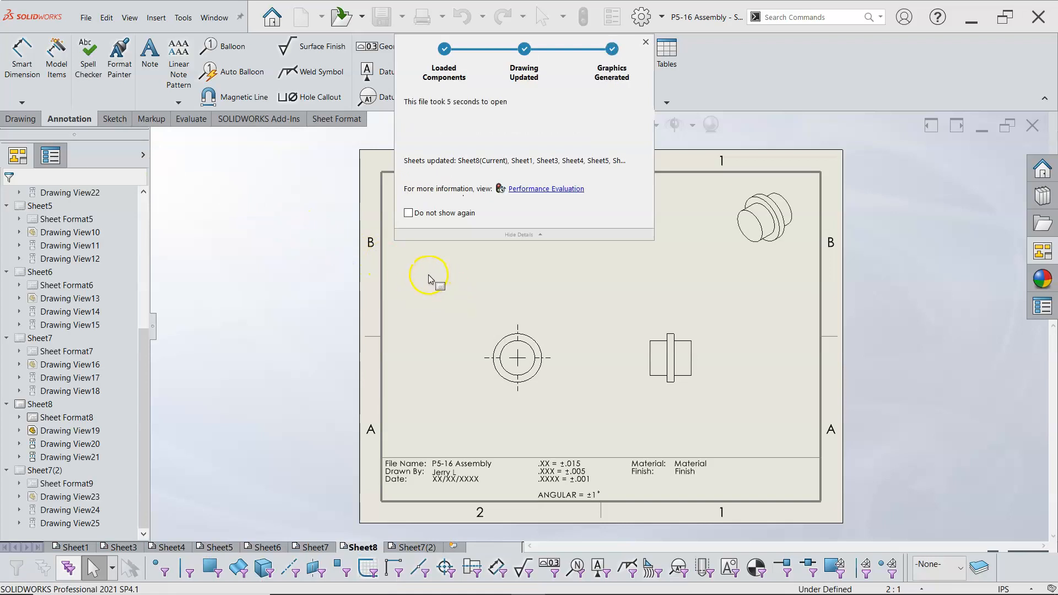
right_click(429, 280)
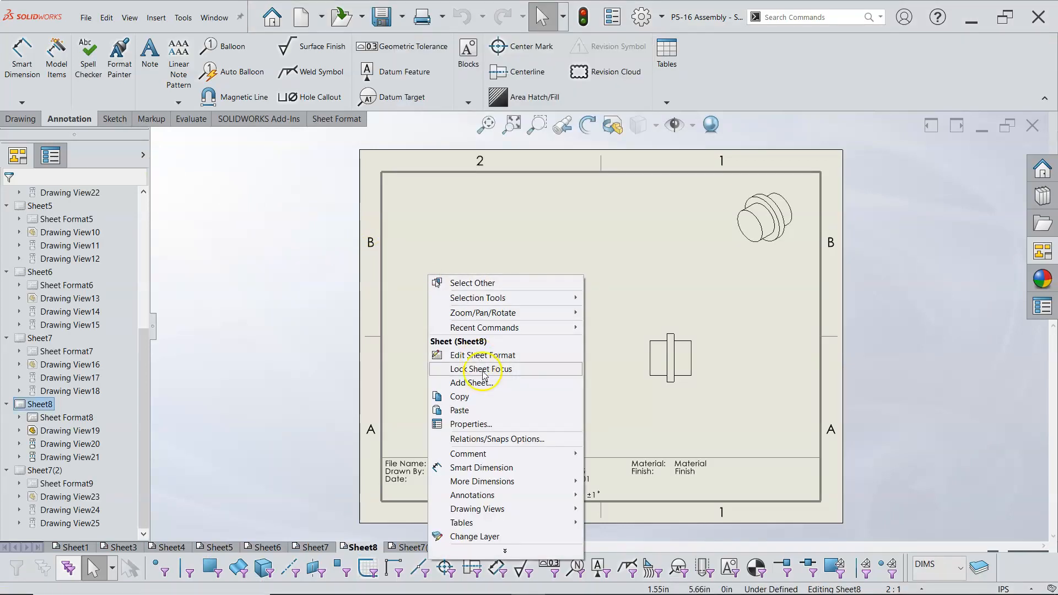
Reload Sheet8's sheet format keeping modified notes, and apply it to all sheets.
click(470, 423)
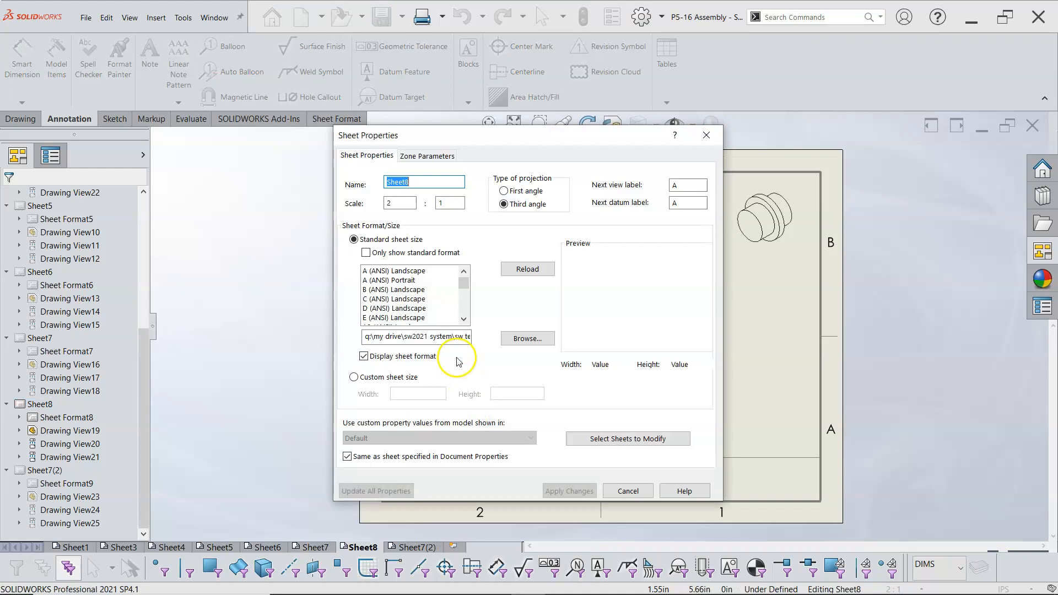
mouse_move(527, 269)
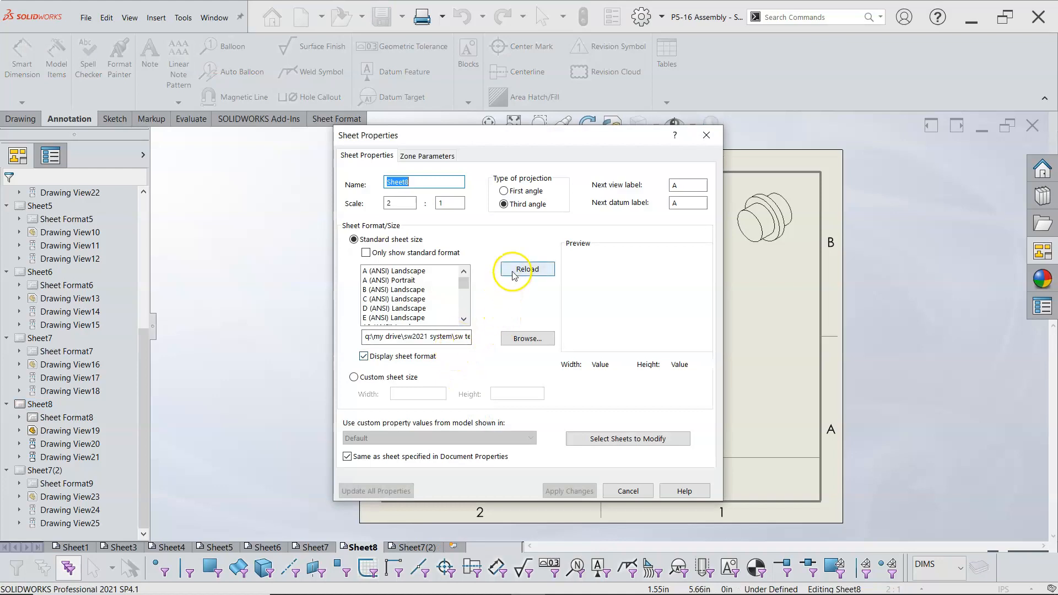
click(527, 268)
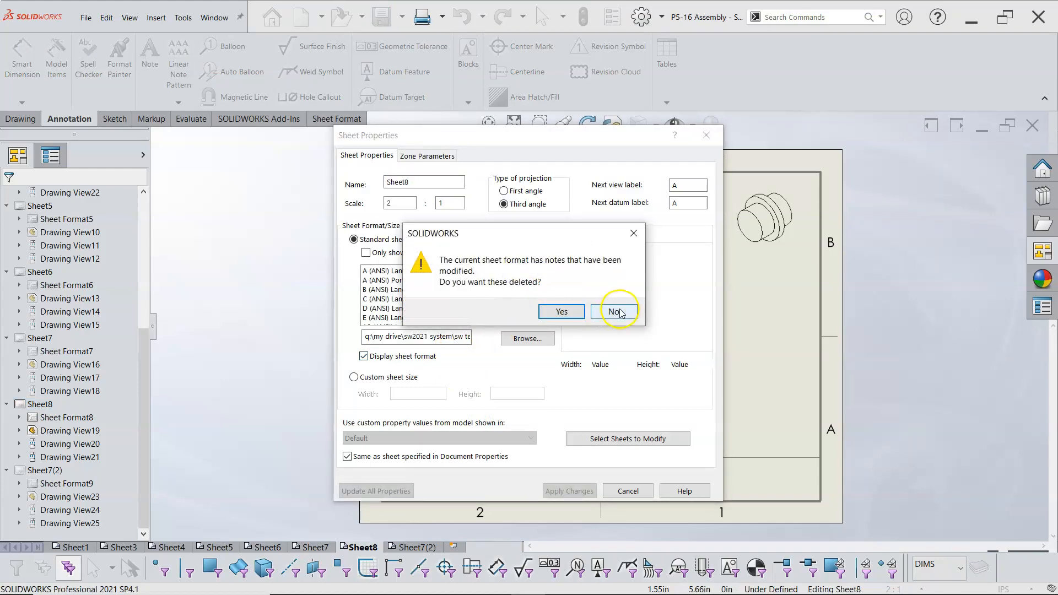
click(614, 311)
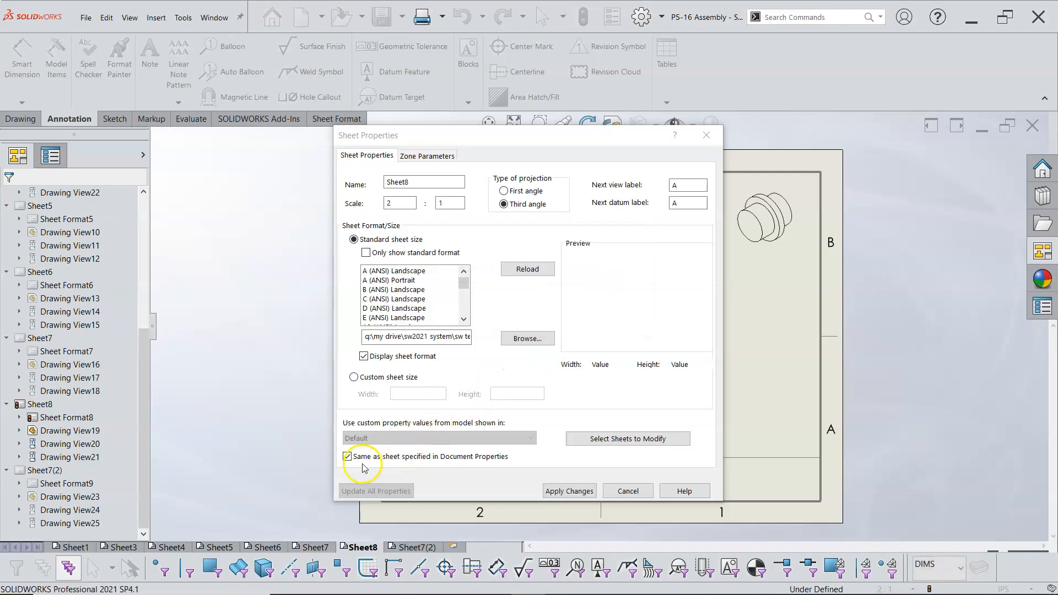
click(346, 457)
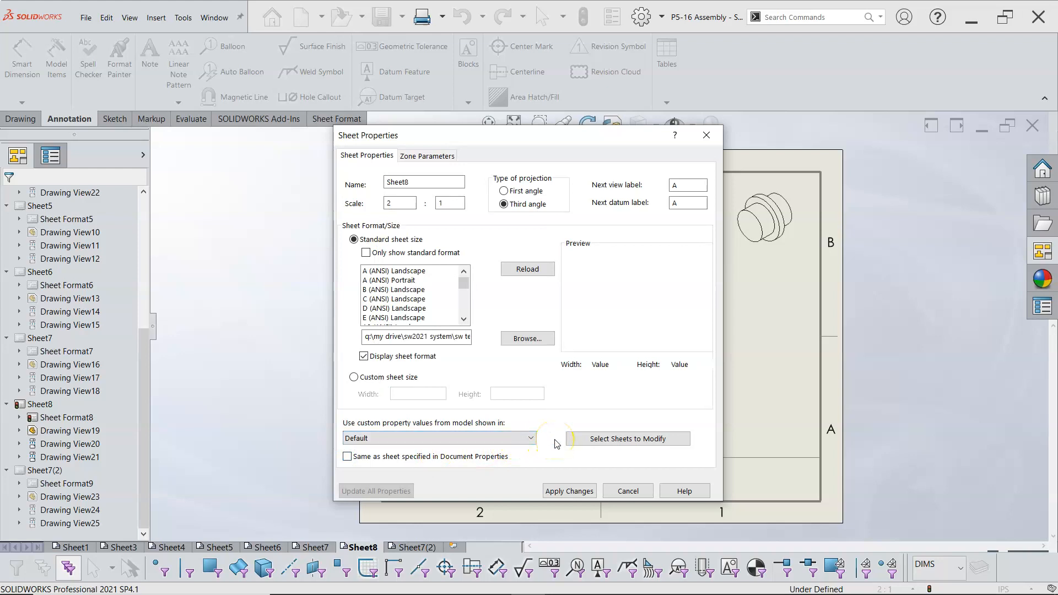
click(626, 439)
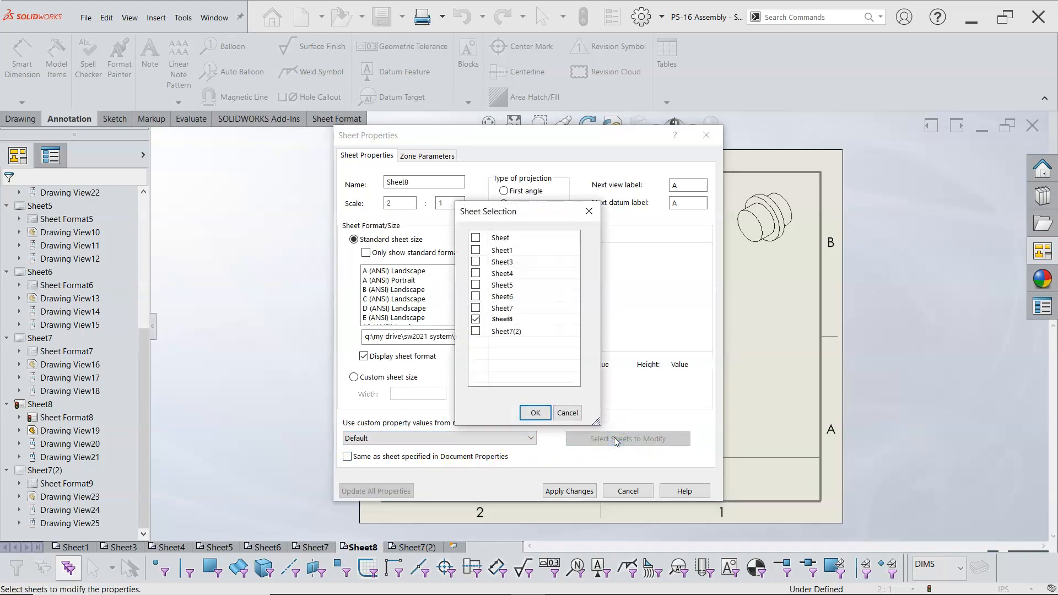
click(476, 237)
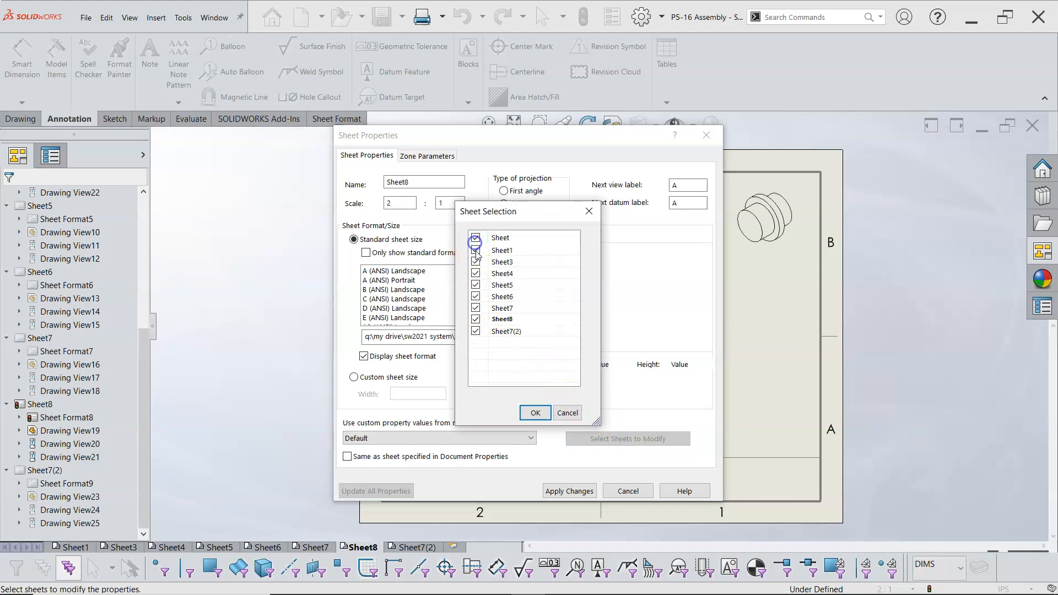
click(476, 238)
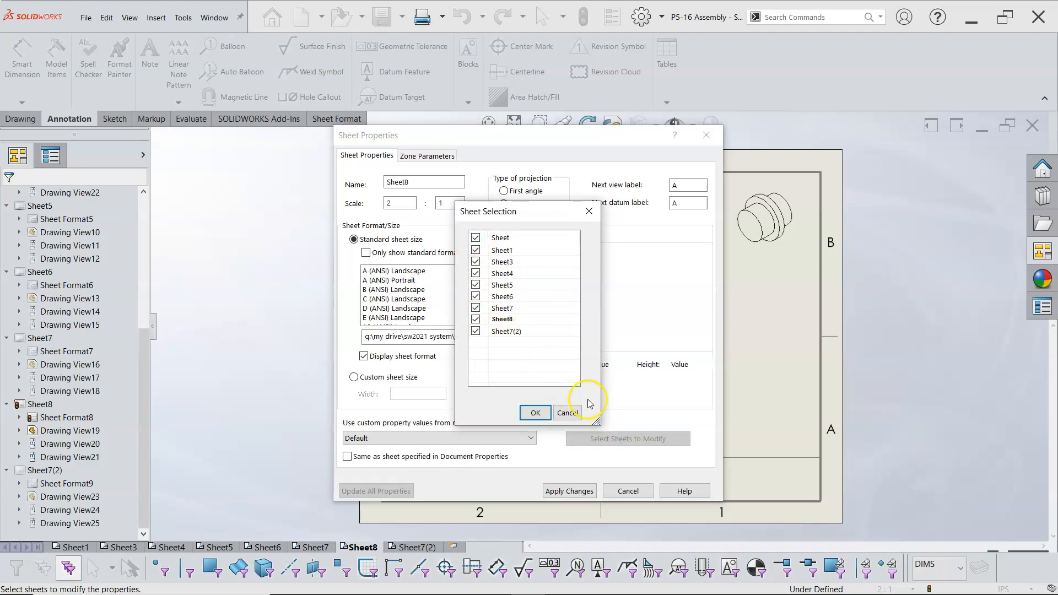
click(536, 412)
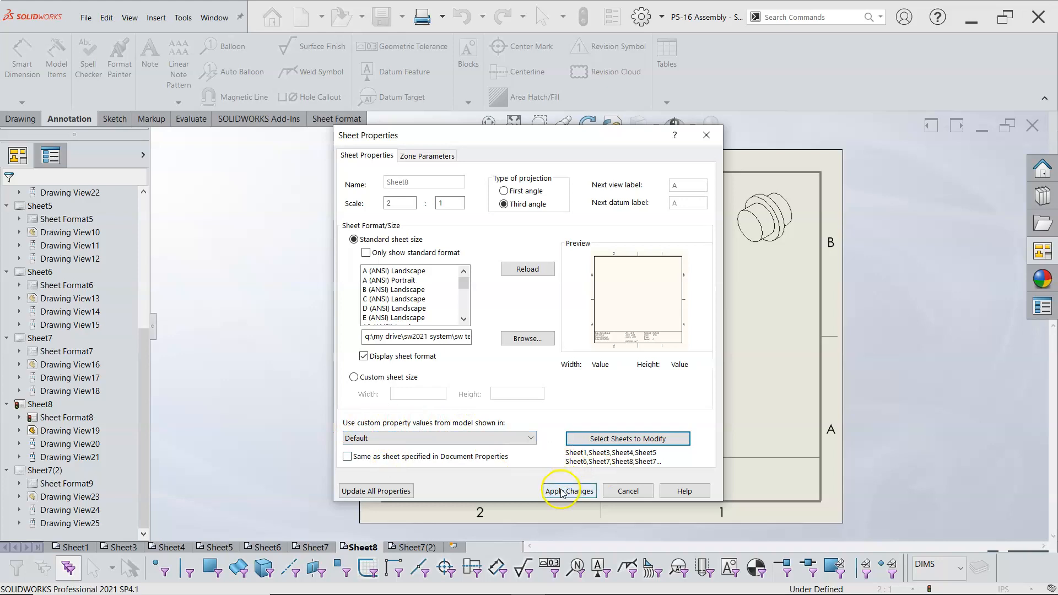
click(567, 491)
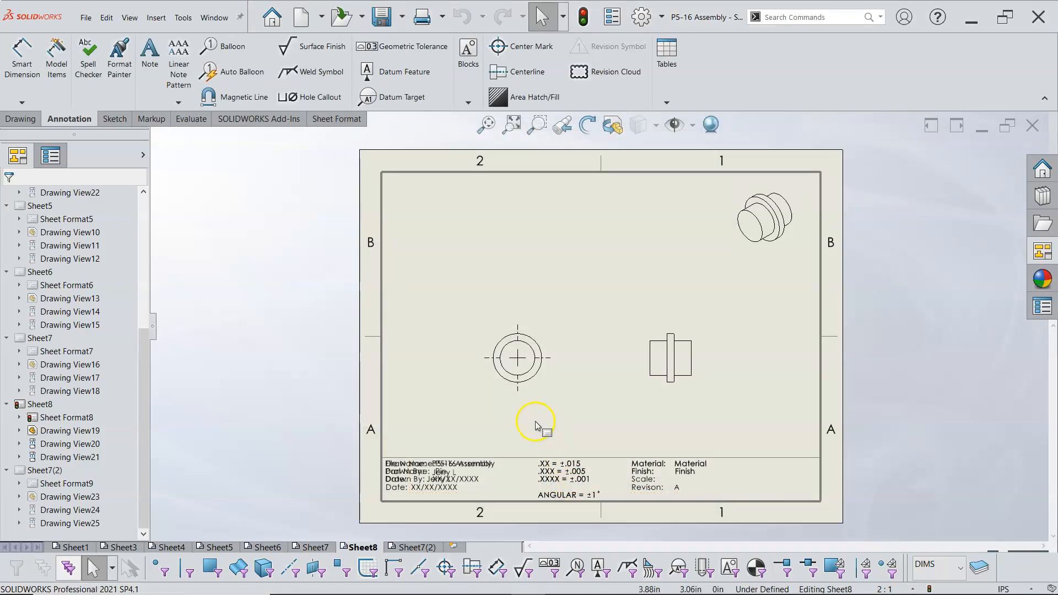
mouse_move(559, 233)
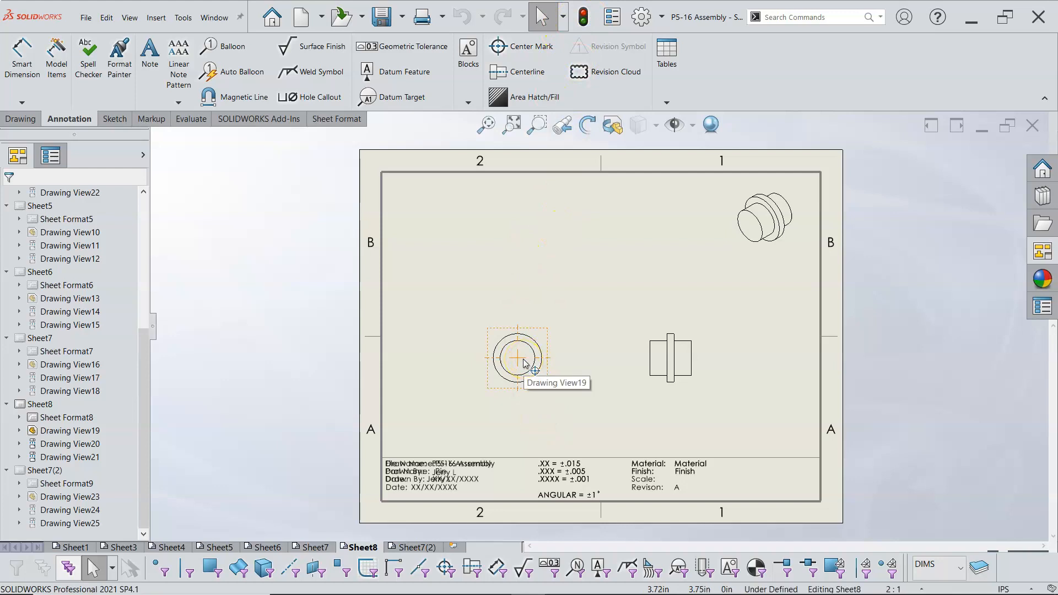
Inspect the title blocks on Sheet6, Sheet7 and Sheet3.
right_click(439, 312)
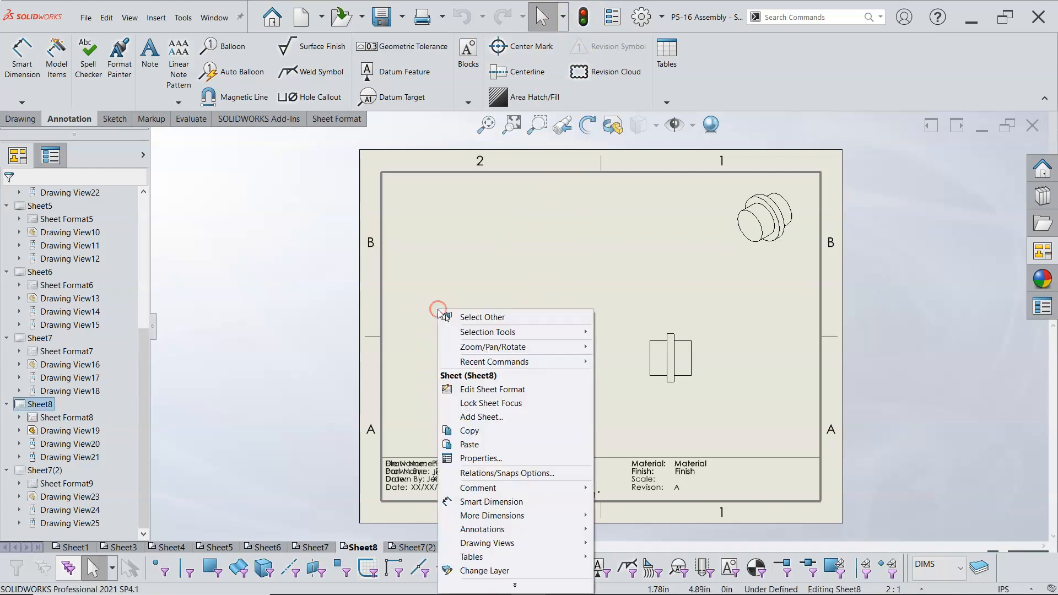
mouse_move(222, 548)
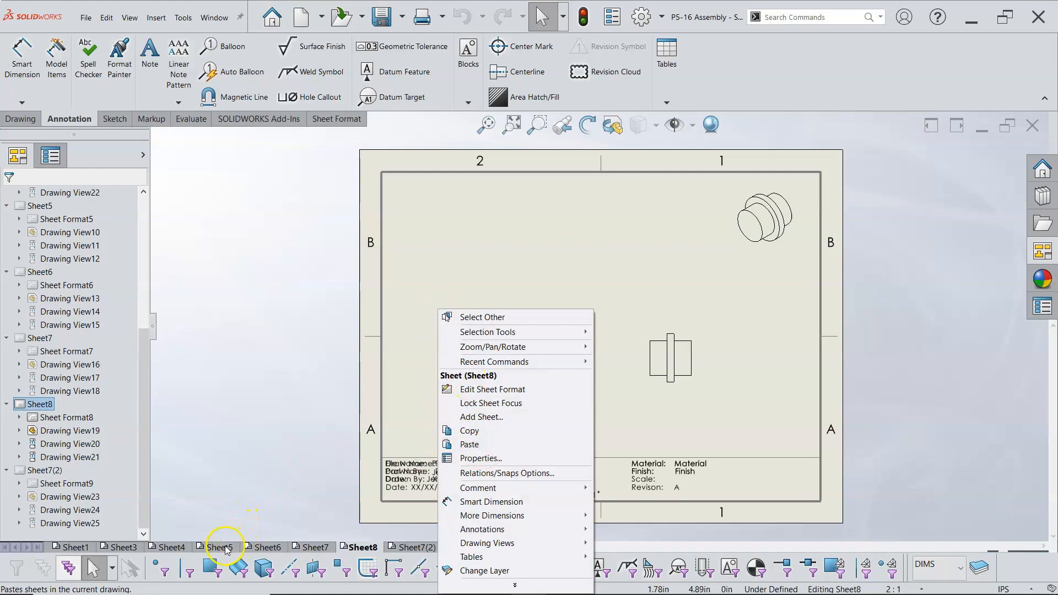
click(266, 547)
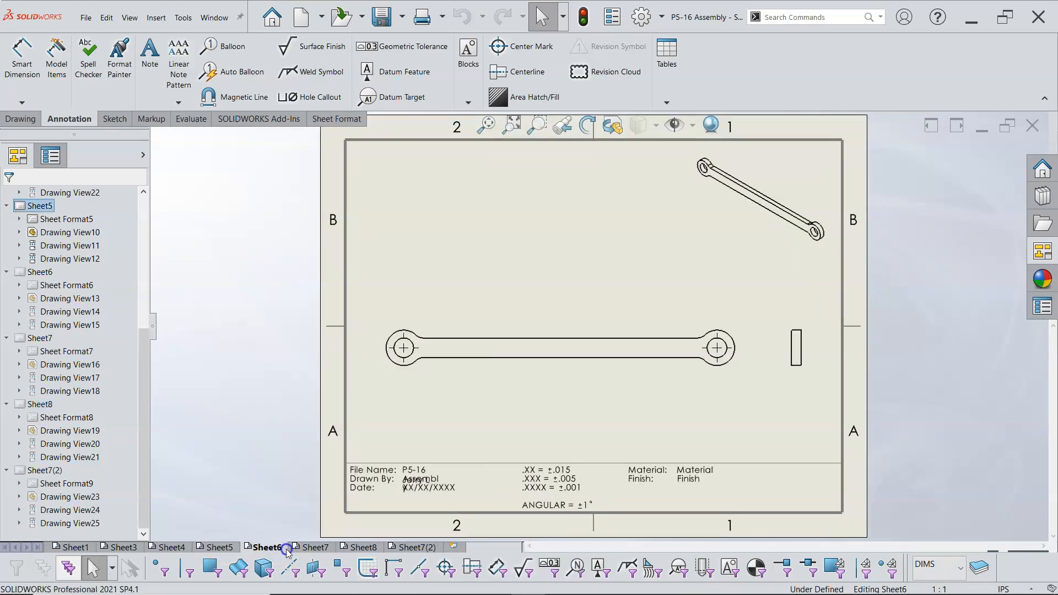
click(312, 548)
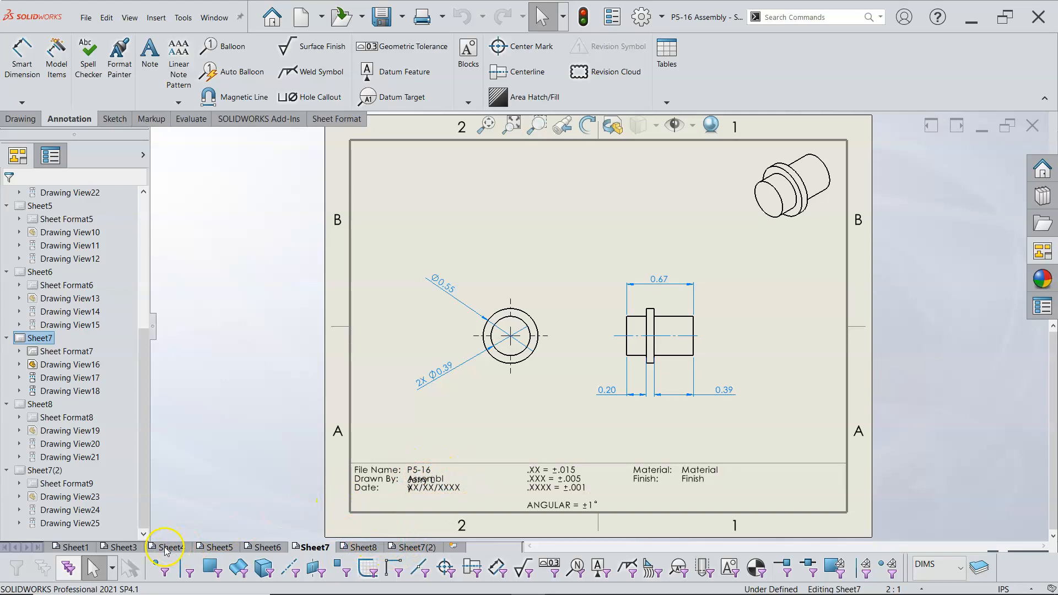
click(119, 547)
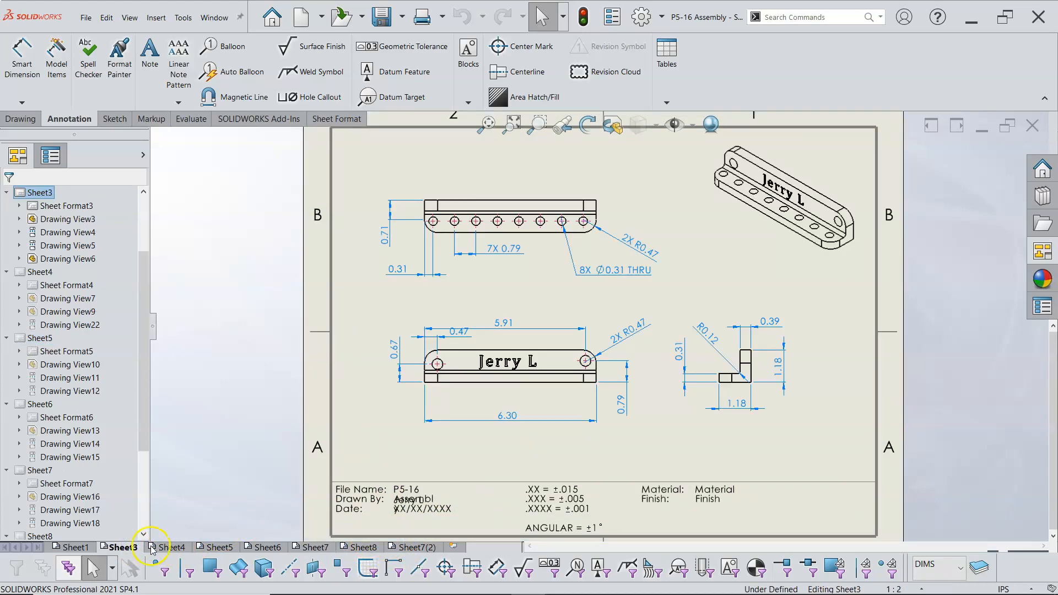
mouse_move(206, 455)
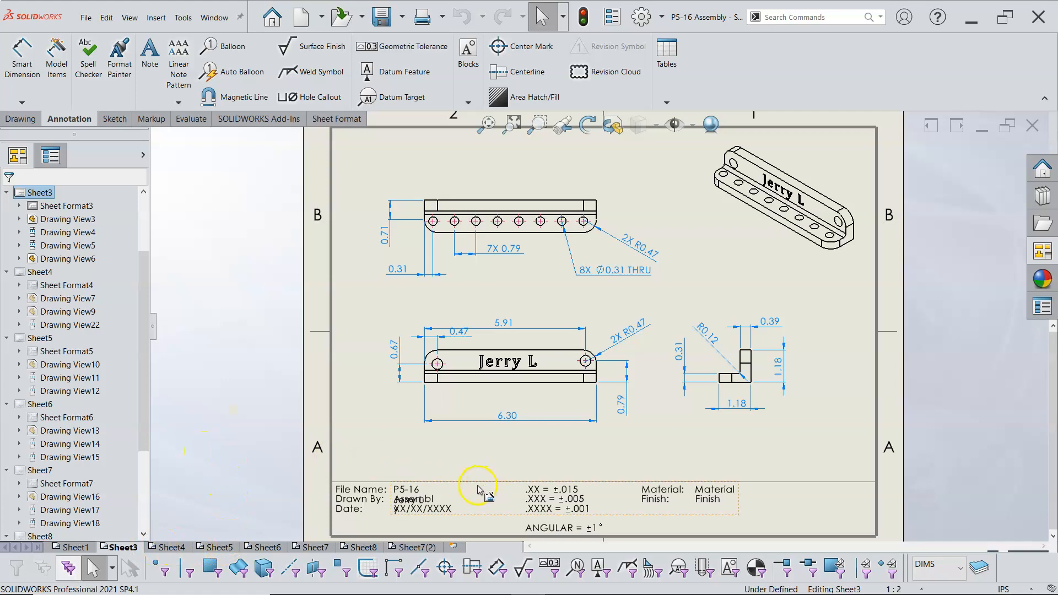
mouse_move(479, 491)
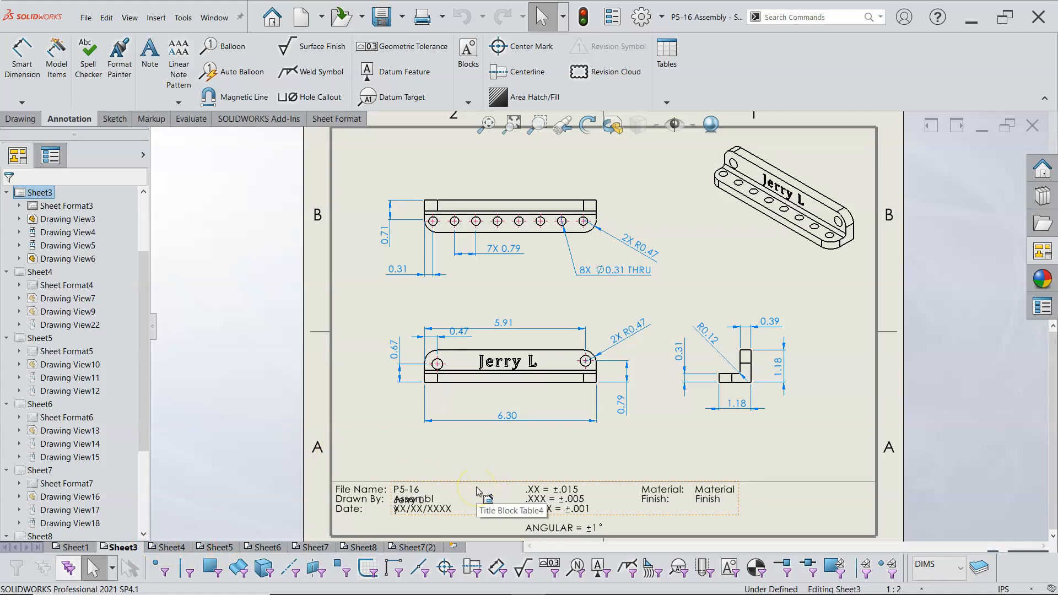
mouse_move(314, 533)
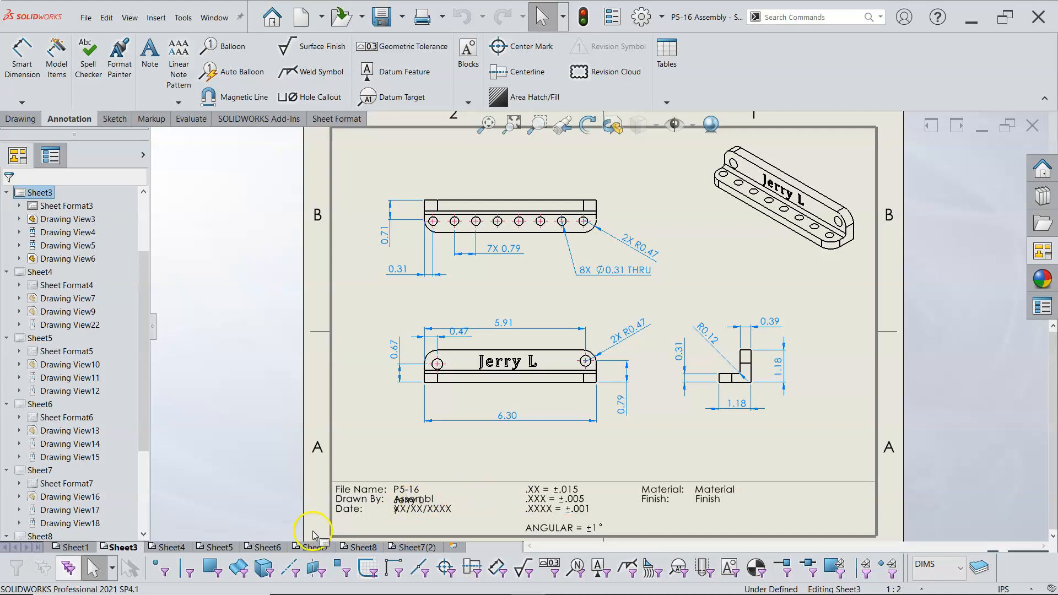
mouse_move(309, 535)
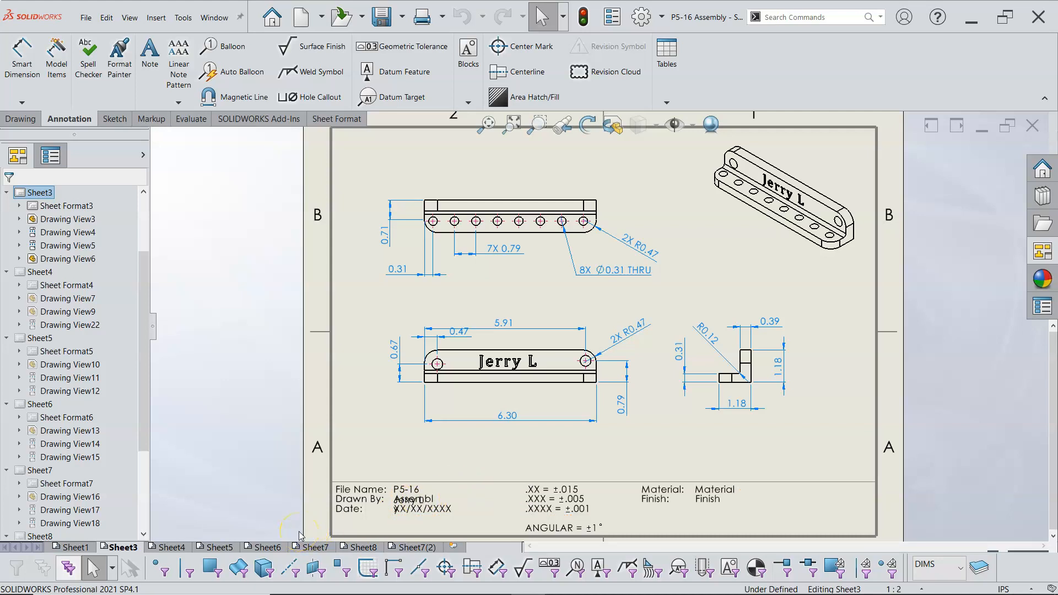
mouse_move(168, 533)
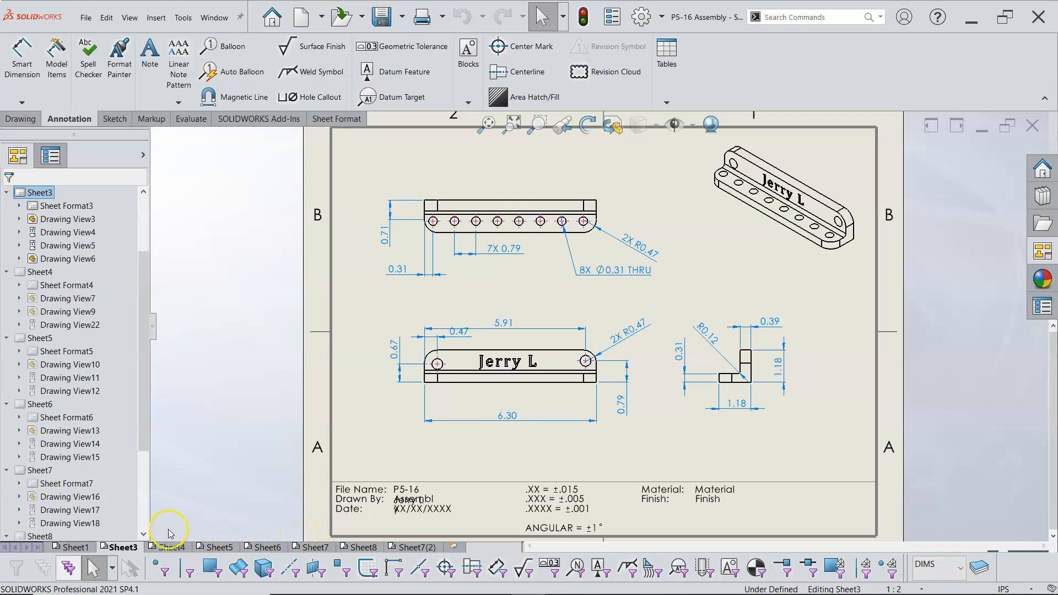
mouse_move(27, 572)
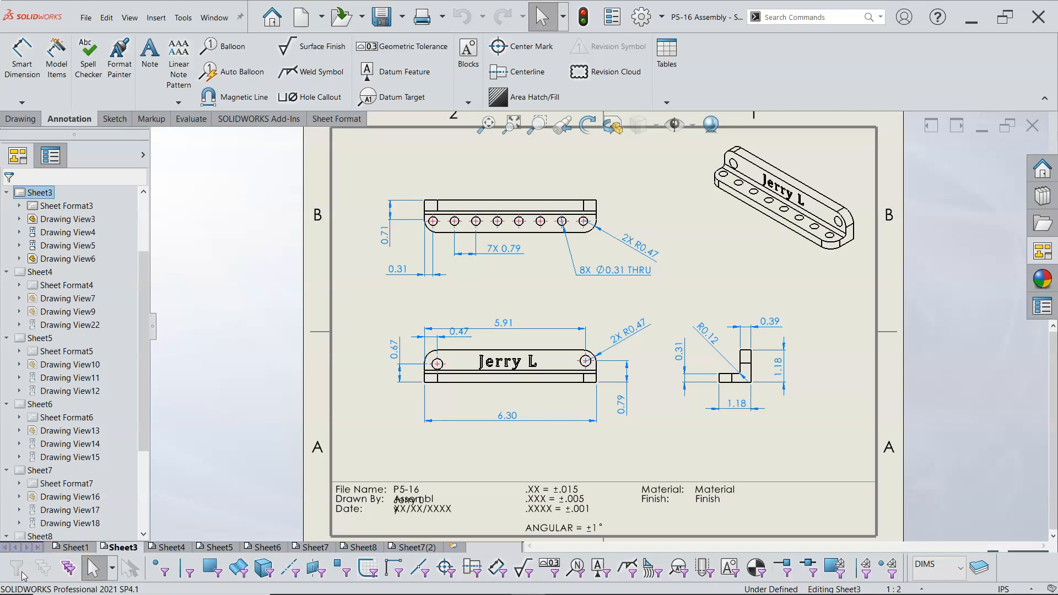
Reload Sheet1's sheet format, deleting its modified notes, then view Sheet3.
click(72, 547)
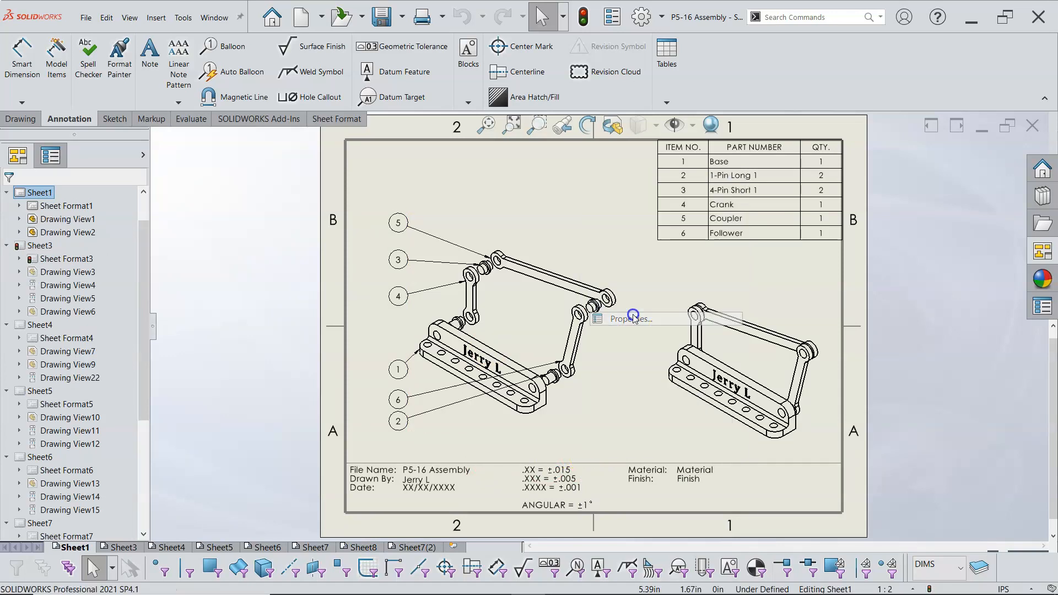
click(632, 319)
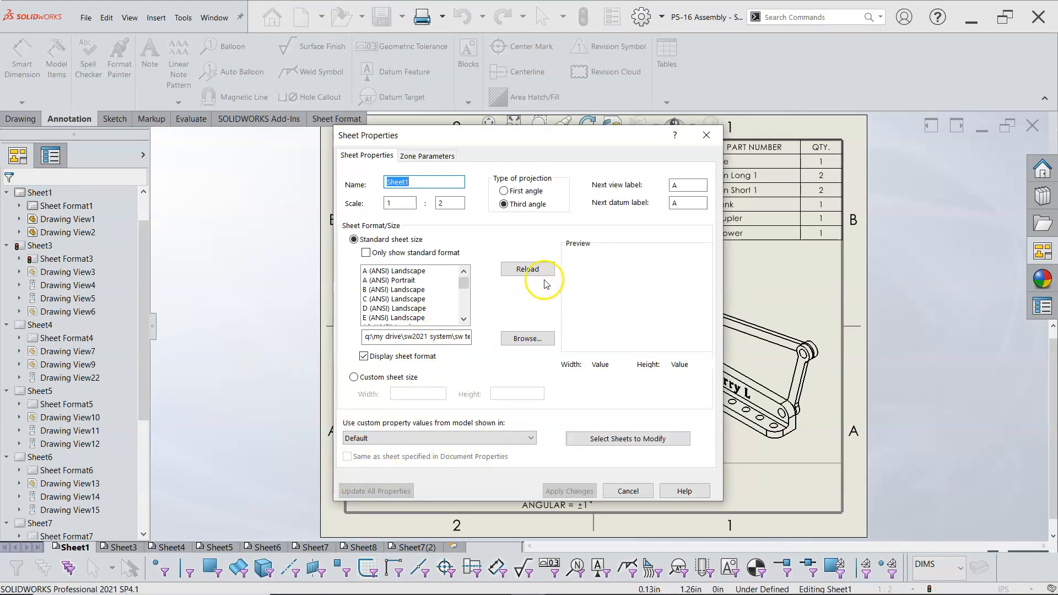
click(527, 269)
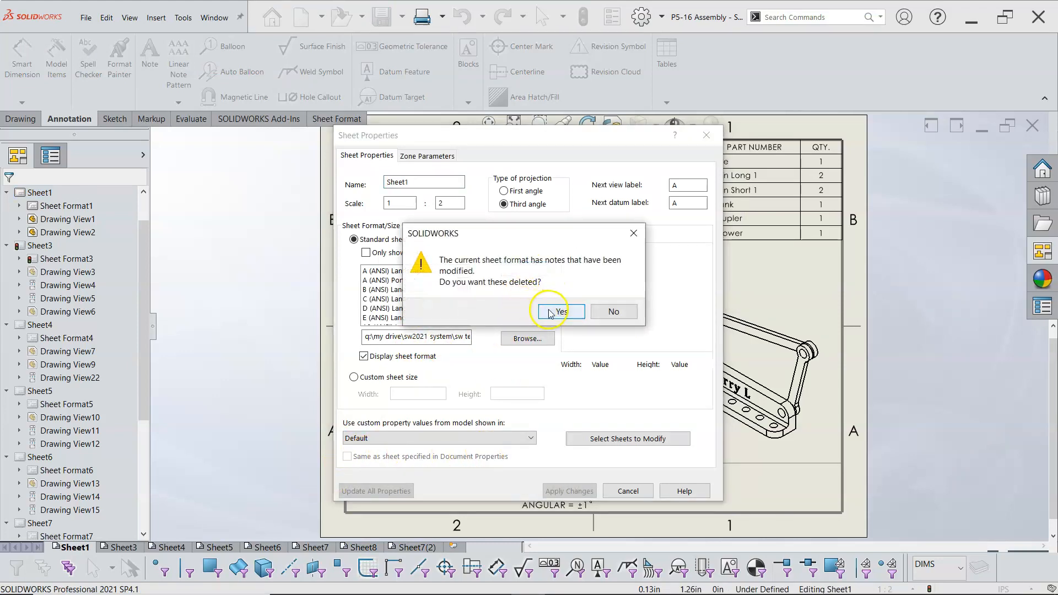
click(560, 311)
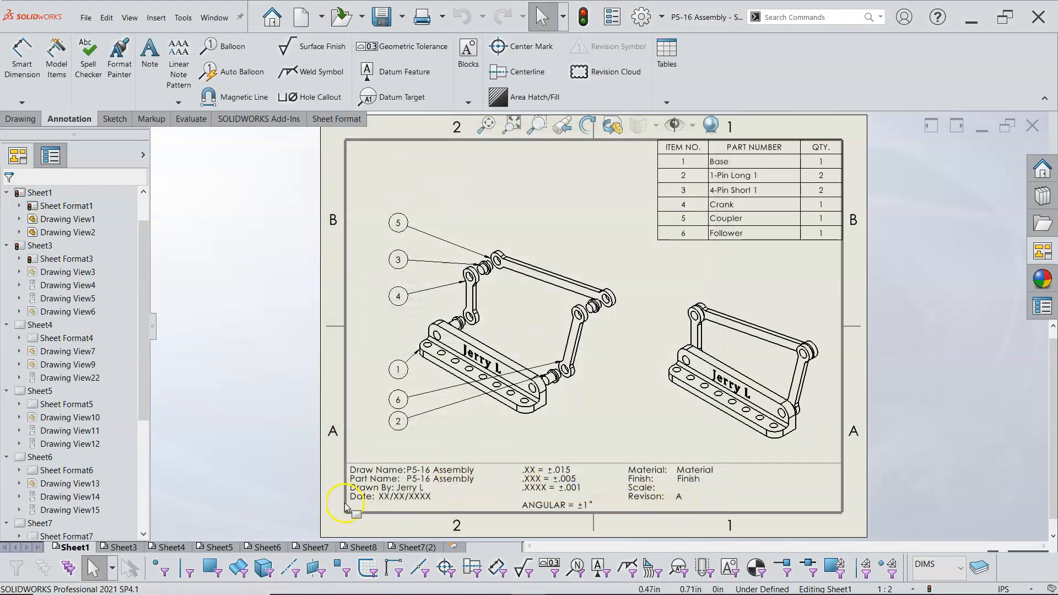
click(120, 547)
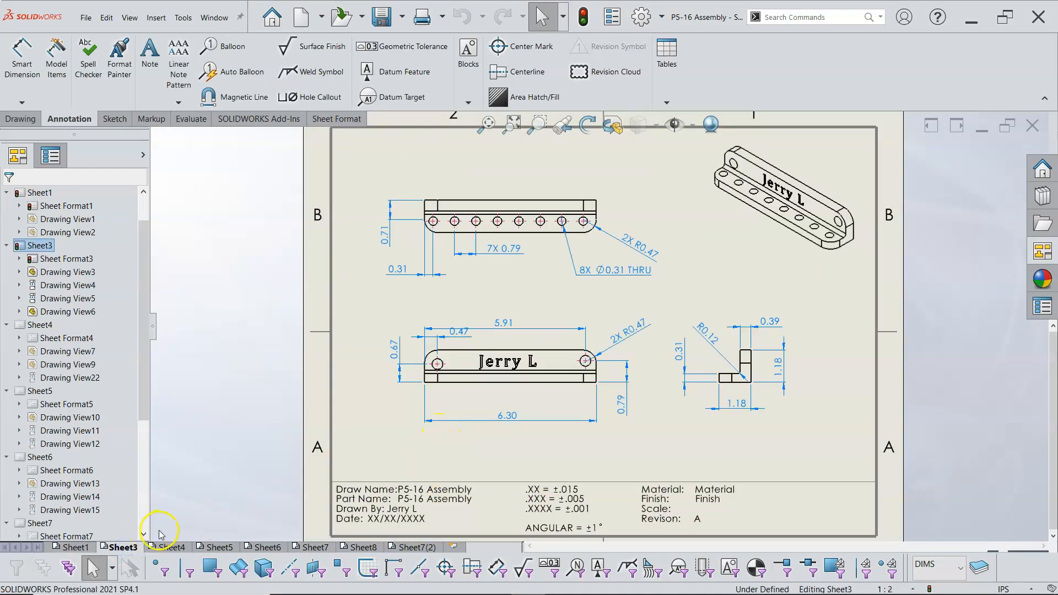
Reload the sheet format on Sheet4.
click(172, 547)
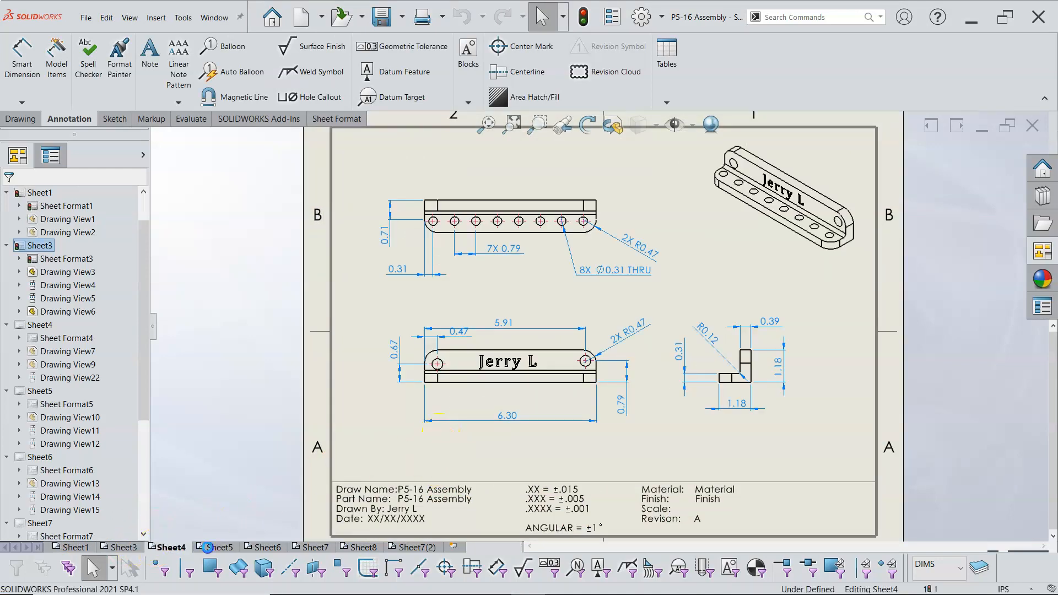
right_click(464, 442)
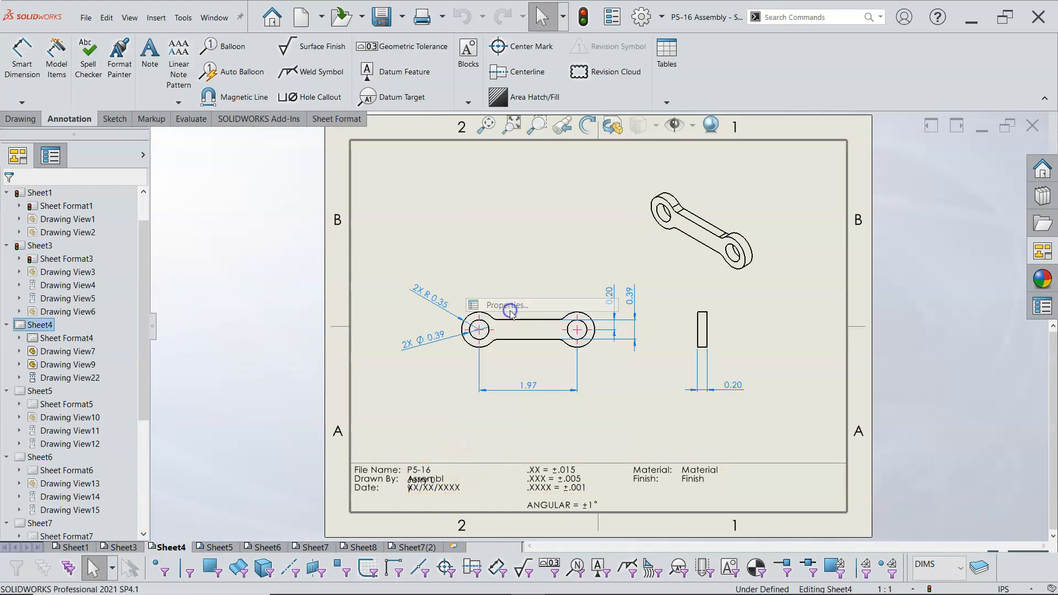
click(505, 305)
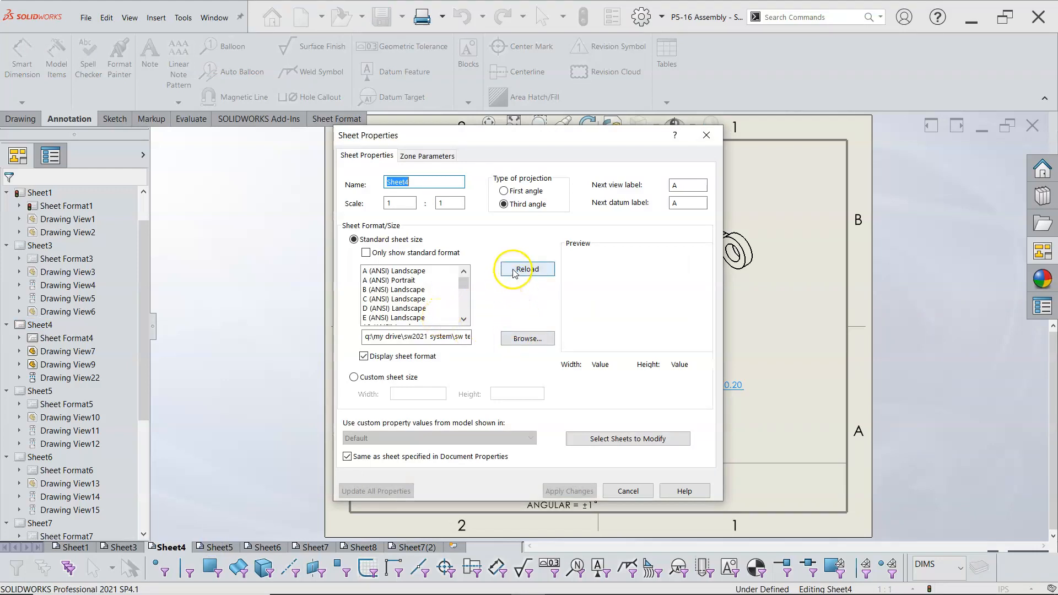
click(347, 456)
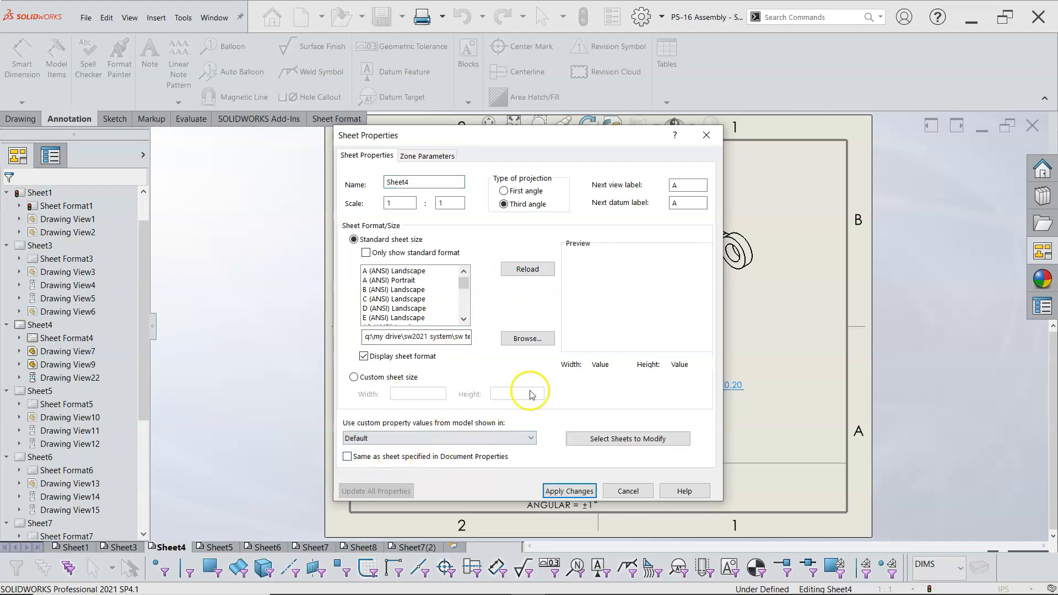
mouse_move(538, 258)
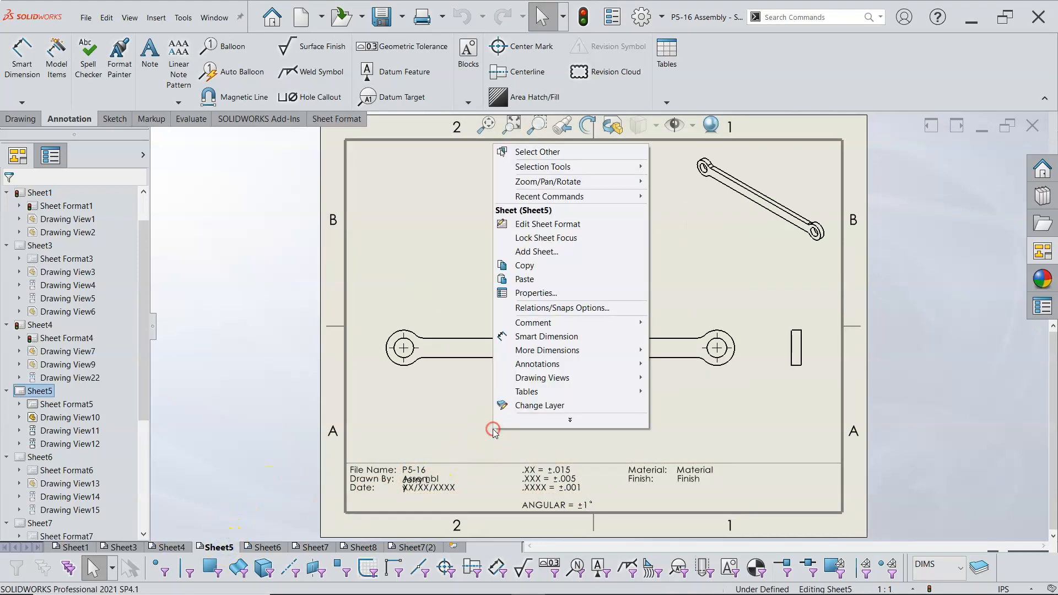
Reload and apply the sheet format on Sheet5, showing Part Name Coupler.
click(536, 292)
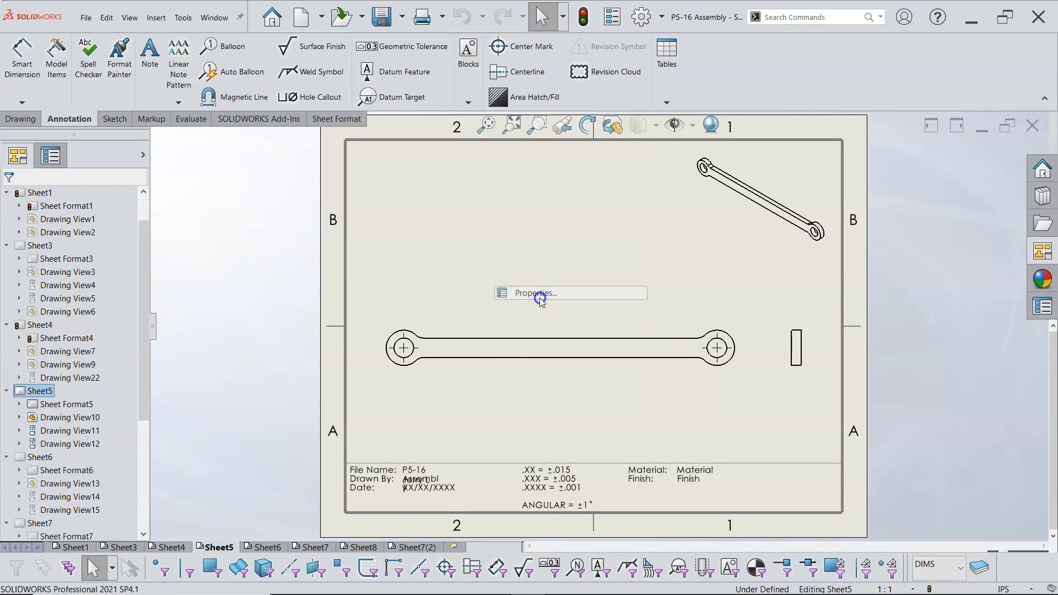
click(535, 293)
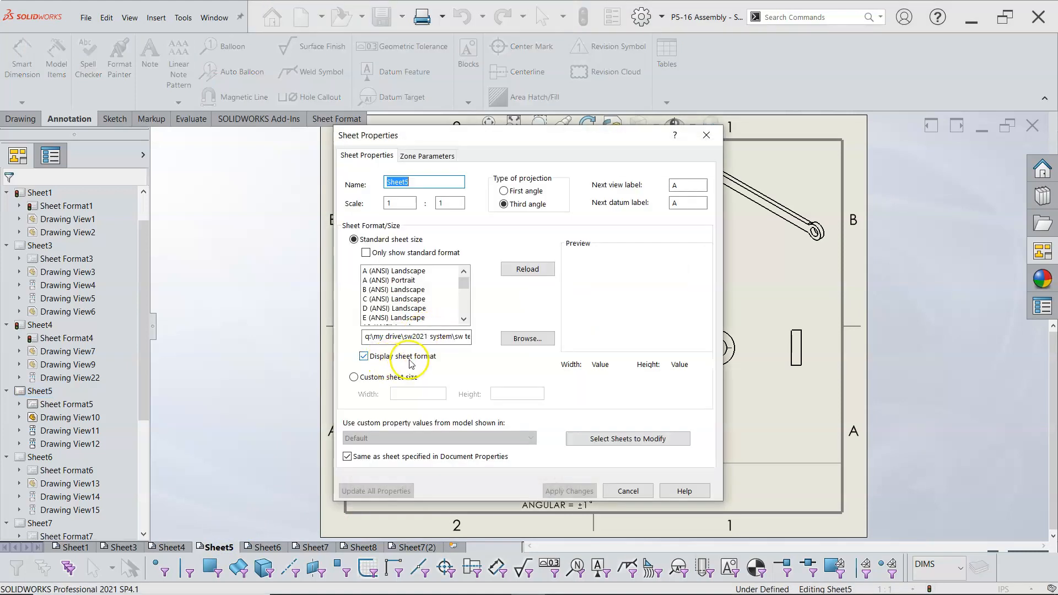
mouse_move(527, 269)
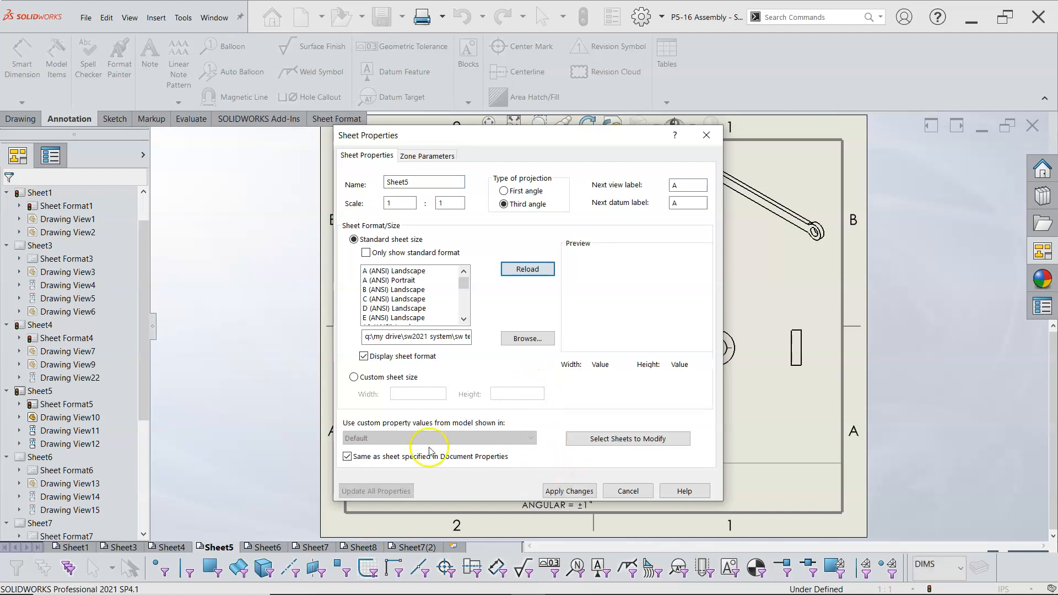
click(348, 457)
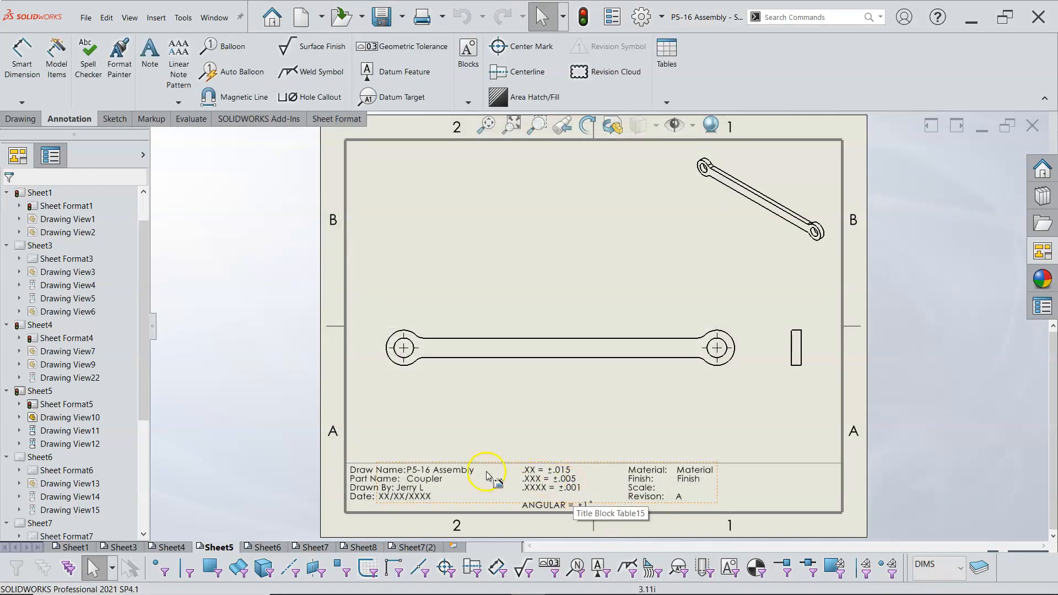
Reload Sheet6's sheet format so its title block lists Part Name Follower.
click(268, 547)
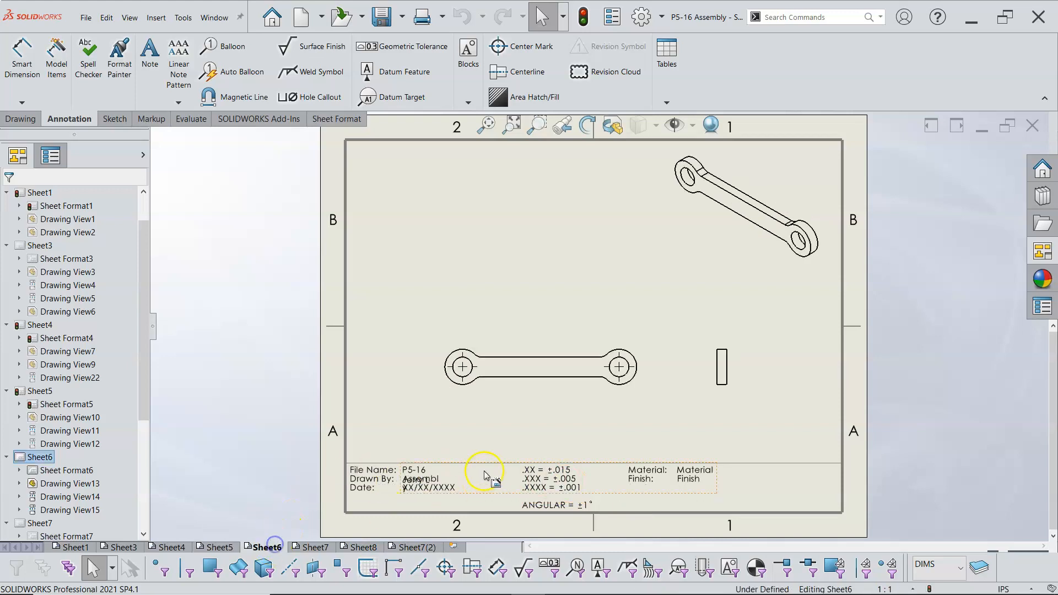
right_click(485, 475)
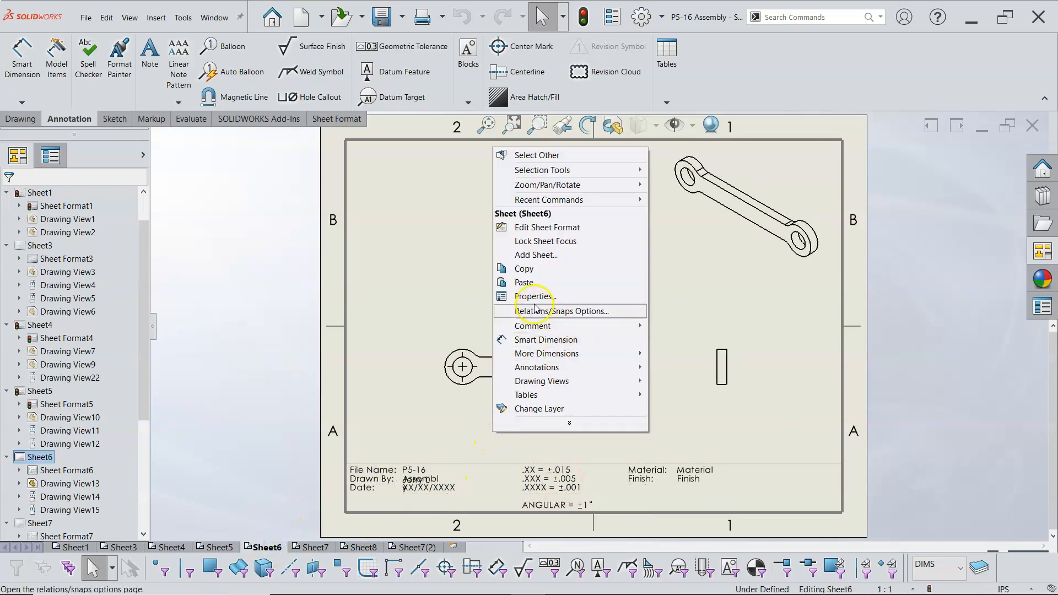
click(534, 296)
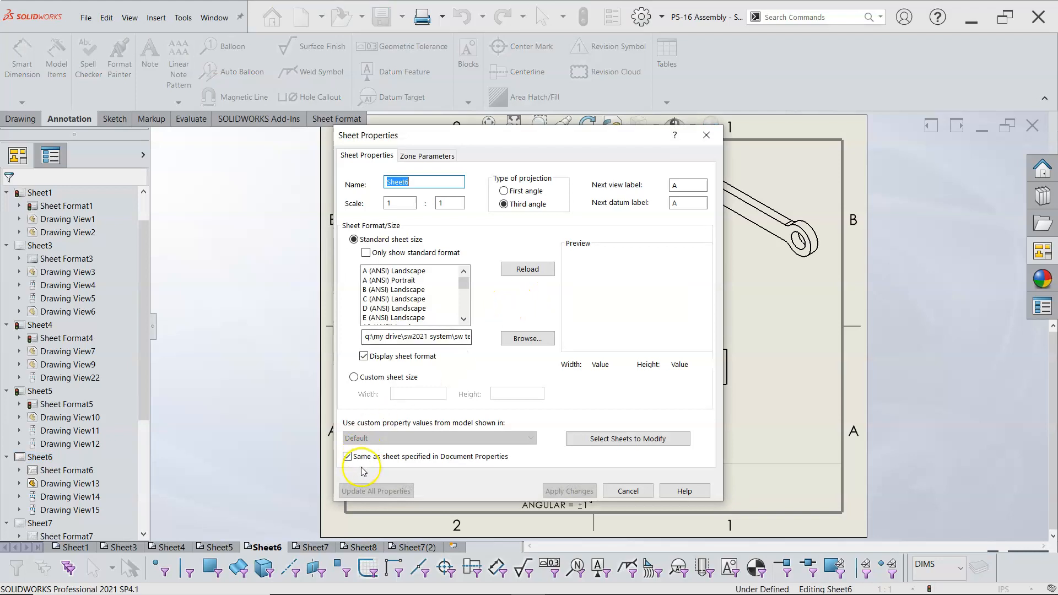
click(348, 456)
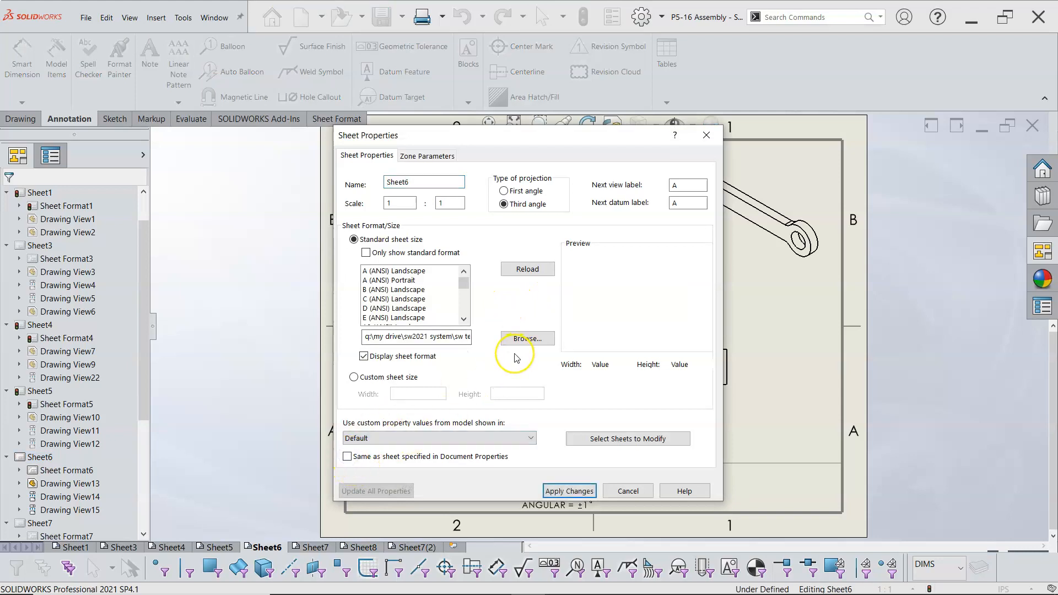
mouse_move(511, 358)
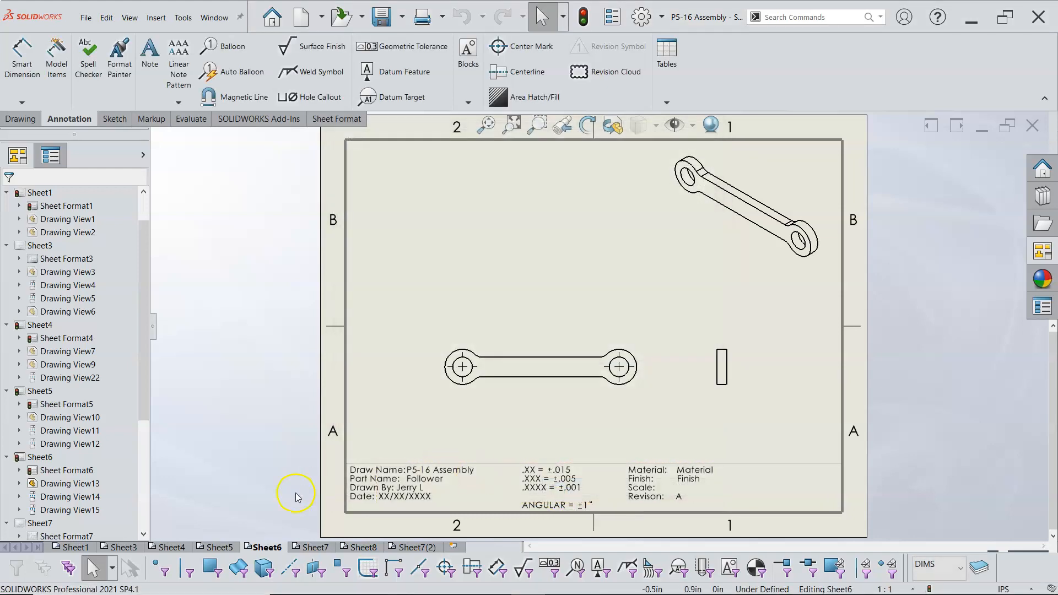
Apply and confirm the reloaded format on Sheet7, listing Part Name Pin.
click(314, 548)
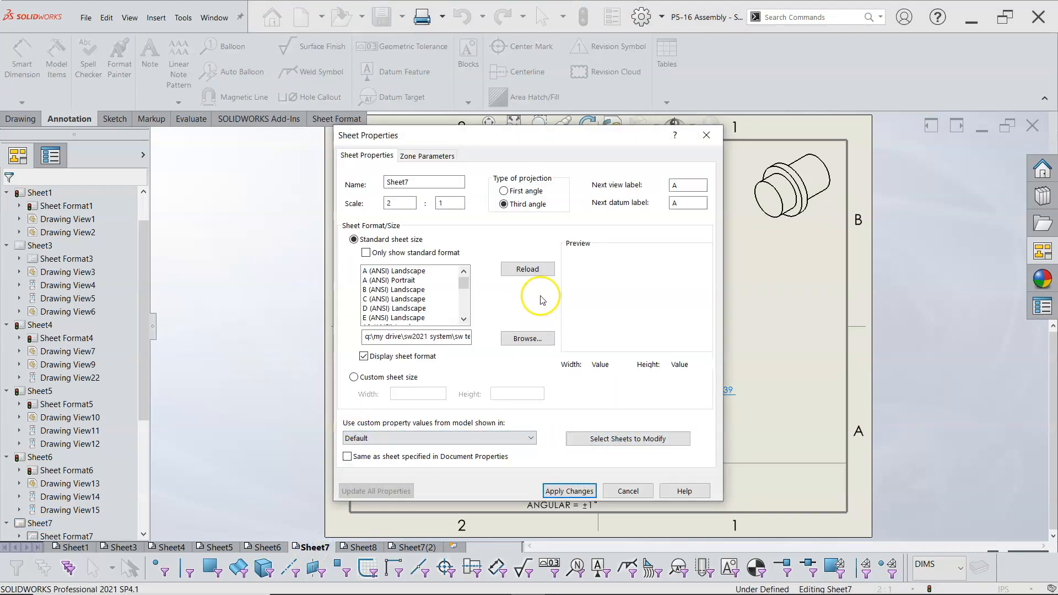
click(568, 490)
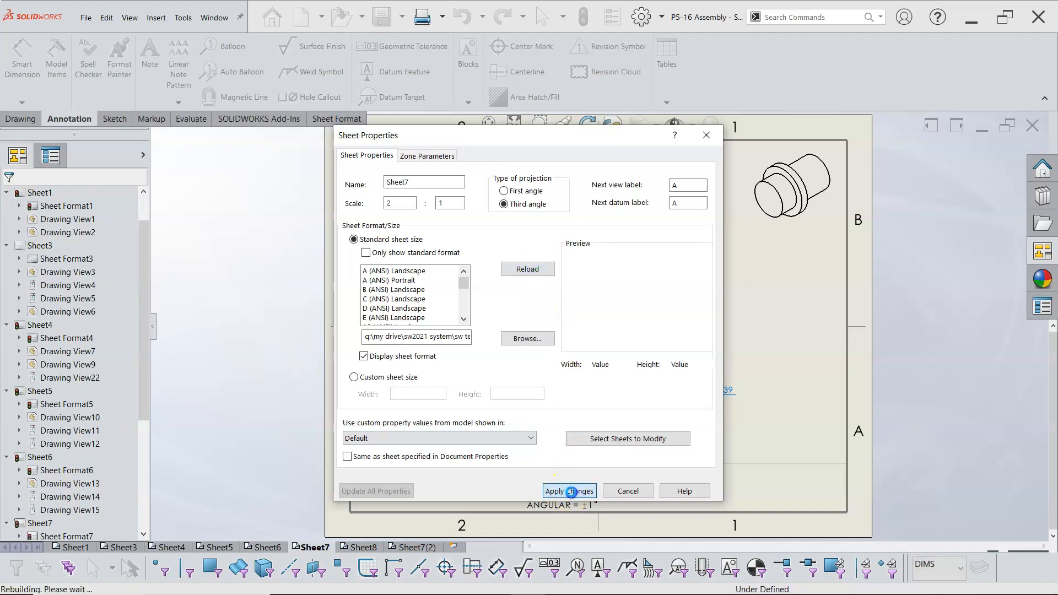
click(568, 491)
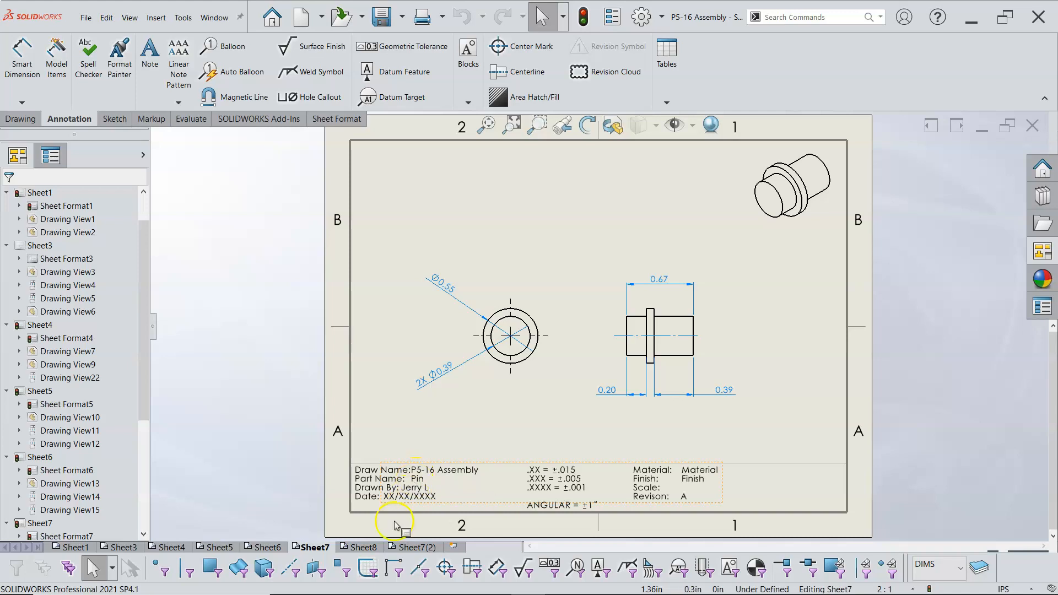
Reload Sheet8's format deleting modified notes, then apply the format changes to Sheet7(2).
click(366, 547)
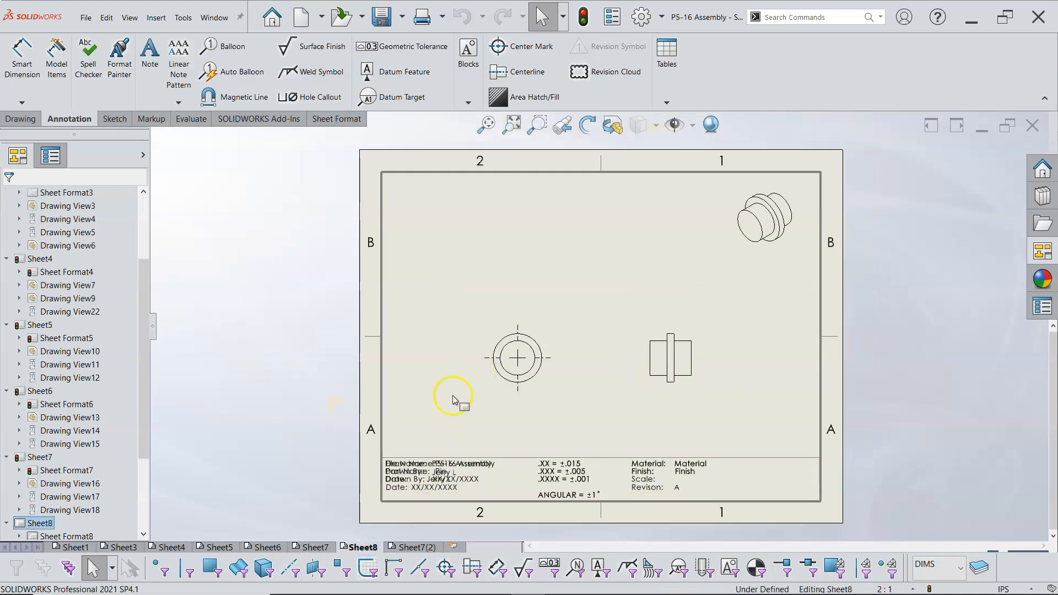
right_click(453, 398)
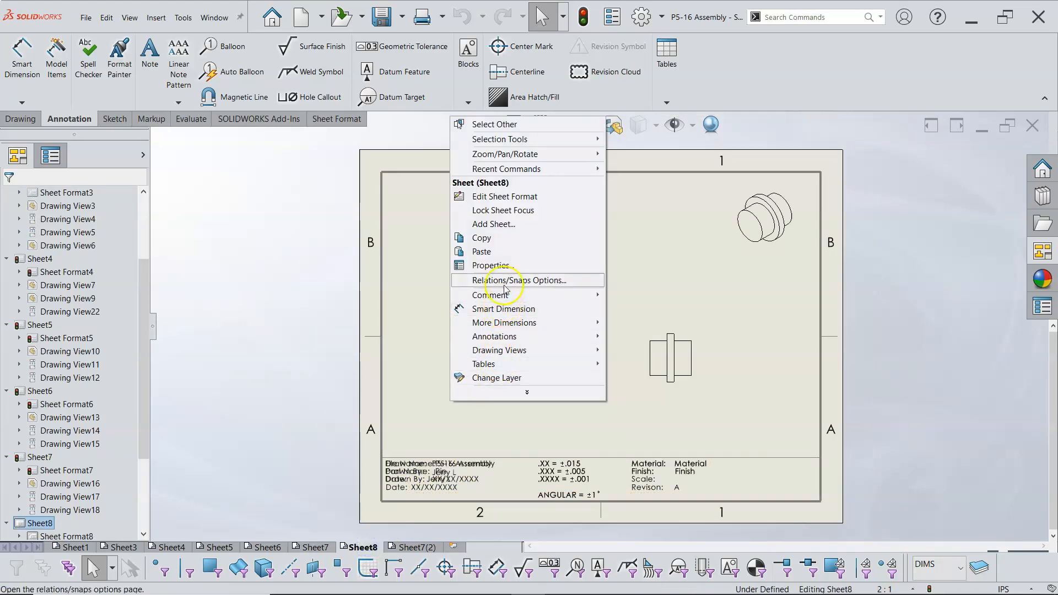
click(491, 265)
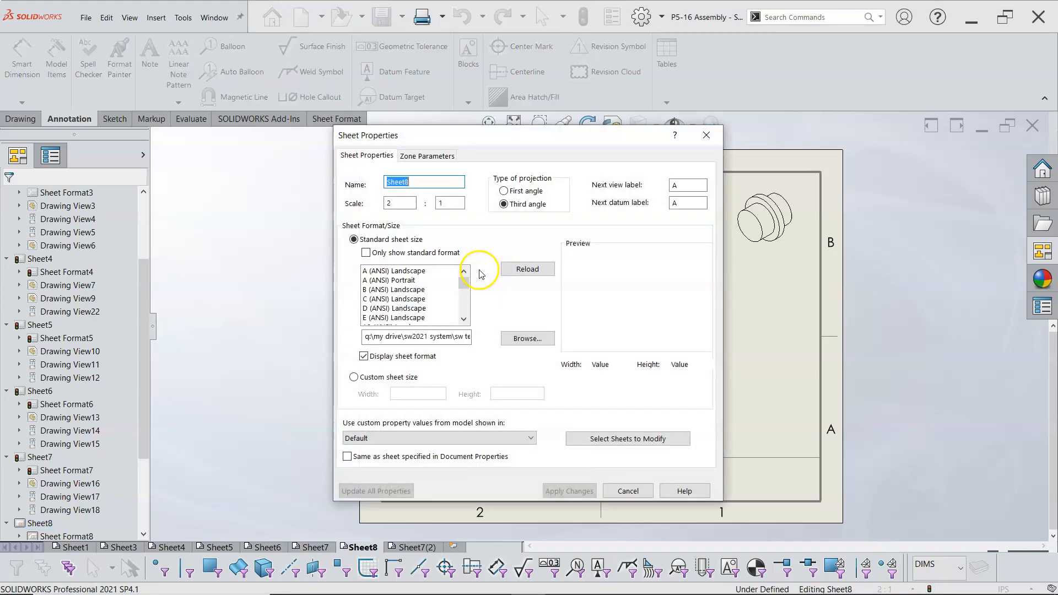
mouse_move(518, 286)
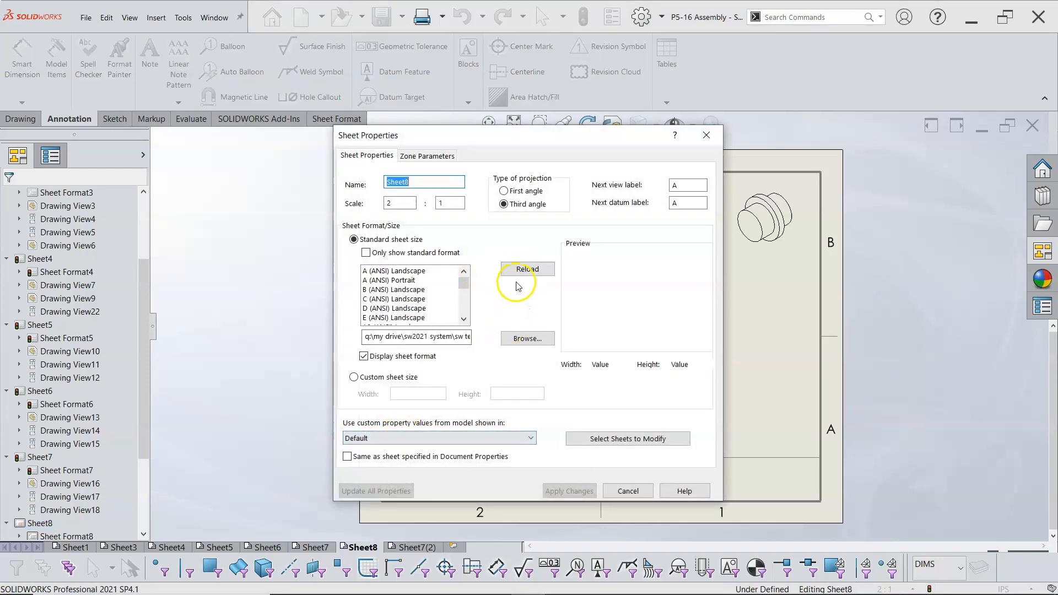
click(527, 269)
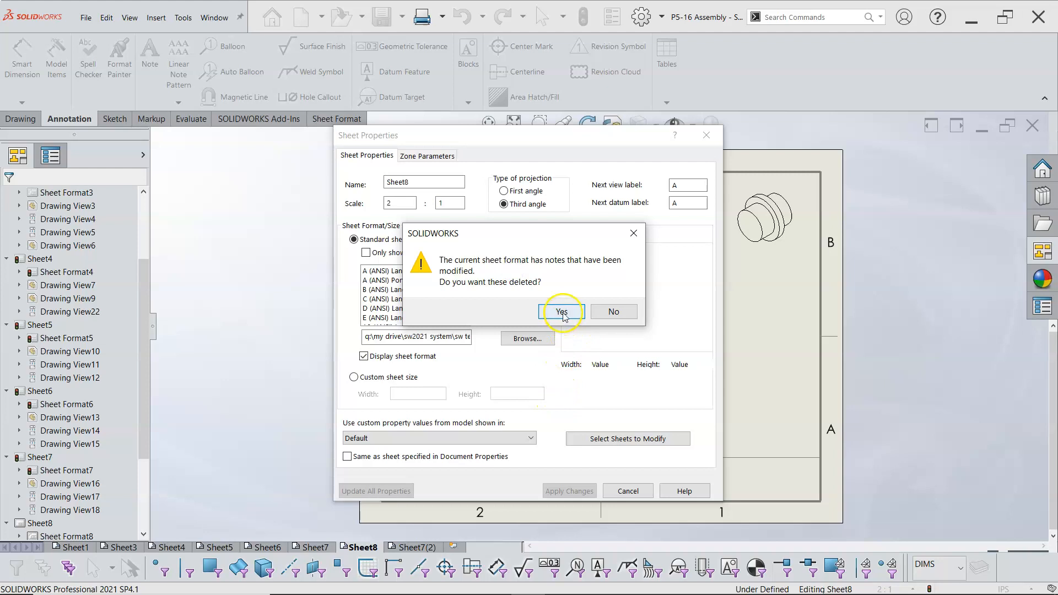
click(561, 312)
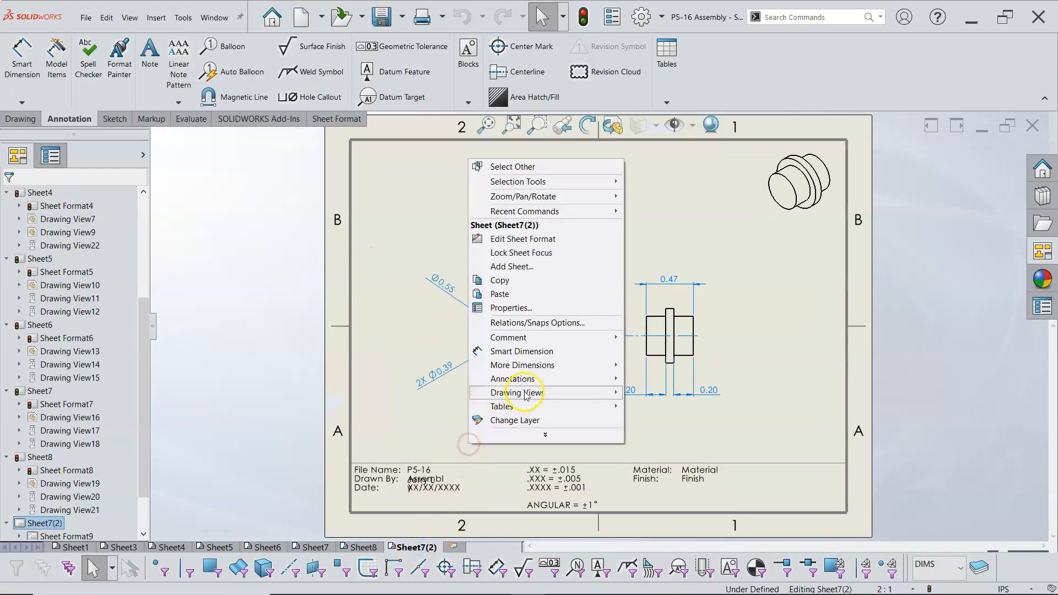
click(511, 307)
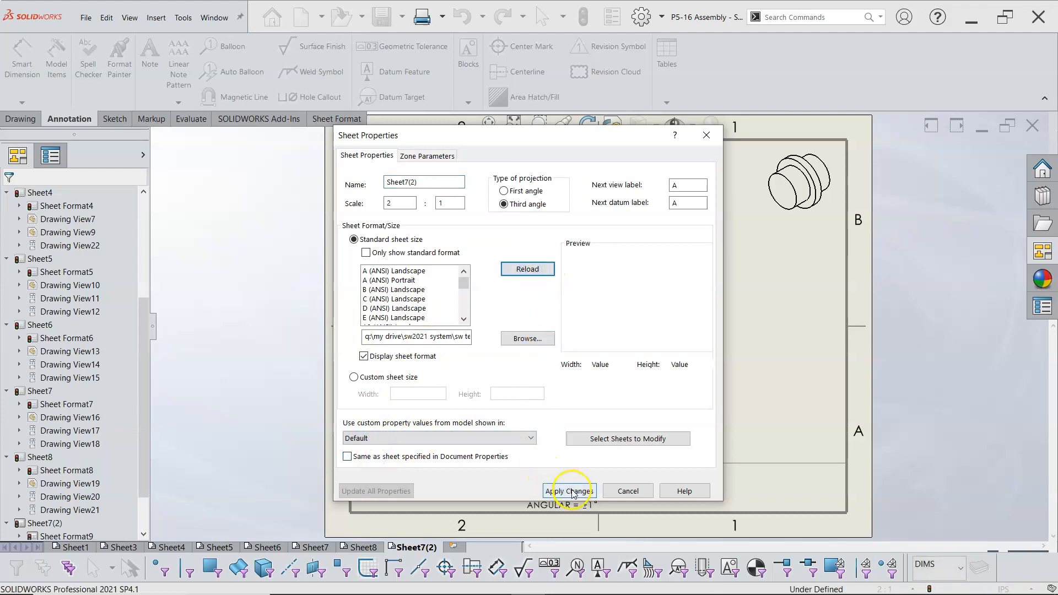
click(569, 490)
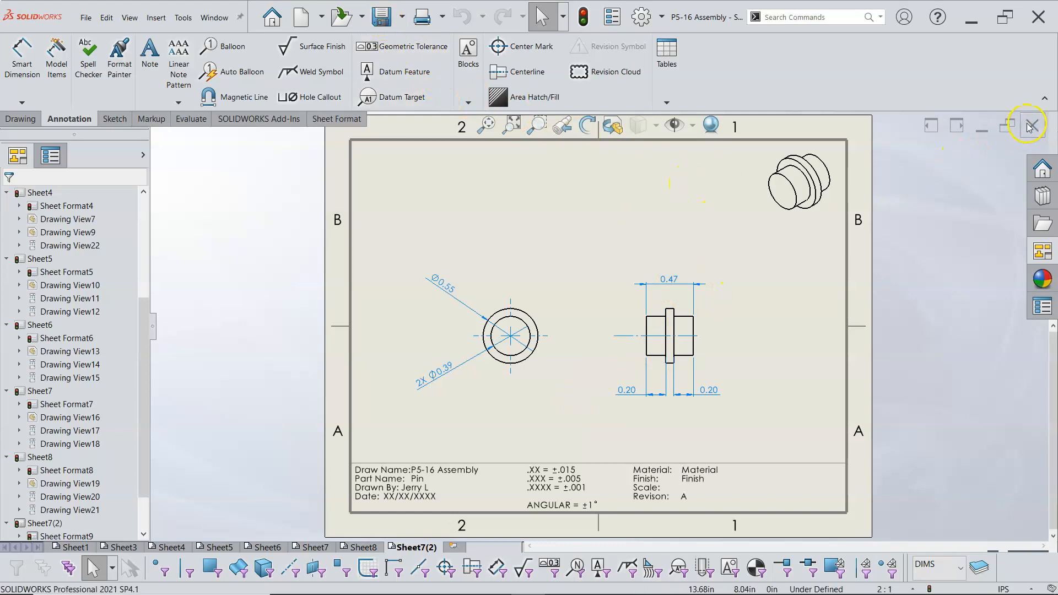
Close the assembly drawing and start a new drawing from the MY A SIZE template, skipping the model view.
click(1028, 125)
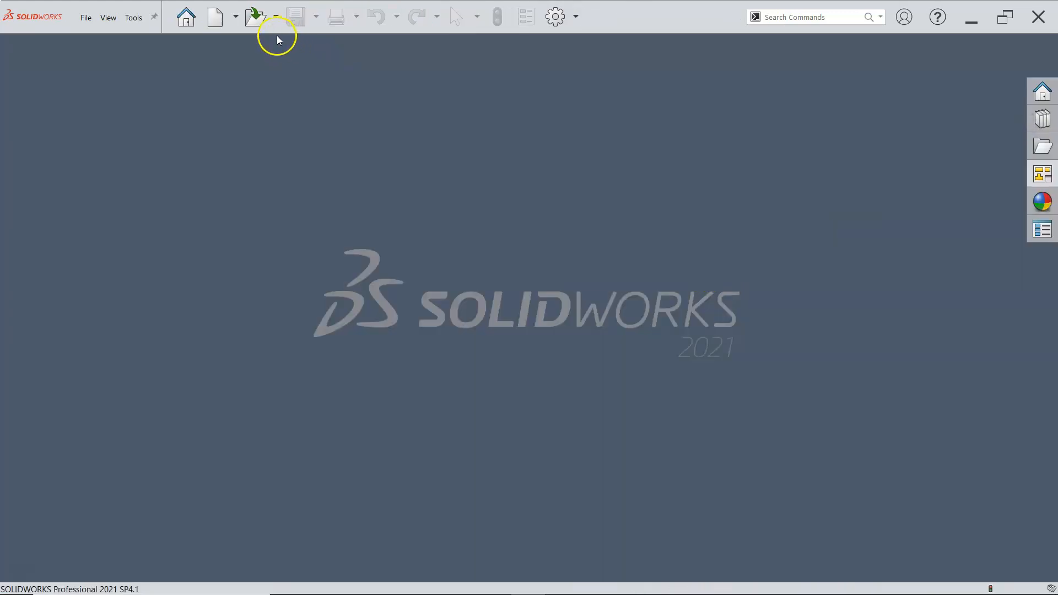
click(214, 16)
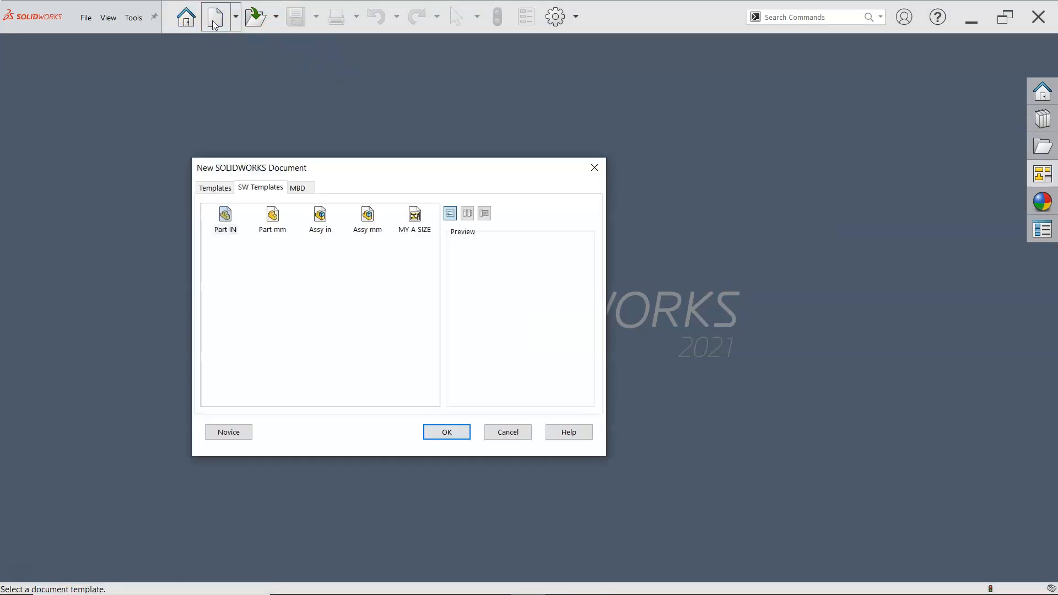
click(445, 432)
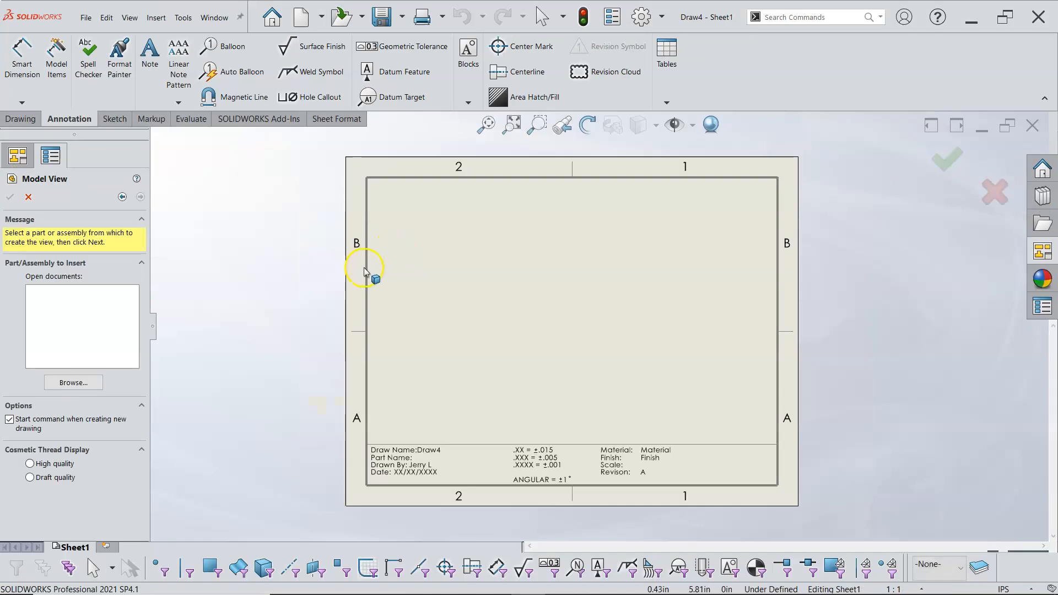
click(28, 196)
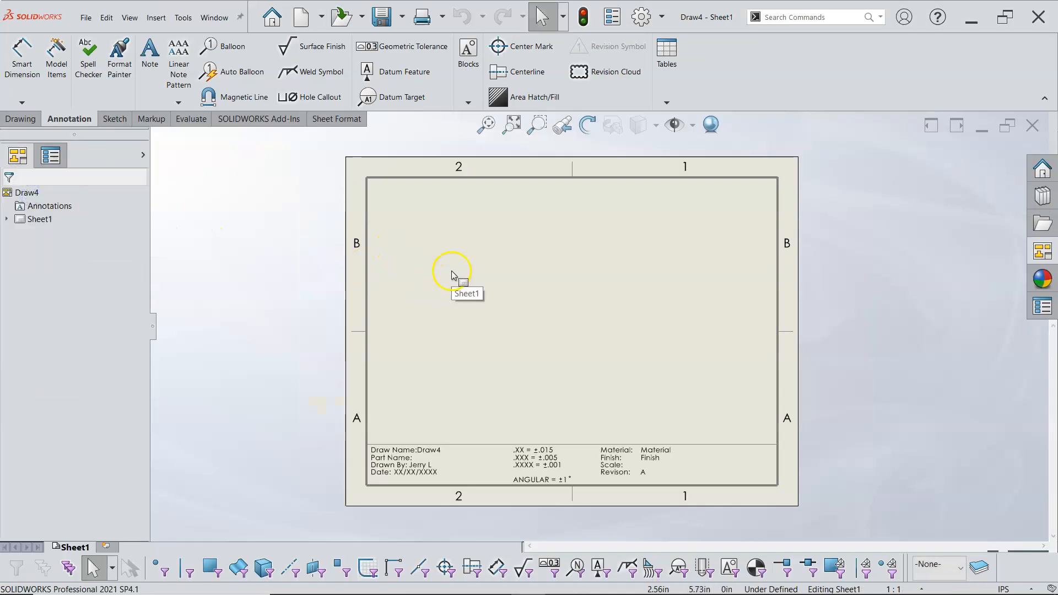
Test editing the sheet format, then review Sheet1's properties without changes.
right_click(452, 270)
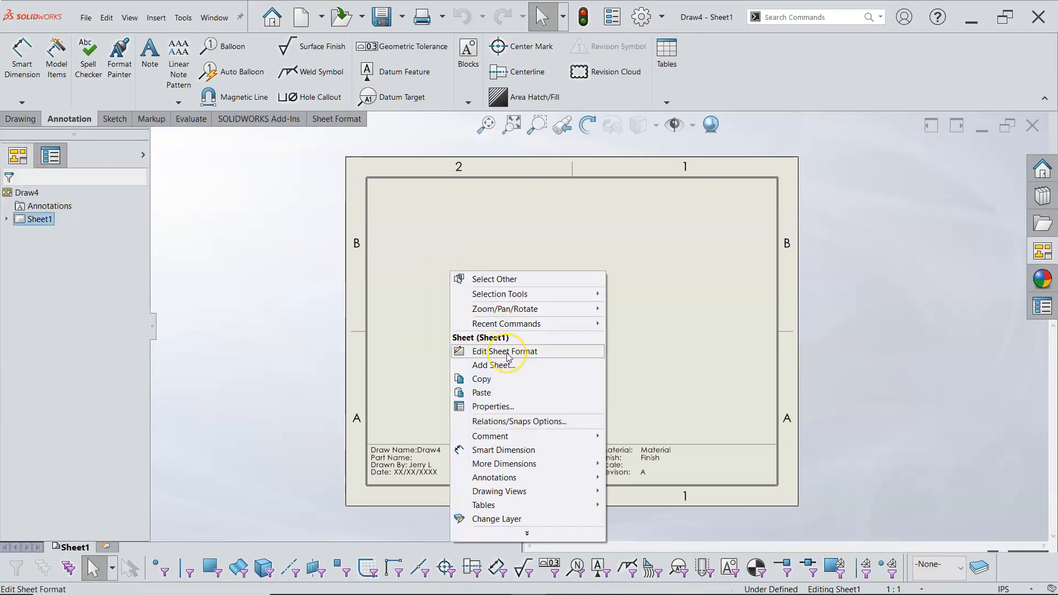
click(511, 351)
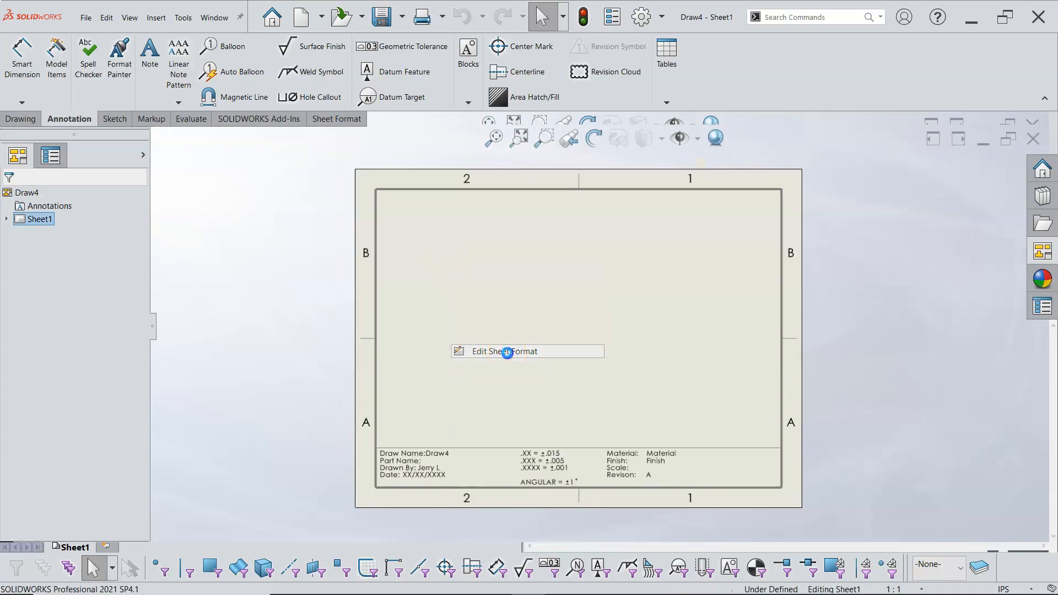
click(527, 351)
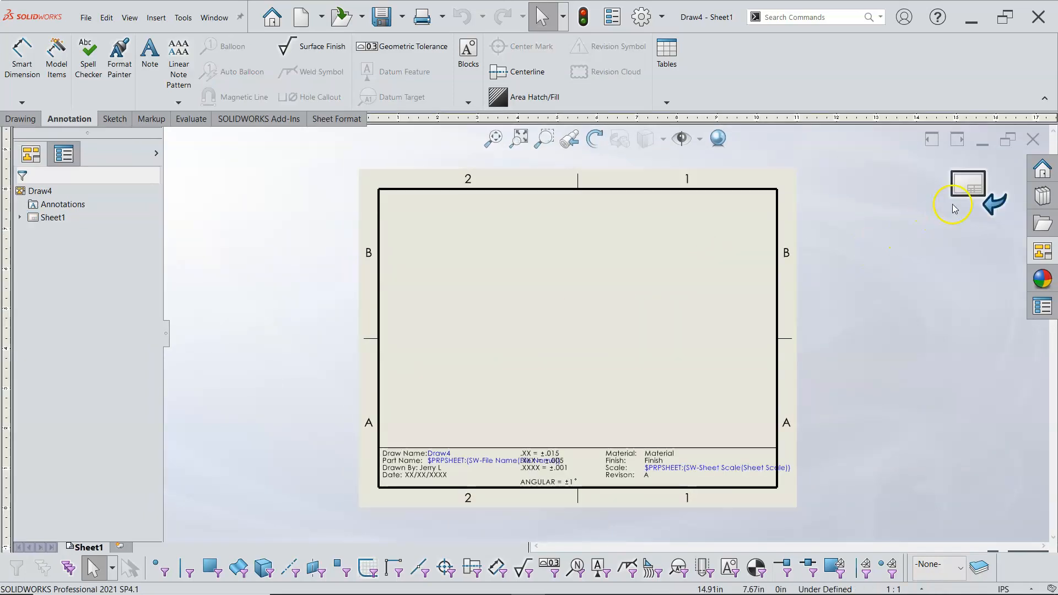
right_click(594, 295)
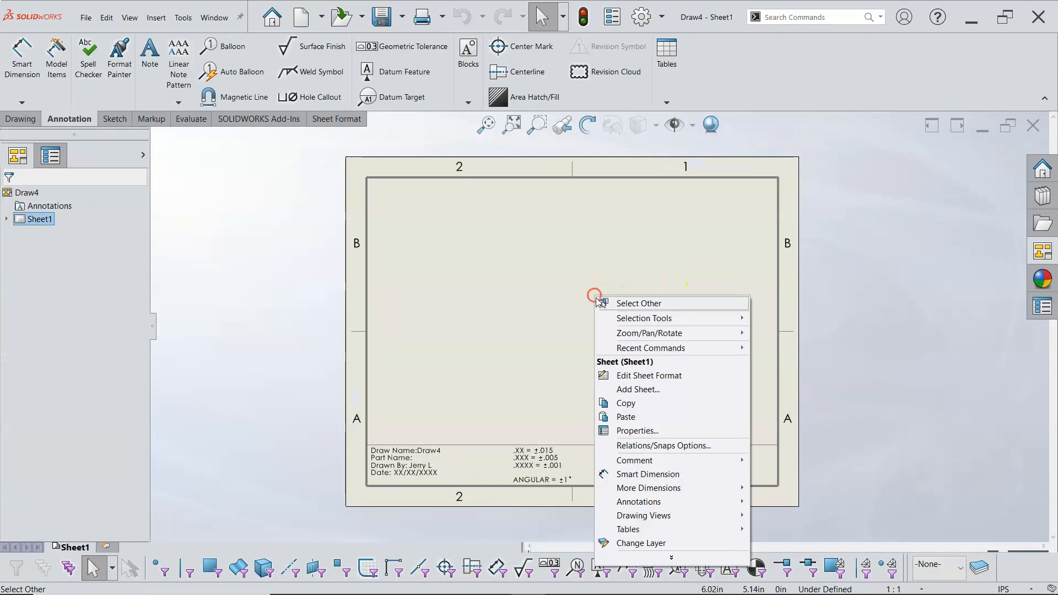
click(637, 430)
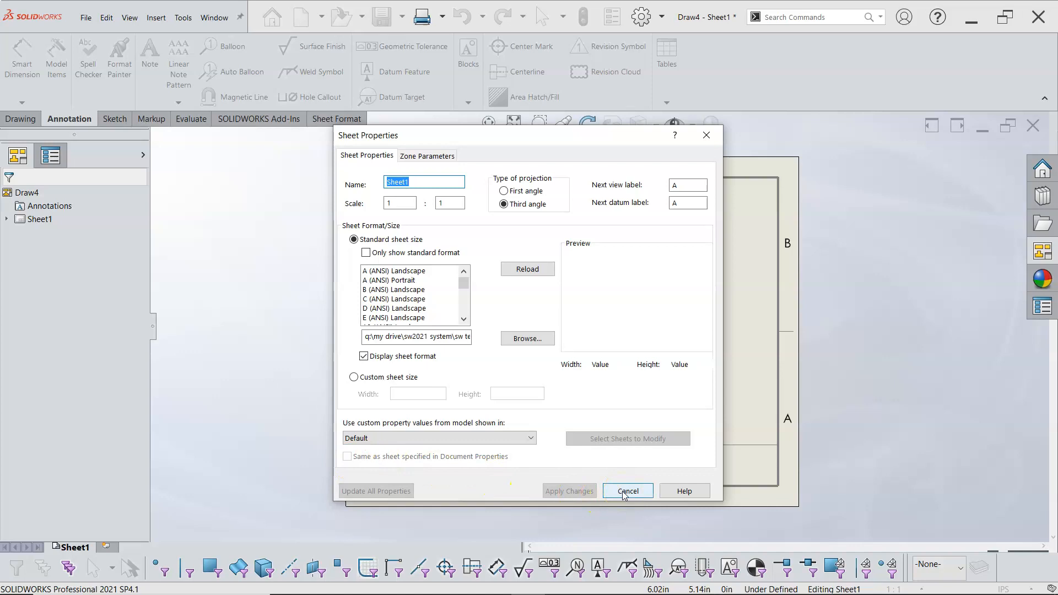
click(628, 490)
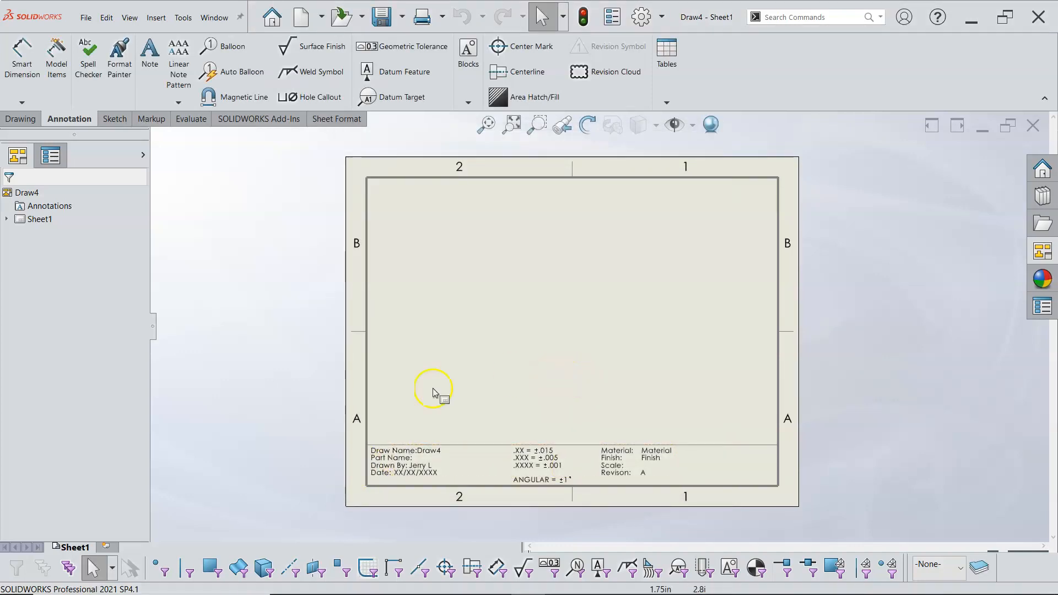
Add Sheet2, uncheck 'Same as sheet specified in Document Properties', reload the format and apply.
click(154, 546)
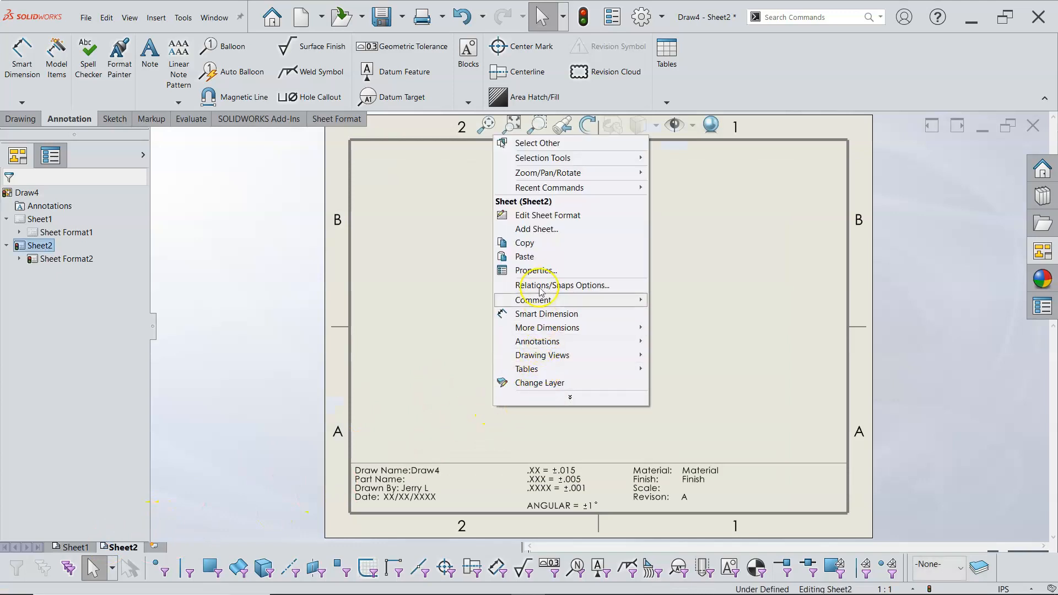
click(536, 270)
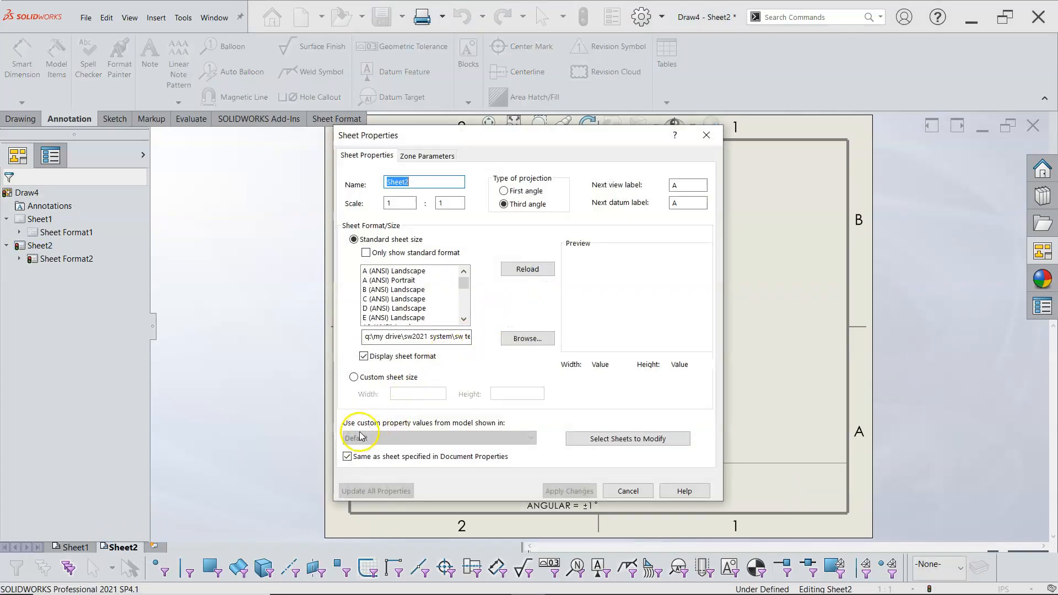
click(348, 457)
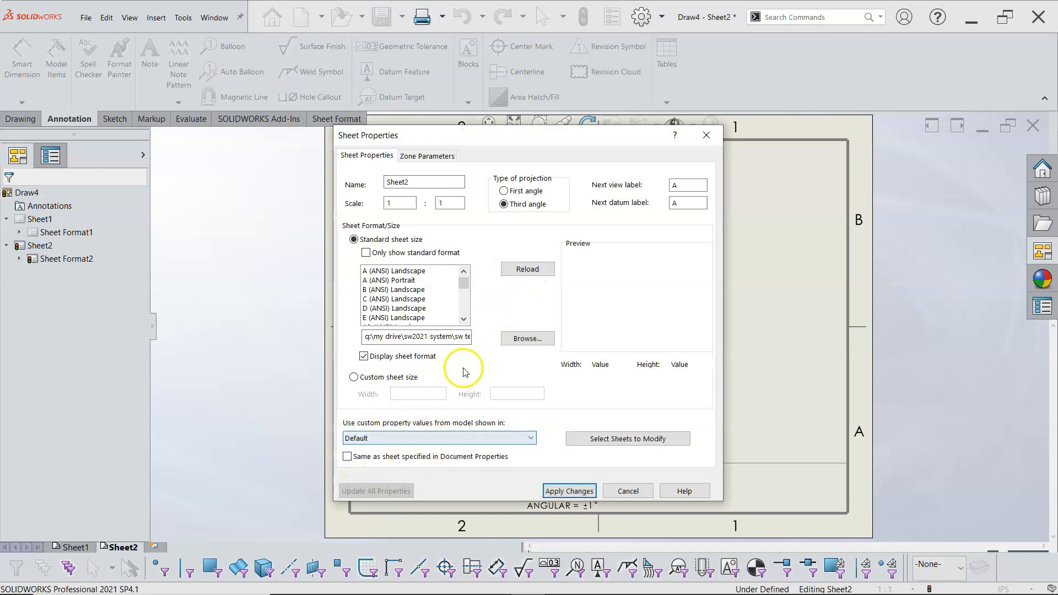
click(527, 268)
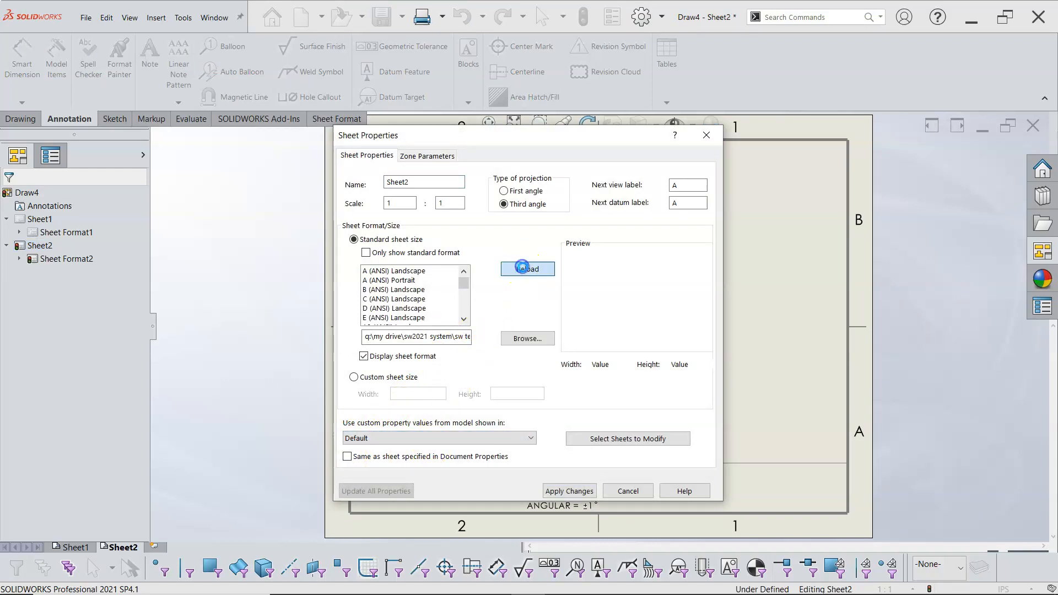
click(569, 490)
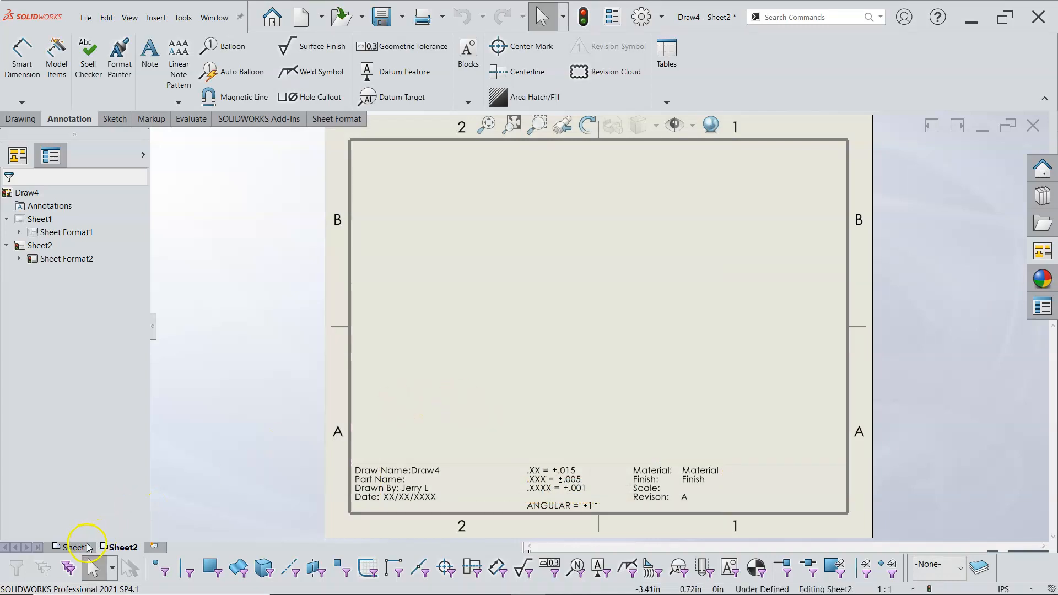
Delete Sheet2, leaving only Sheet1.
click(76, 547)
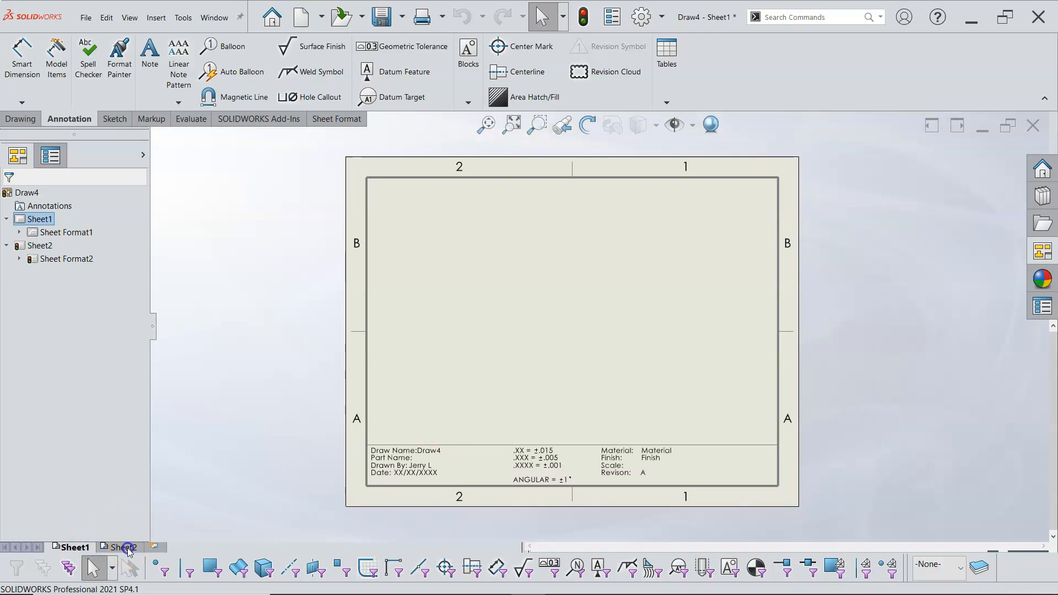
right_click(122, 547)
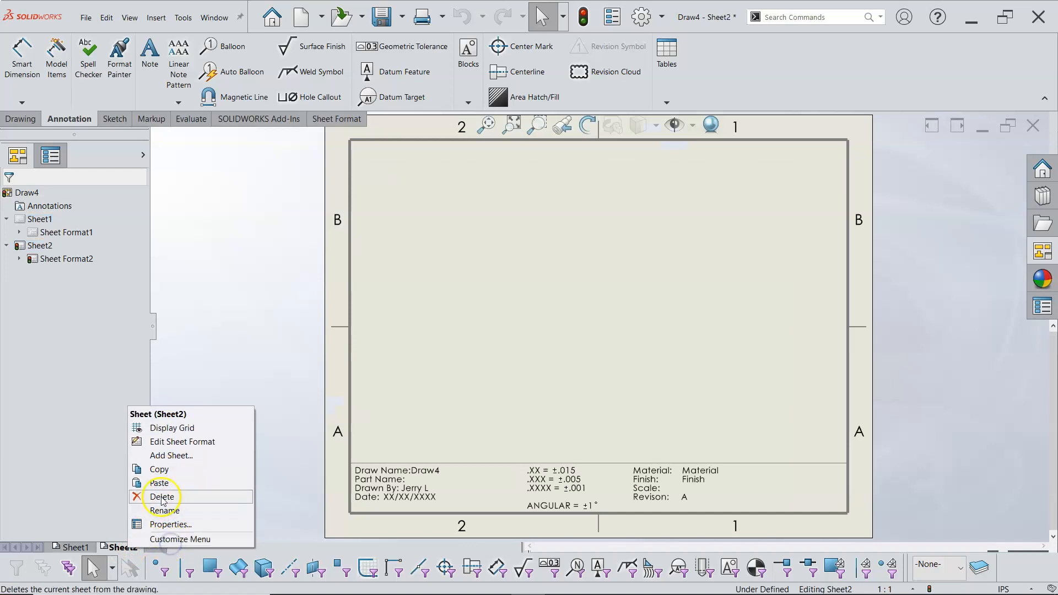
click(162, 497)
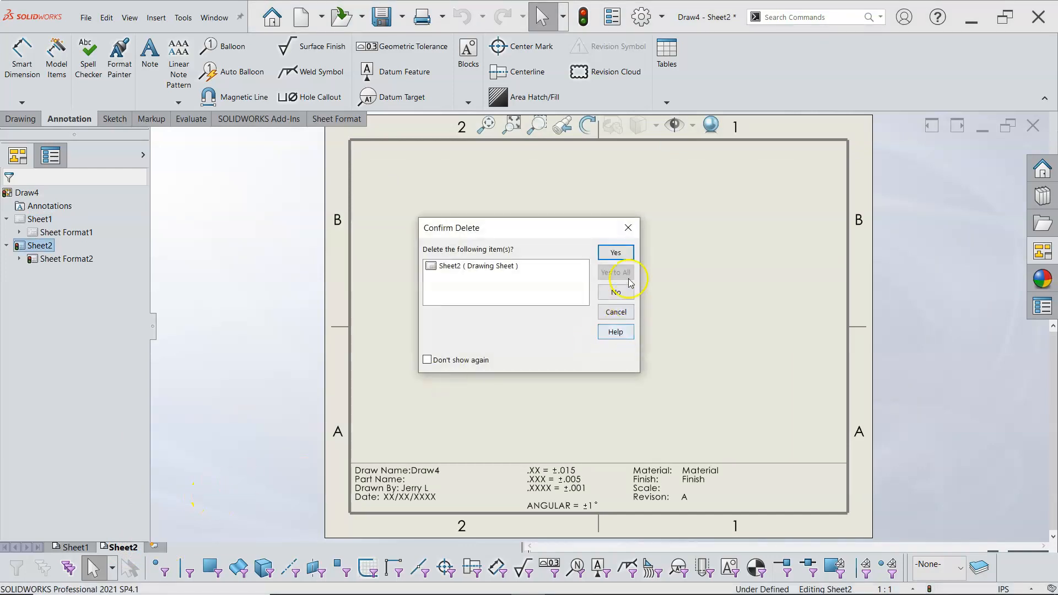
click(614, 252)
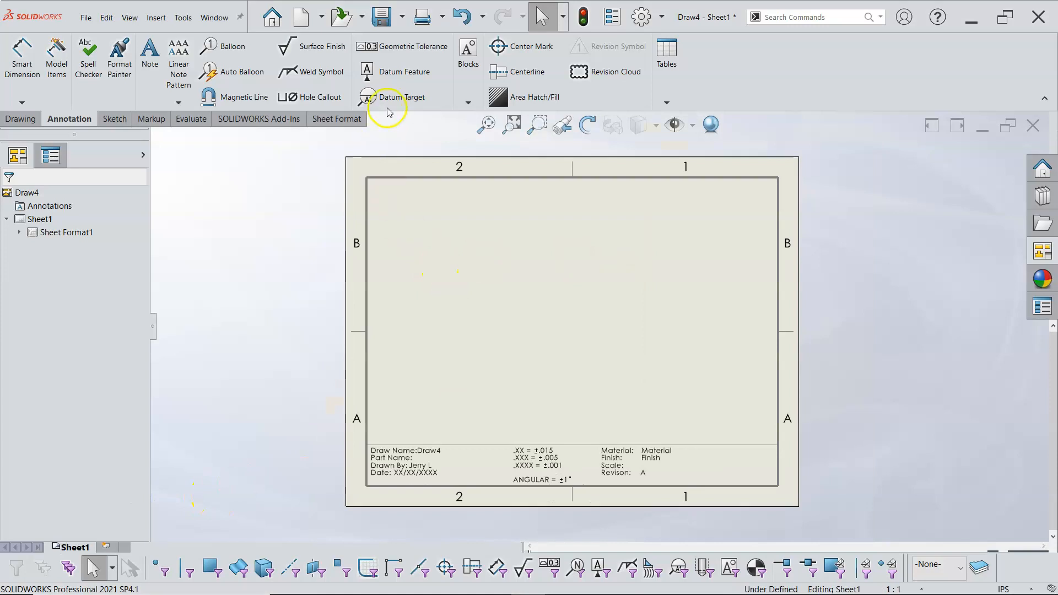
Save the sheet format over my a size.slddrt.
click(383, 16)
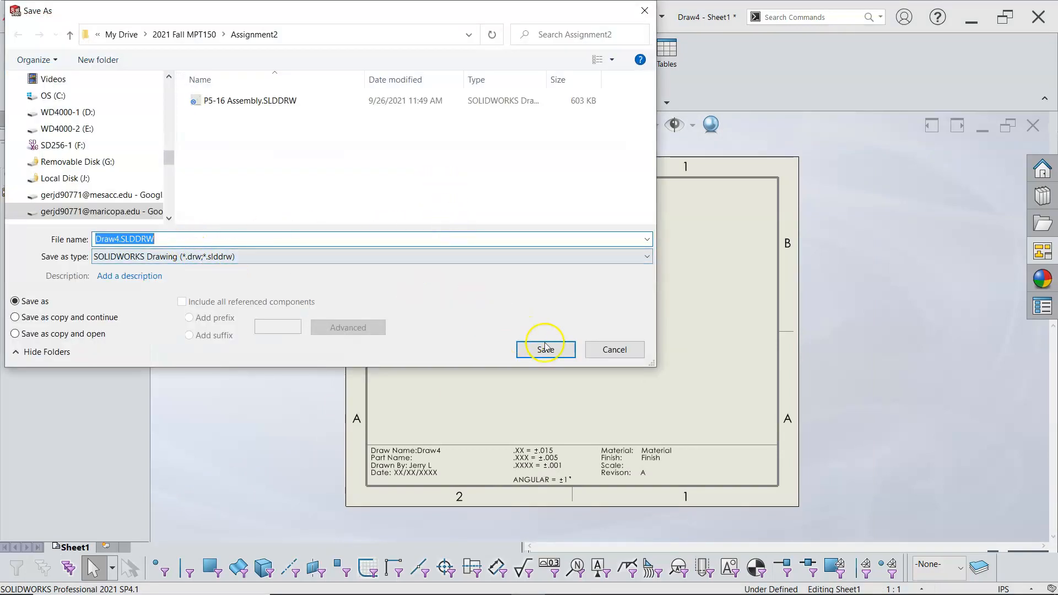
click(87, 17)
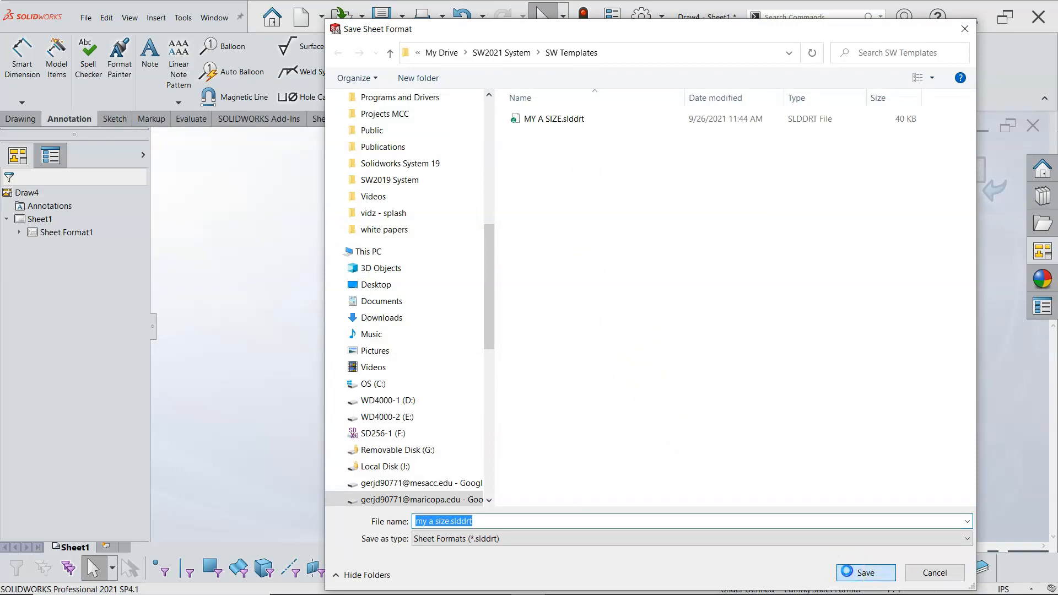
click(872, 572)
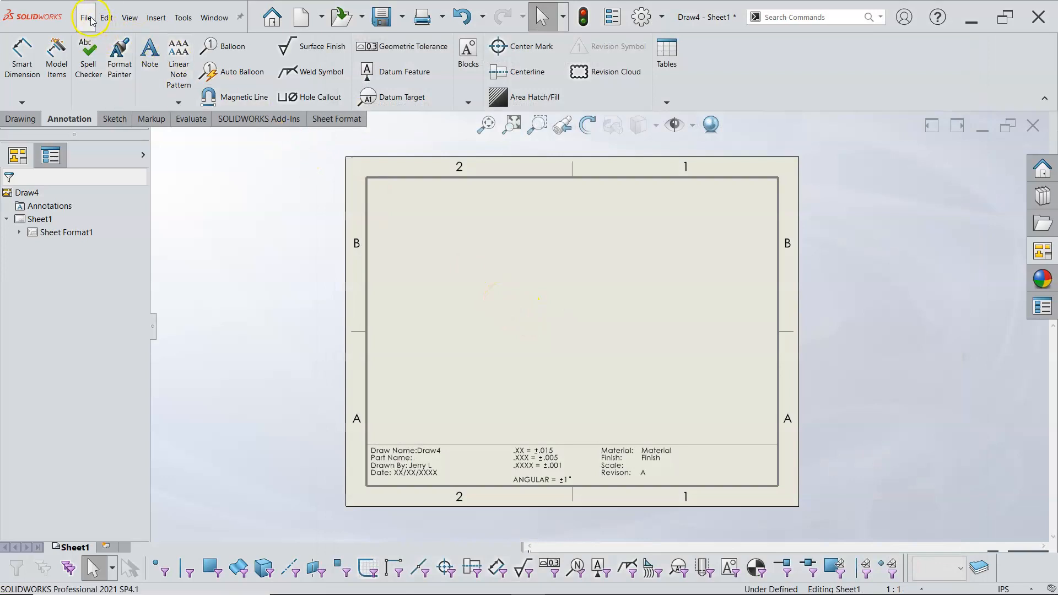
mouse_move(379, 233)
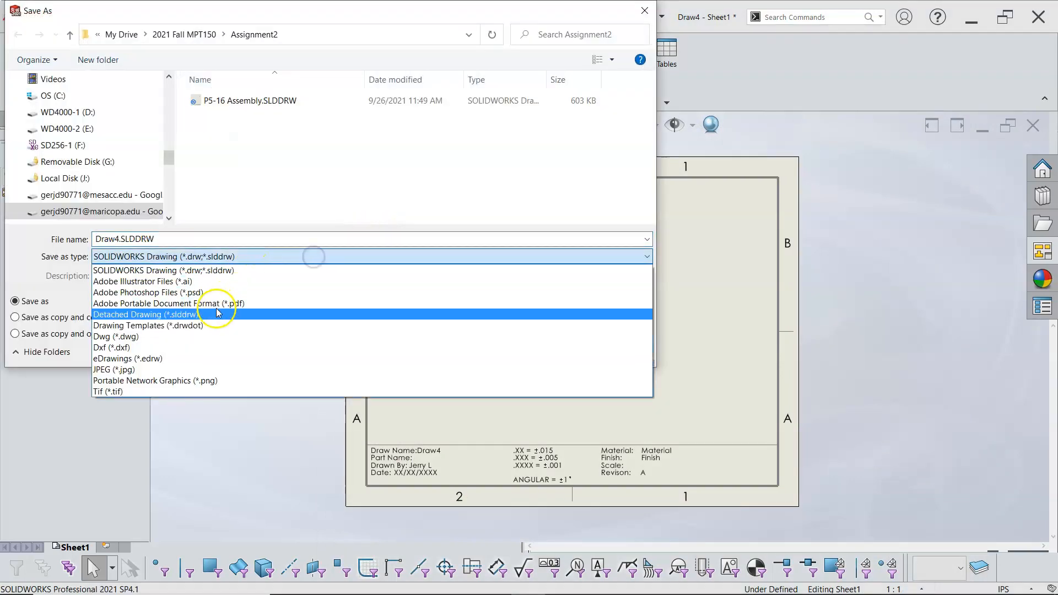
Save the drawing as a template, replacing MY A SIZE.DRWDOT.
click(147, 325)
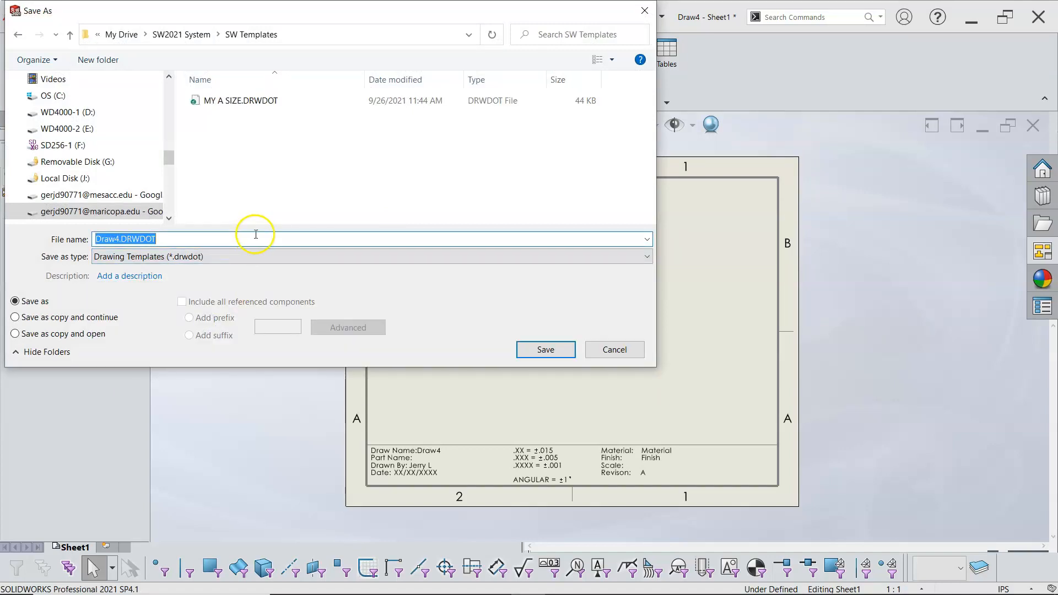
click(240, 101)
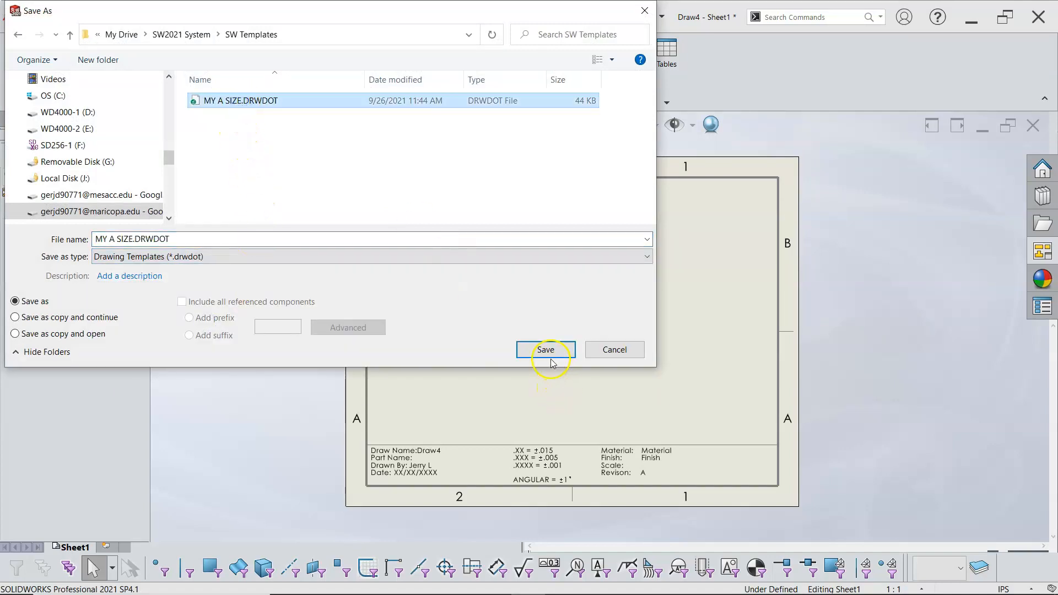
click(545, 350)
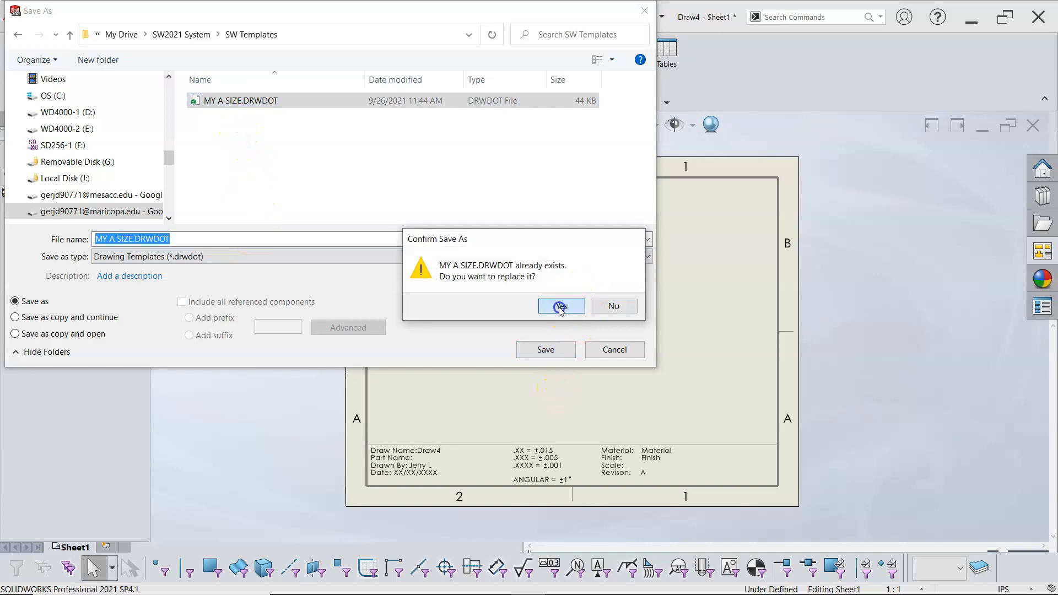
click(561, 305)
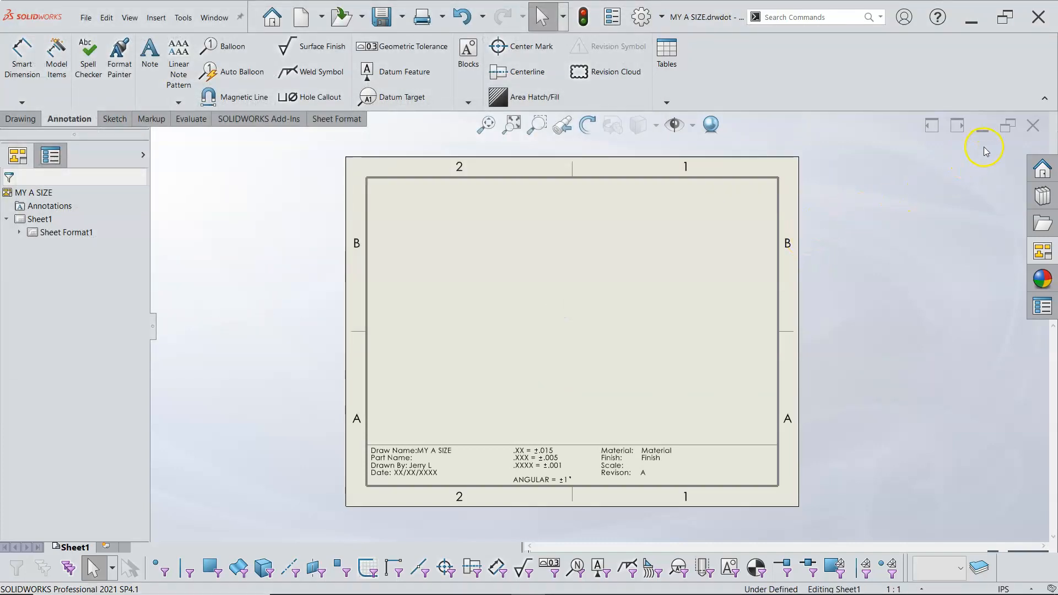
Close the template and create drawing Draw5 from MY A SIZE, skipping the model view.
click(1034, 126)
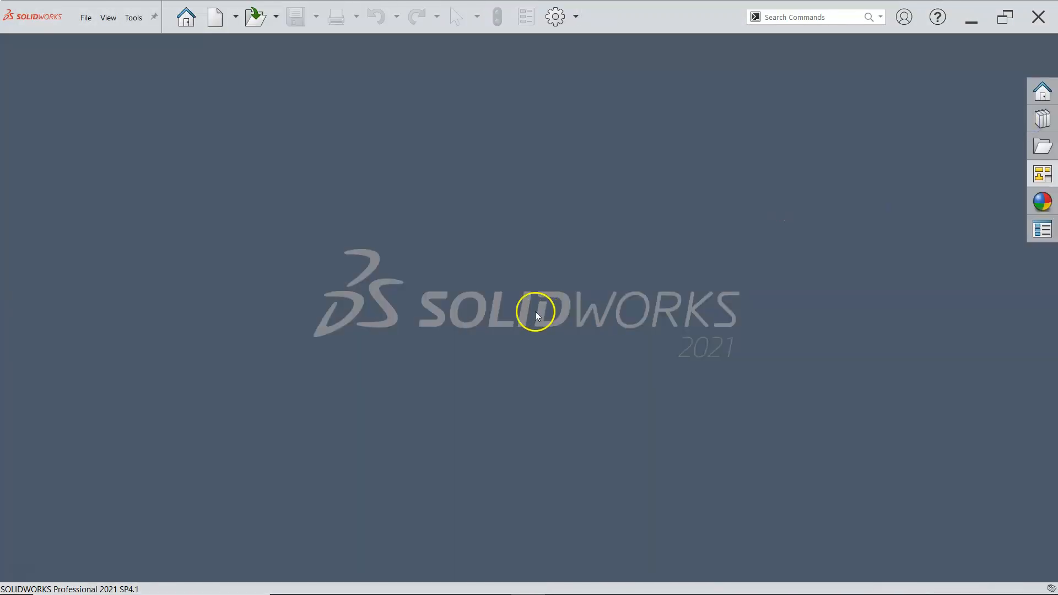
click(215, 16)
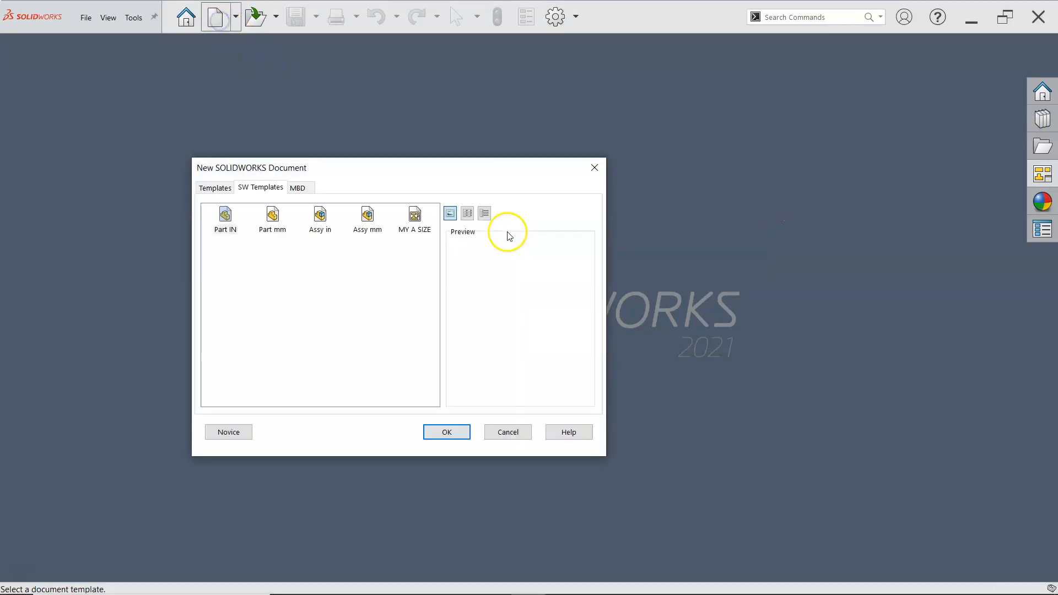
click(446, 432)
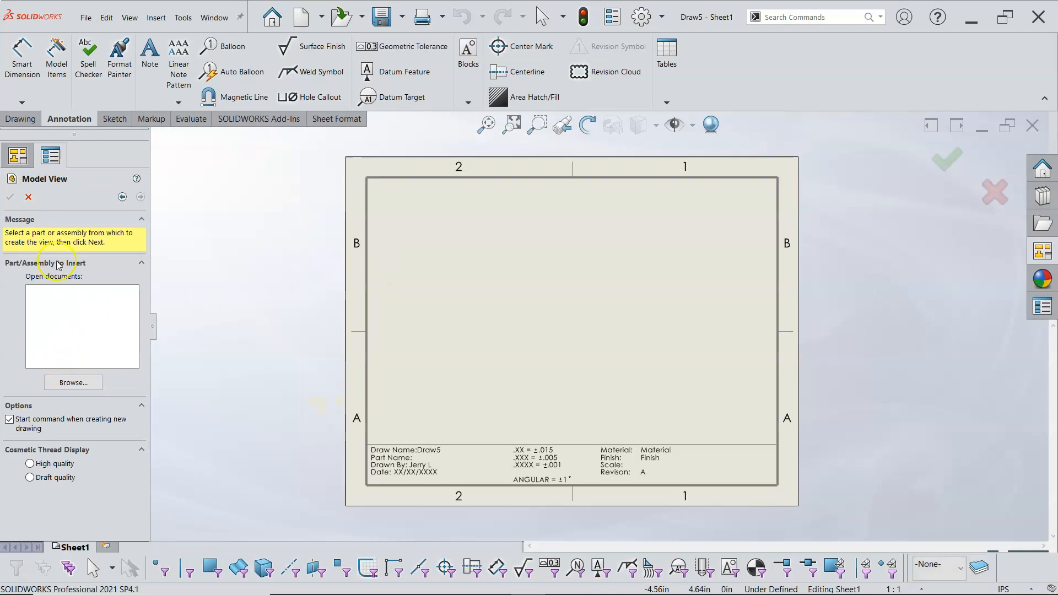
click(28, 196)
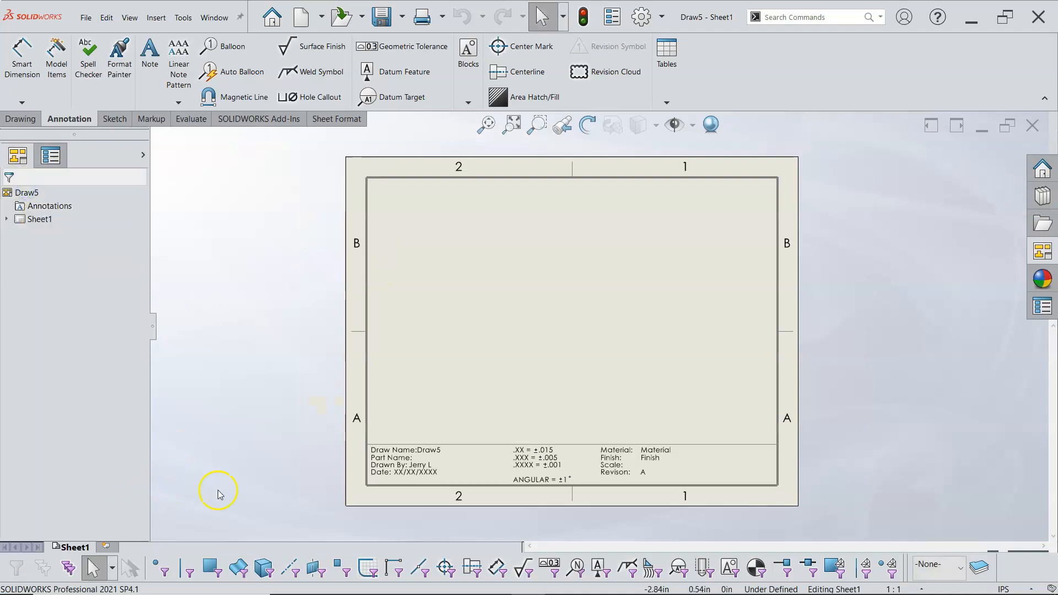
Review Sheet1's properties, then uncheck 'Same as sheet specified in Document Properties' for Sheet2.
right_click(472, 304)
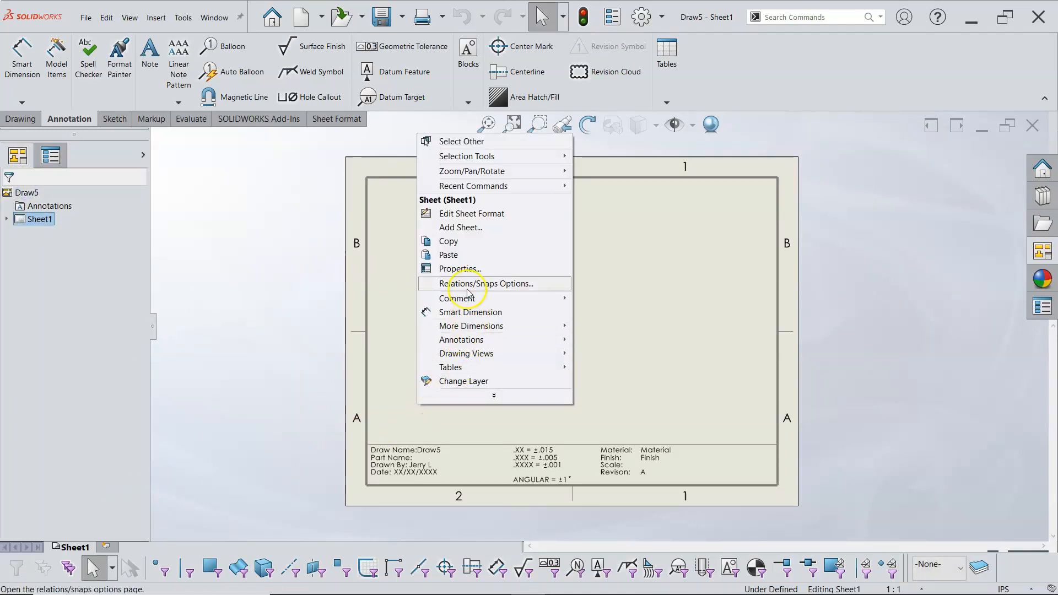
click(459, 268)
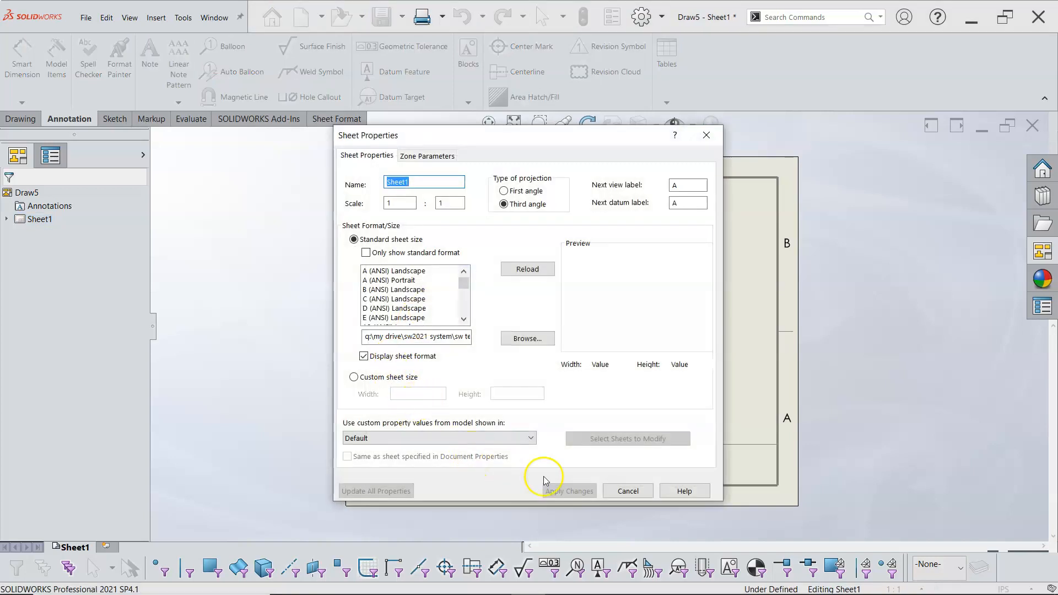
click(568, 490)
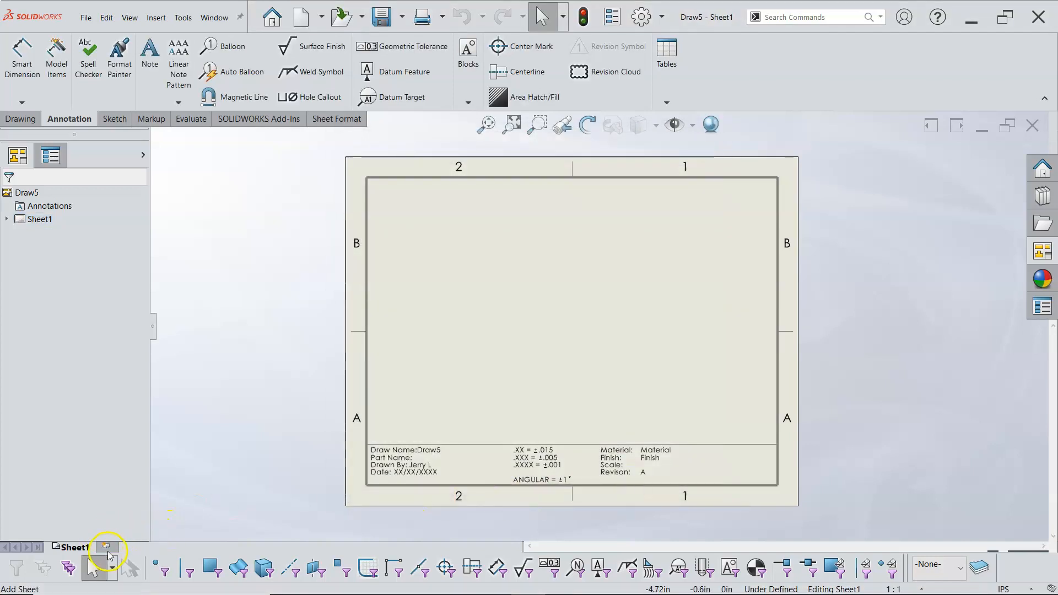
right_click(553, 356)
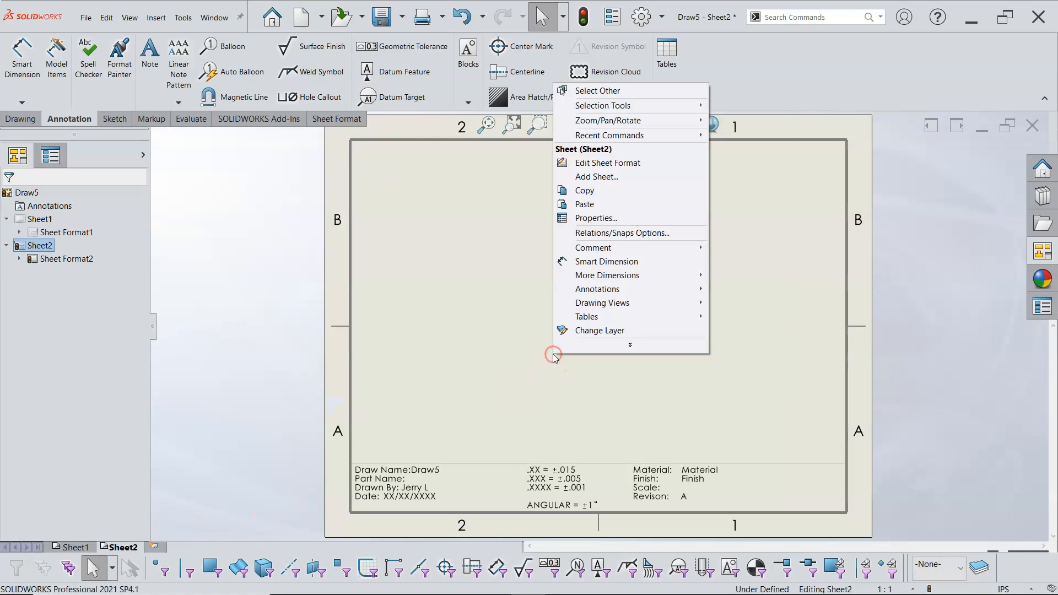
click(596, 218)
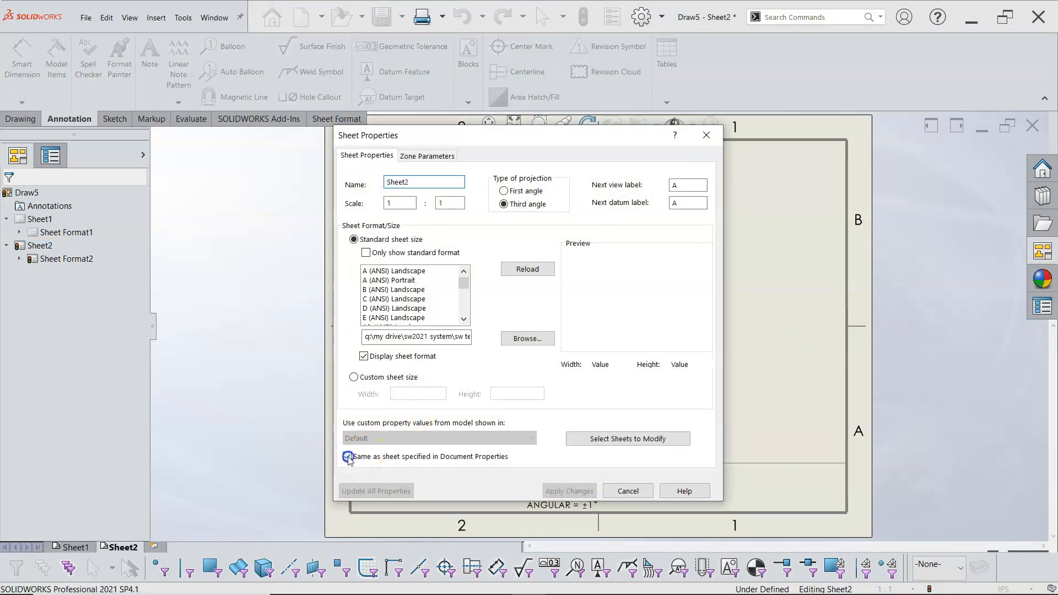
click(347, 457)
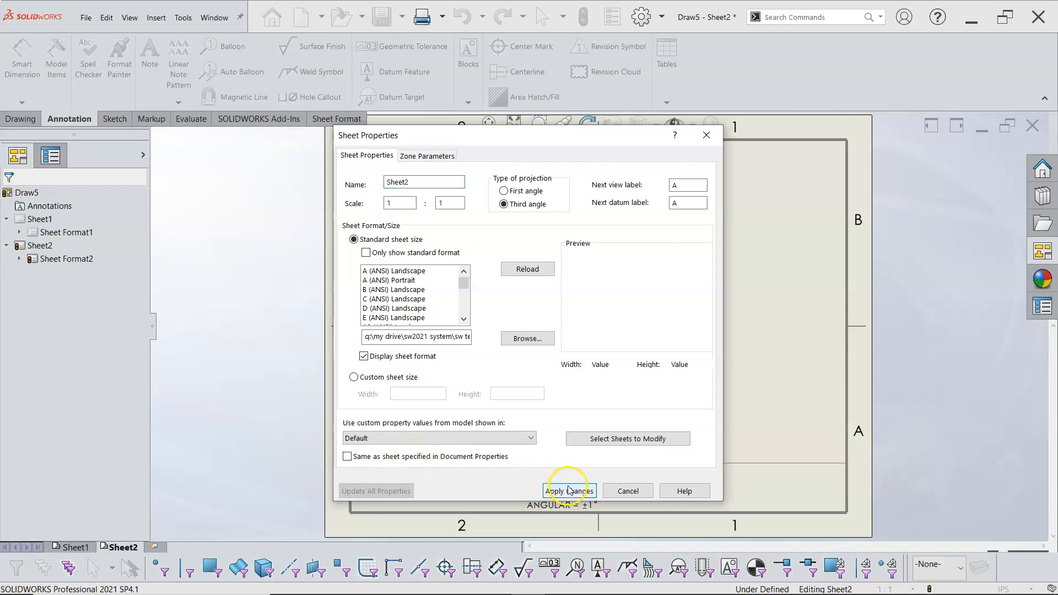
click(568, 491)
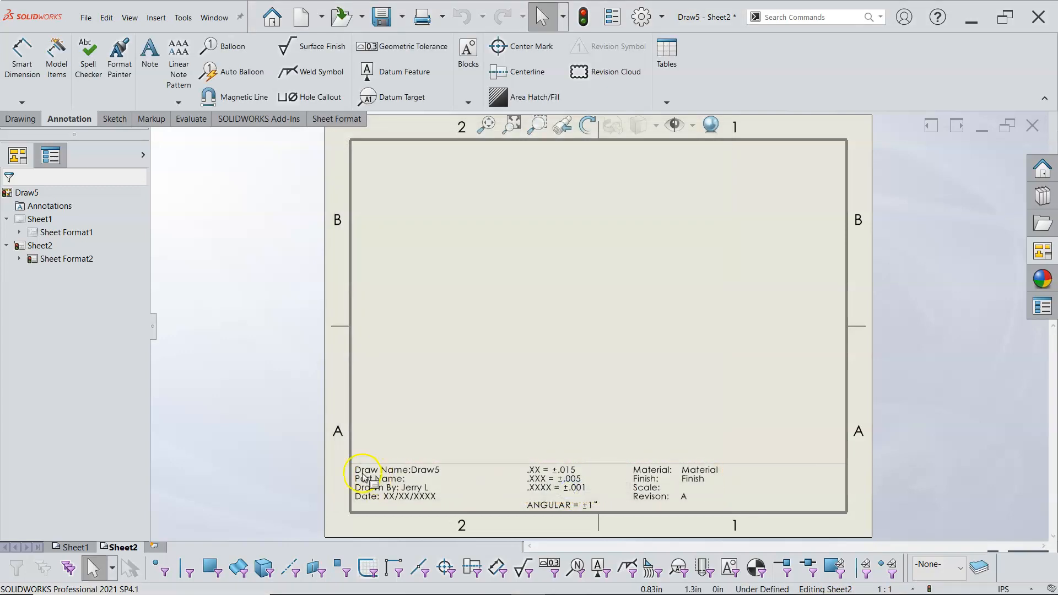
Add Sheet3 and review its sheet format properties without changing anything.
click(153, 547)
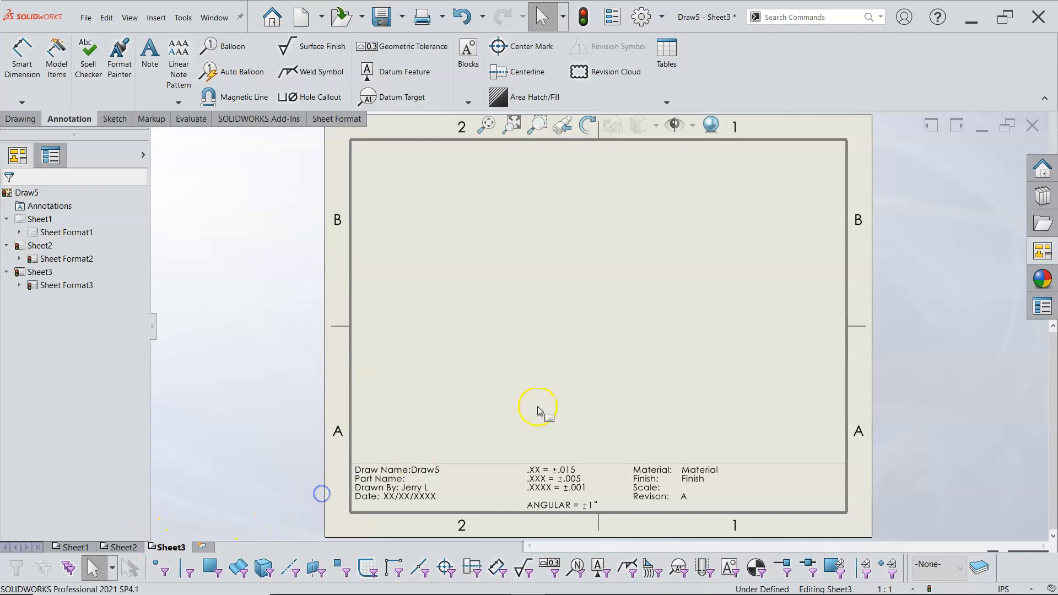
right_click(540, 410)
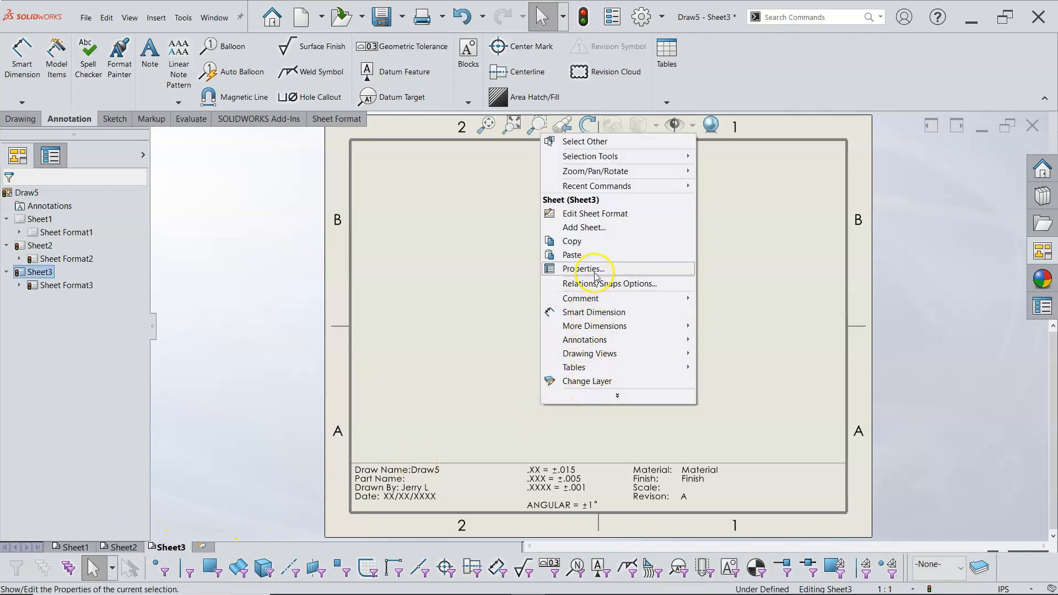
click(587, 268)
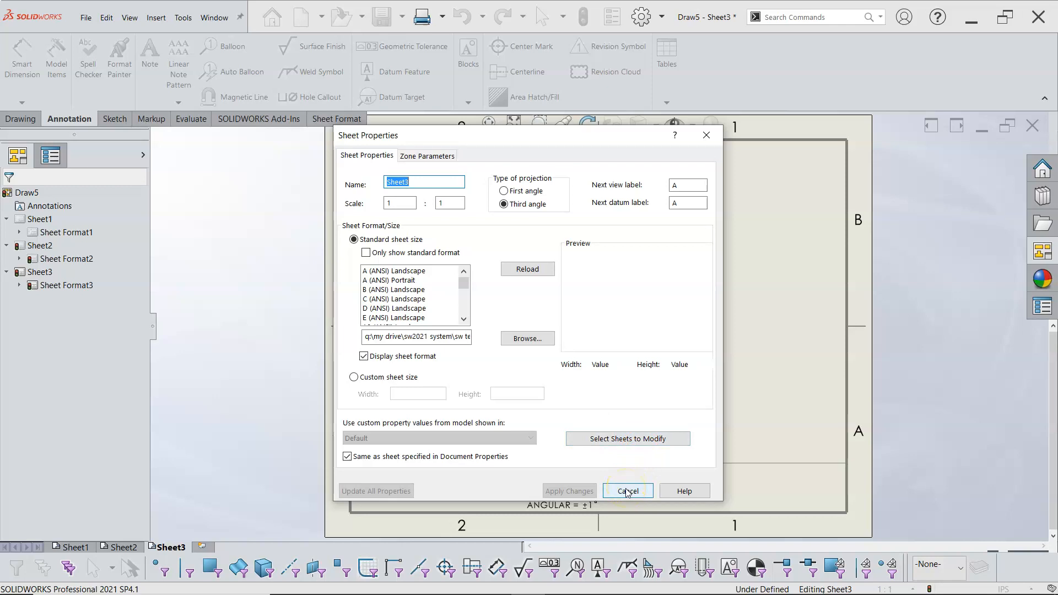
click(627, 491)
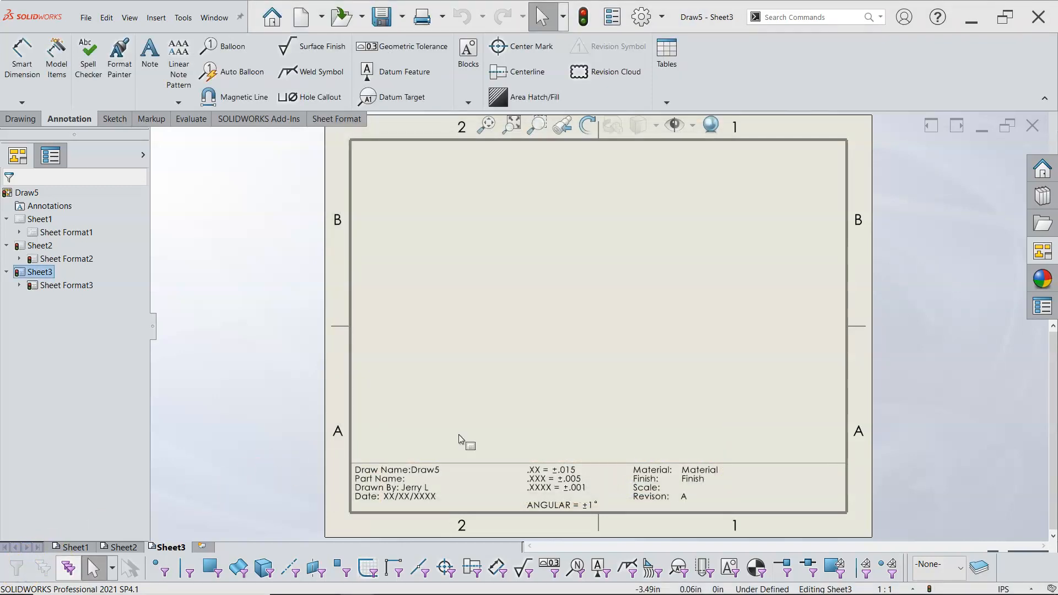
mouse_move(571, 304)
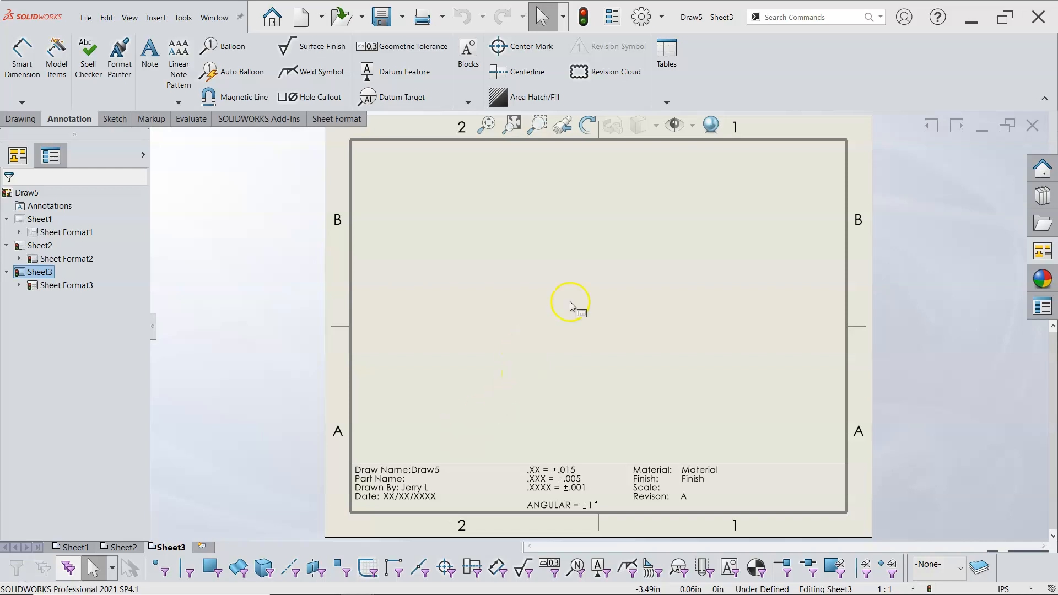
mouse_move(607, 202)
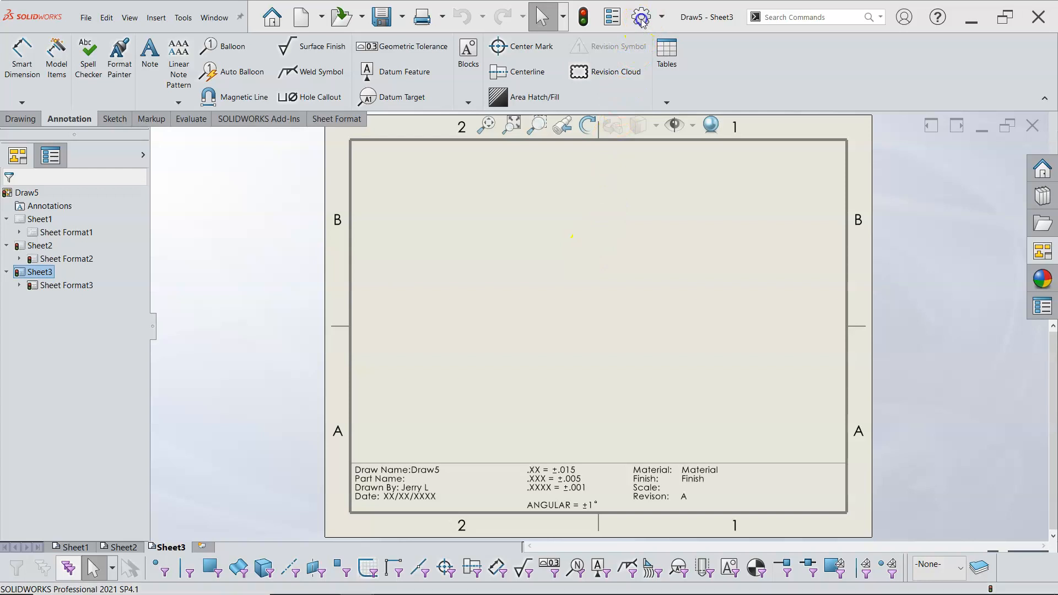
click(640, 16)
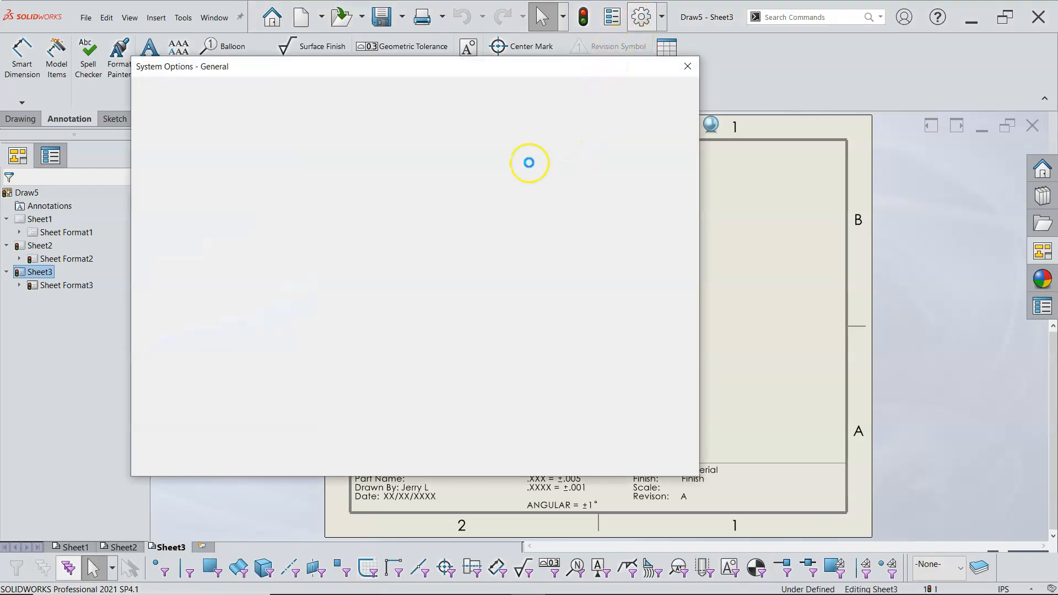
click(234, 92)
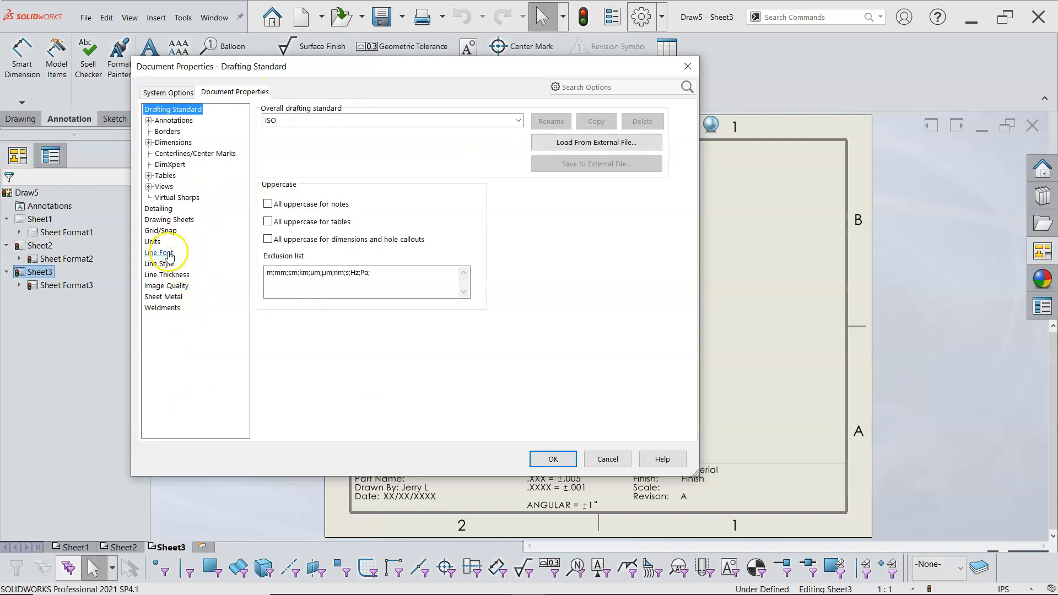
click(168, 220)
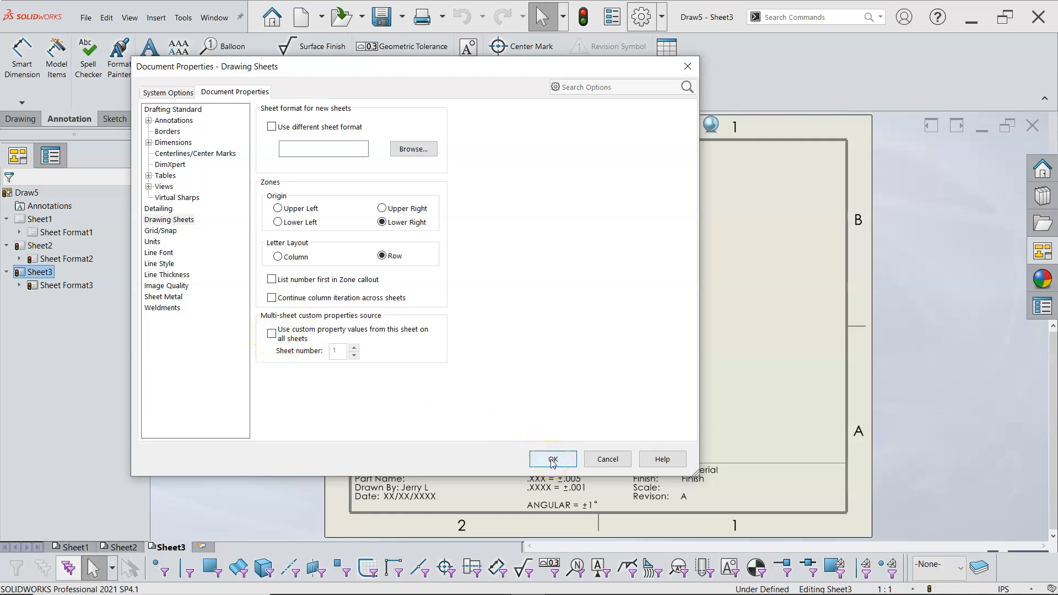
click(553, 459)
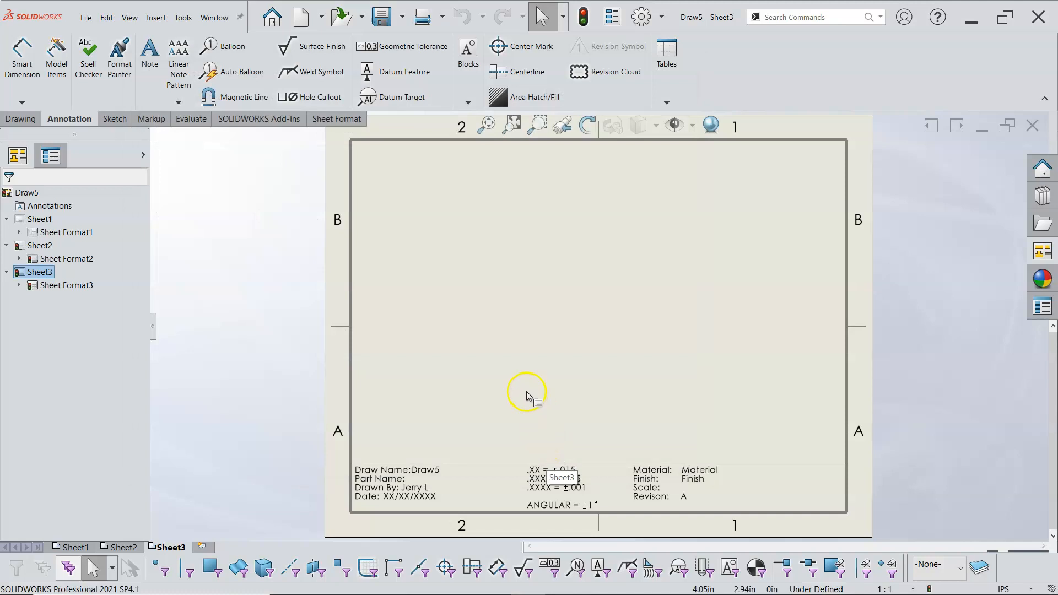
Add Sheet4 and check its sheet format properties without changes.
click(201, 547)
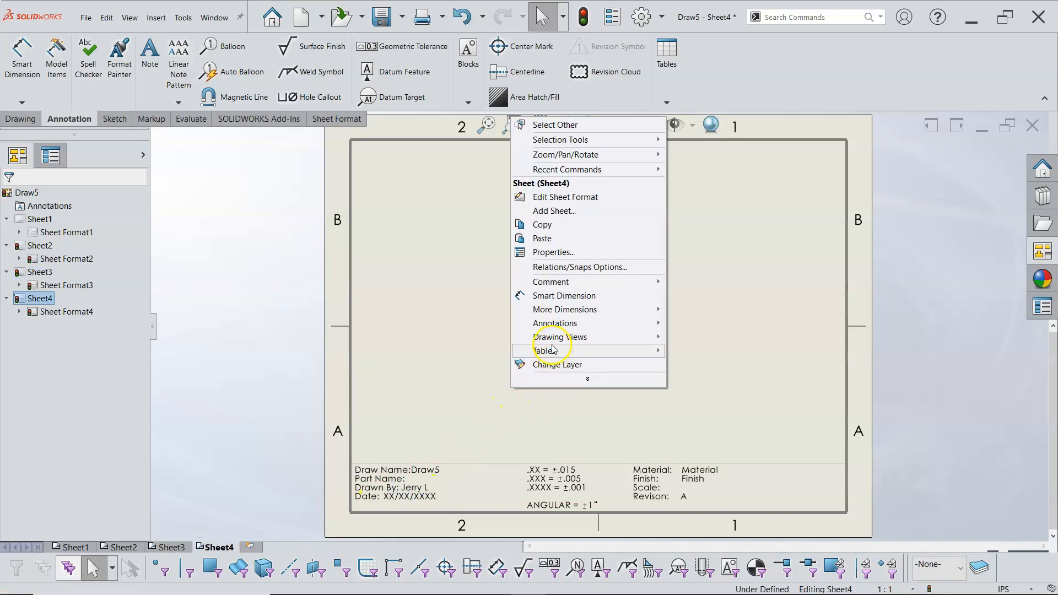
click(553, 252)
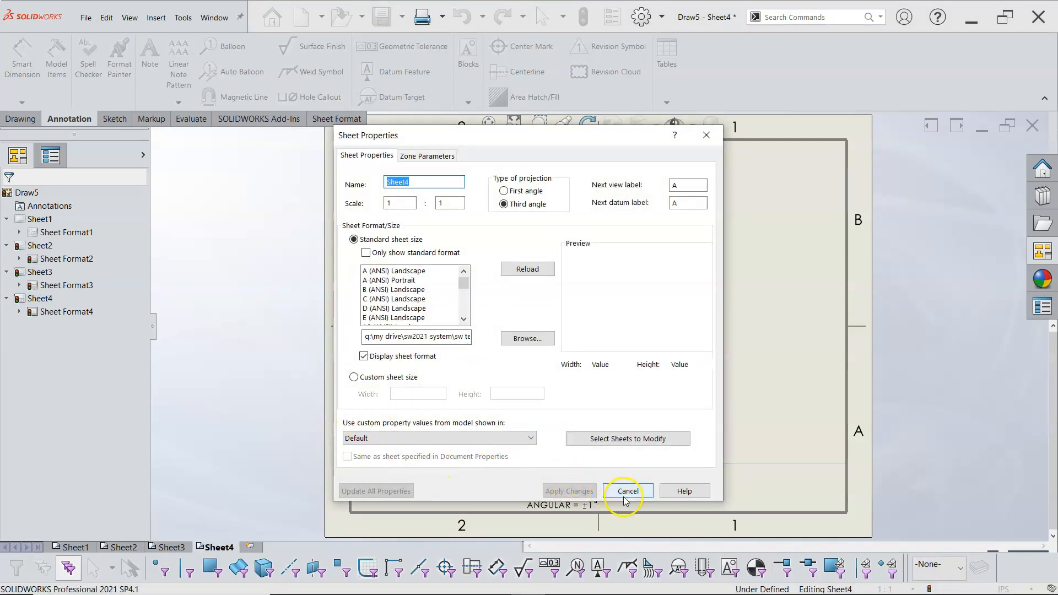
click(627, 490)
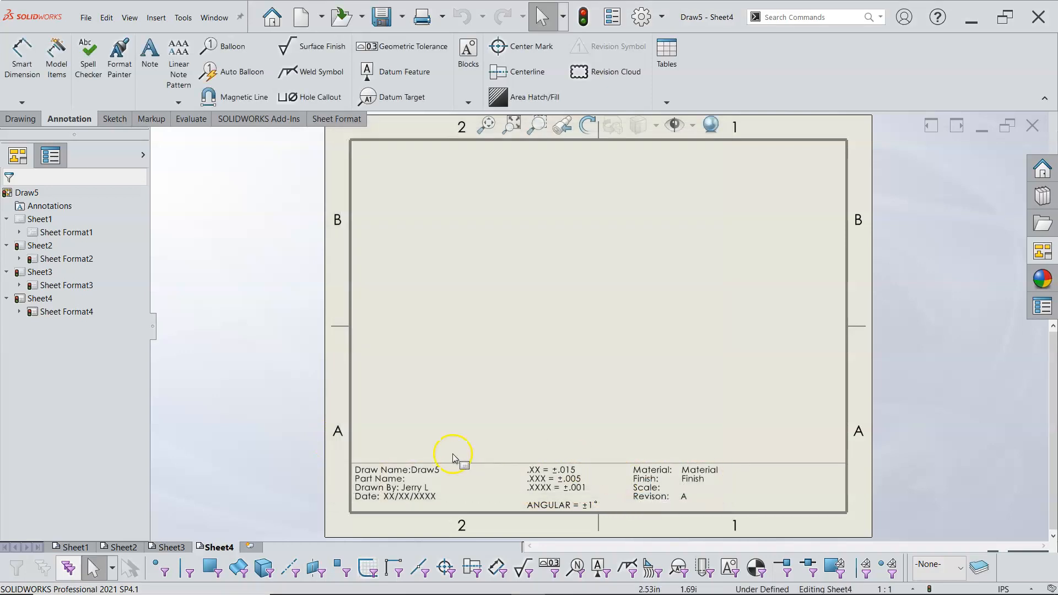
mouse_move(475, 445)
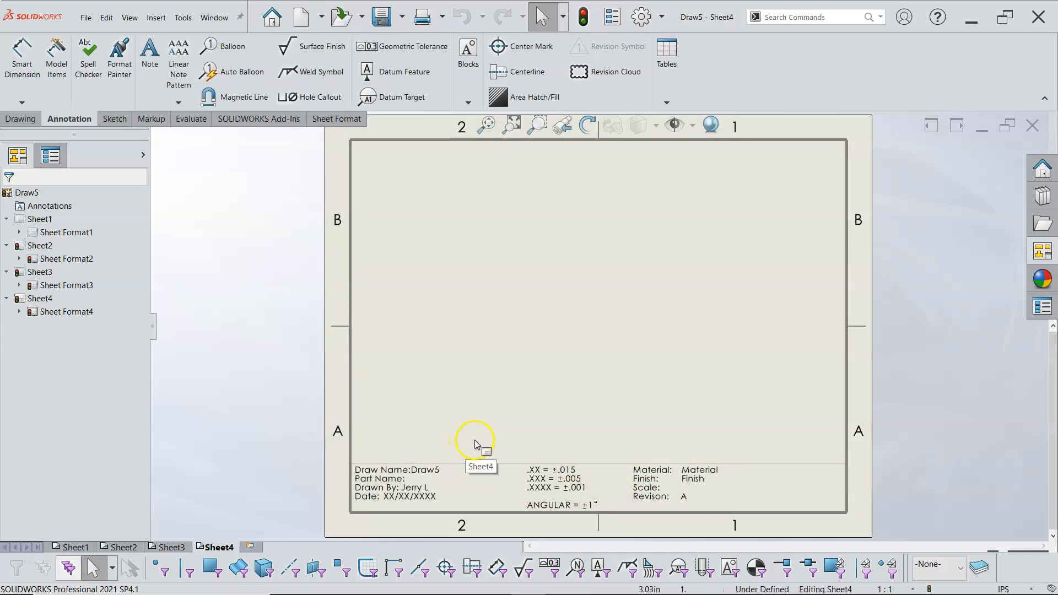
mouse_move(282, 490)
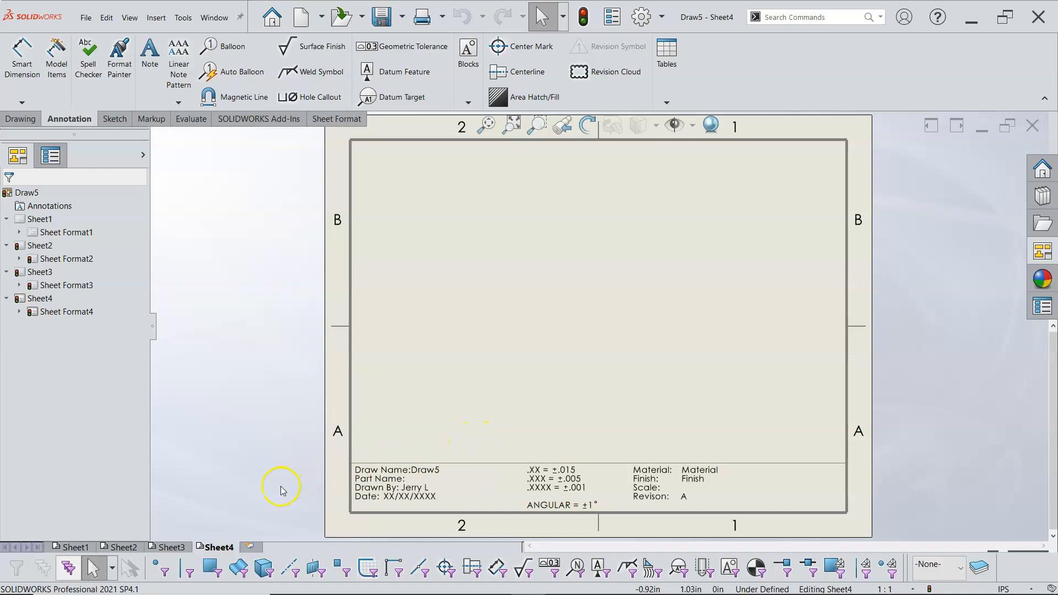
mouse_move(199, 505)
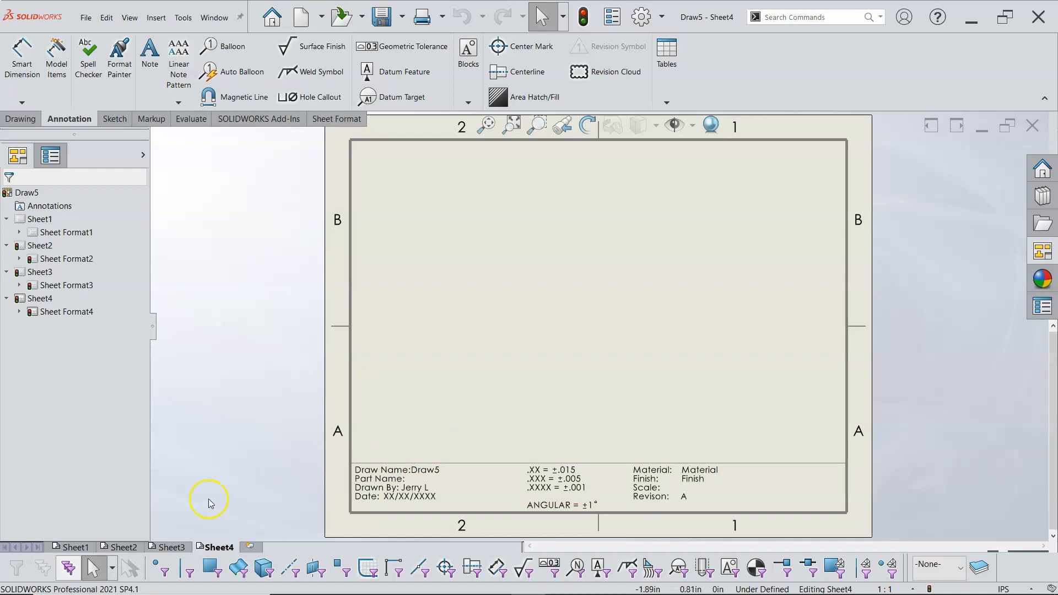
mouse_move(483, 433)
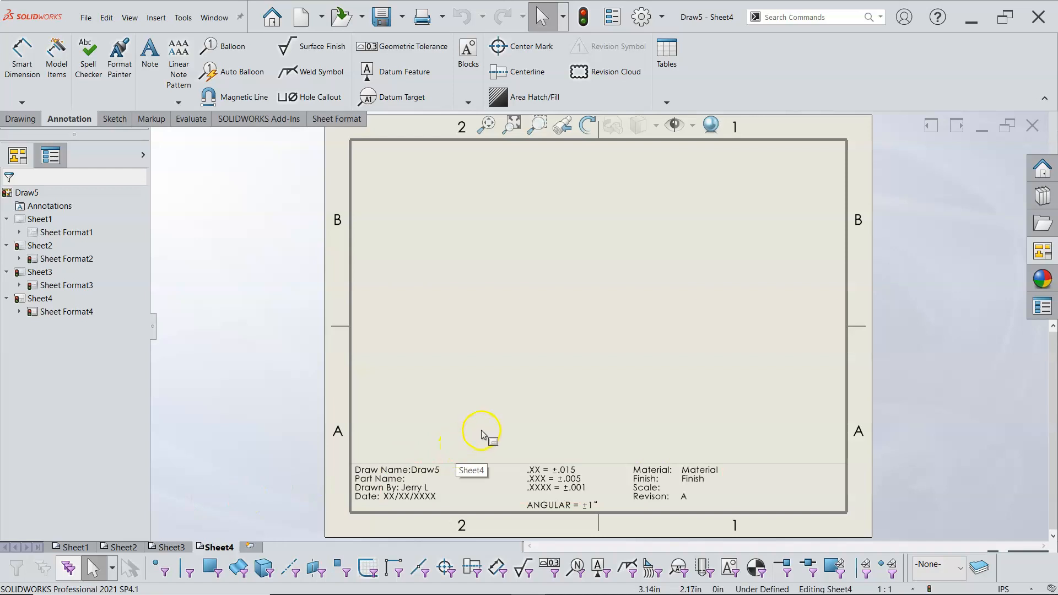
mouse_move(518, 390)
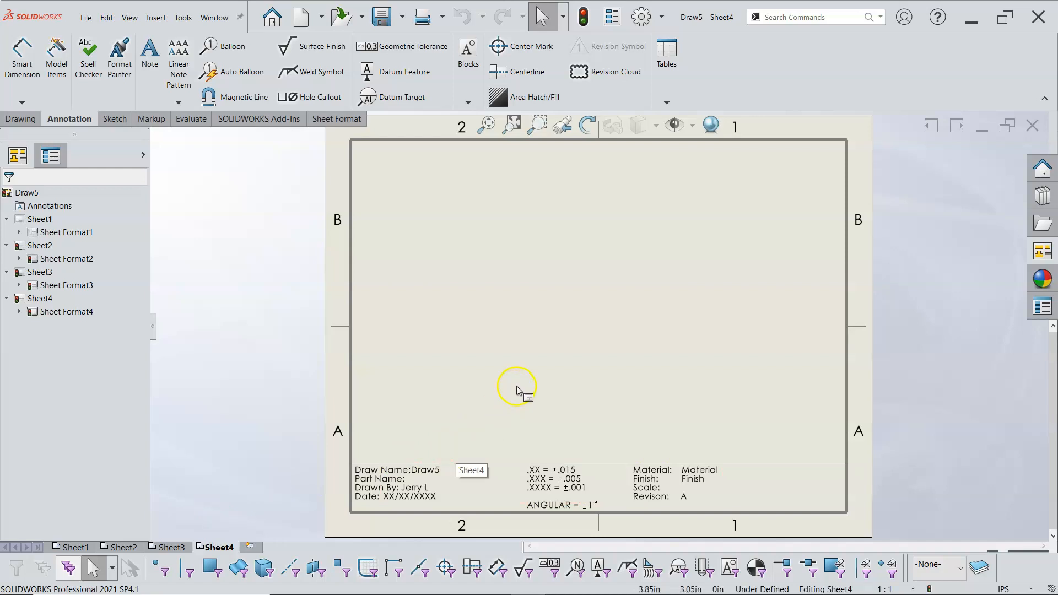
mouse_move(223, 478)
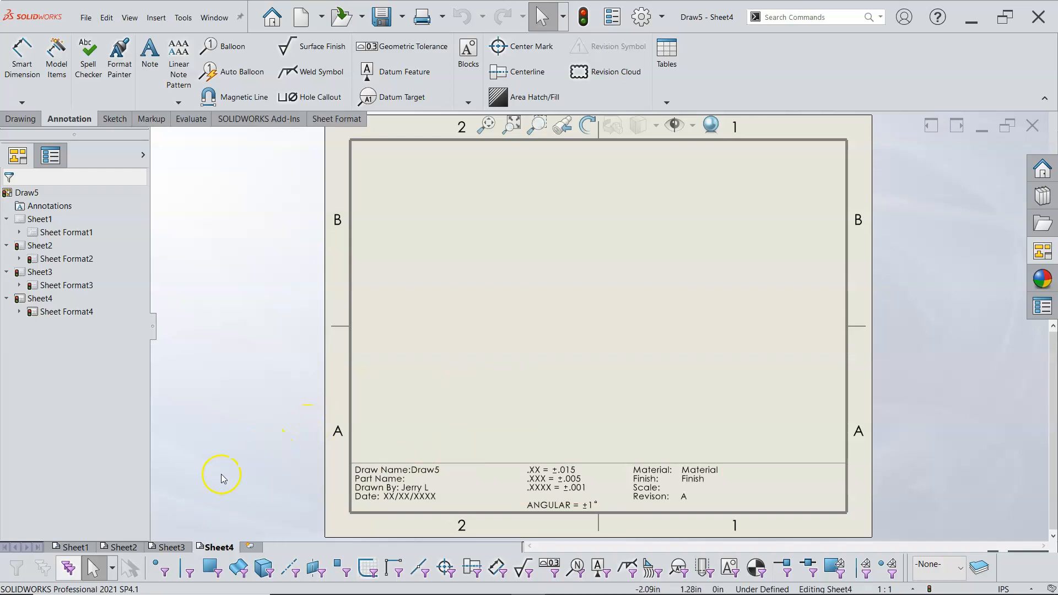